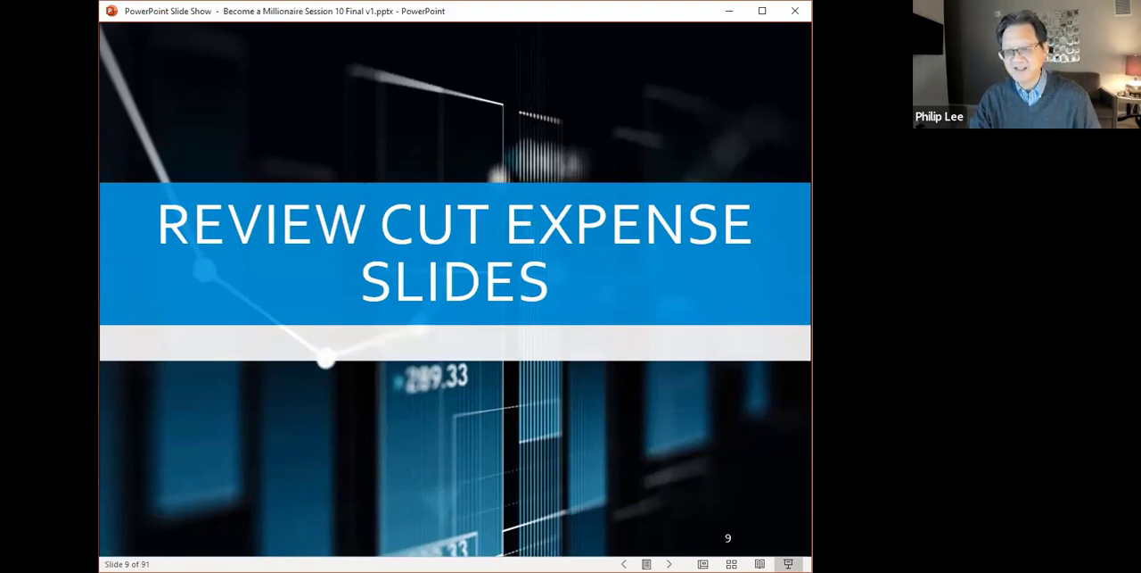
# - Advance the slide show from slide 9 to slide 15, Benefits Overview Session #4
pyautogui.click(670, 563)
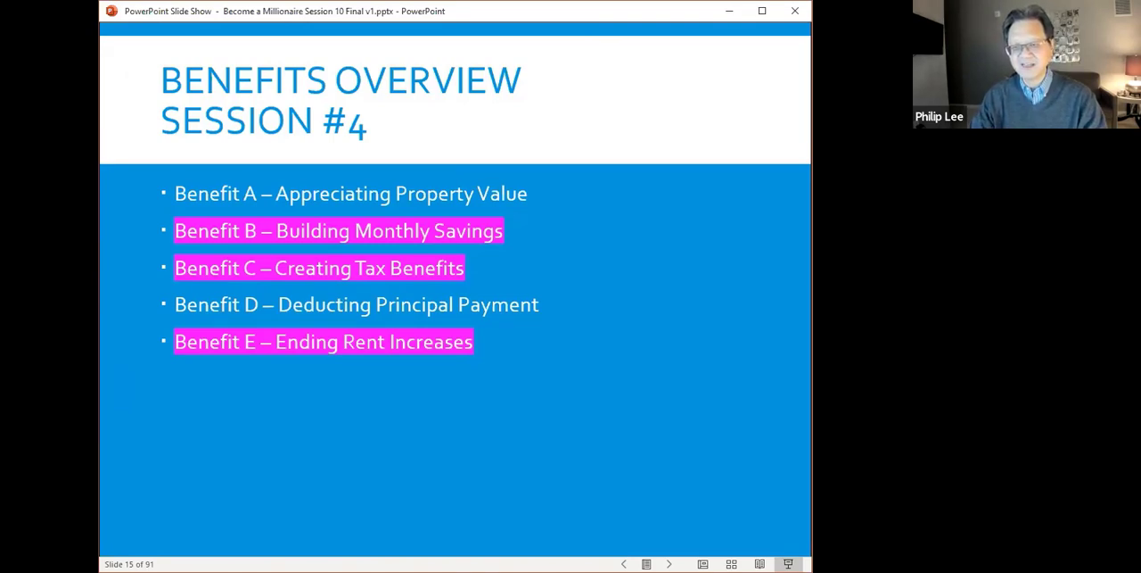
pyautogui.click(668, 562)
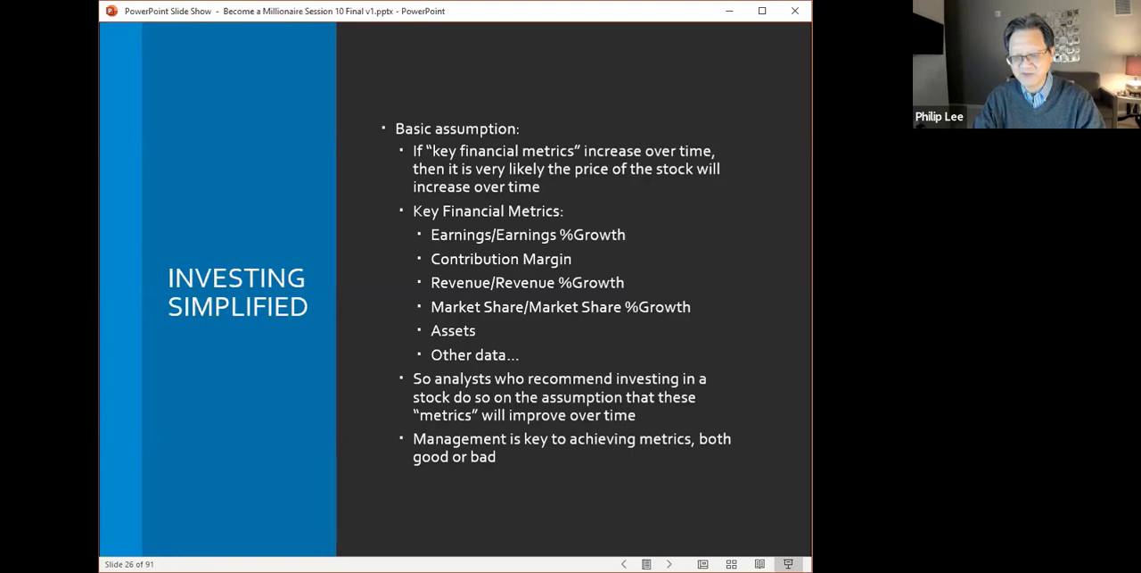
# - Advance the slide show to slide 28, Motley Fools, with Stock Advisor 2016–2020 performance
pyautogui.press('right')
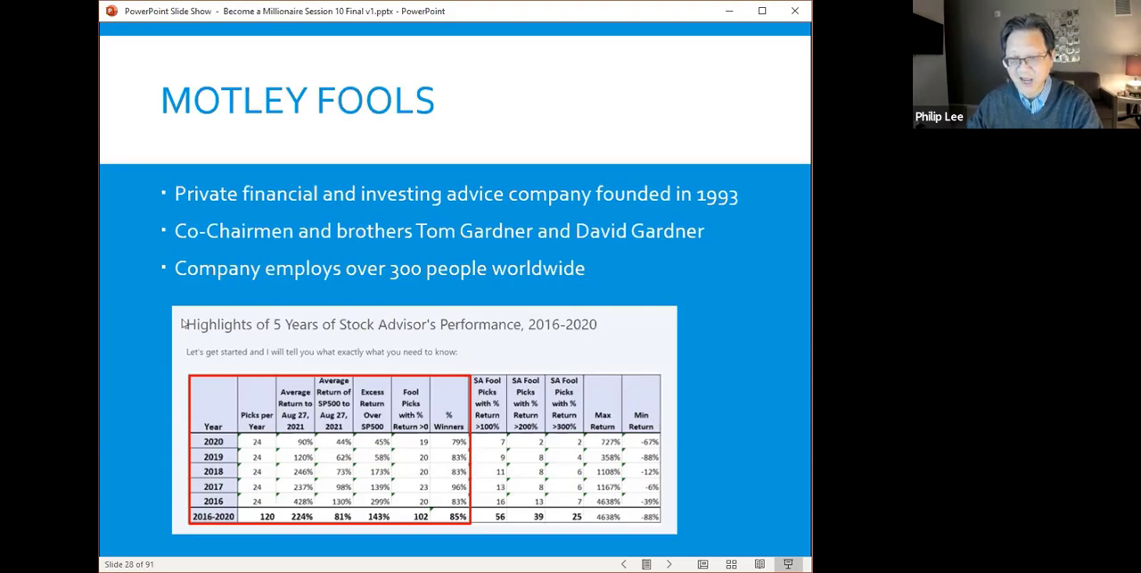
pyautogui.moveTo(372, 403)
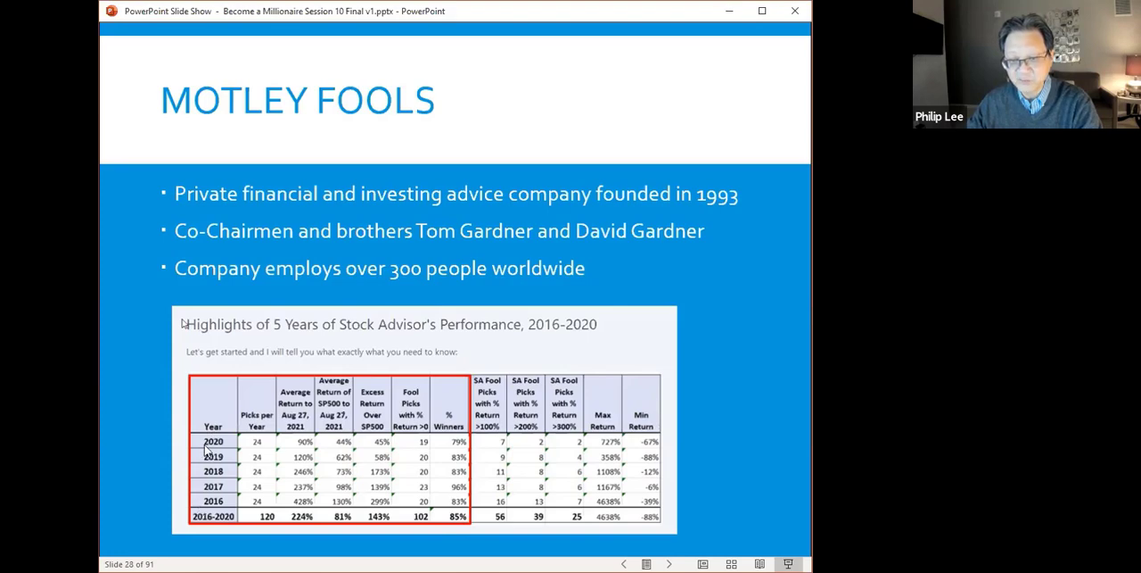
pyautogui.moveTo(282, 471)
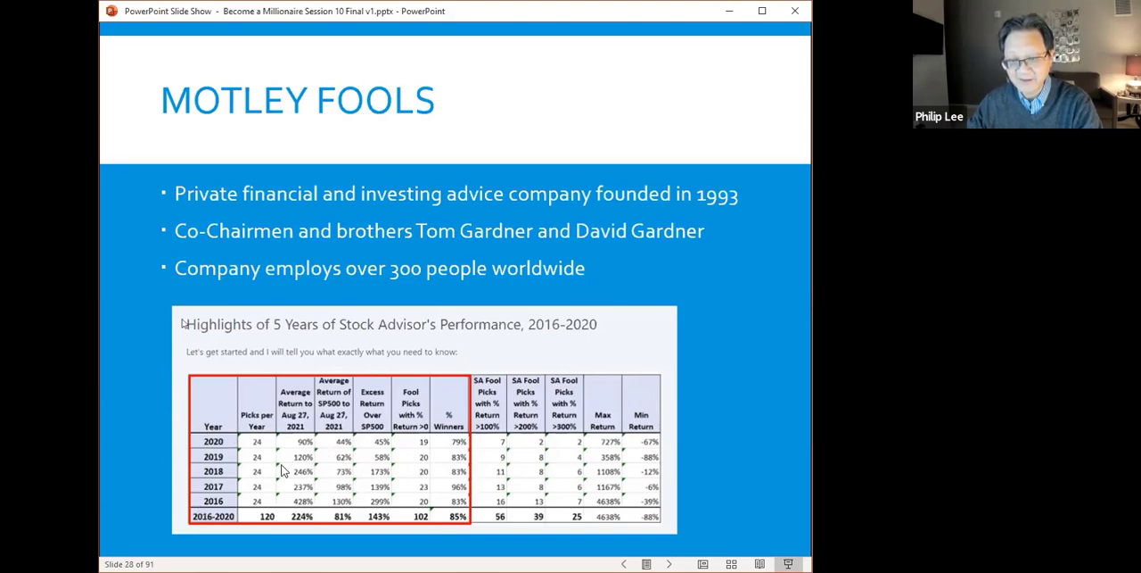
pyautogui.moveTo(267, 449)
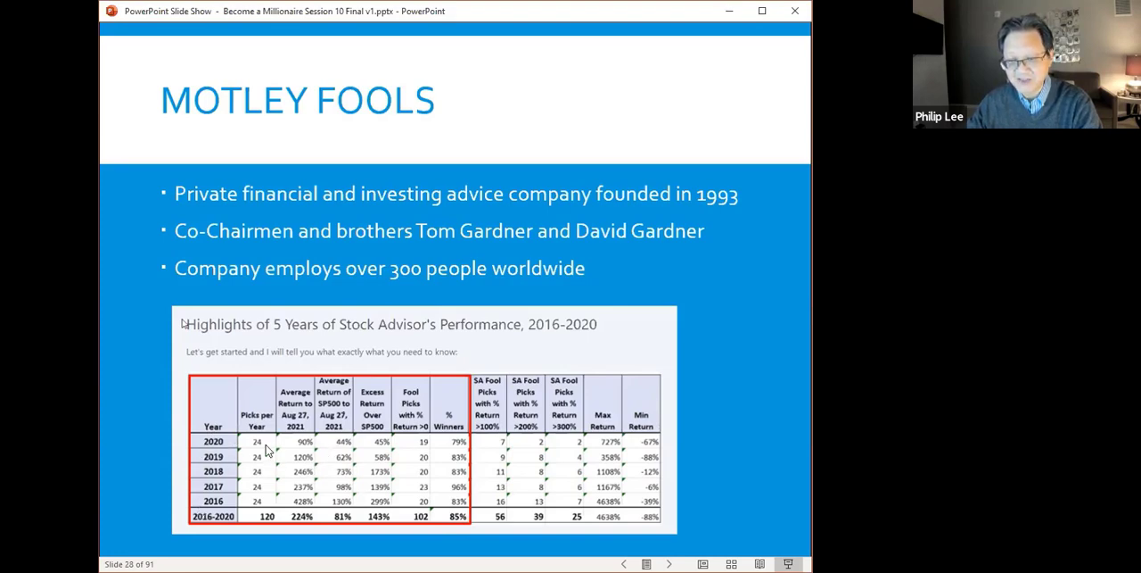
pyautogui.moveTo(272, 511)
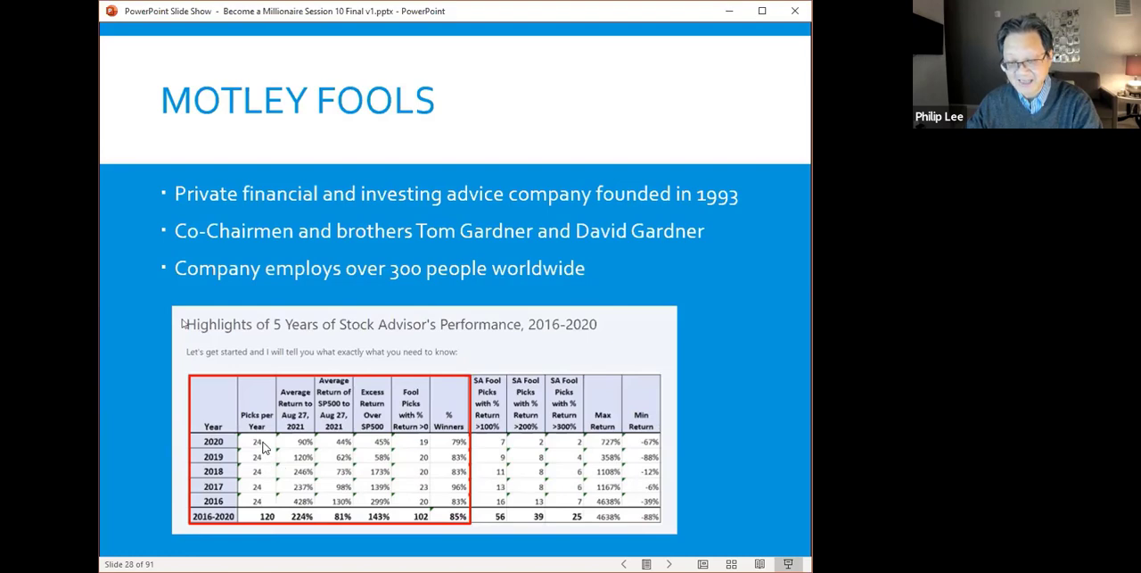
pyautogui.moveTo(274, 532)
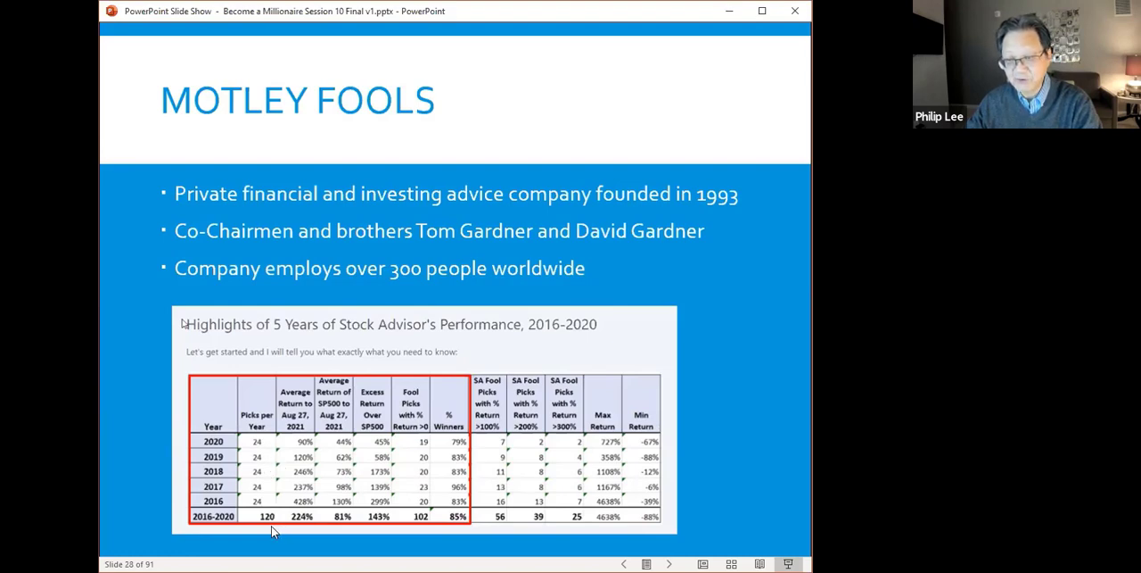
pyautogui.moveTo(443, 524)
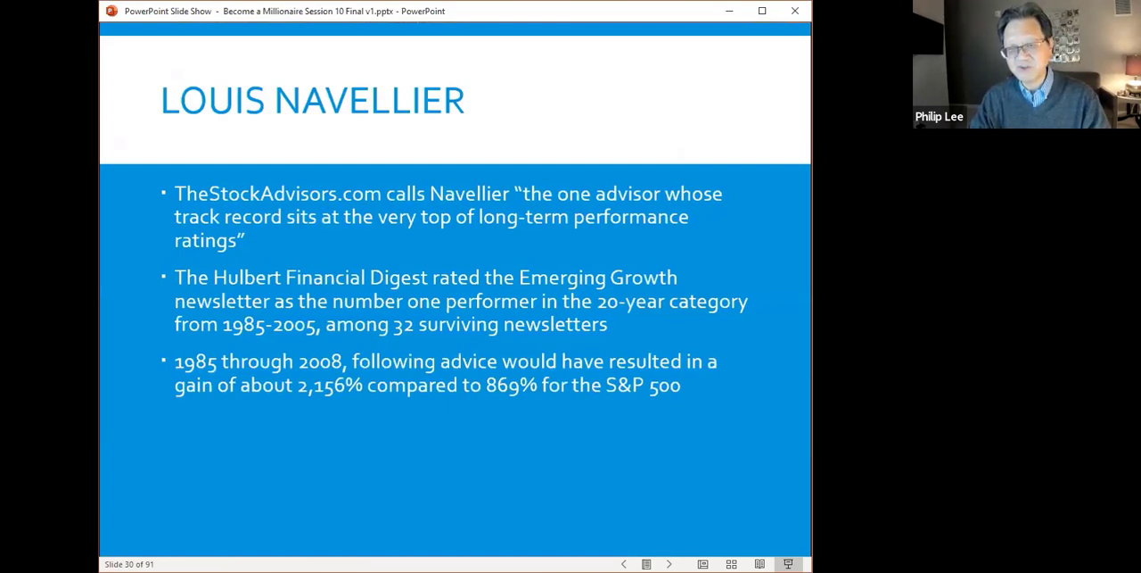
# - Advance to slide 32, the September 29th Fox Business debt-ceiling clip
pyautogui.click(669, 563)
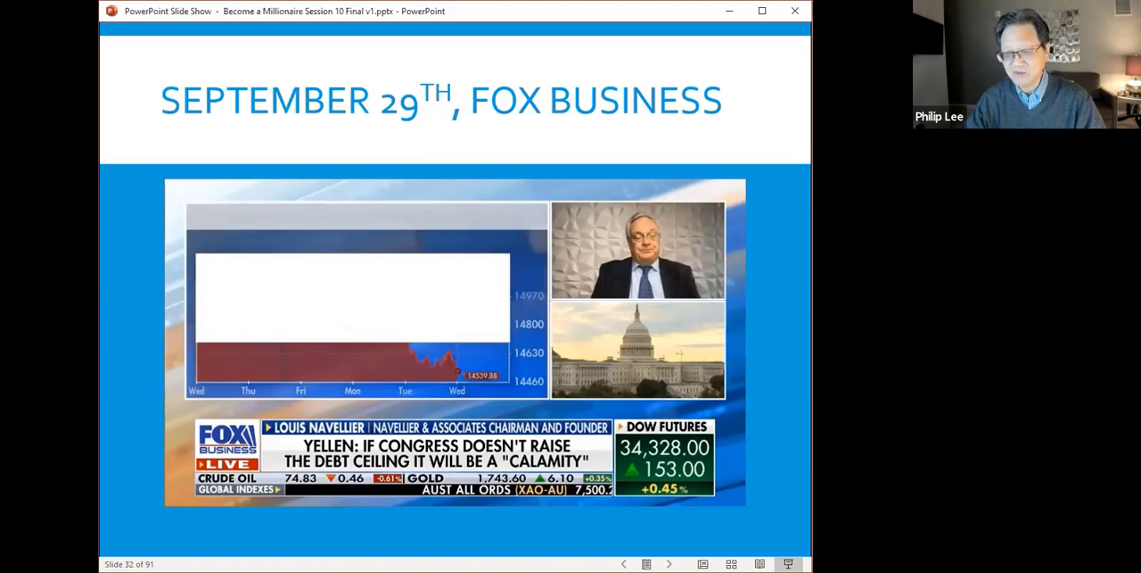
pyautogui.press('right')
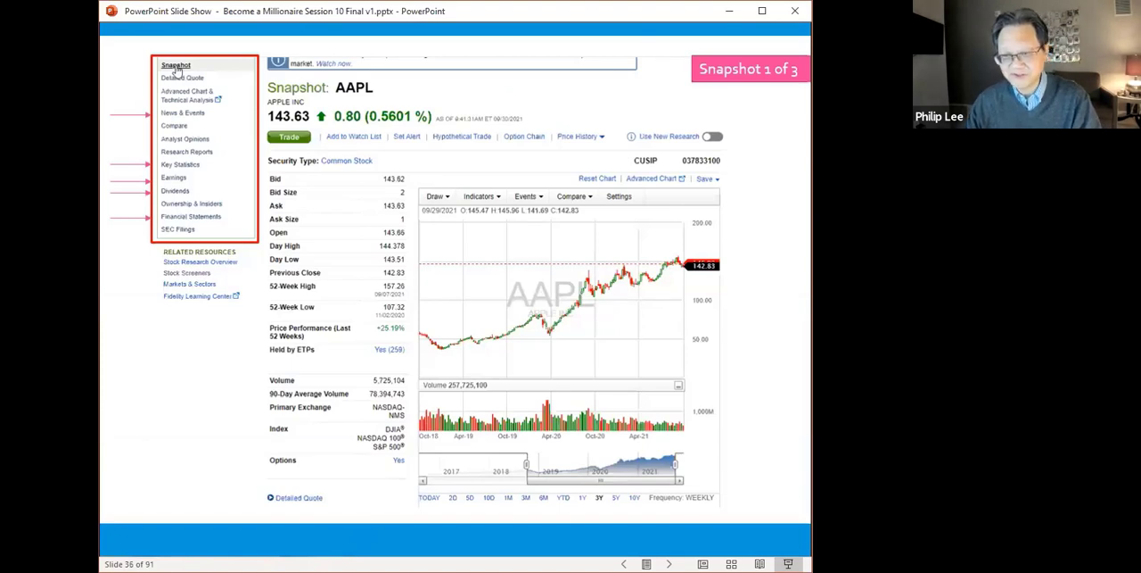
pyautogui.moveTo(474, 184)
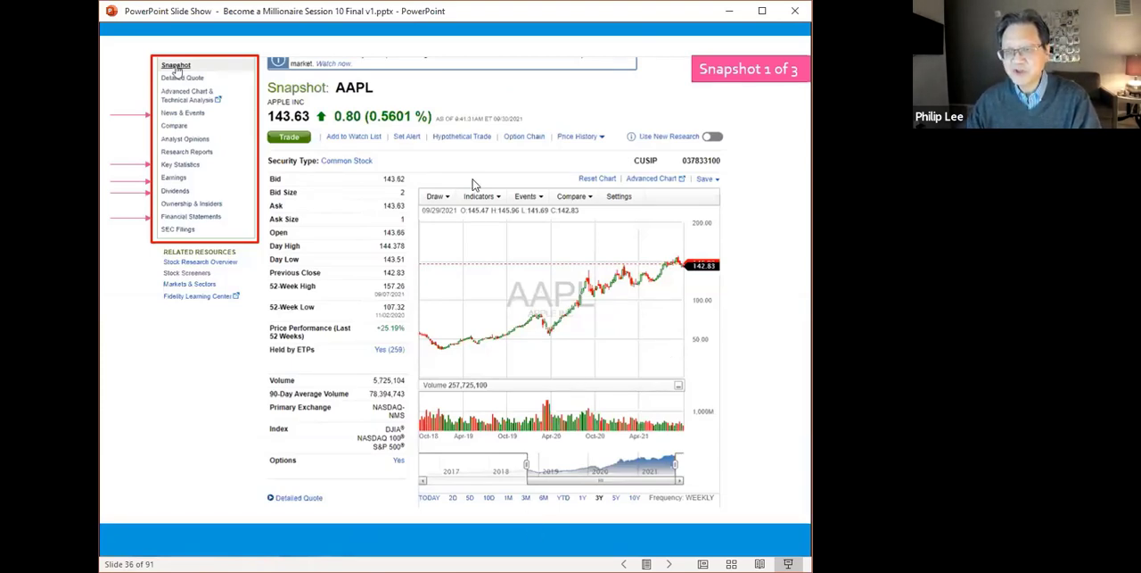
pyautogui.moveTo(375, 96)
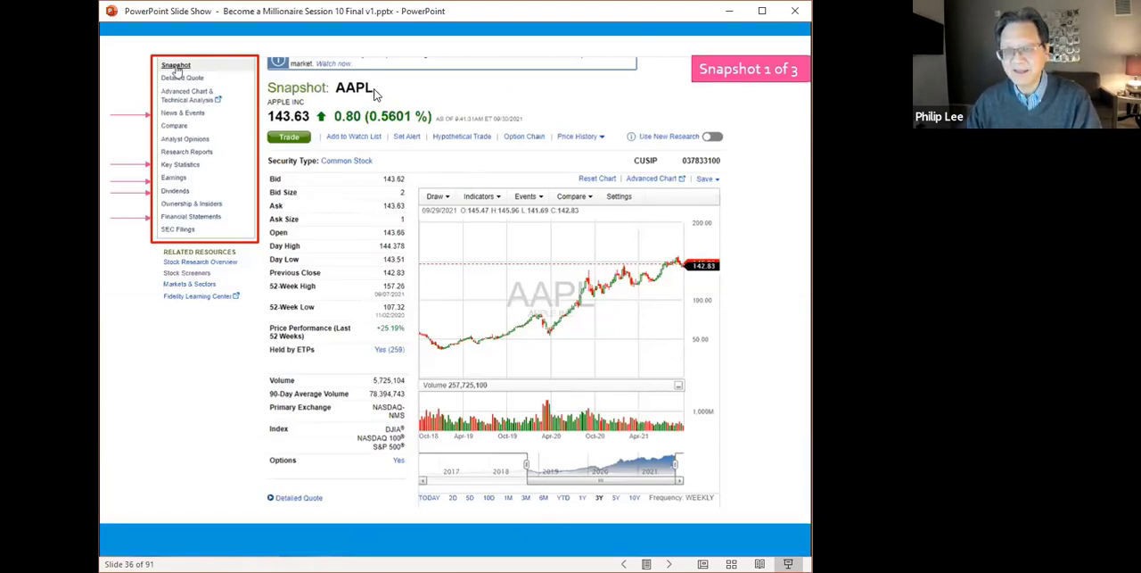
pyautogui.moveTo(446, 79)
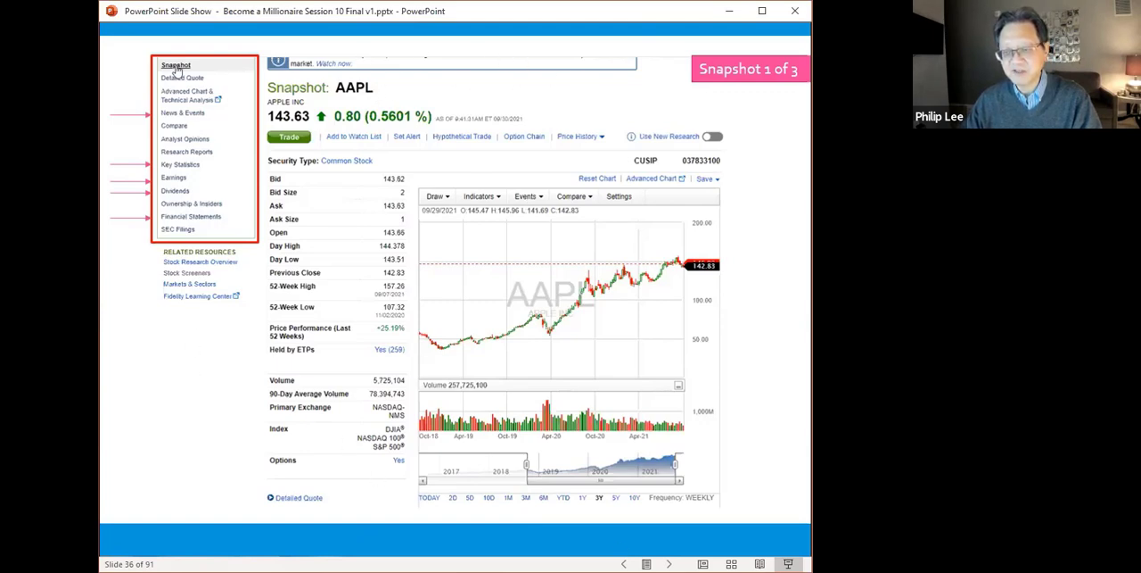
pyautogui.moveTo(773, 523)
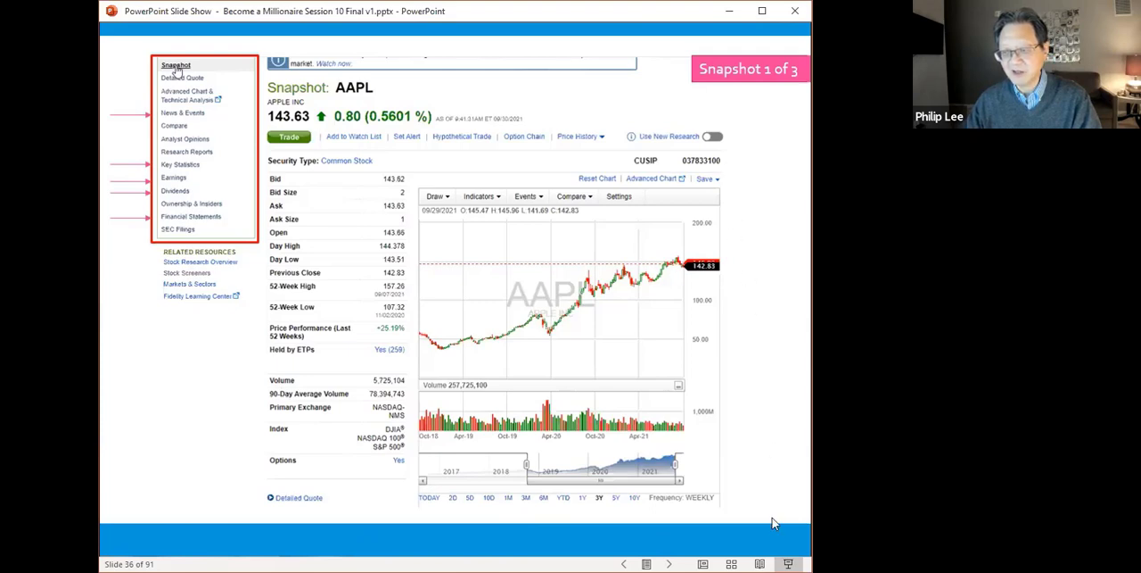
pyautogui.moveTo(769, 205)
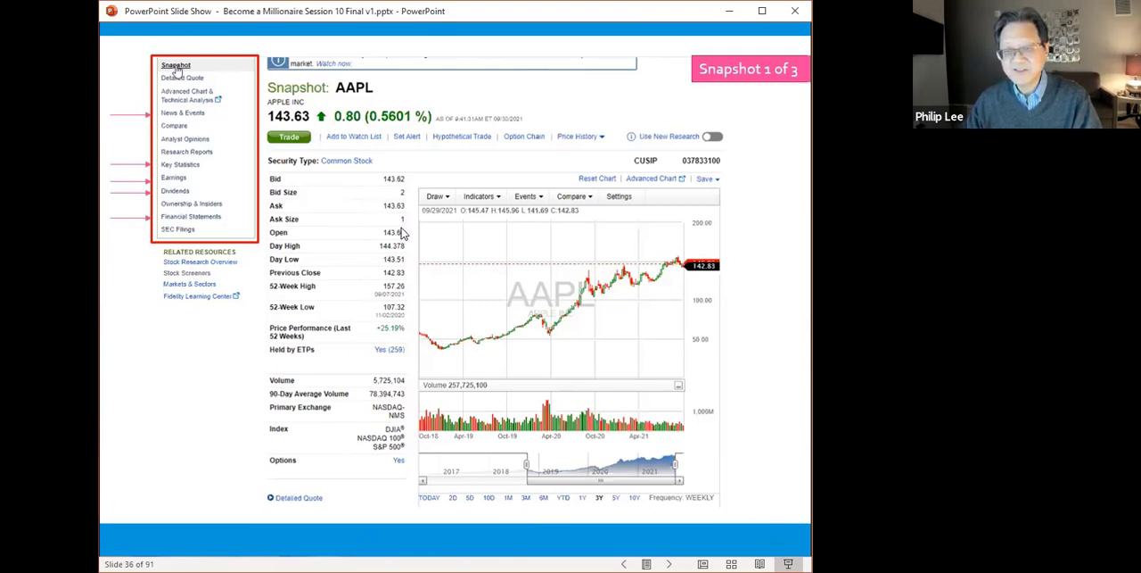
pyautogui.moveTo(355, 176)
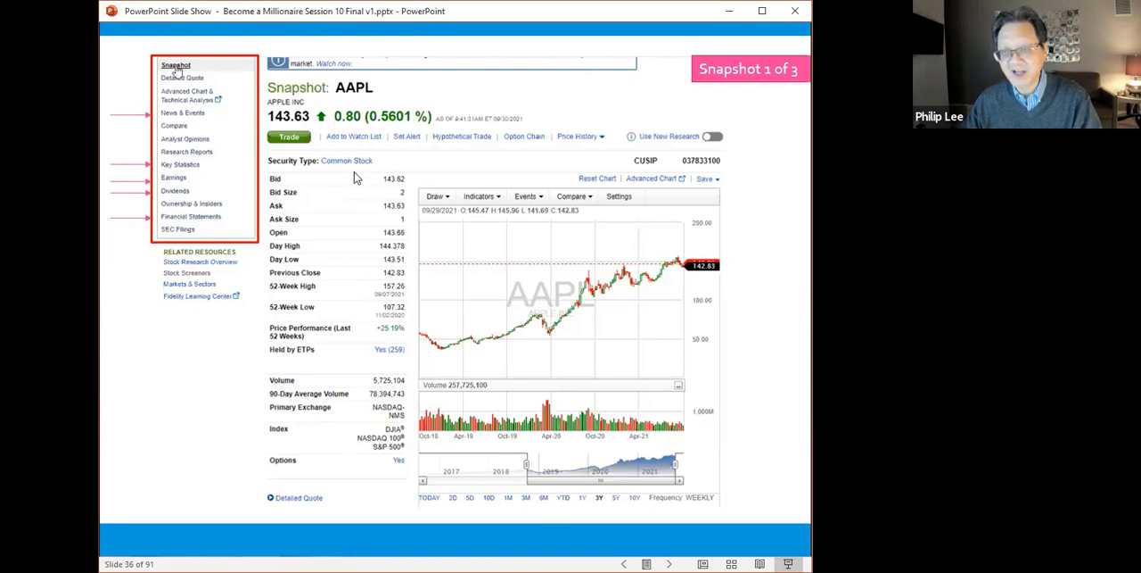
pyautogui.moveTo(605, 357)
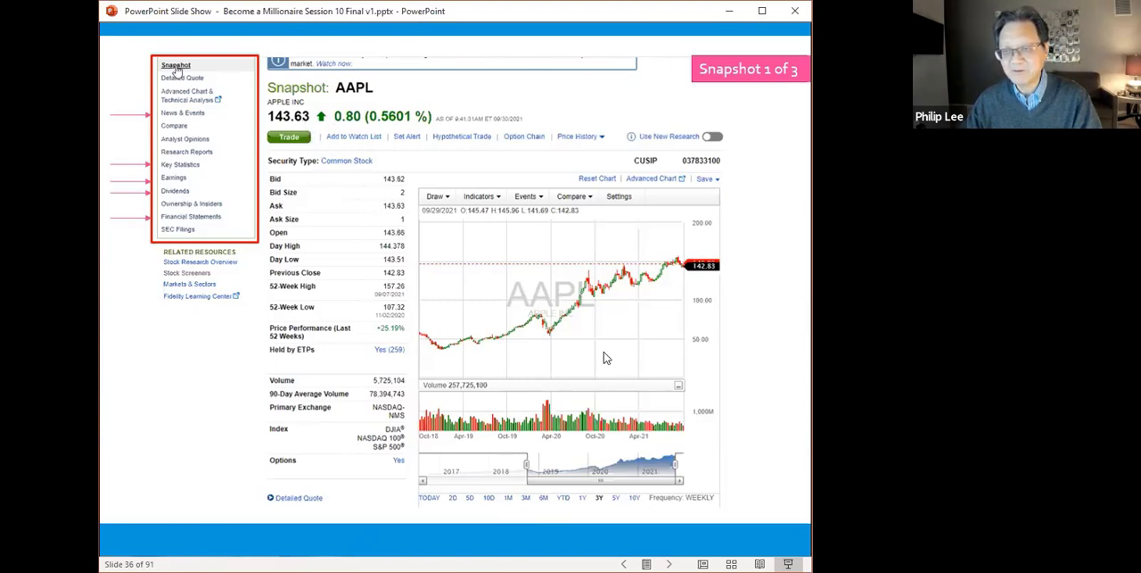
pyautogui.moveTo(571, 375)
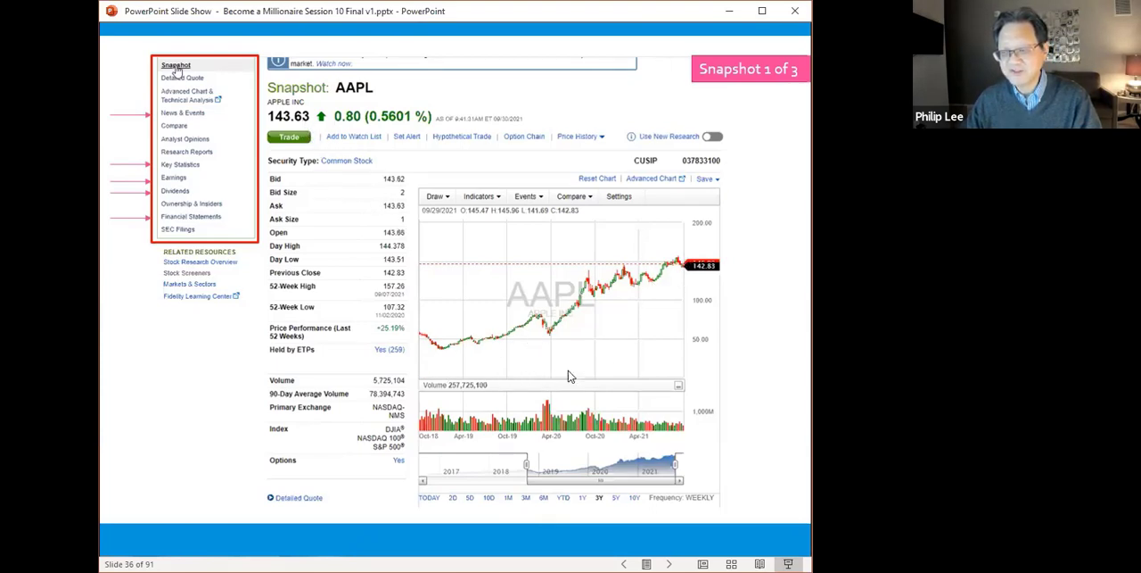
pyautogui.moveTo(452, 349)
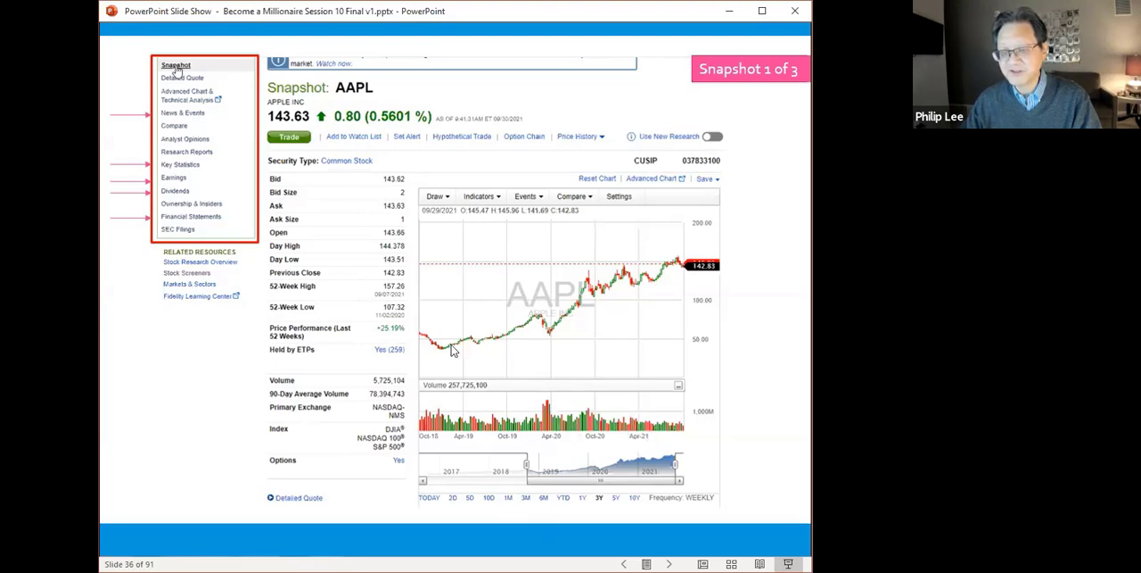
pyautogui.moveTo(544, 321)
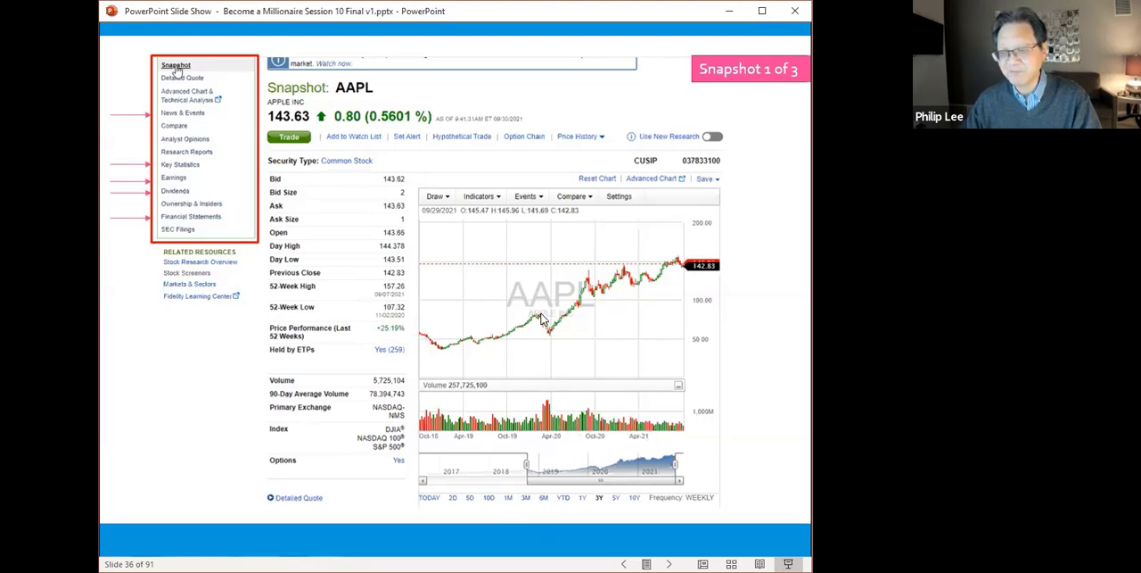
pyautogui.moveTo(555, 343)
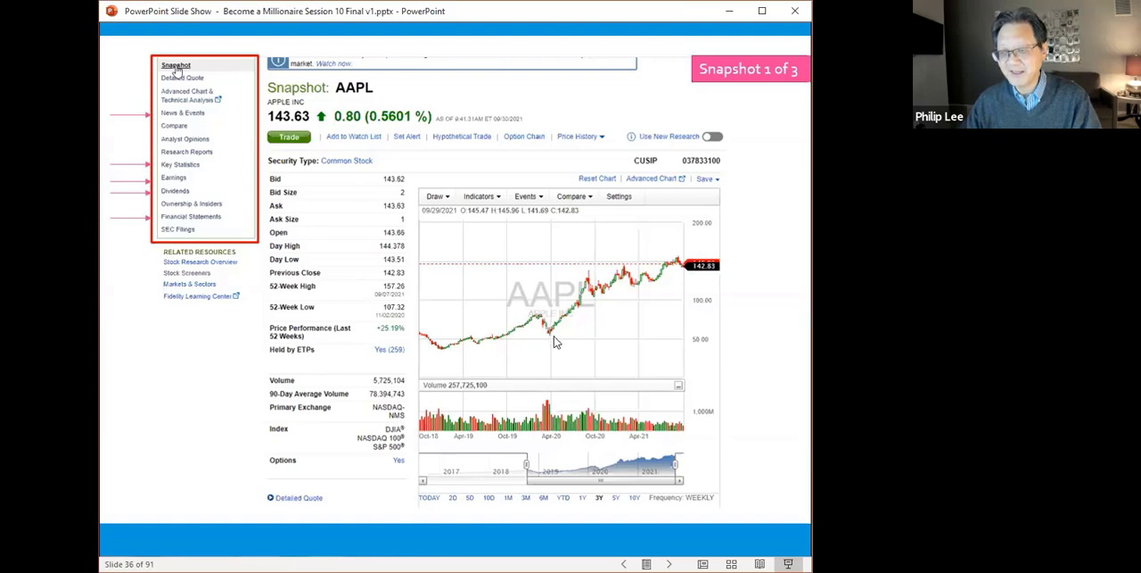
pyautogui.moveTo(700, 279)
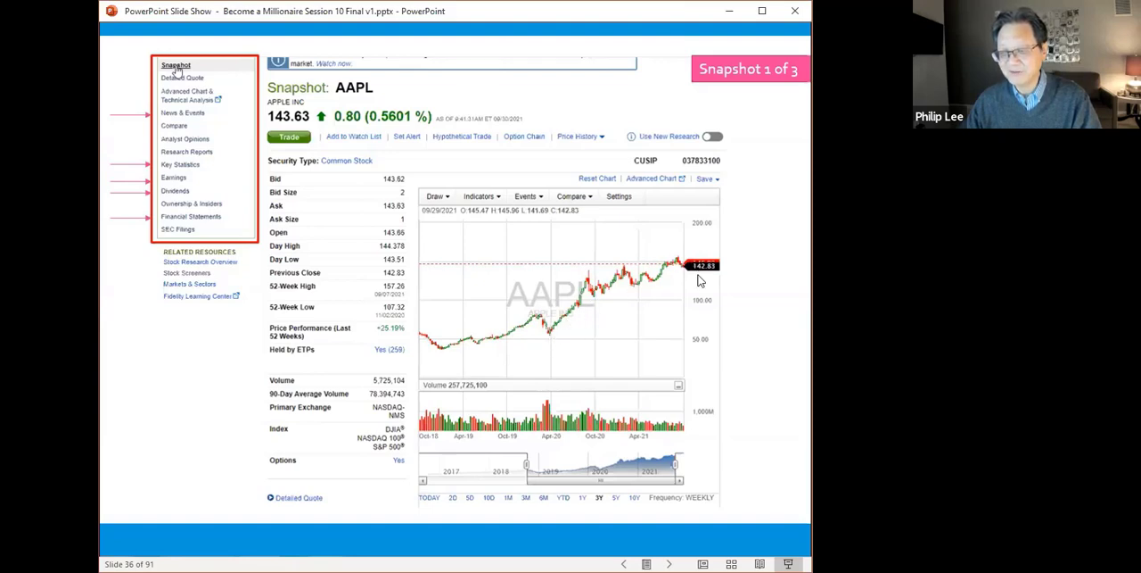
pyautogui.moveTo(764, 358)
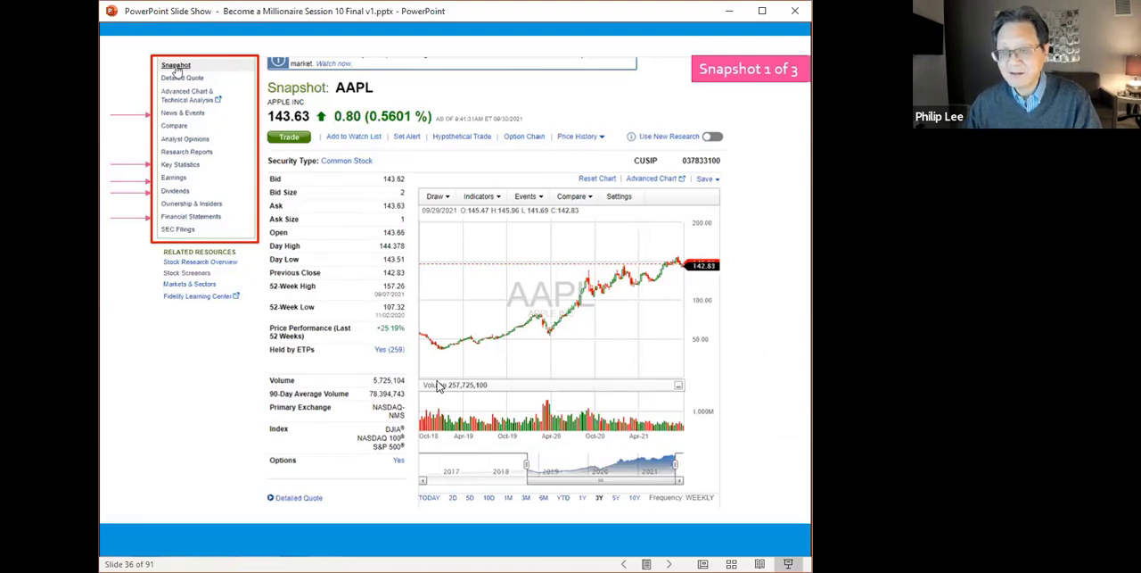
pyautogui.moveTo(451, 357)
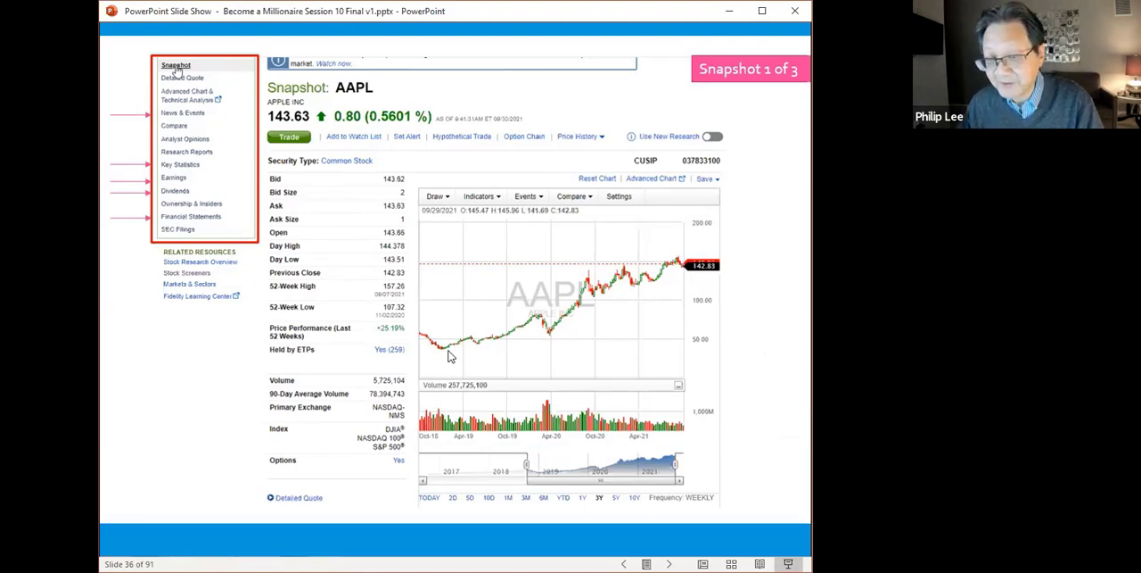
pyautogui.moveTo(747, 303)
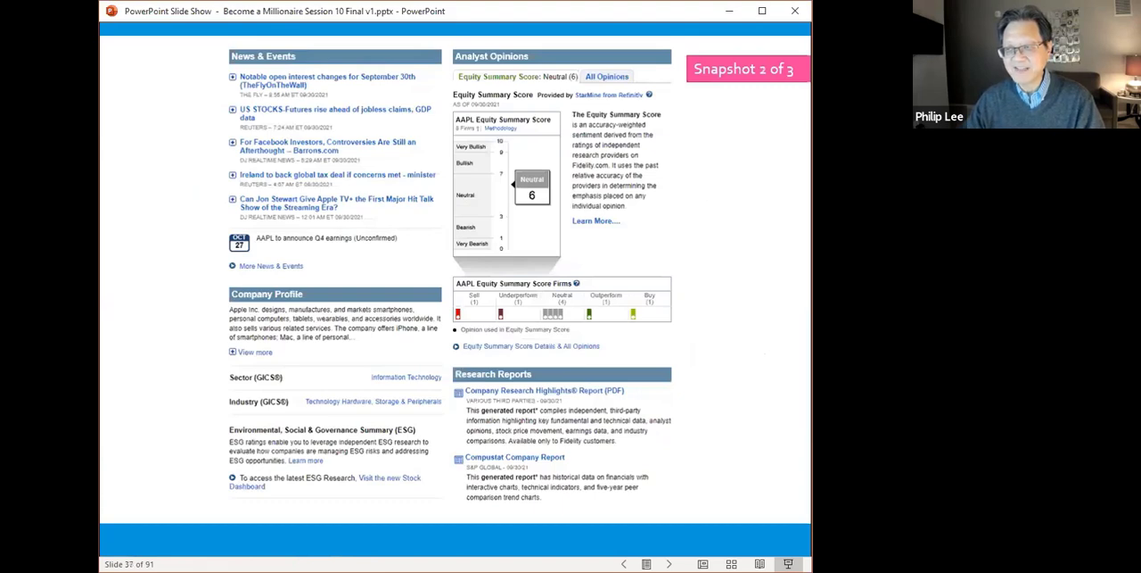
pyautogui.moveTo(327, 199)
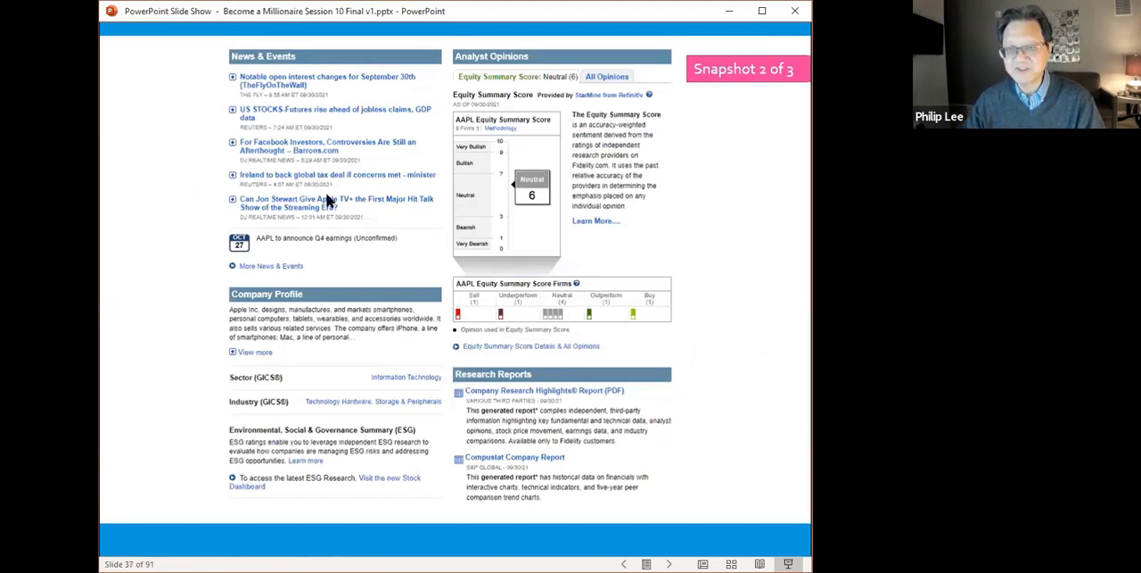
pyautogui.moveTo(299, 121)
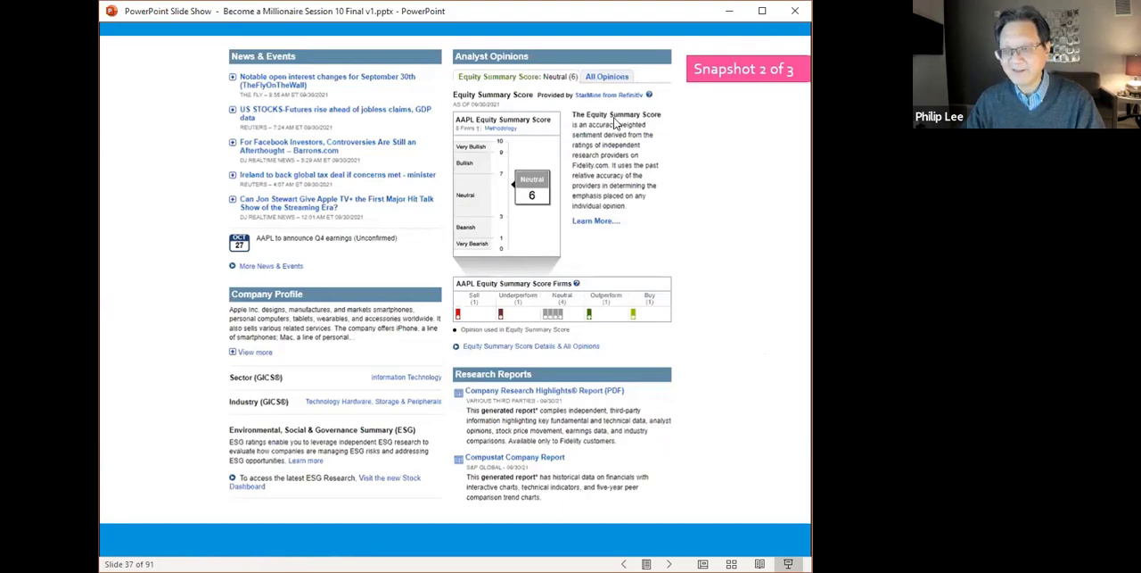
pyautogui.moveTo(506, 175)
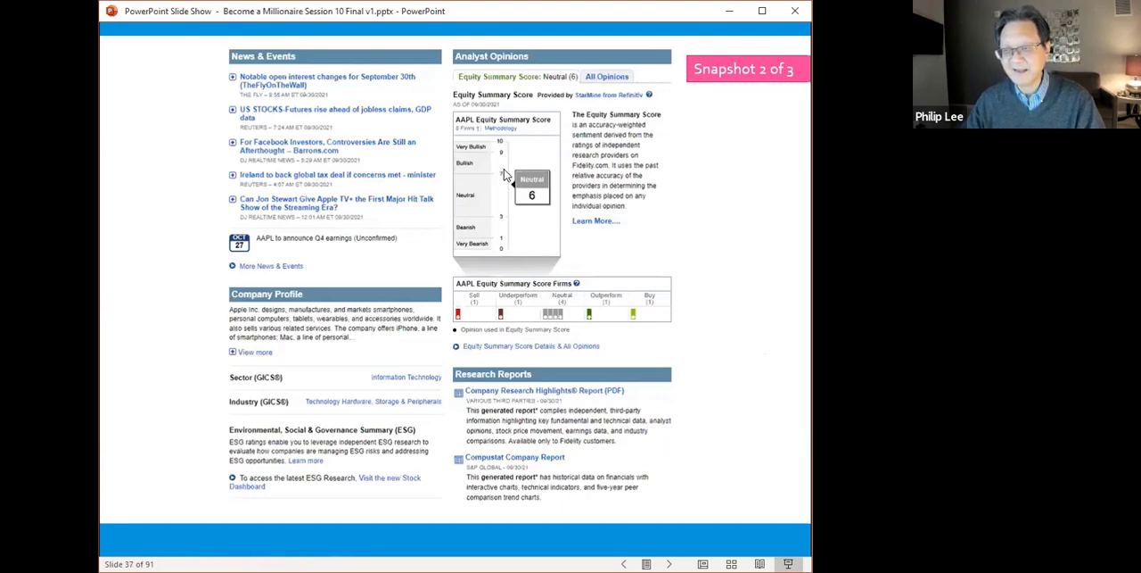
pyautogui.moveTo(563, 219)
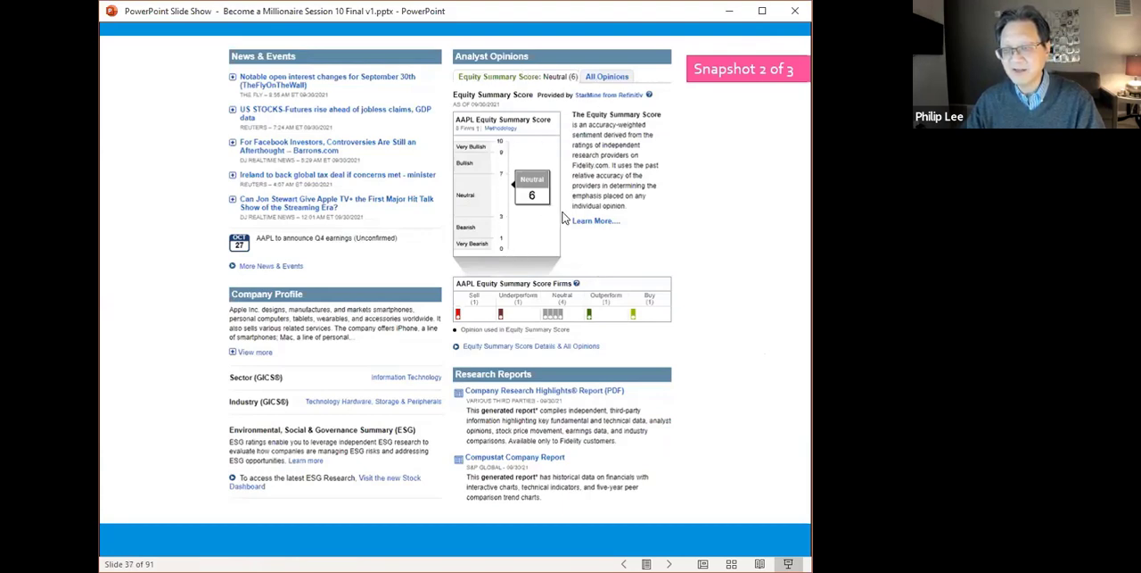
pyautogui.moveTo(546, 203)
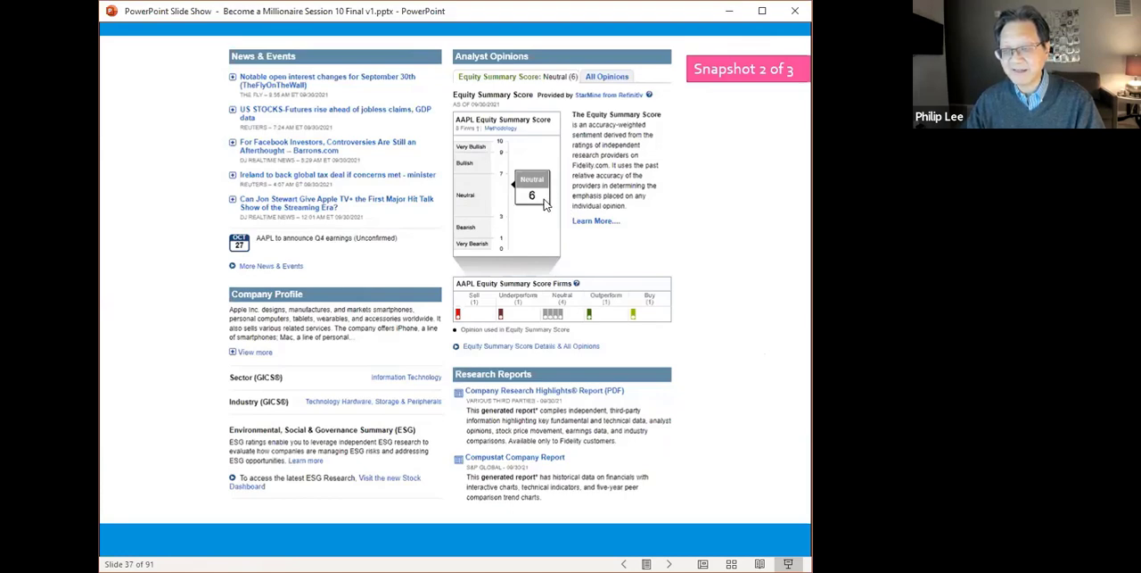
pyautogui.moveTo(425, 346)
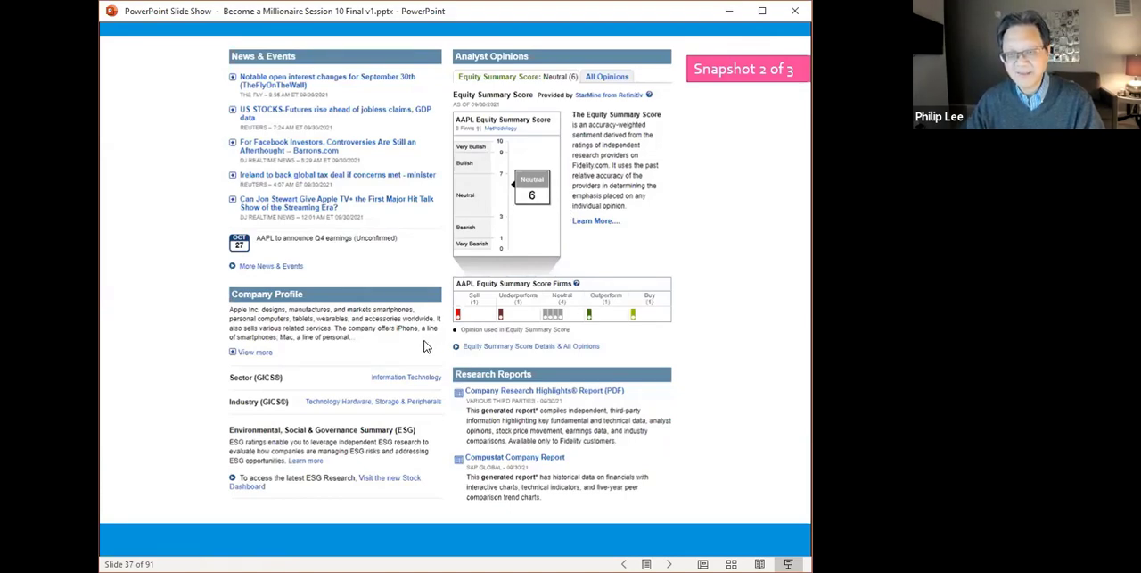
pyautogui.moveTo(343, 424)
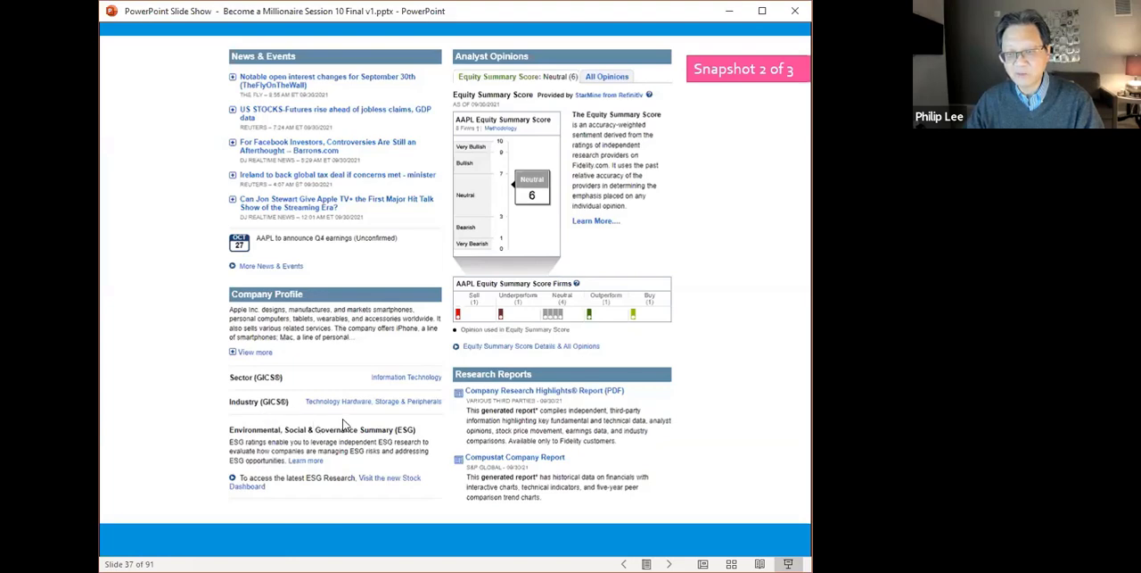
pyautogui.moveTo(671, 389)
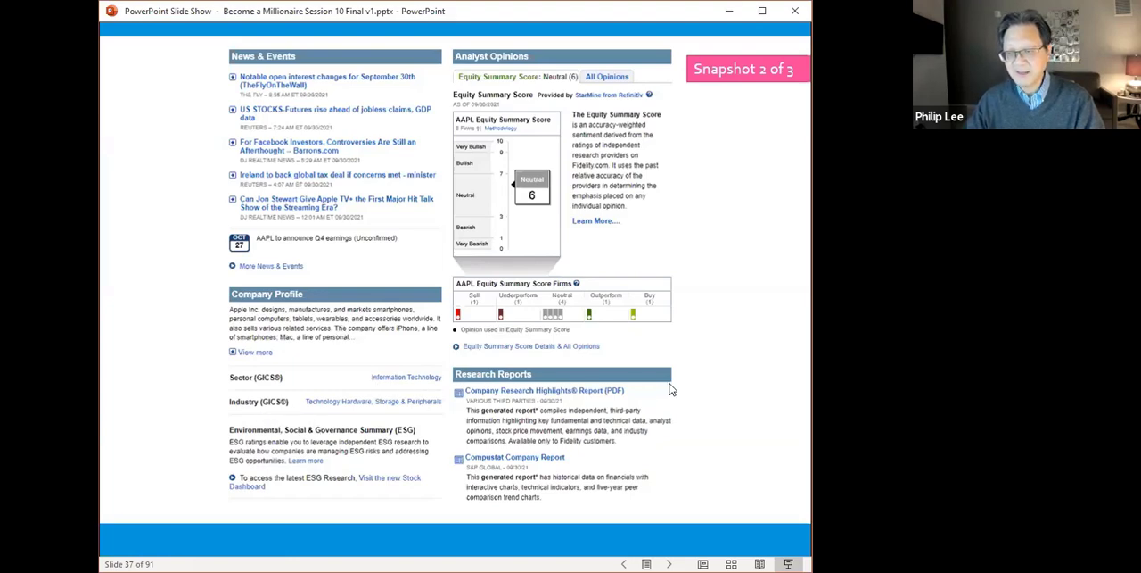
pyautogui.moveTo(726, 407)
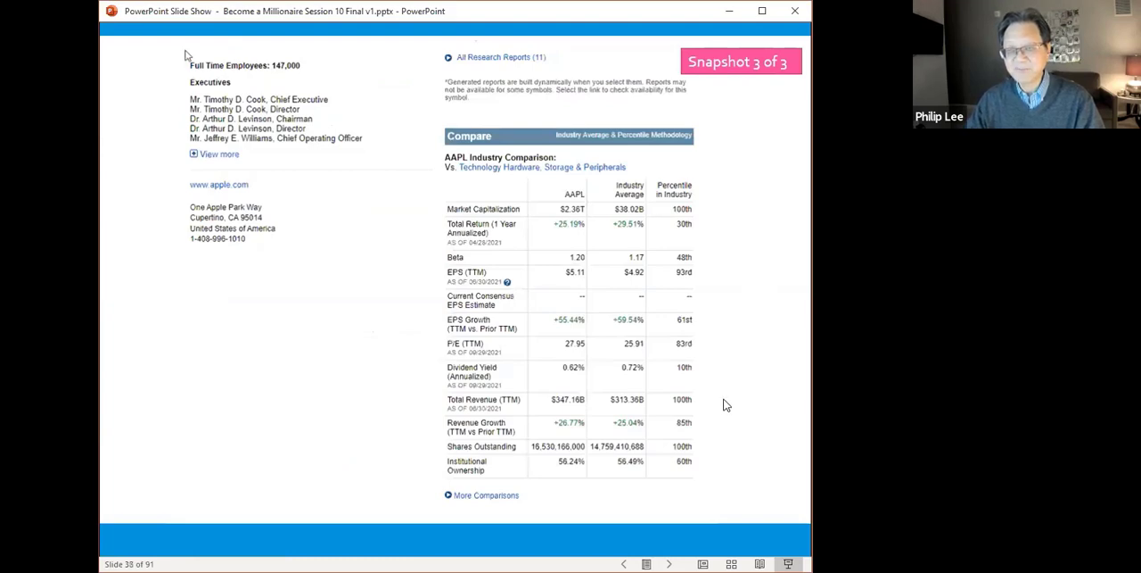
pyautogui.moveTo(317, 128)
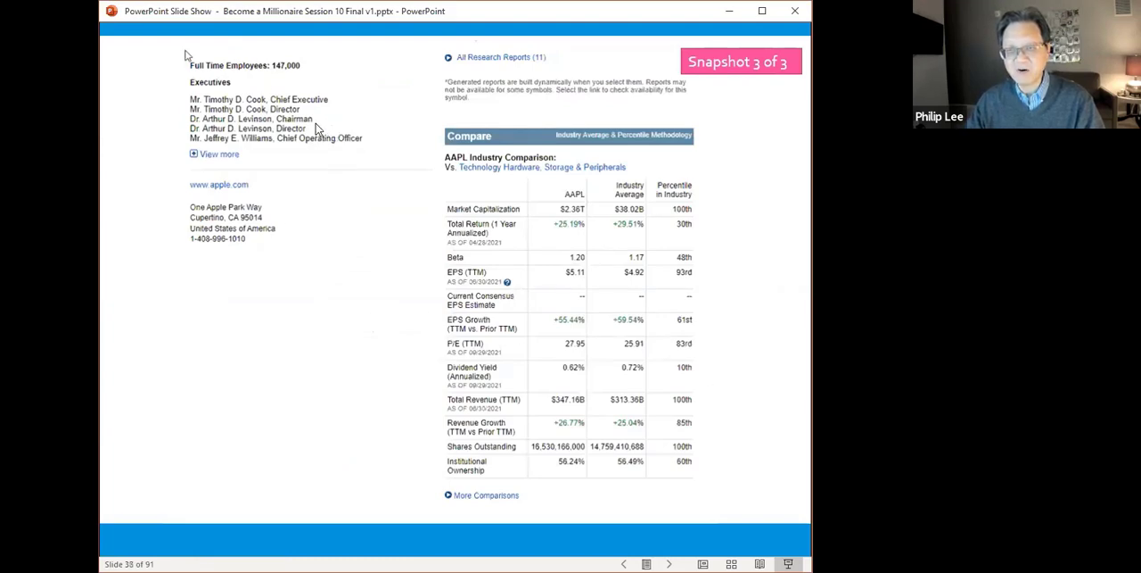
pyautogui.moveTo(290, 76)
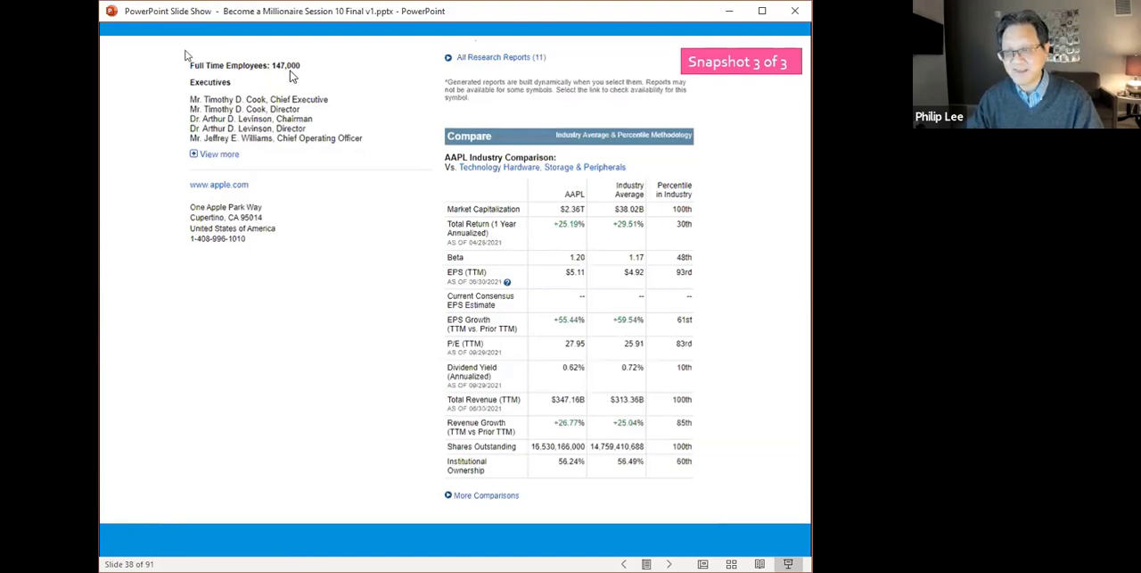
pyautogui.moveTo(534, 249)
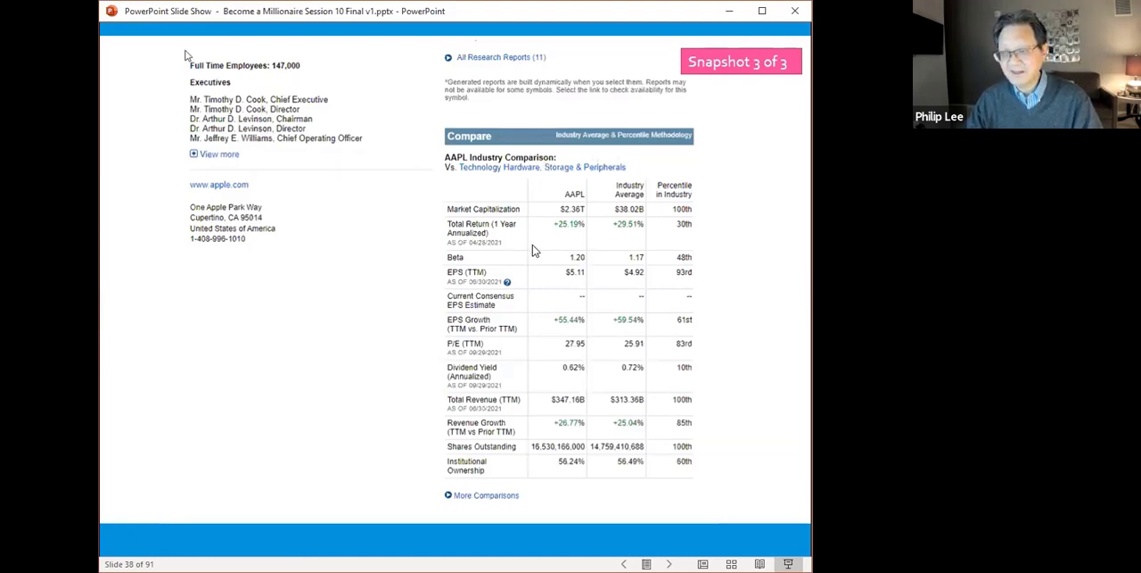
pyautogui.moveTo(700, 205)
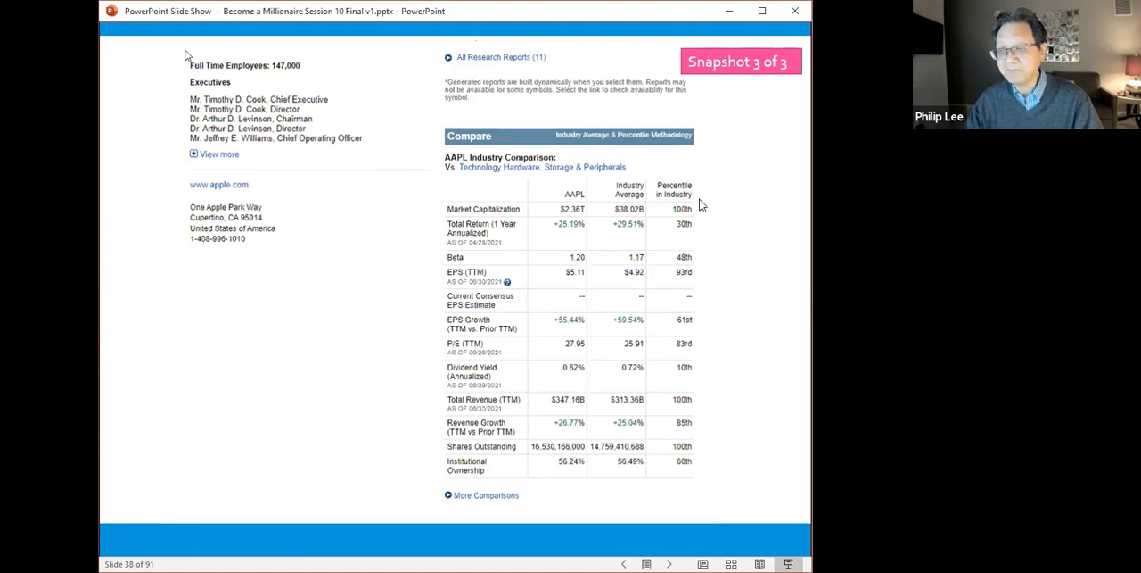
pyautogui.moveTo(586, 433)
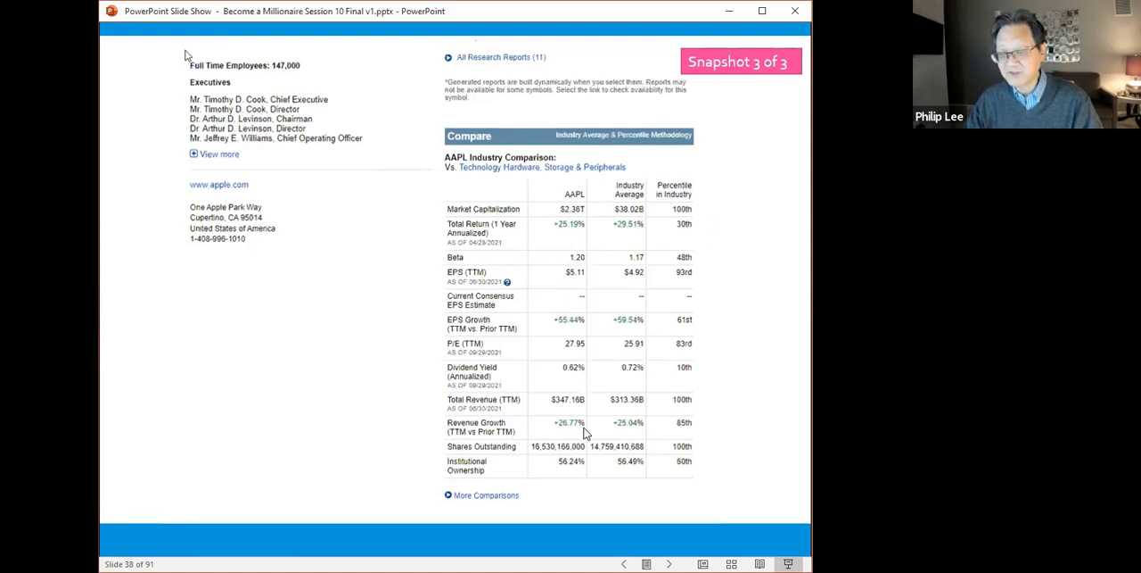
pyautogui.moveTo(586, 454)
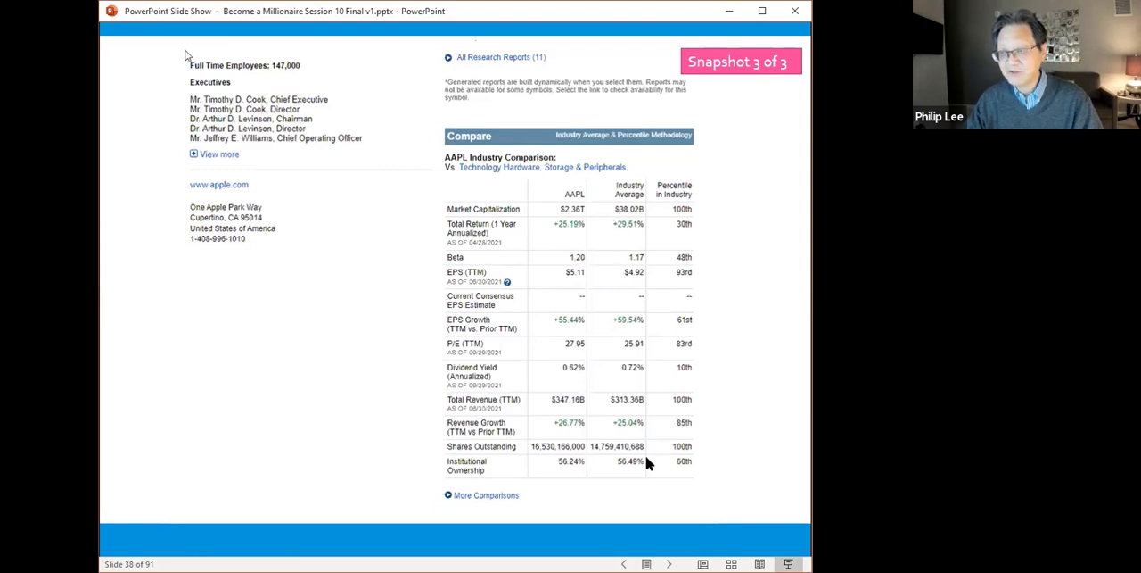
pyautogui.moveTo(731, 421)
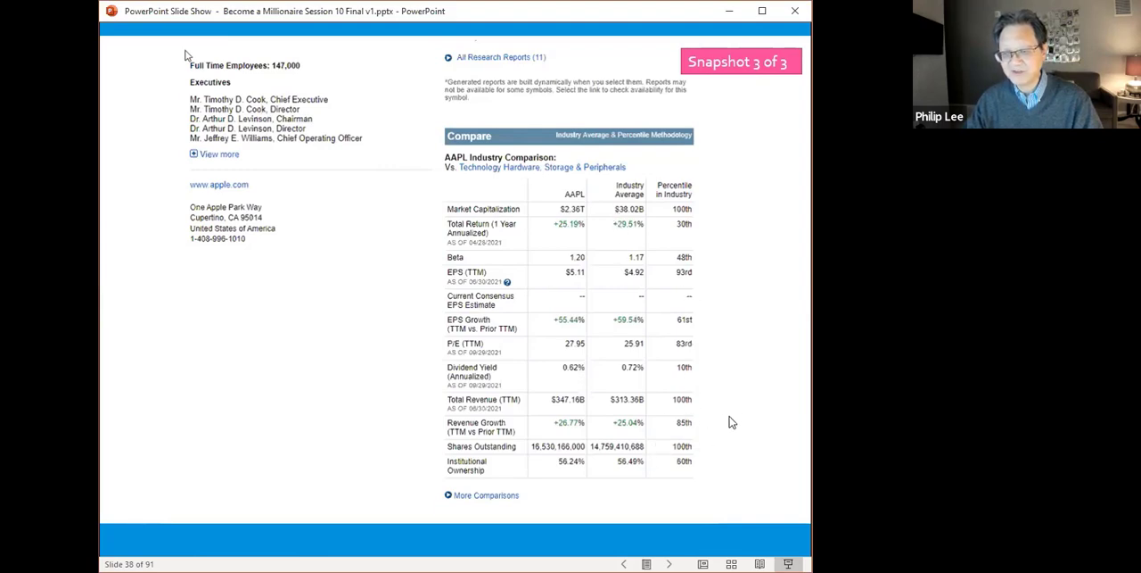
pyautogui.moveTo(754, 411)
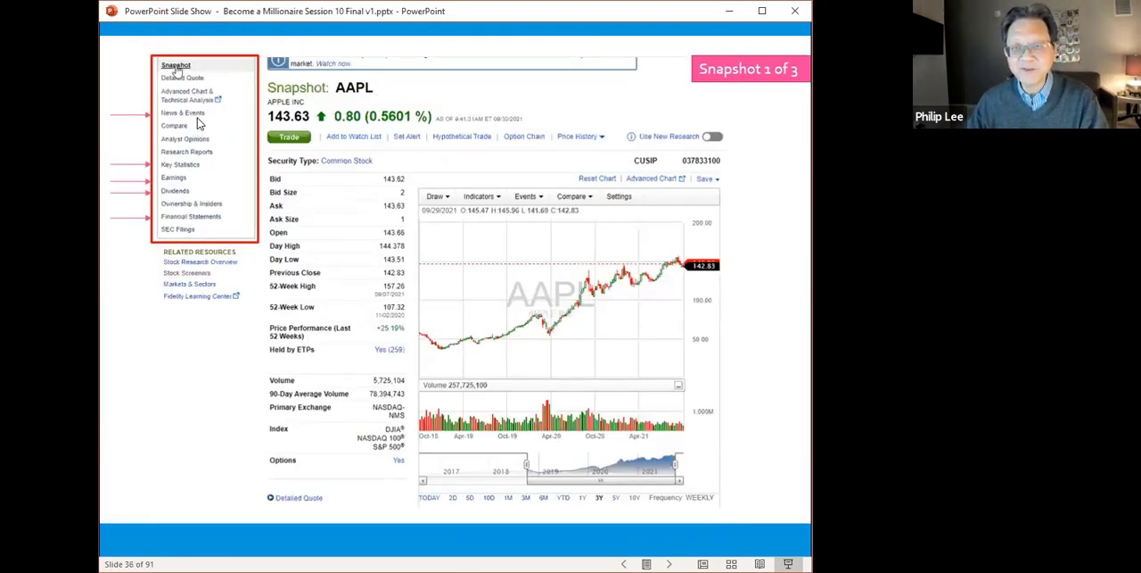
pyautogui.moveTo(535, 248)
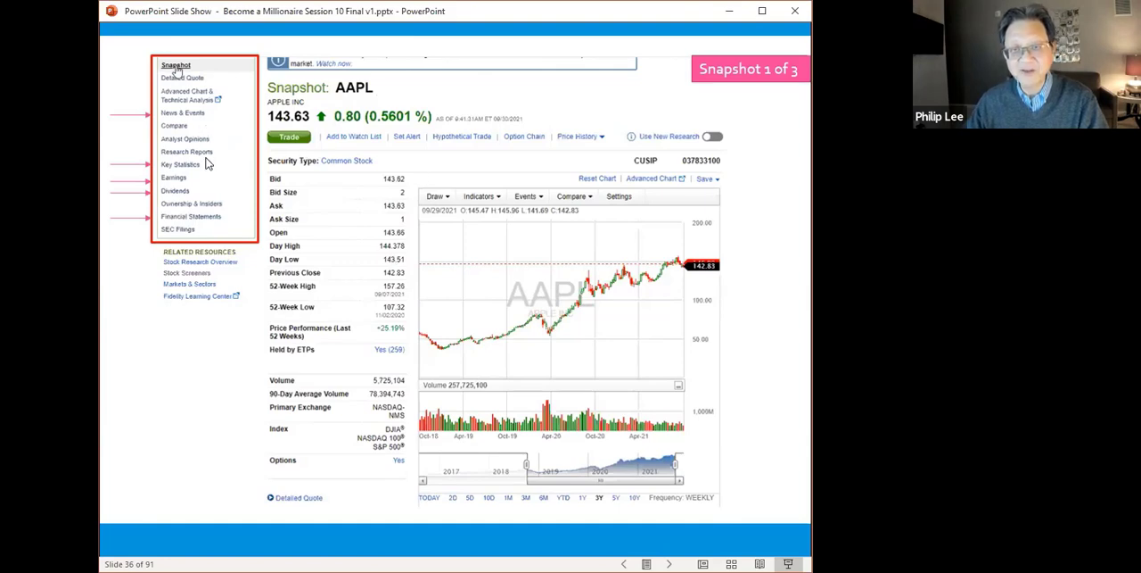
pyautogui.moveTo(200, 184)
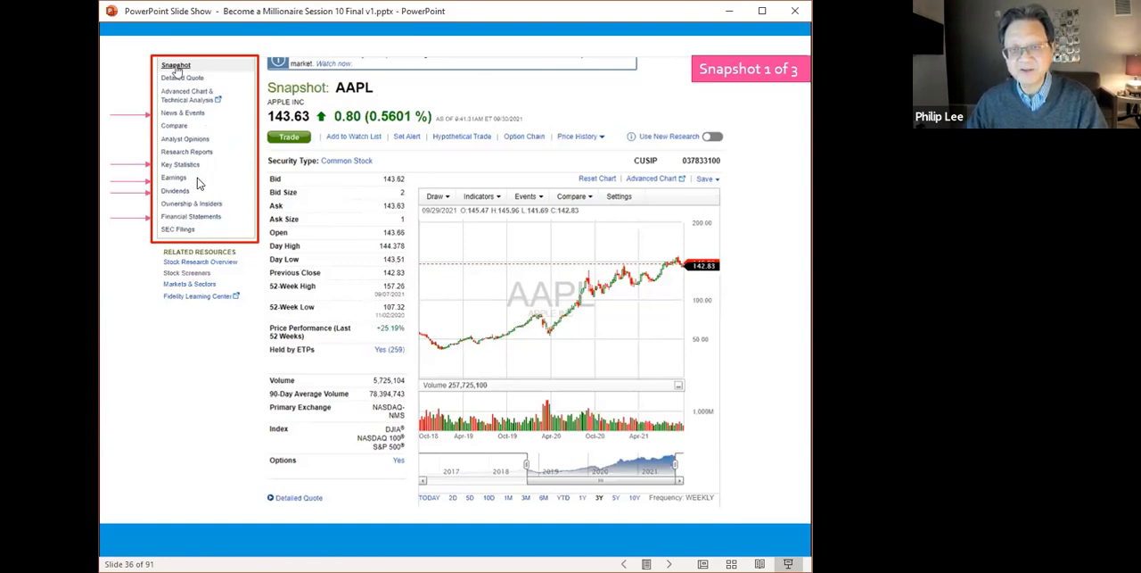
pyautogui.moveTo(205, 217)
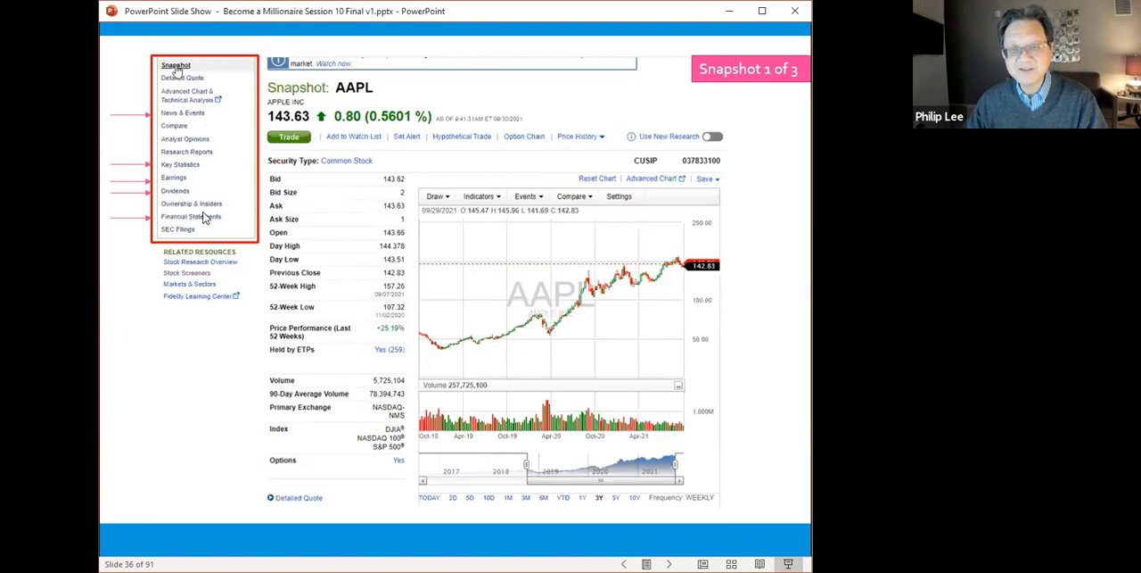
pyautogui.moveTo(205, 230)
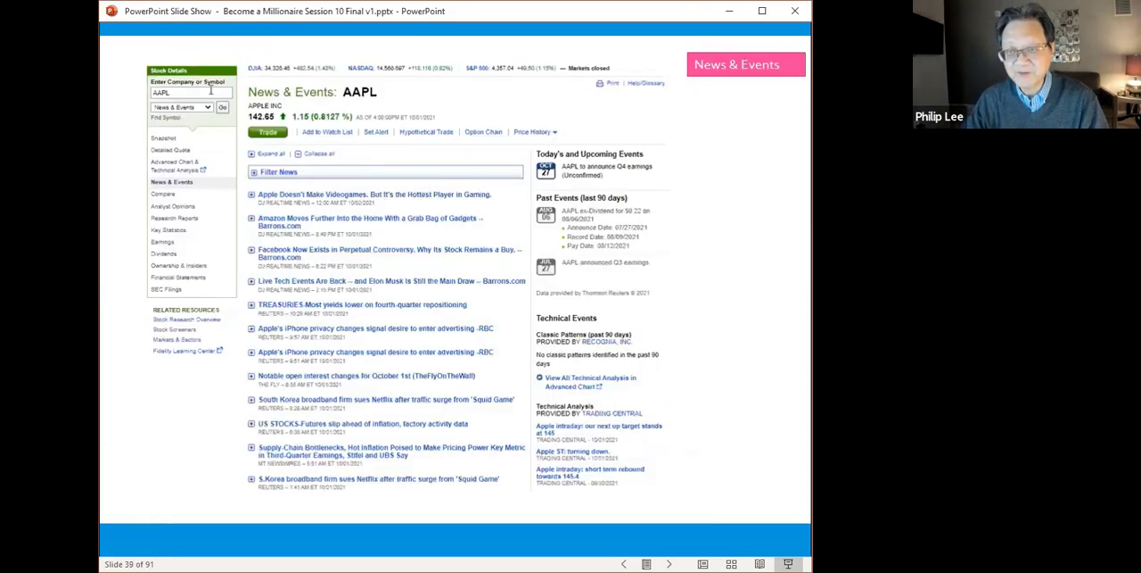
pyautogui.moveTo(543, 548)
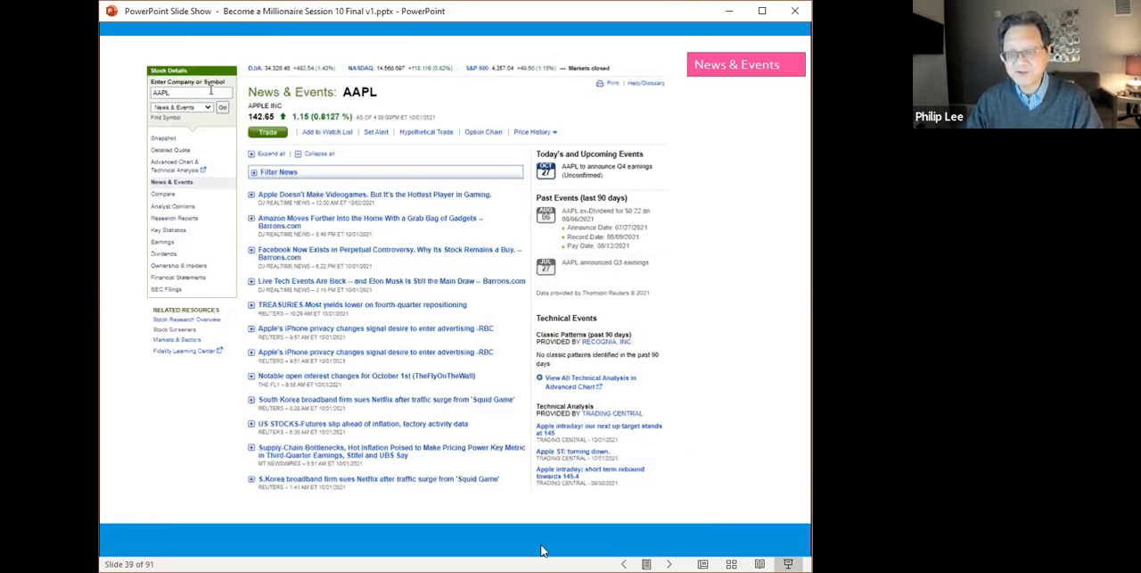
pyautogui.moveTo(304, 421)
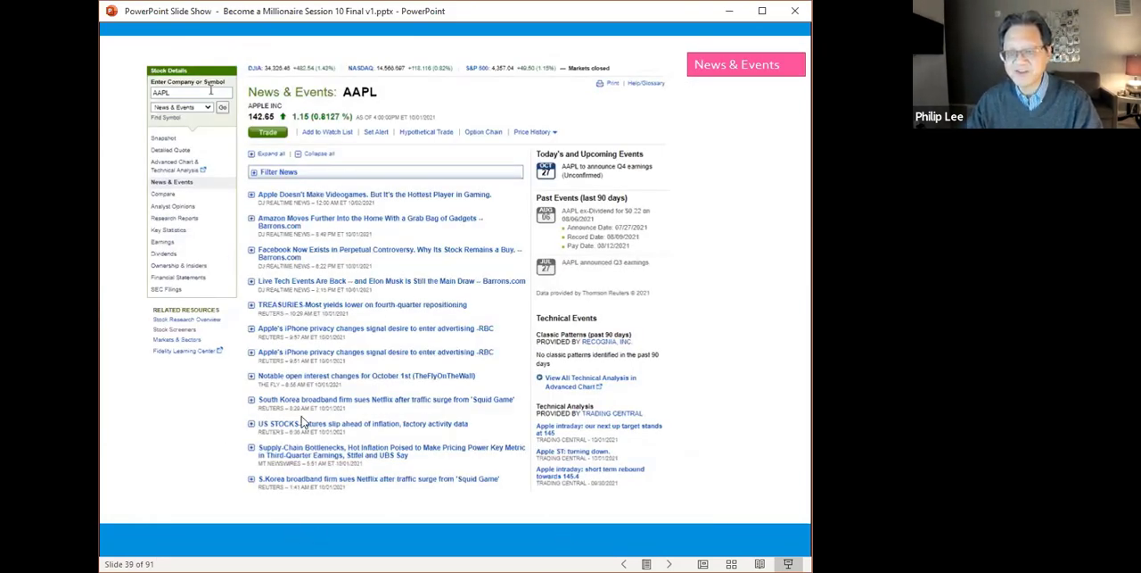
pyautogui.moveTo(384, 516)
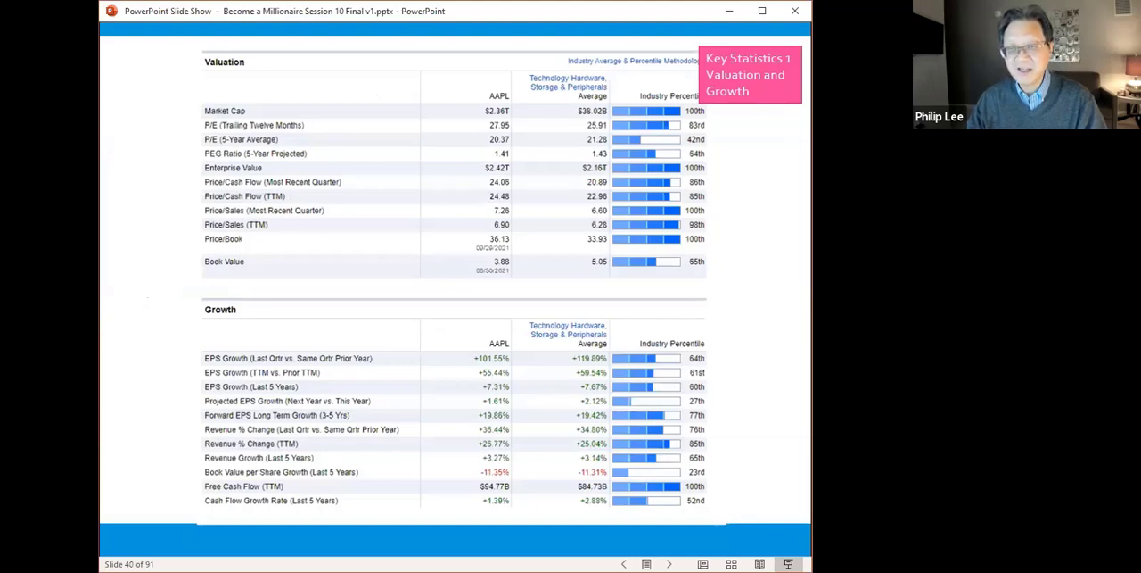
pyautogui.moveTo(577, 243)
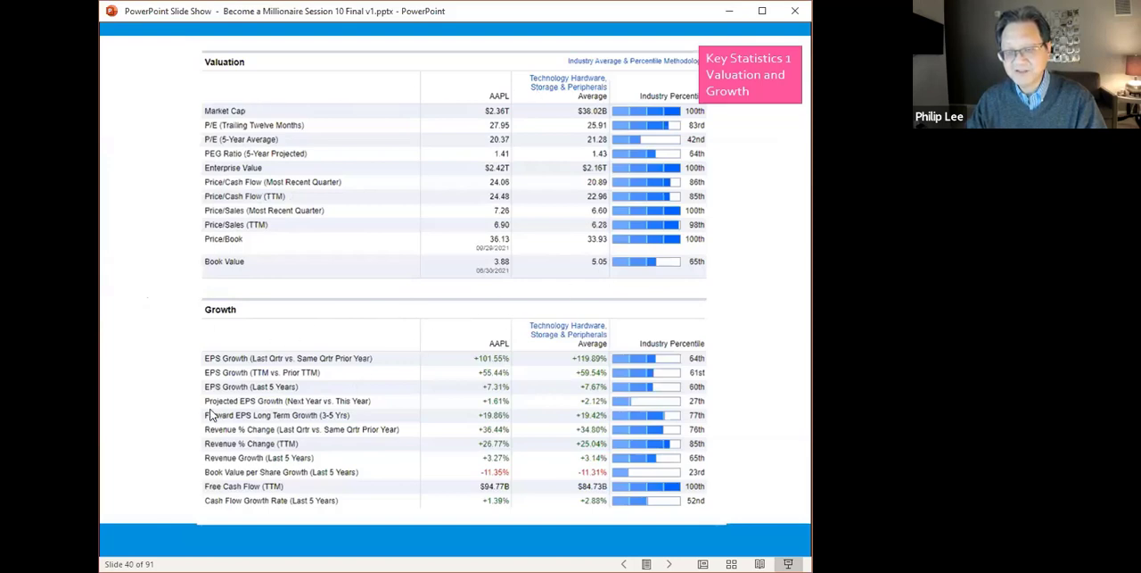
pyautogui.moveTo(527, 370)
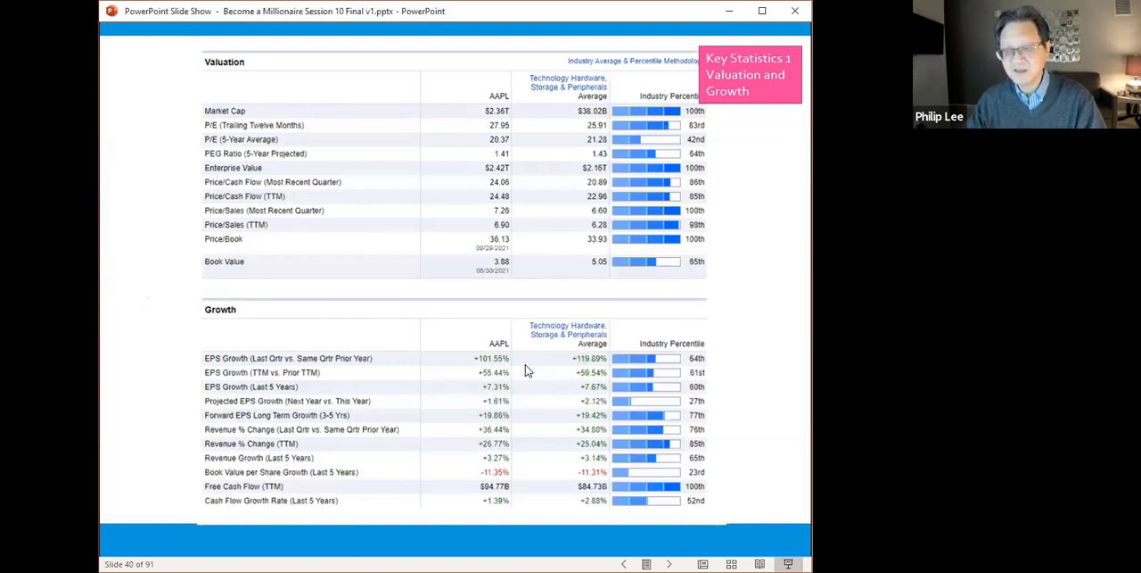
pyautogui.moveTo(509, 361)
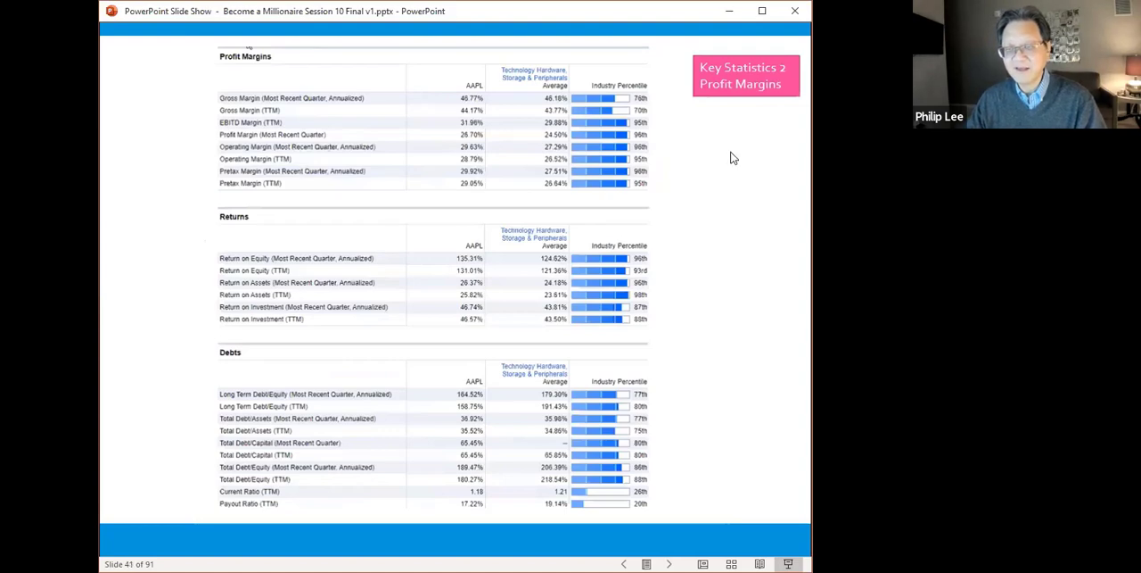
pyautogui.moveTo(635, 132)
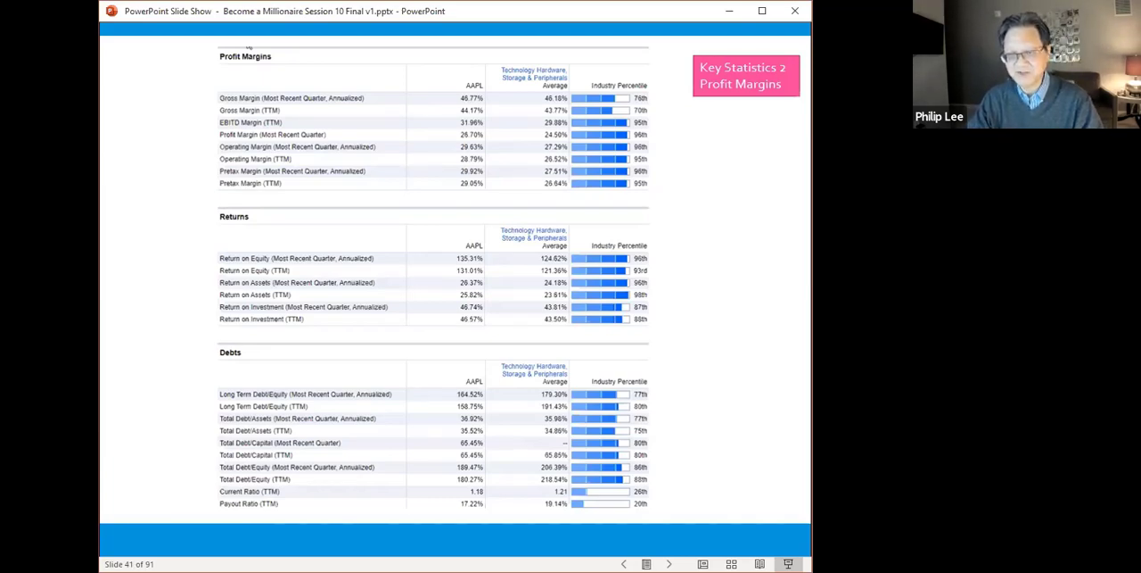
# - Advance to slide 42, Apple's Earnings history and quarterly estimates
pyautogui.click(668, 563)
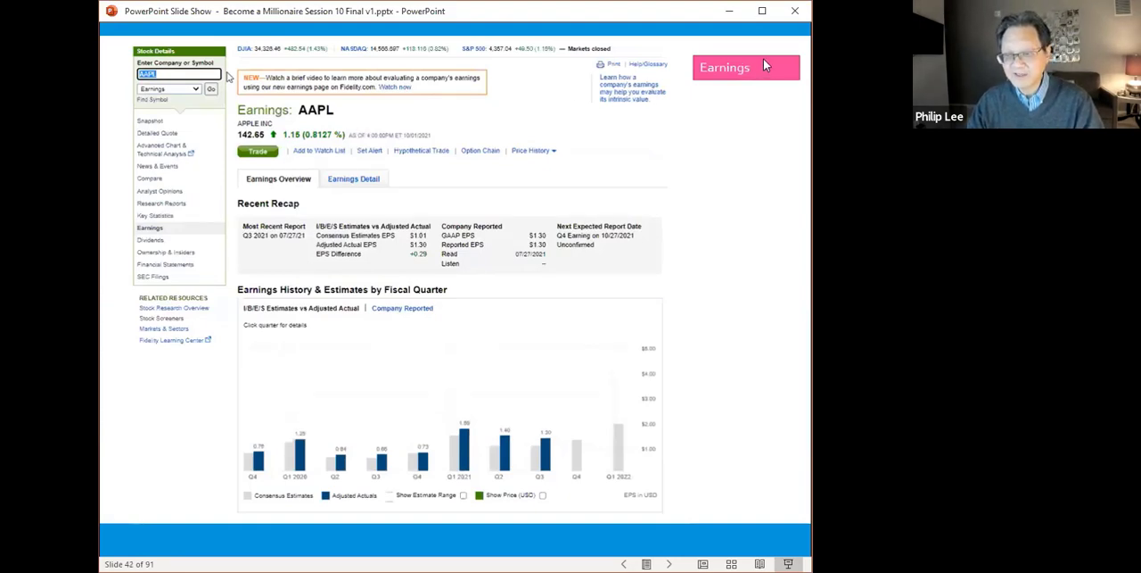
pyautogui.moveTo(248, 475)
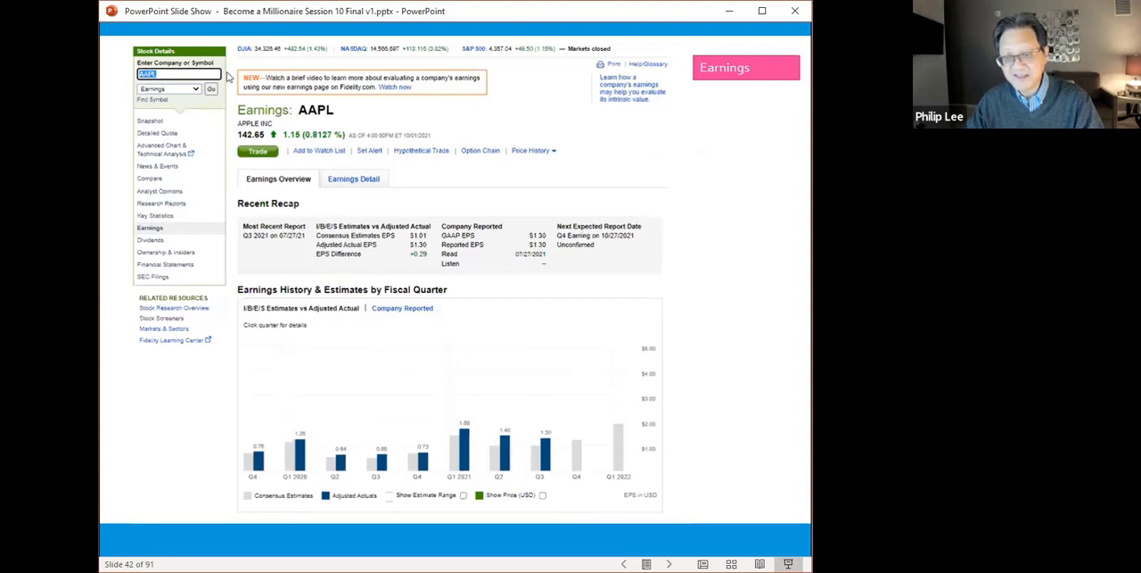
pyautogui.moveTo(263, 470)
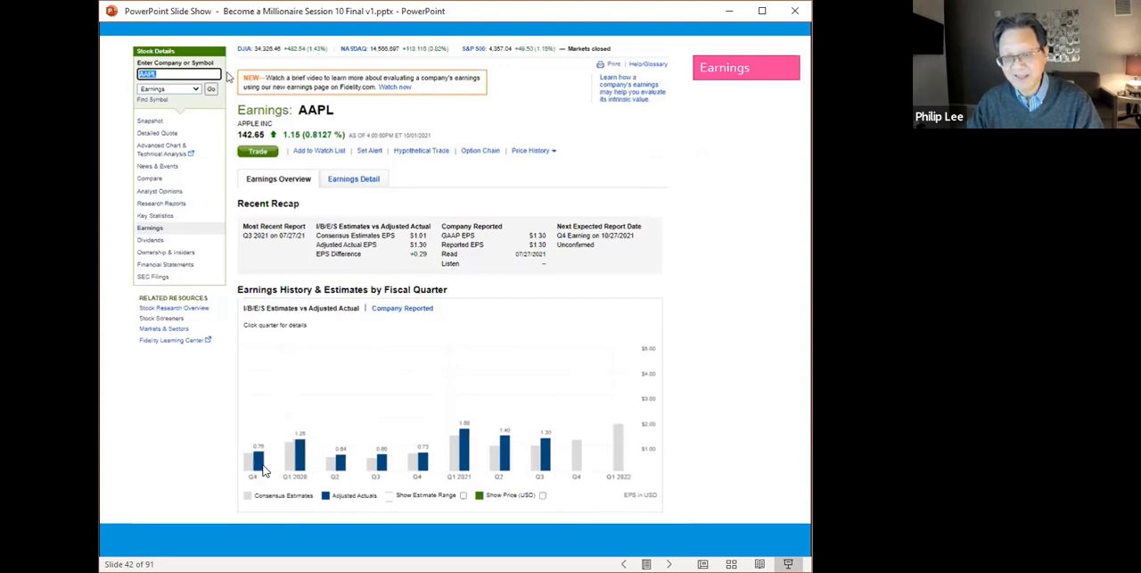
pyautogui.moveTo(348, 468)
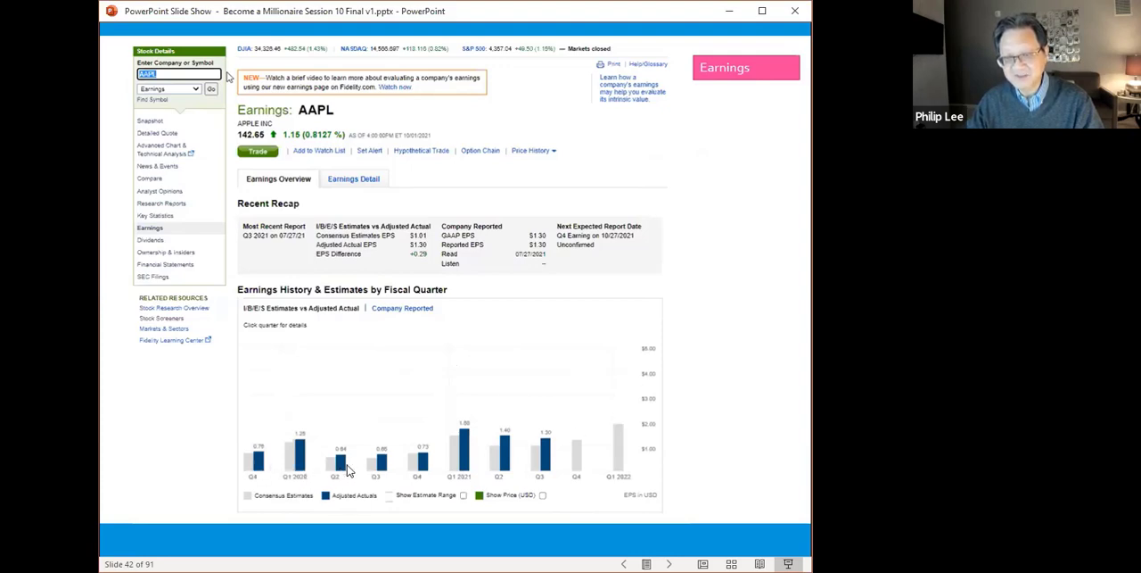
pyautogui.moveTo(384, 470)
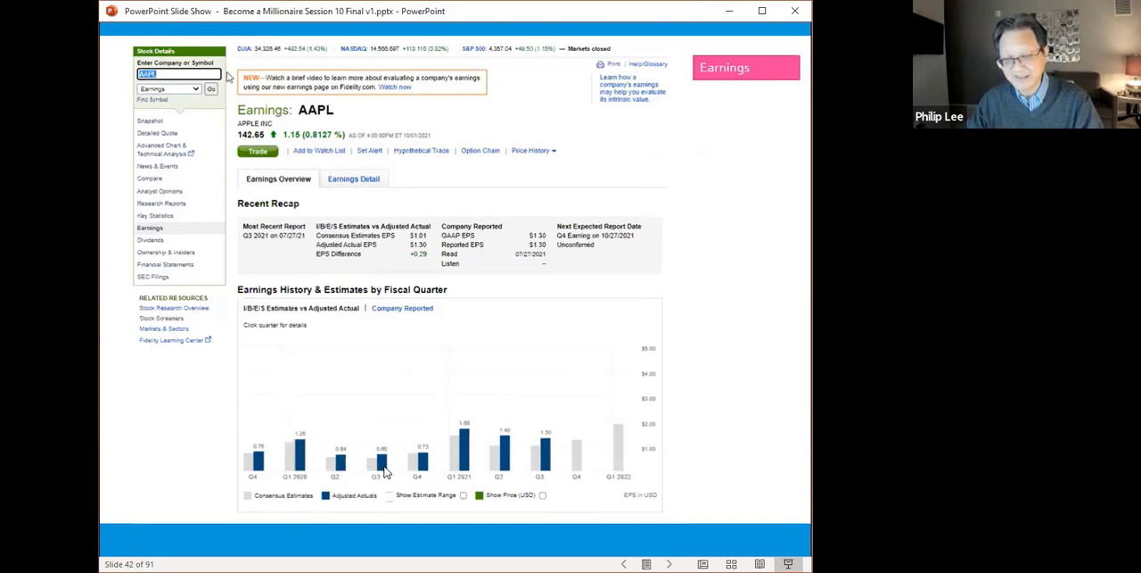
pyautogui.moveTo(478, 457)
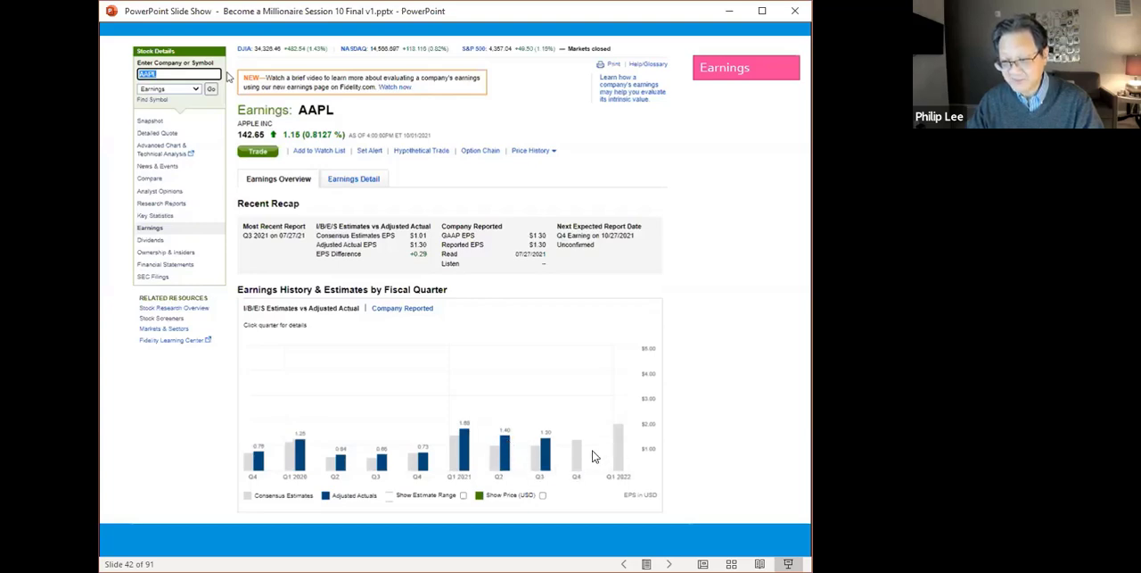
pyautogui.moveTo(589, 425)
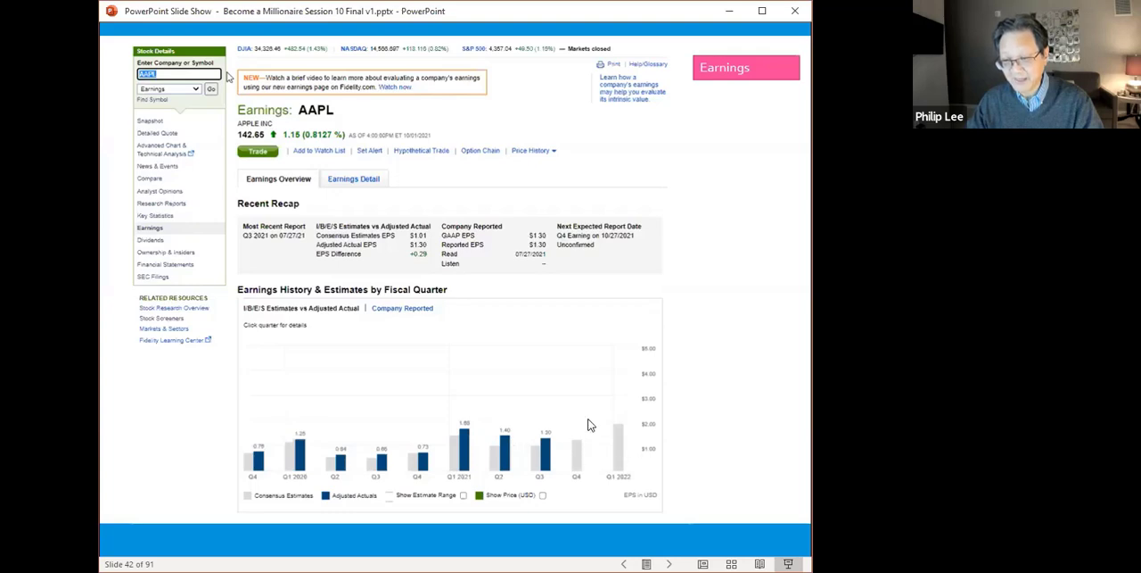
pyautogui.moveTo(624, 427)
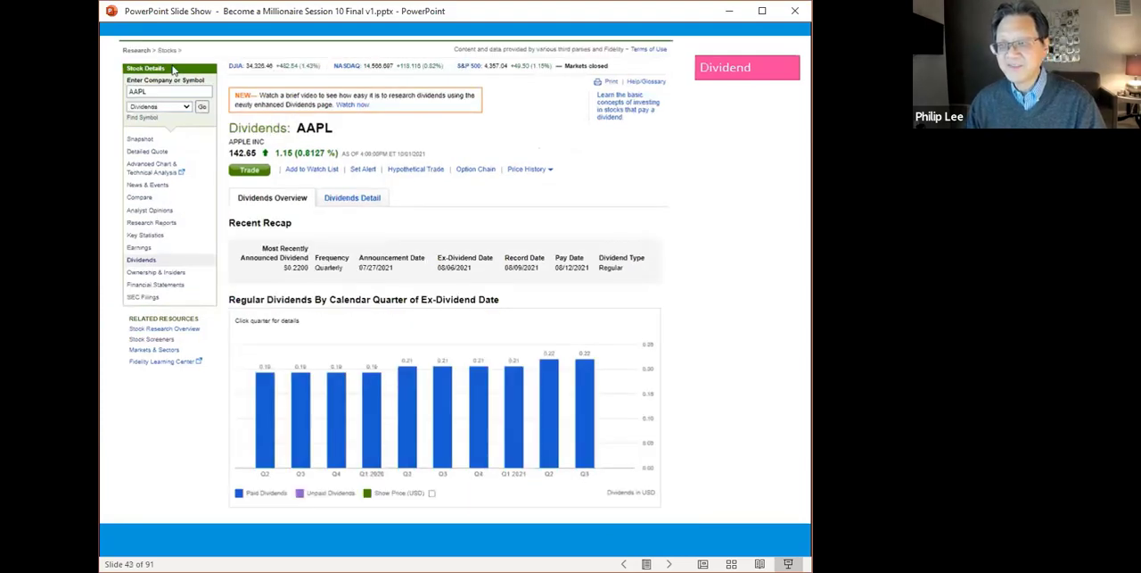
pyautogui.moveTo(761, 391)
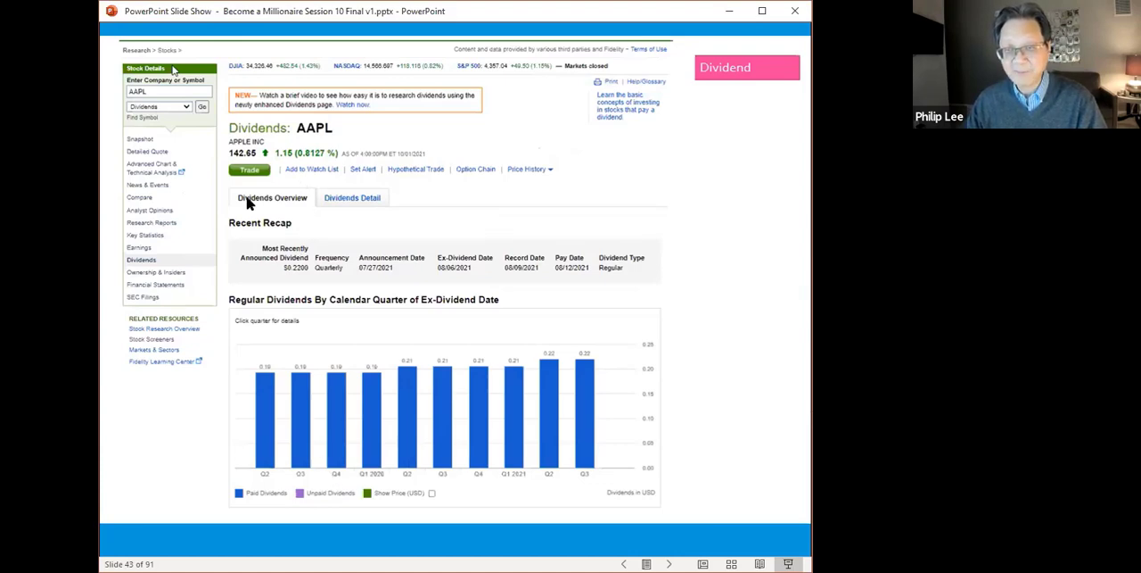
pyautogui.moveTo(249, 170)
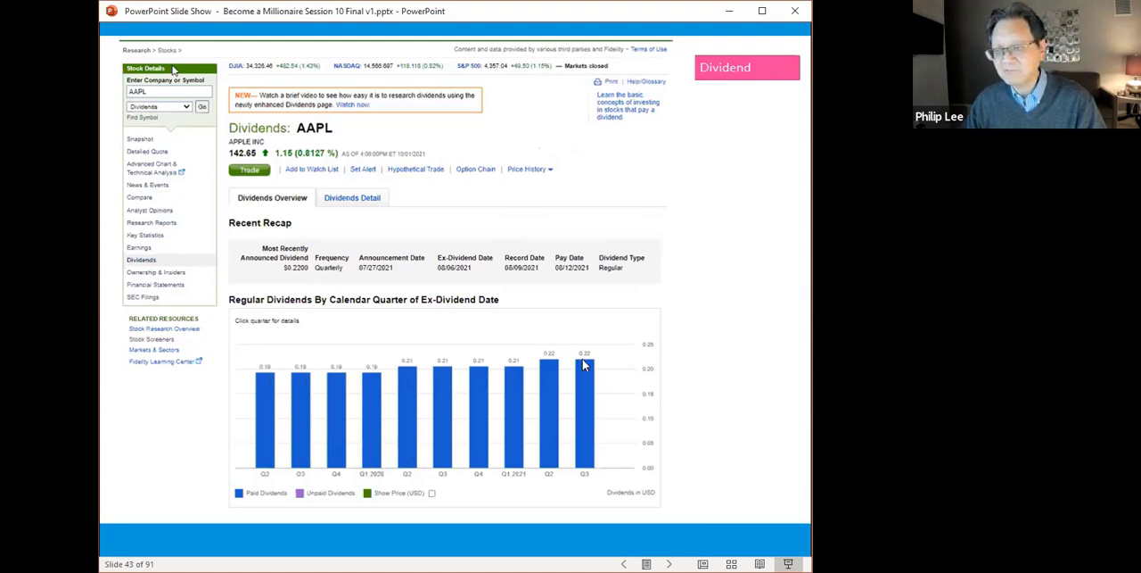
pyautogui.moveTo(595, 362)
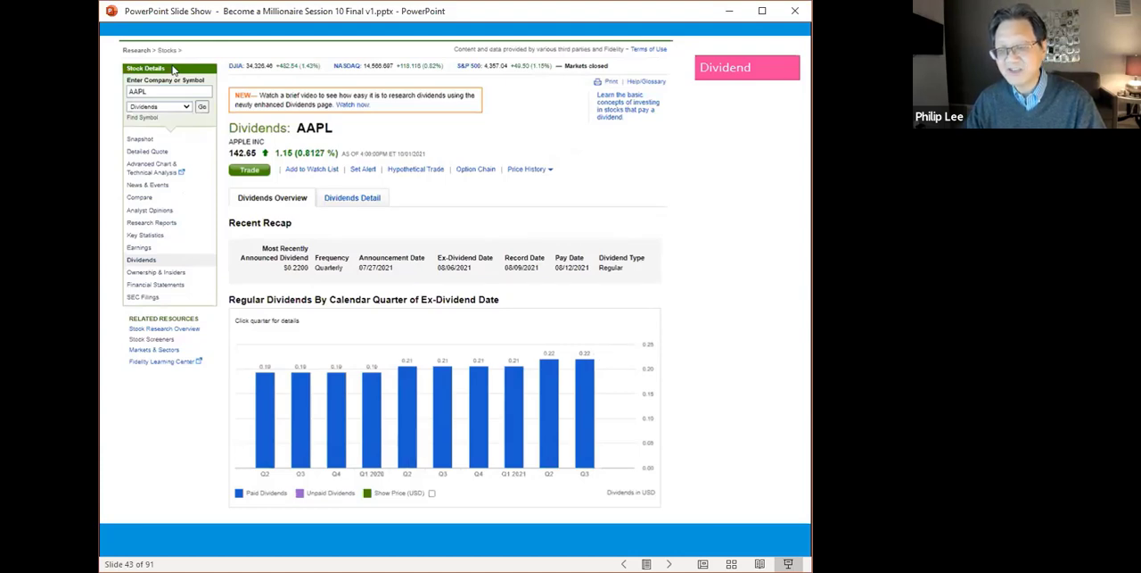
pyautogui.moveTo(521, 329)
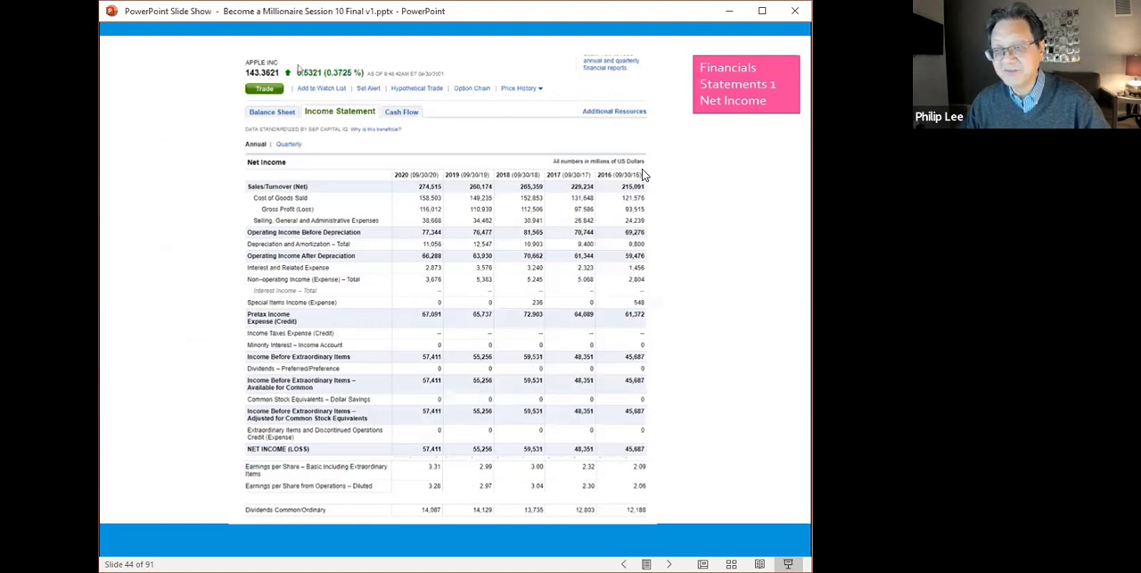
pyautogui.moveTo(590, 183)
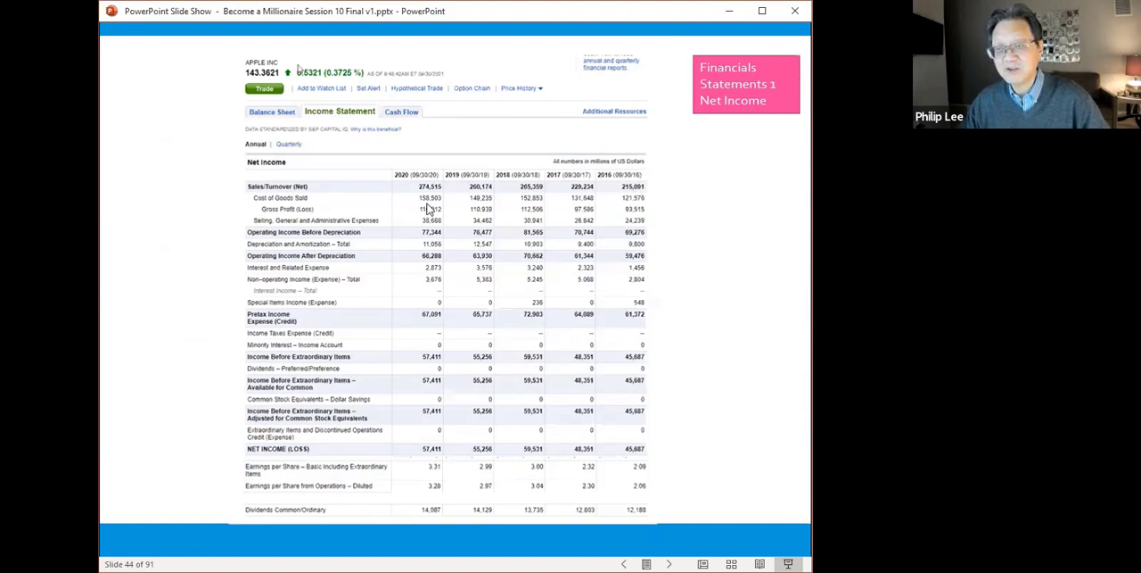
pyautogui.moveTo(437, 196)
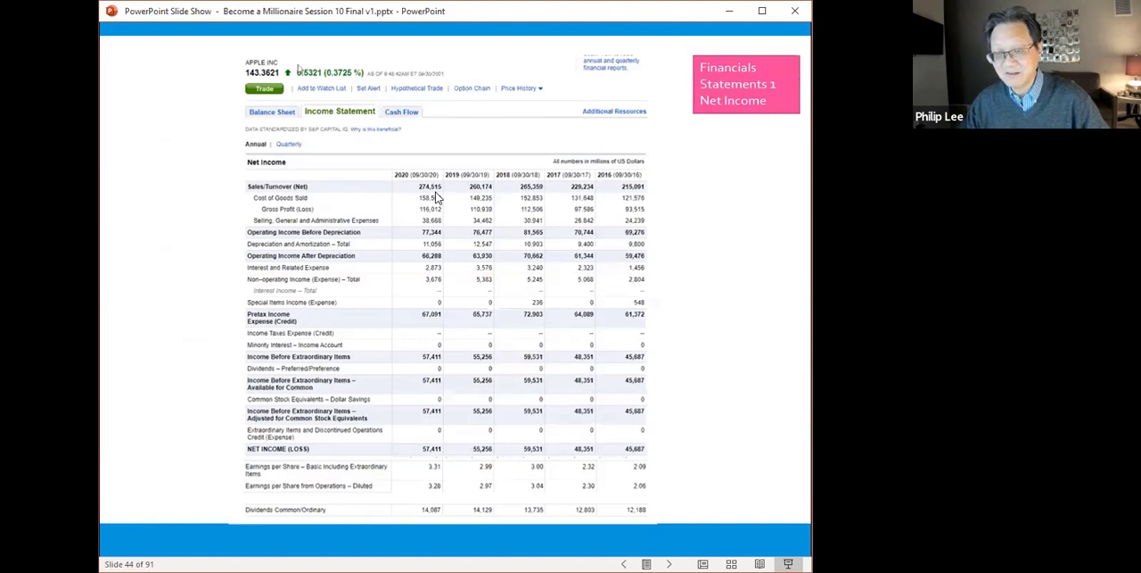
pyautogui.moveTo(637, 321)
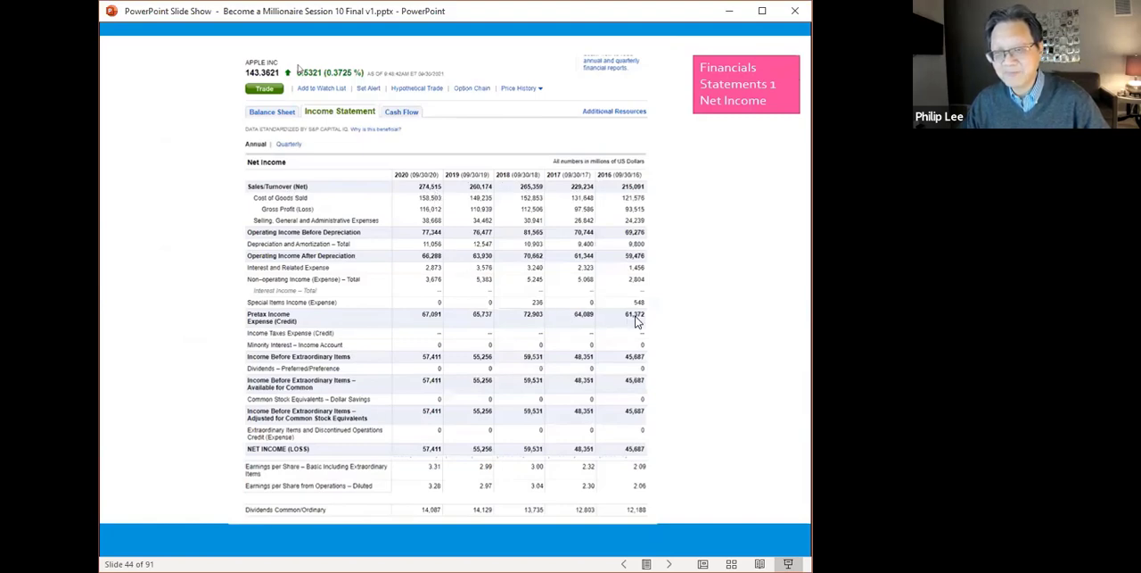
pyautogui.moveTo(638, 324)
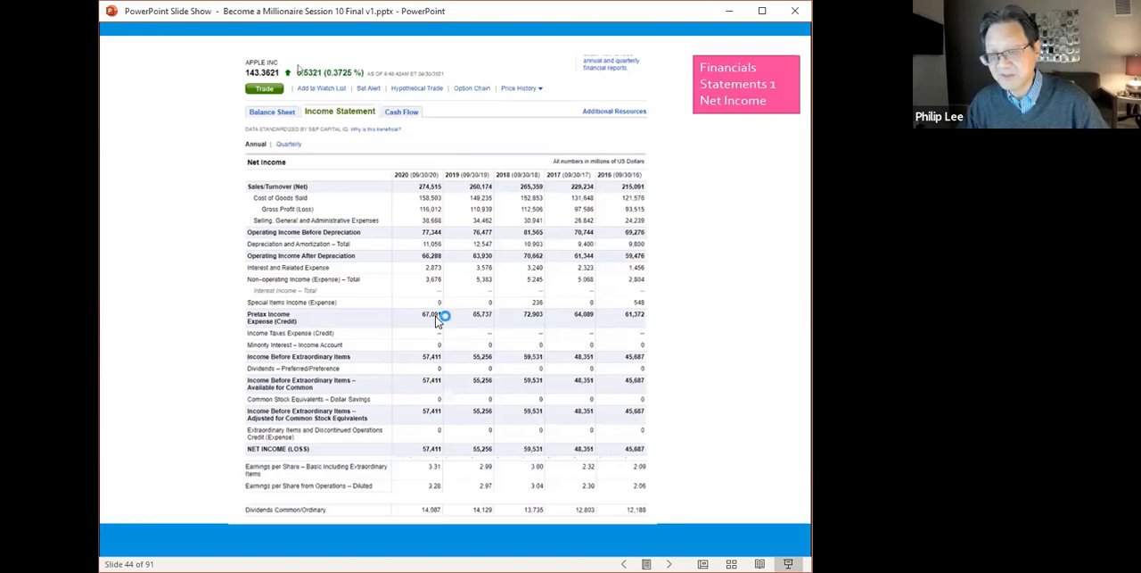
pyautogui.moveTo(660, 515)
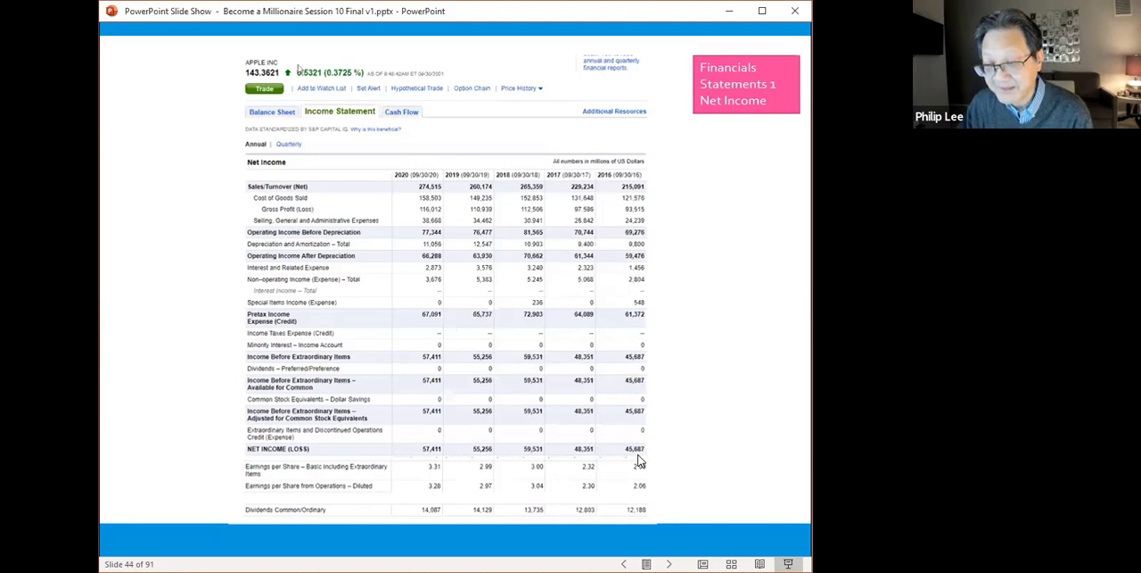
# - Advance to slide 44, Apple's Financials Statements 1 net income page
pyautogui.click(458, 445)
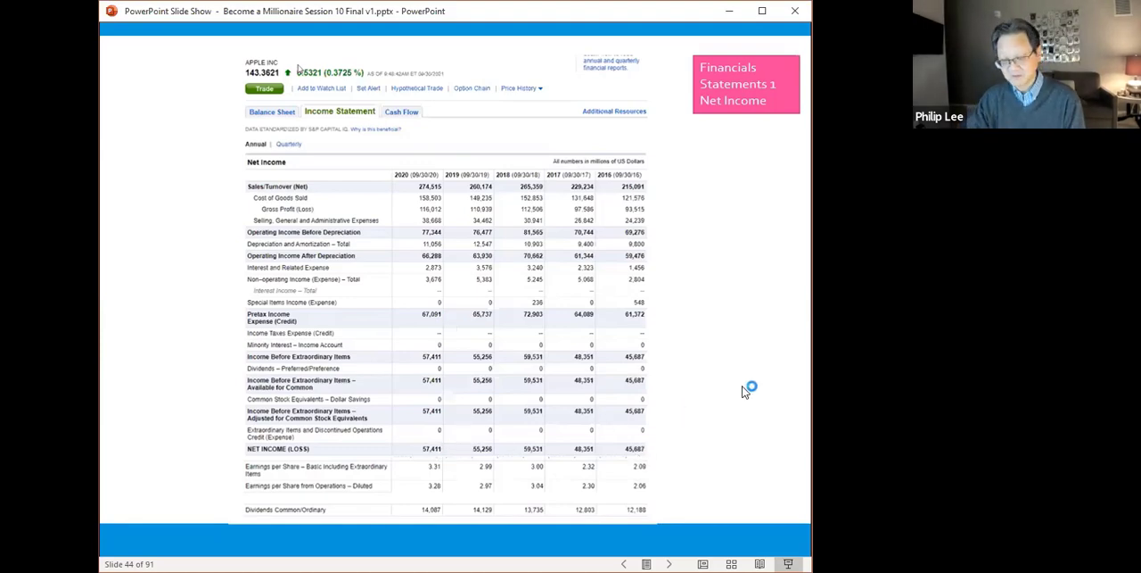
pyautogui.moveTo(746, 392)
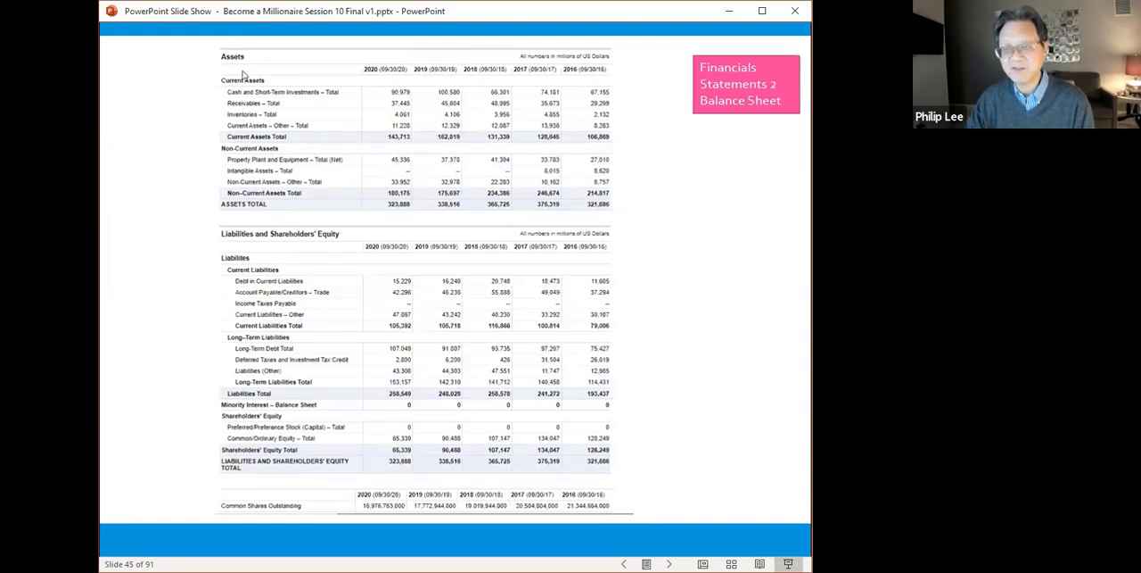
pyautogui.moveTo(406, 205)
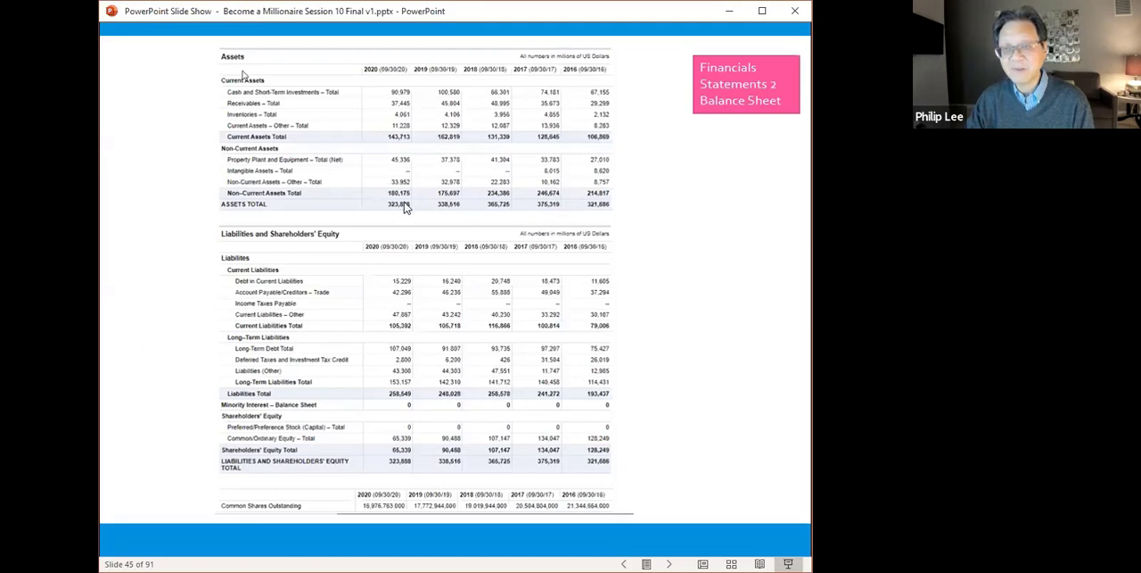
pyautogui.moveTo(413, 209)
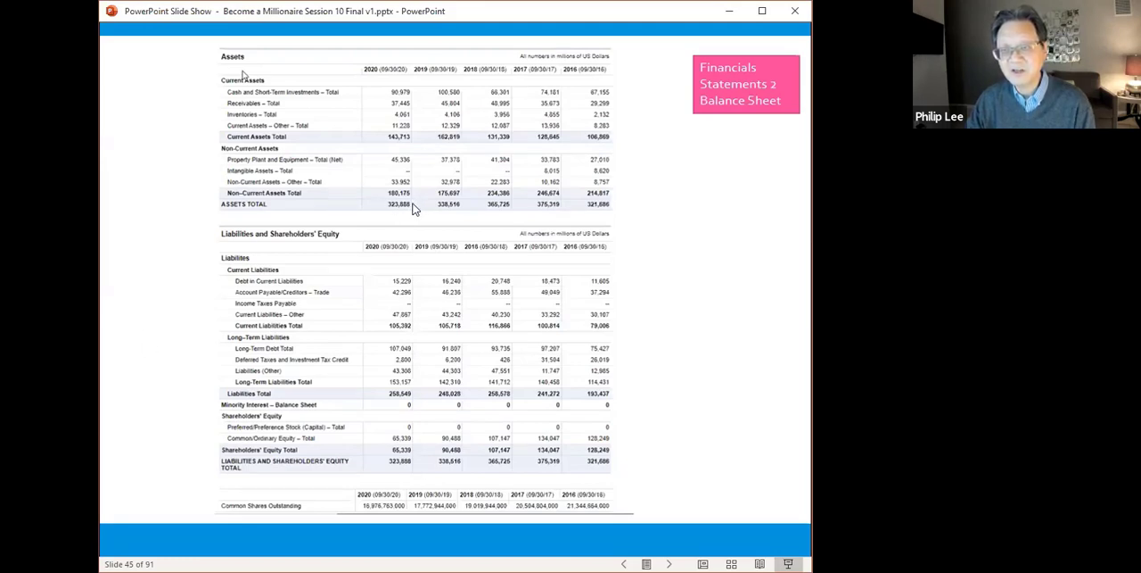
pyautogui.moveTo(401, 449)
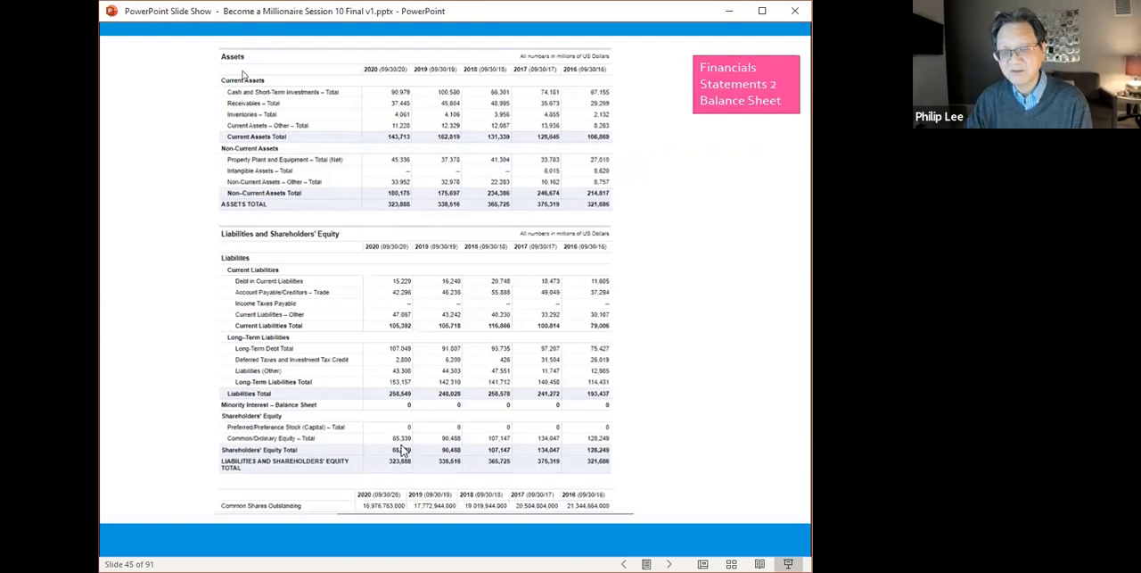
pyautogui.moveTo(412, 404)
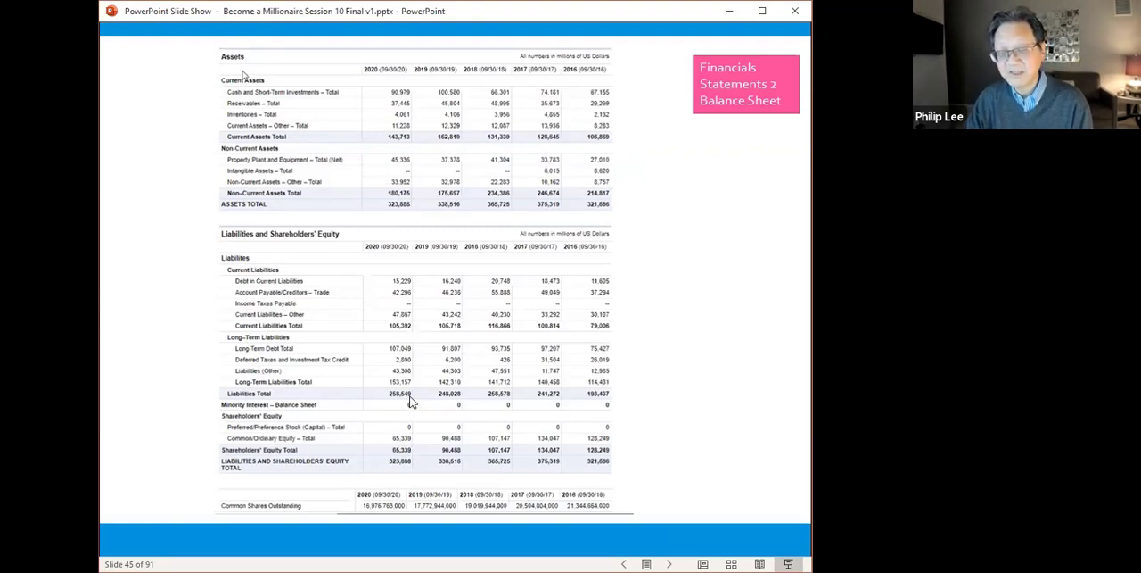
pyautogui.moveTo(415, 199)
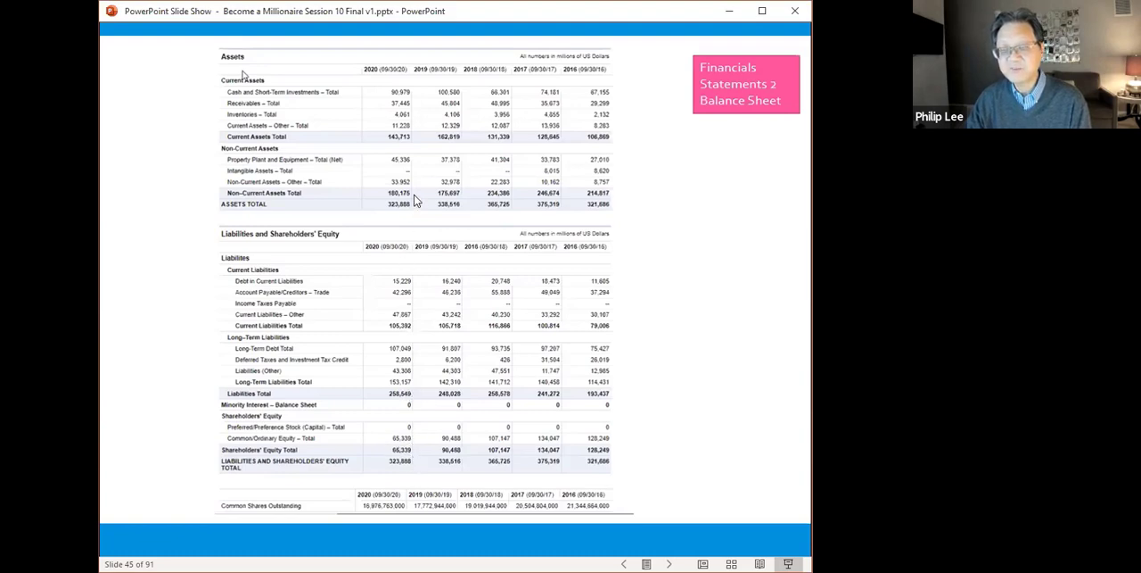
pyautogui.moveTo(432, 388)
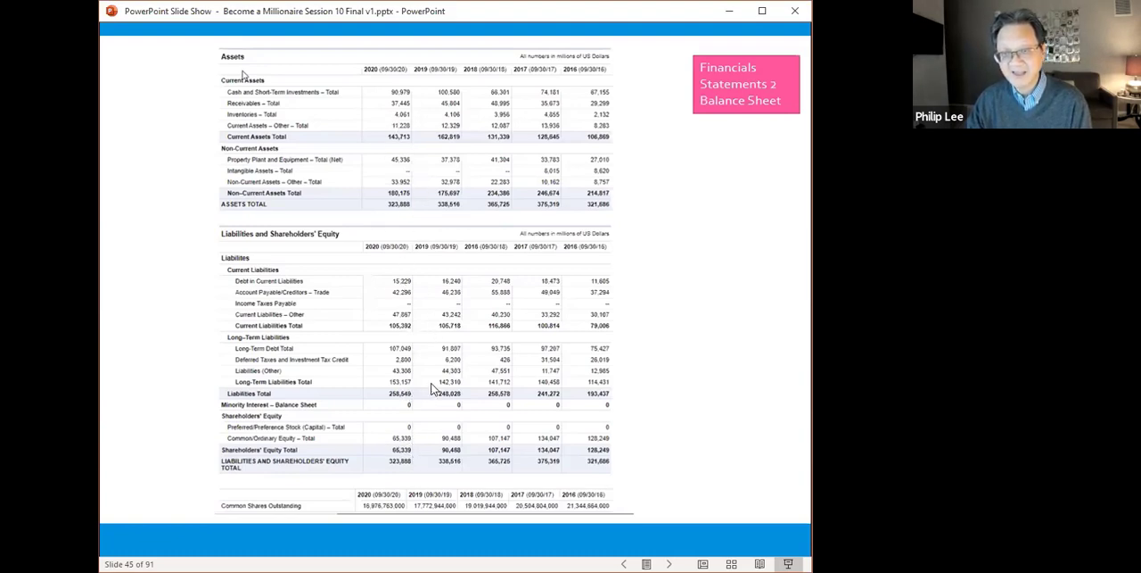
pyautogui.moveTo(412, 420)
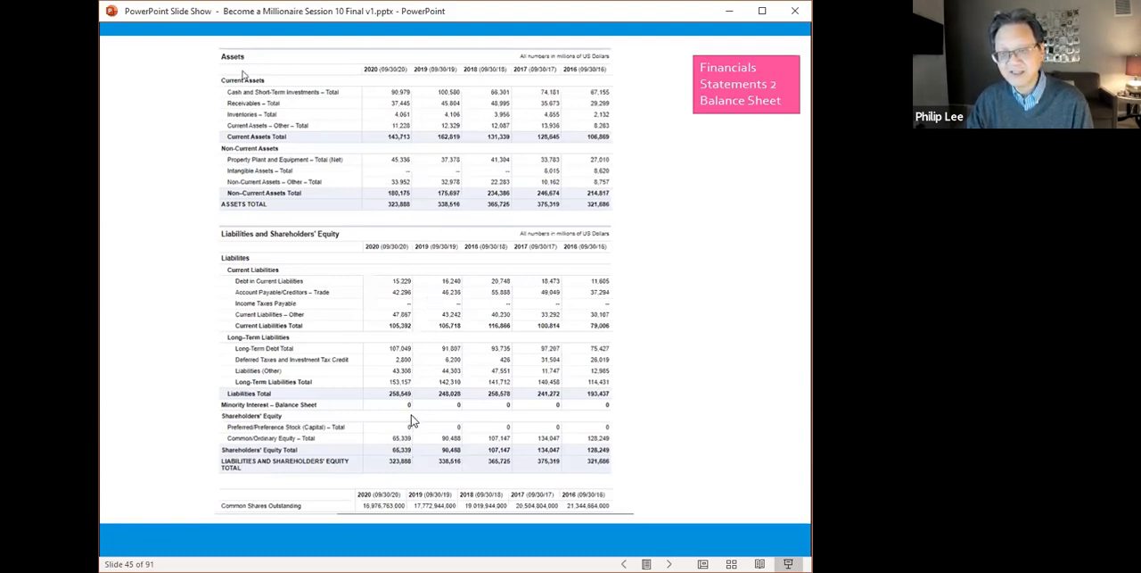
pyautogui.moveTo(415, 448)
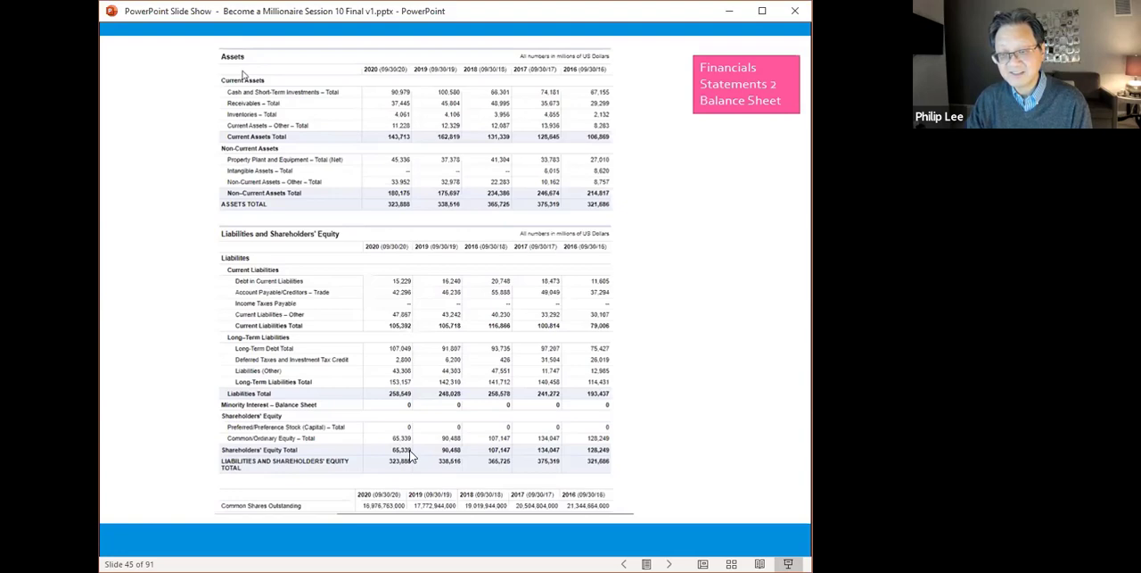
pyautogui.moveTo(758, 365)
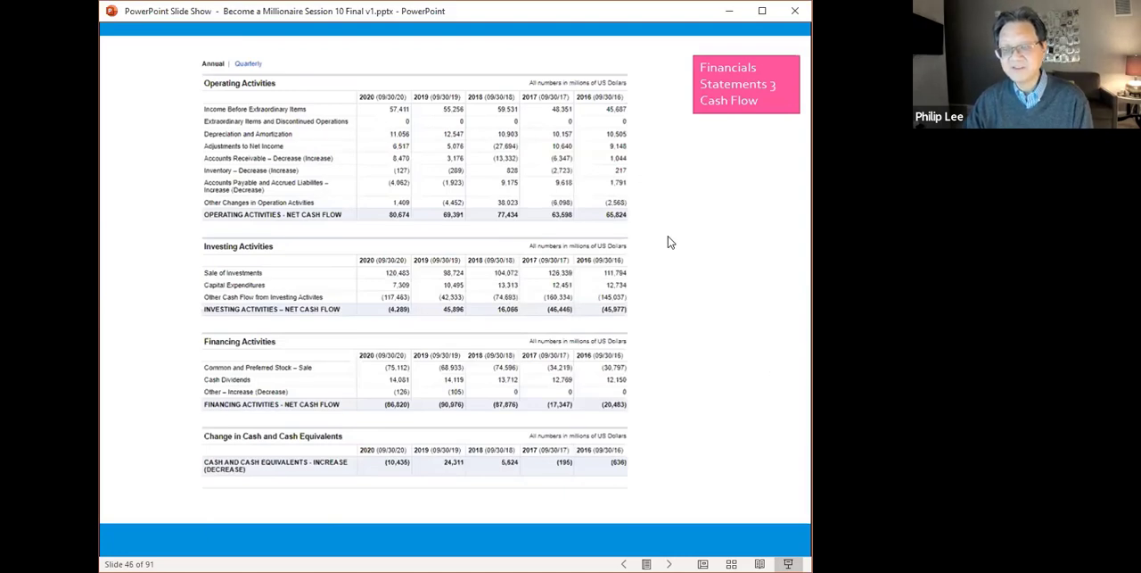
pyautogui.moveTo(339, 140)
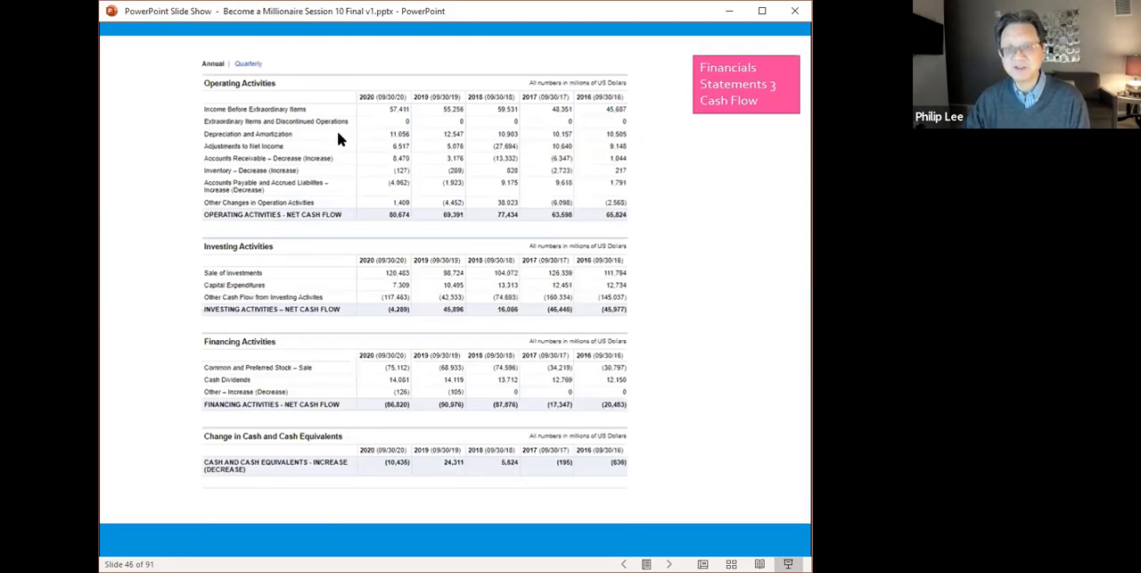
pyautogui.moveTo(415, 216)
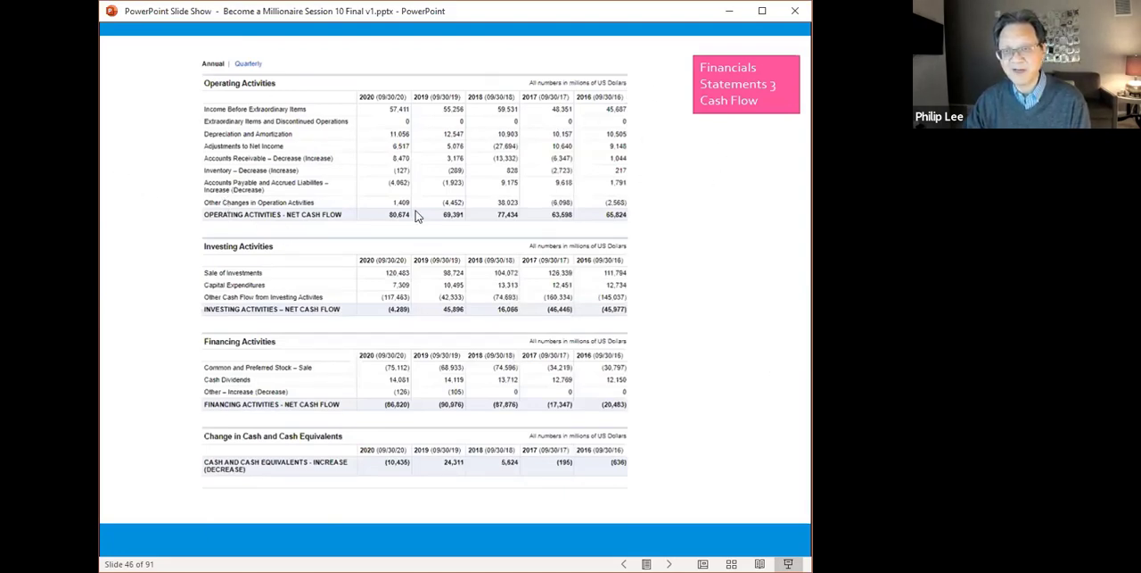
pyautogui.moveTo(403, 233)
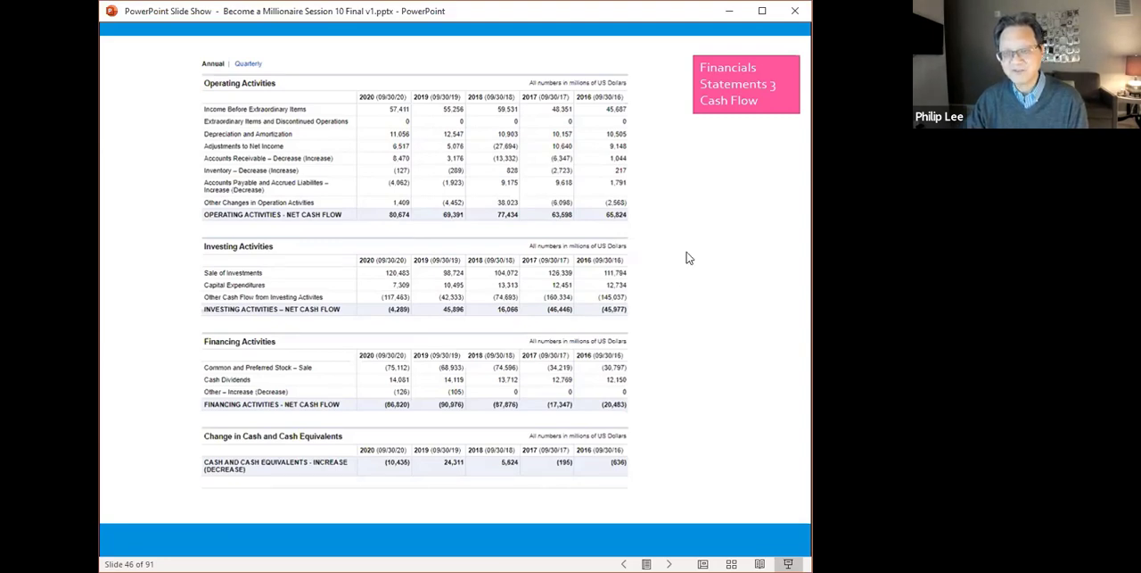
pyautogui.moveTo(607, 425)
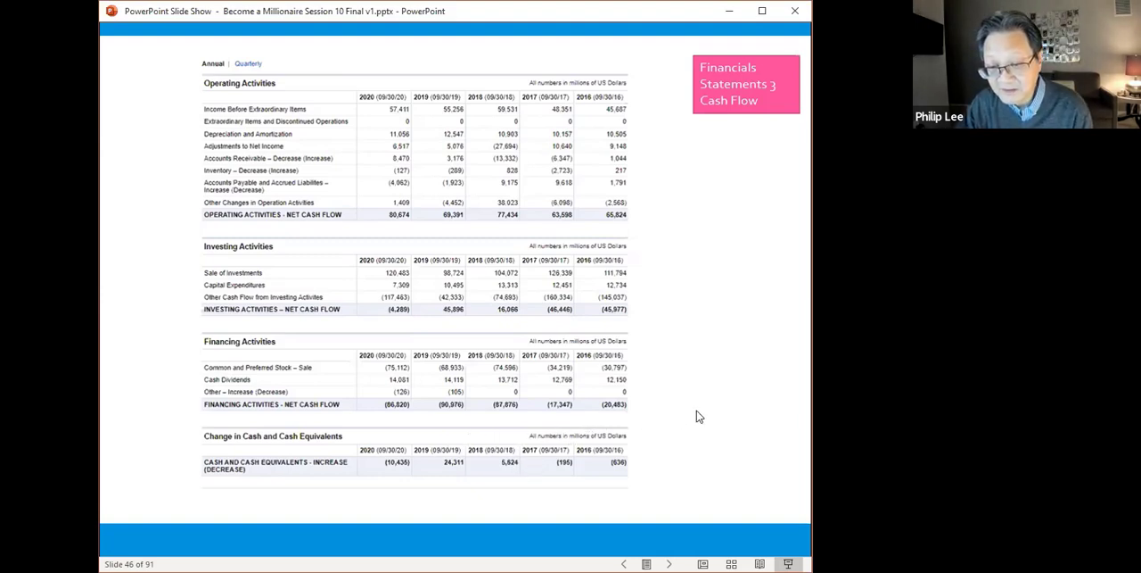
pyautogui.press('right')
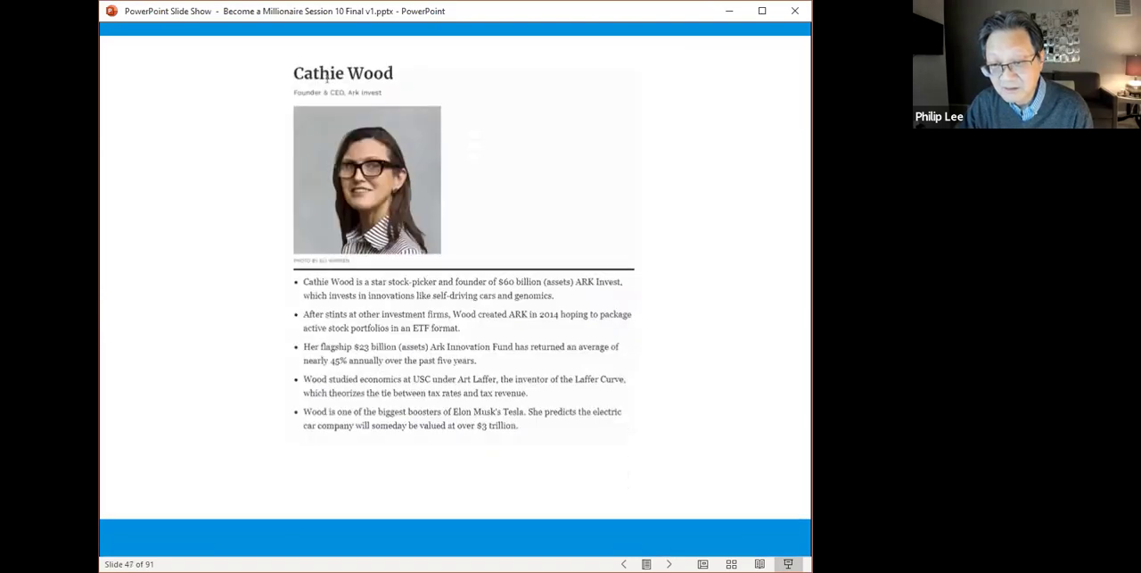
pyautogui.click(624, 563)
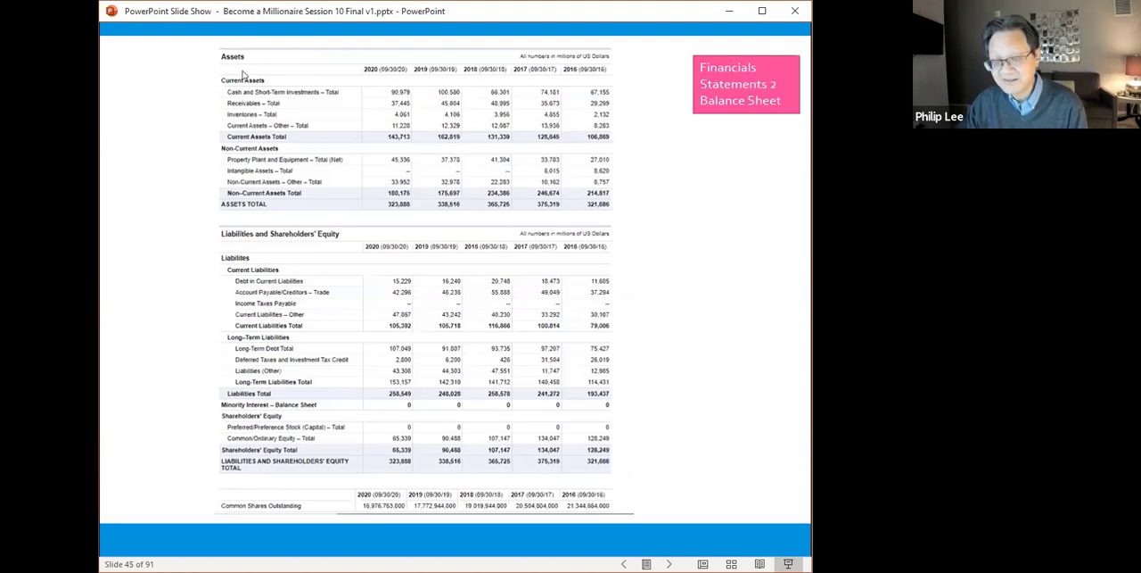
pyautogui.moveTo(370, 513)
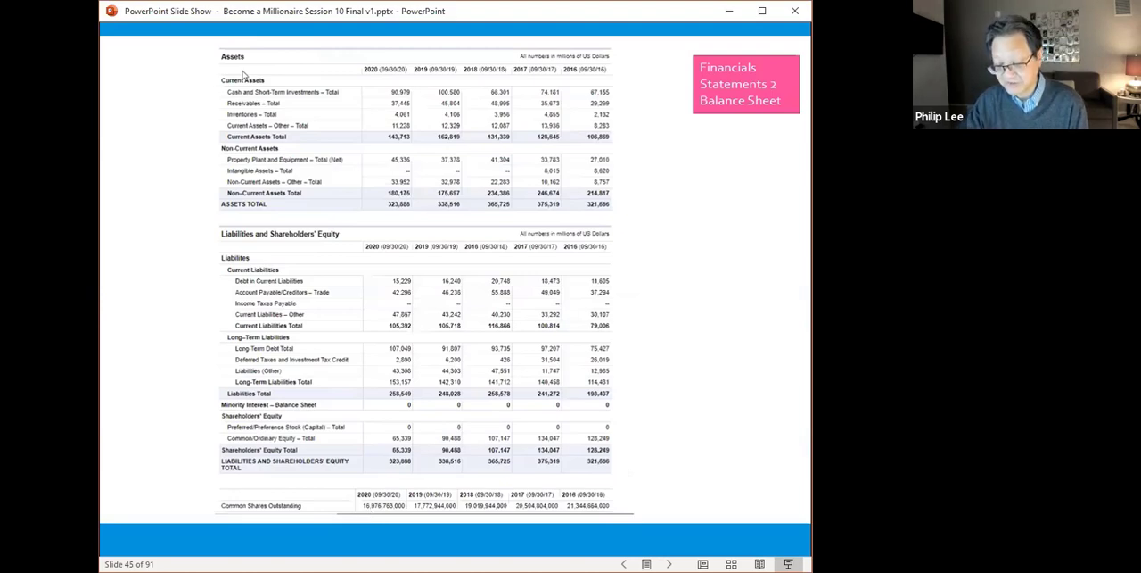
pyautogui.press('right')
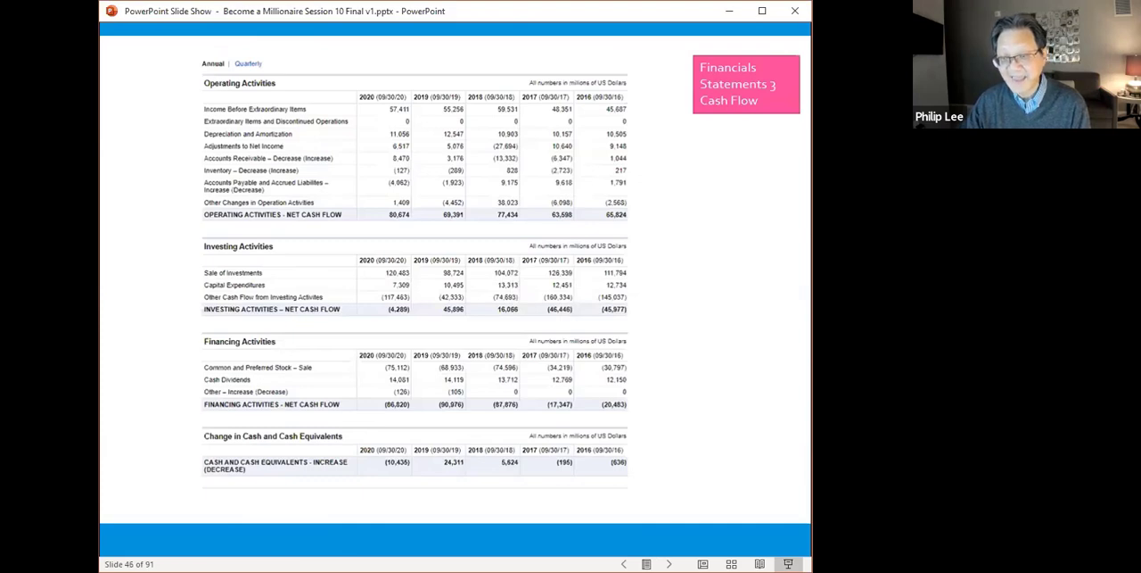
pyautogui.moveTo(614, 358)
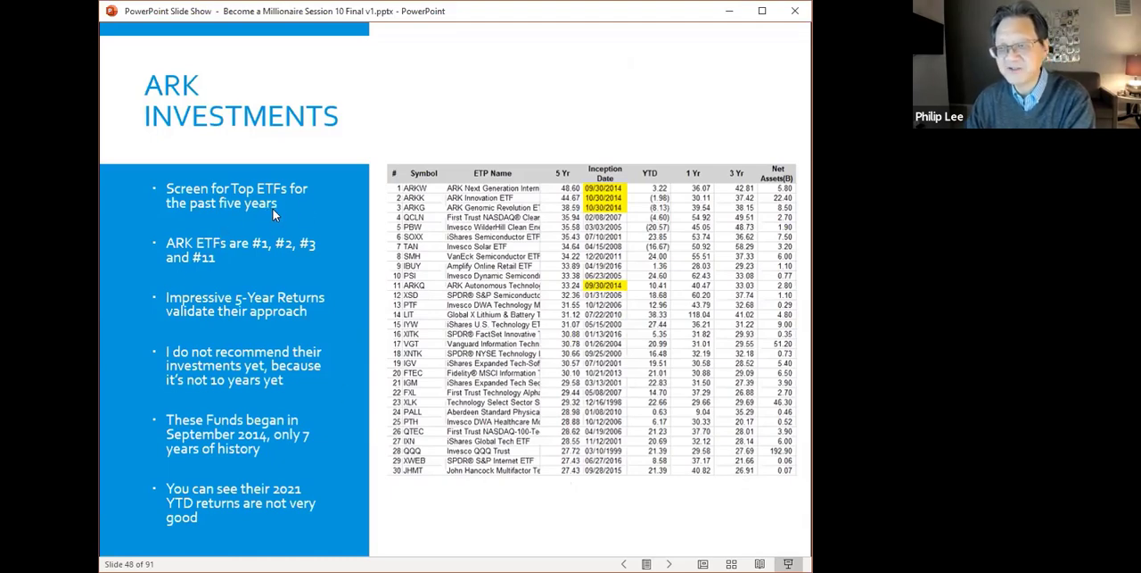
pyautogui.moveTo(423, 198)
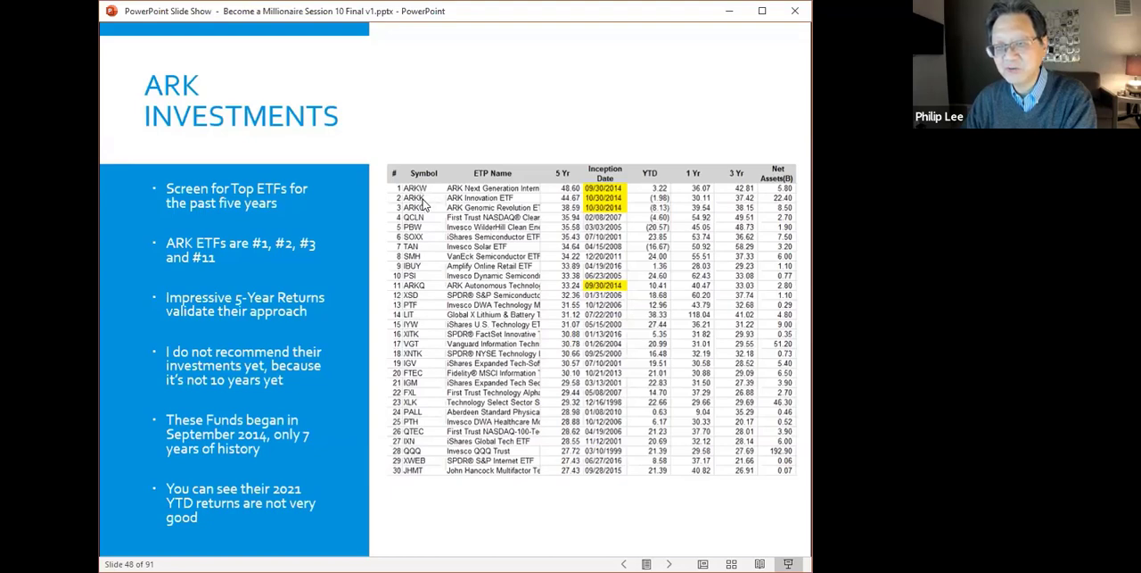
pyautogui.moveTo(433, 291)
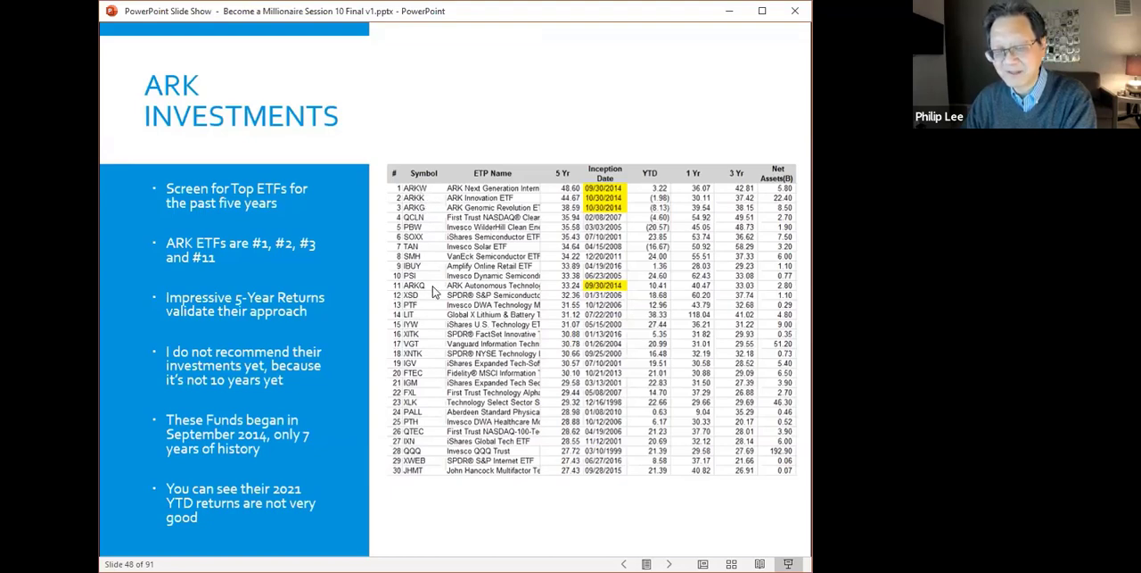
pyautogui.moveTo(284, 146)
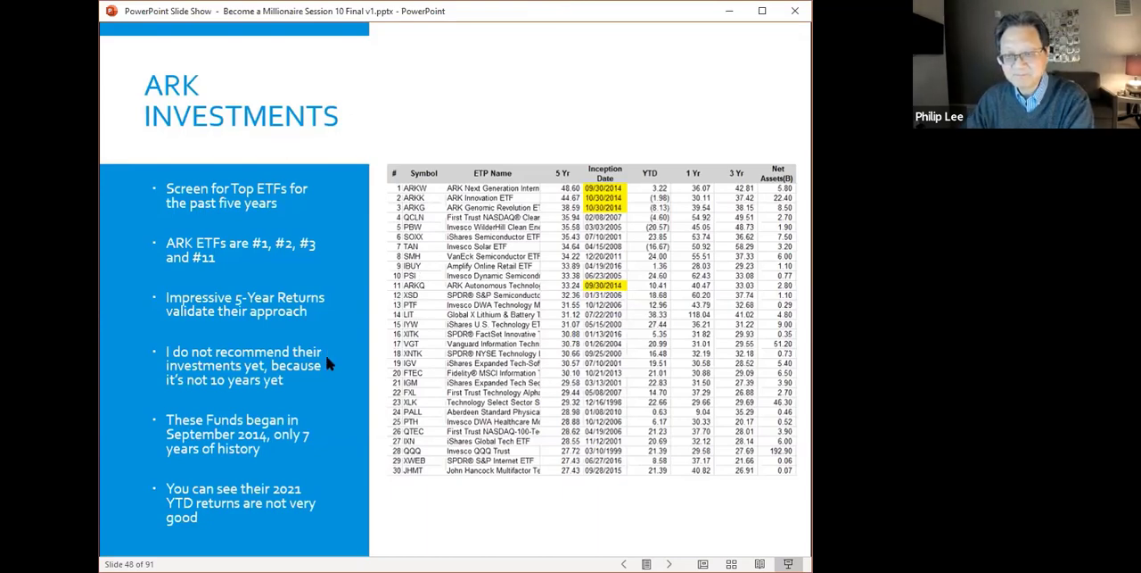
pyautogui.moveTo(548, 190)
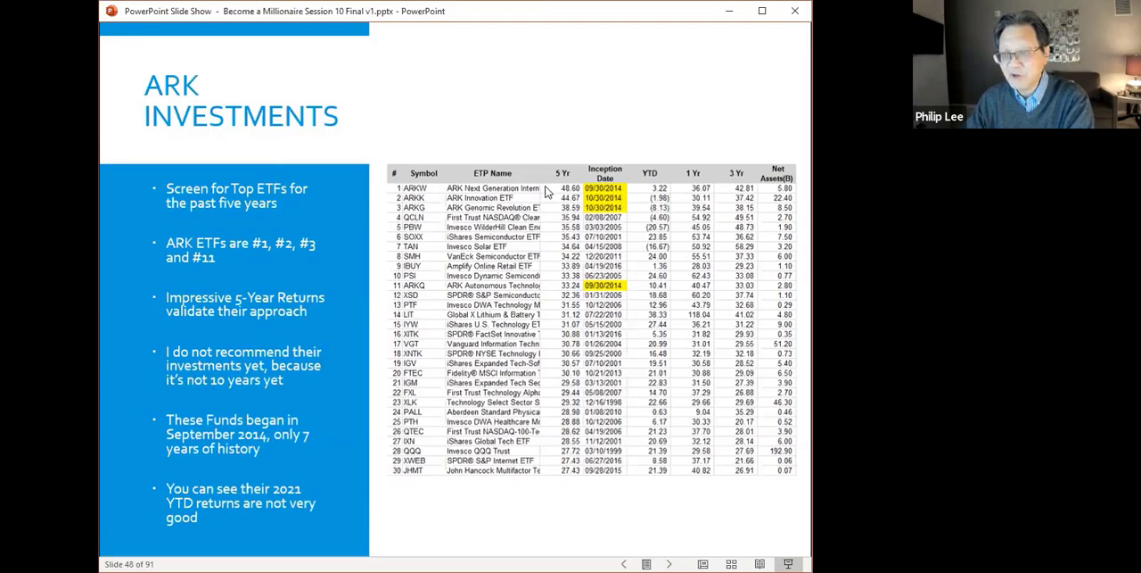
pyautogui.moveTo(571, 197)
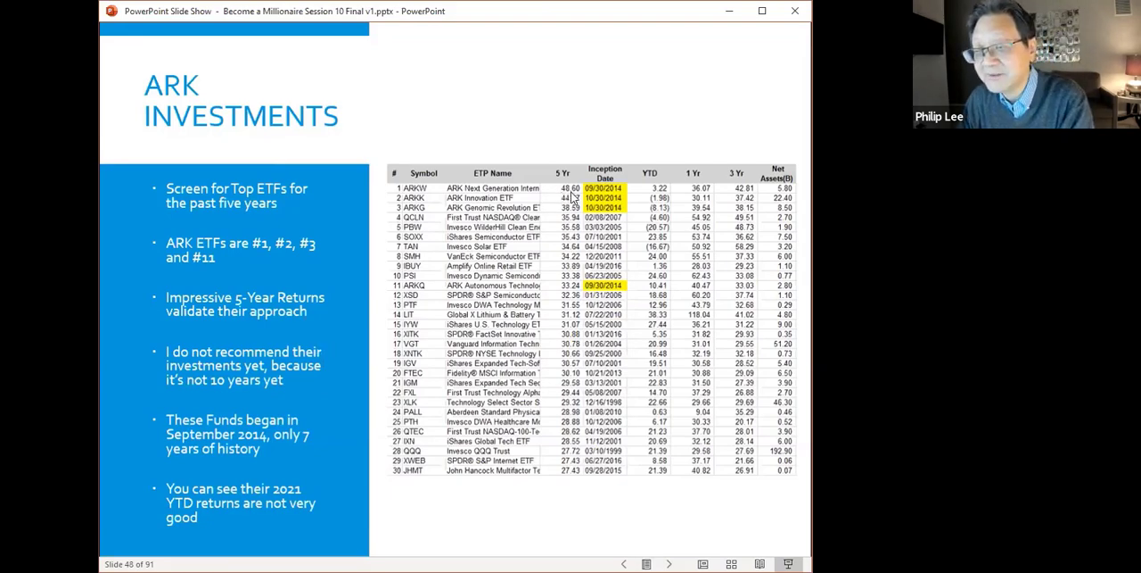
pyautogui.moveTo(575, 214)
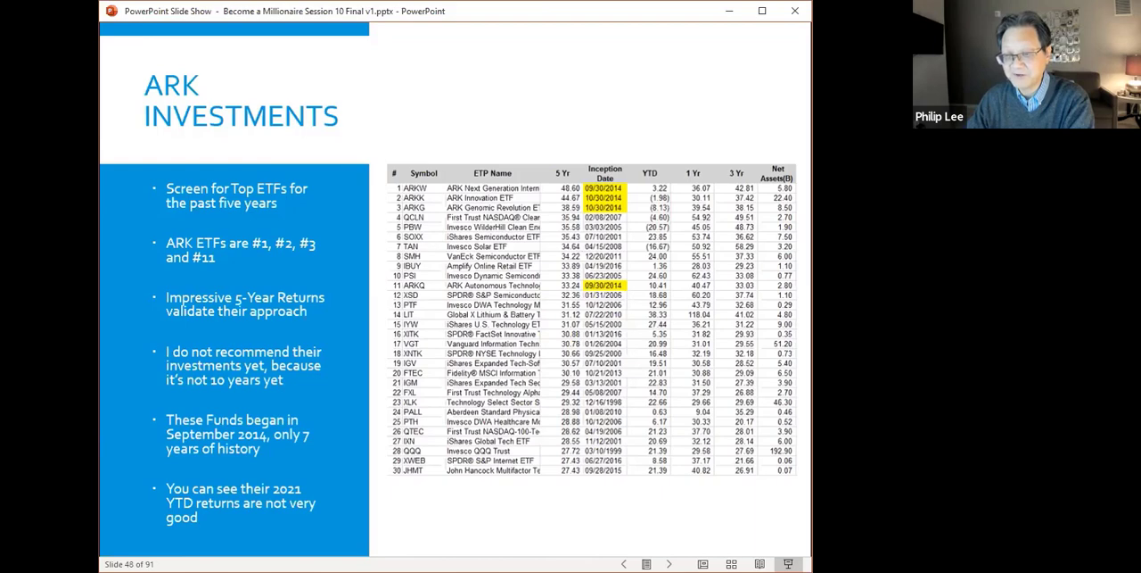
pyautogui.moveTo(271, 386)
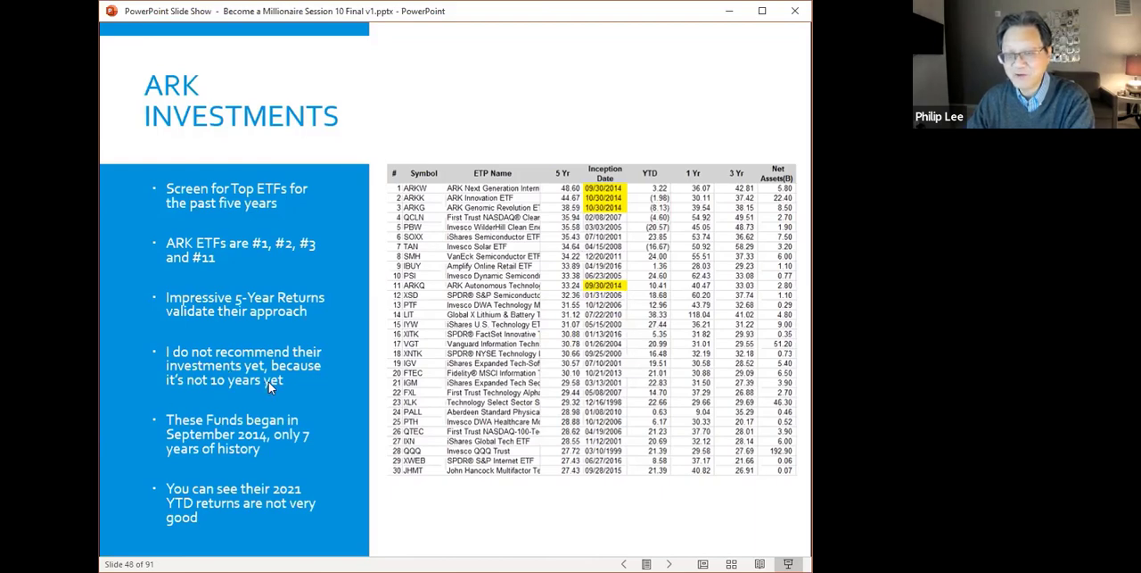
pyautogui.moveTo(272, 387)
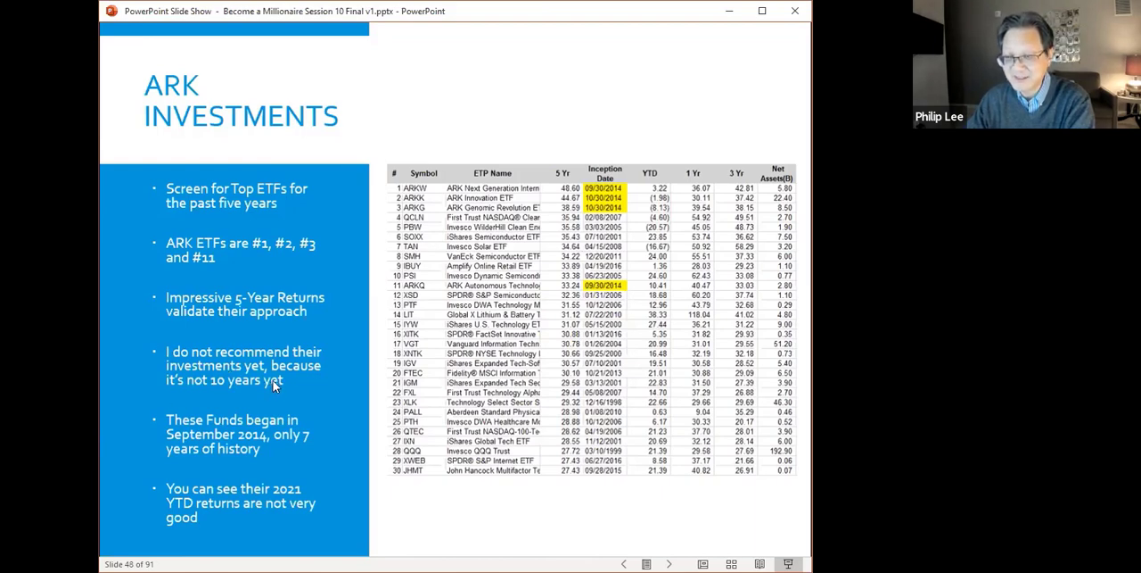
pyautogui.moveTo(599, 285)
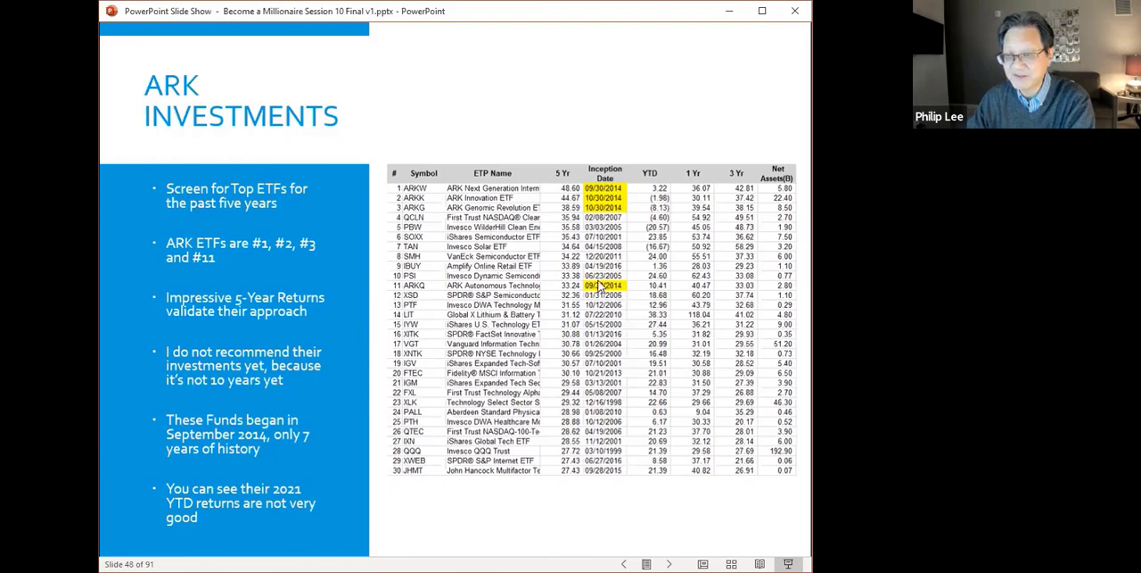
pyautogui.moveTo(612, 290)
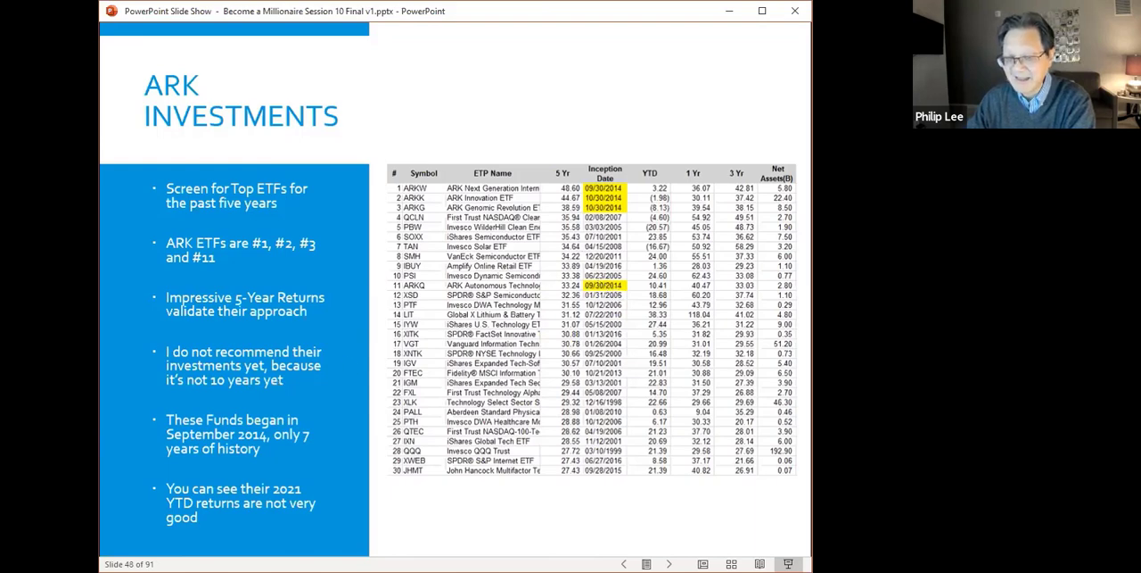
pyautogui.moveTo(274, 451)
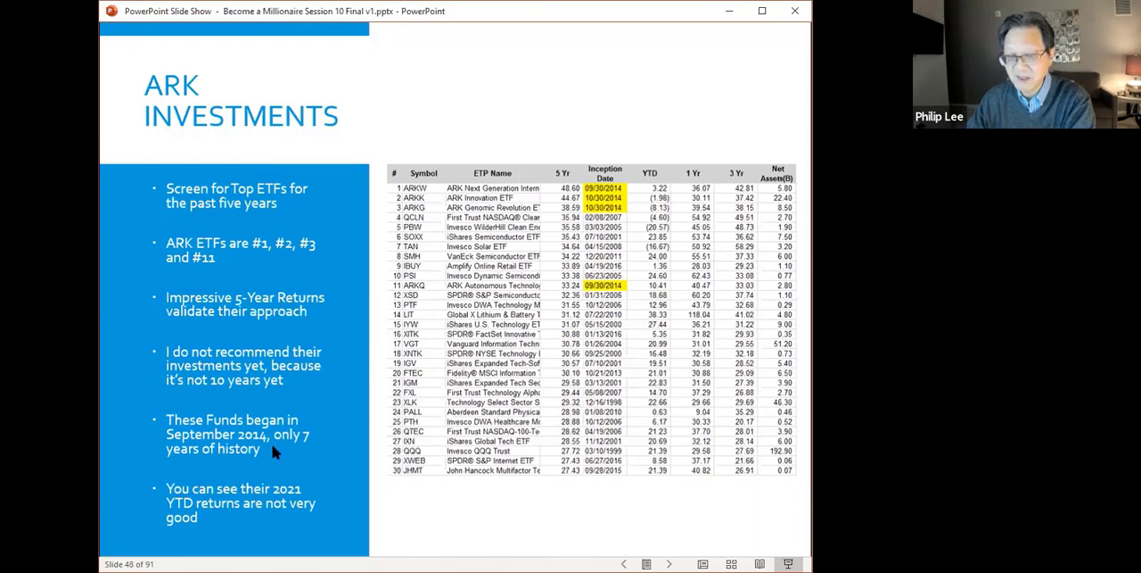
pyautogui.moveTo(257, 510)
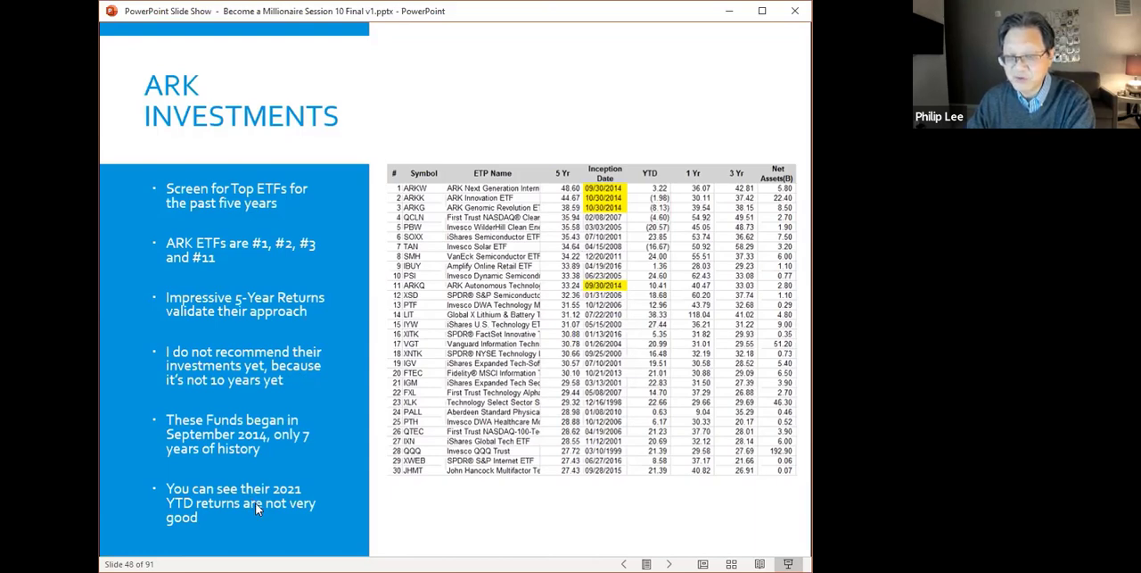
pyautogui.moveTo(585, 256)
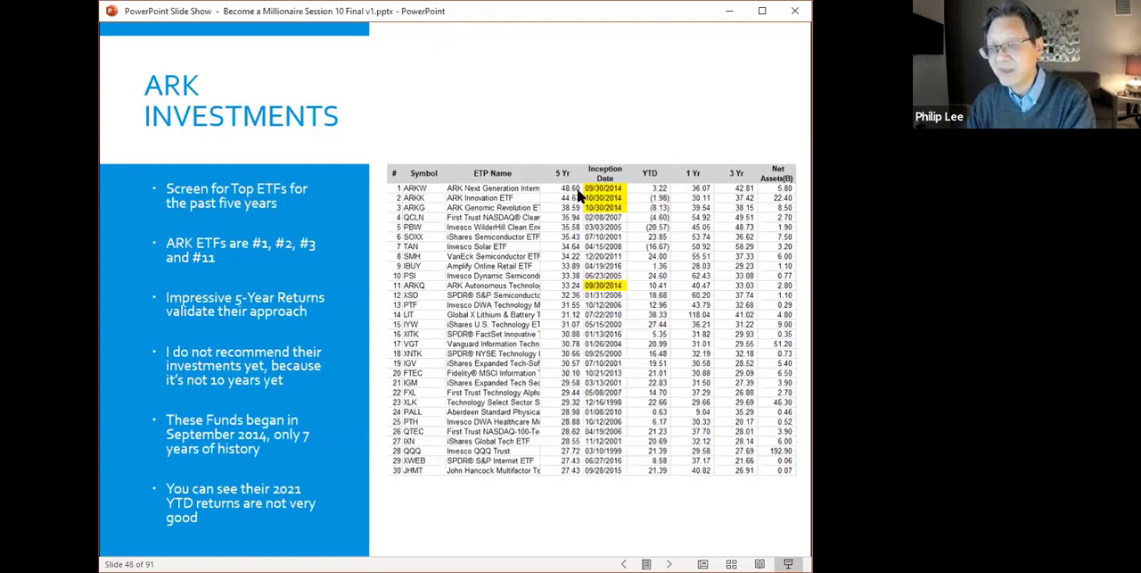
pyautogui.moveTo(646, 193)
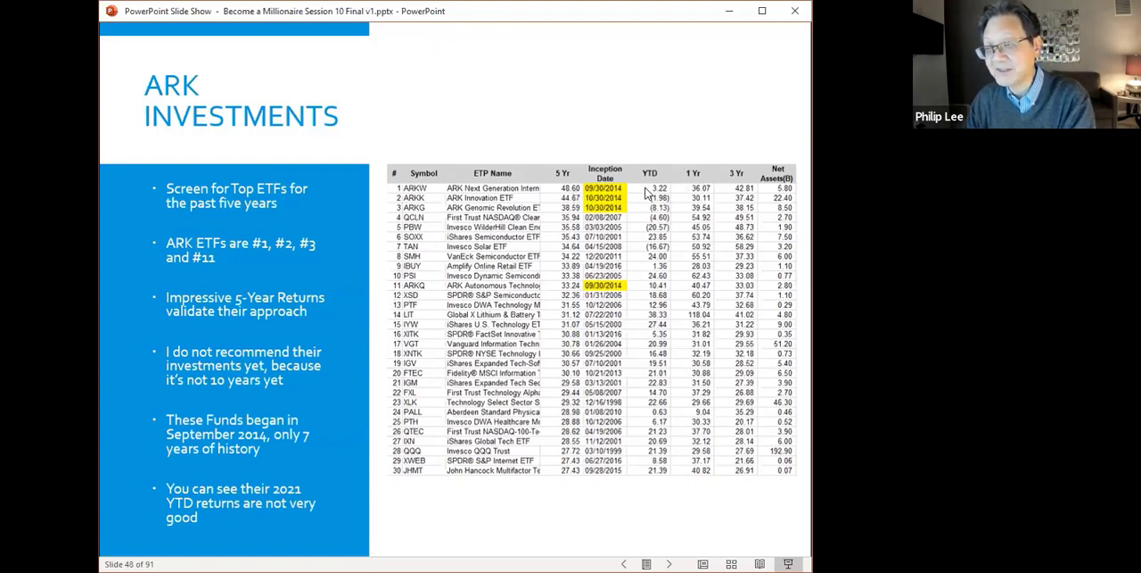
pyautogui.moveTo(665, 195)
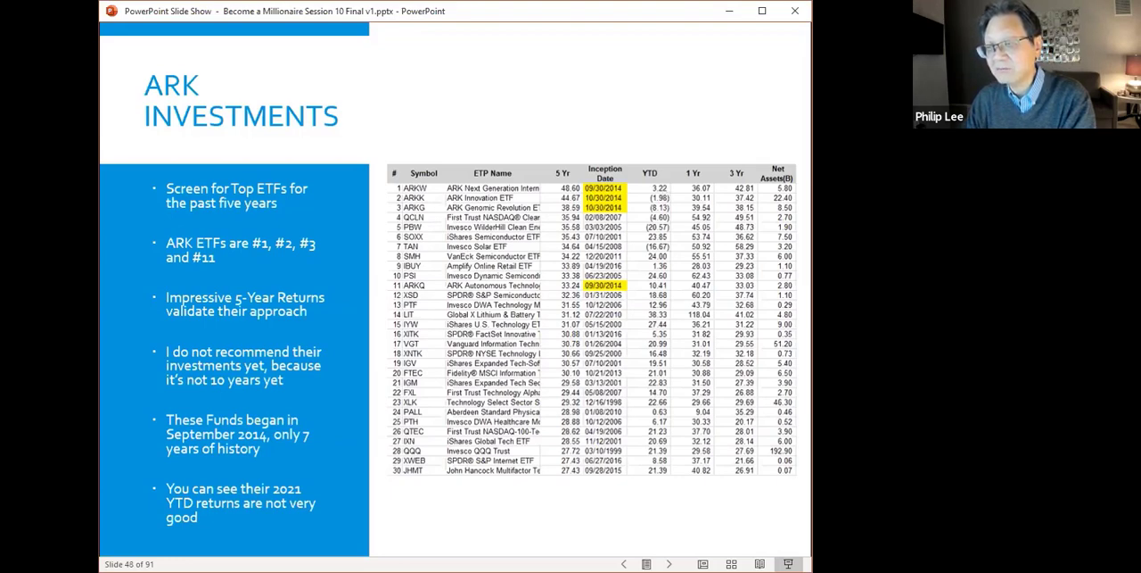
pyautogui.moveTo(479, 222)
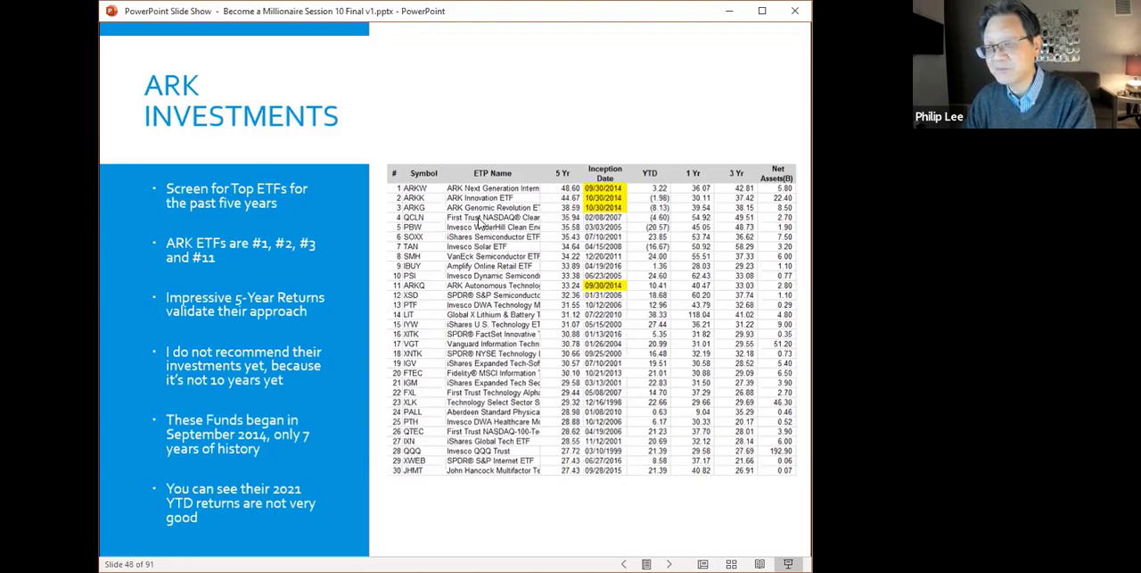
pyautogui.moveTo(663, 205)
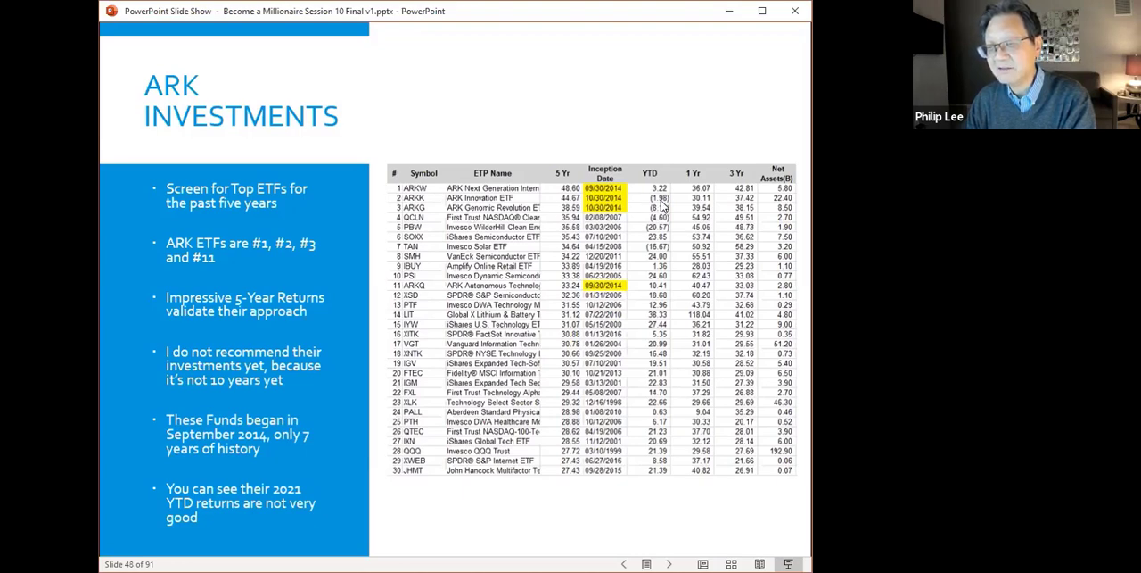
pyautogui.moveTo(664, 214)
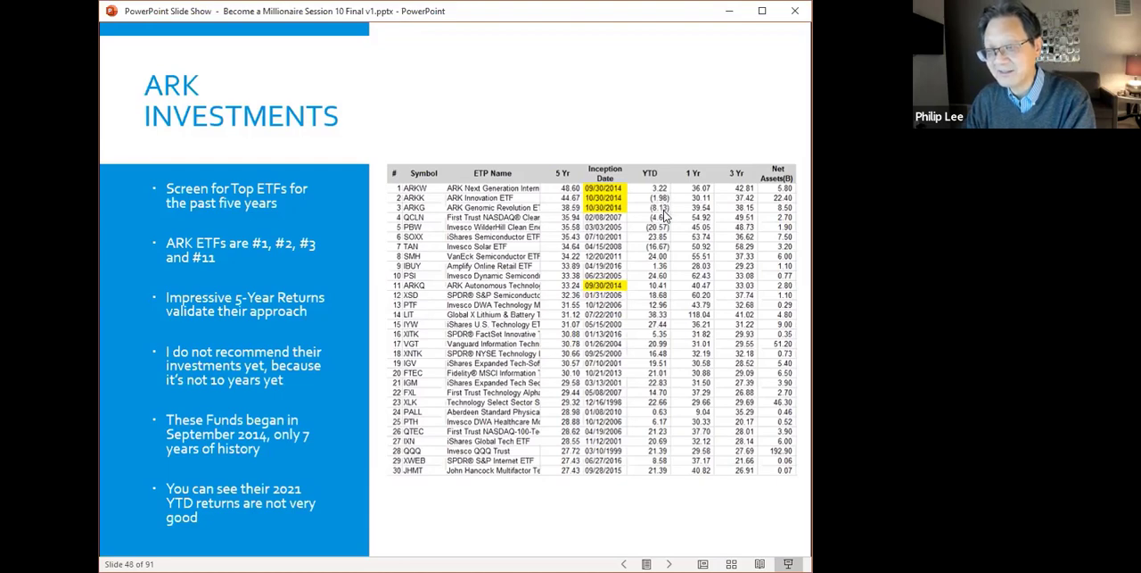
pyautogui.moveTo(658, 294)
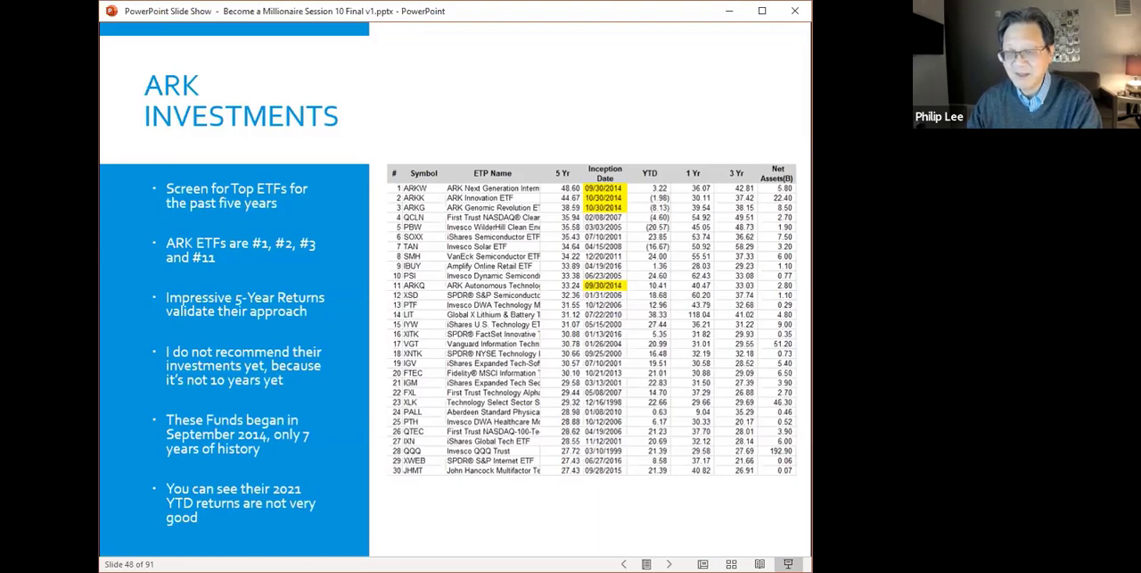
pyautogui.moveTo(425, 285)
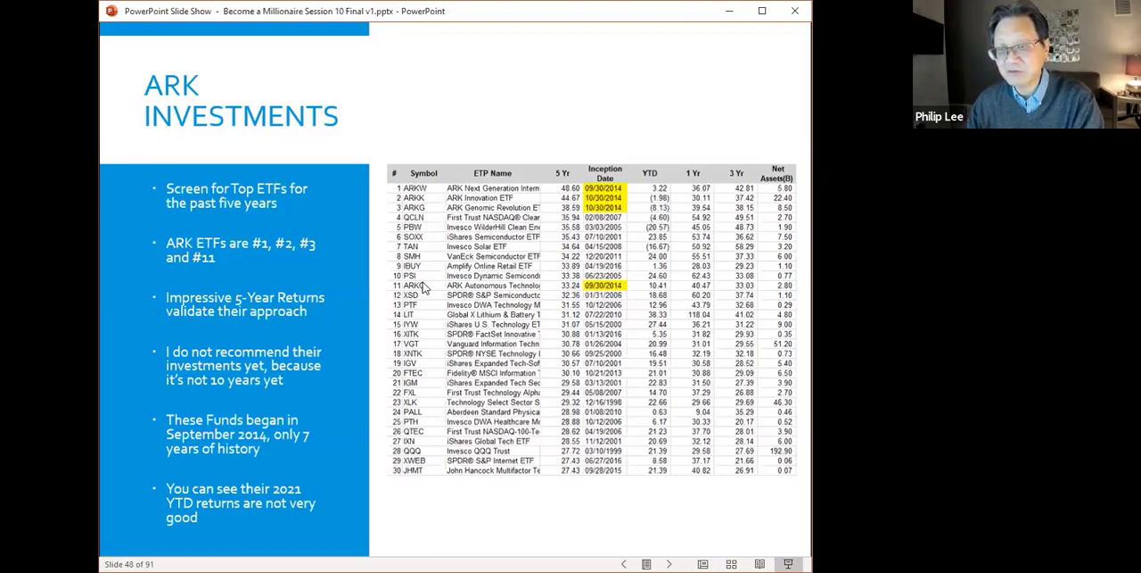
pyautogui.moveTo(426, 264)
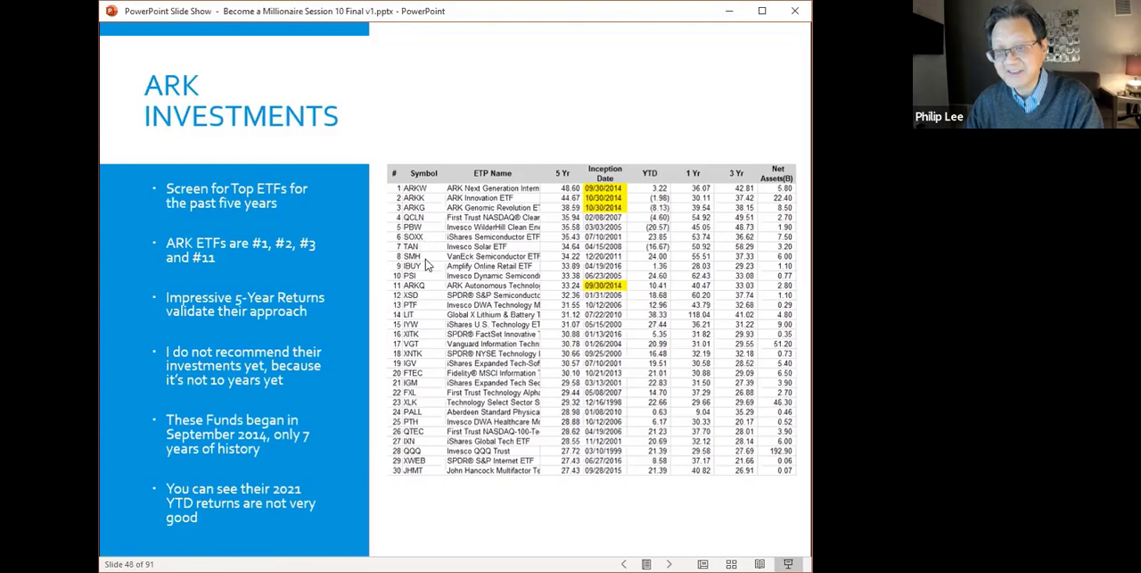
pyautogui.moveTo(431, 295)
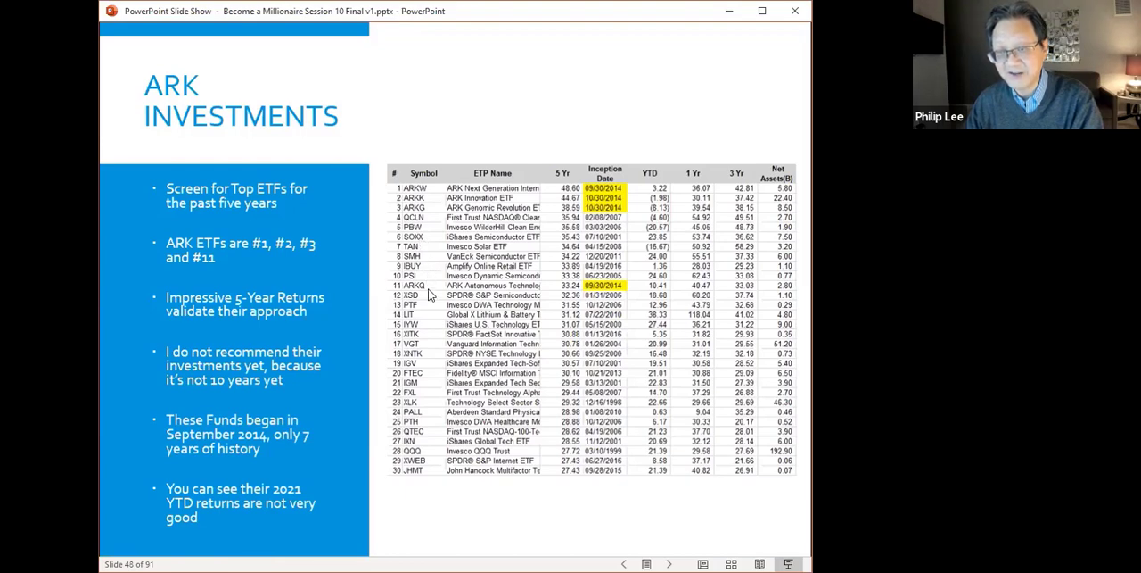
pyautogui.moveTo(432, 308)
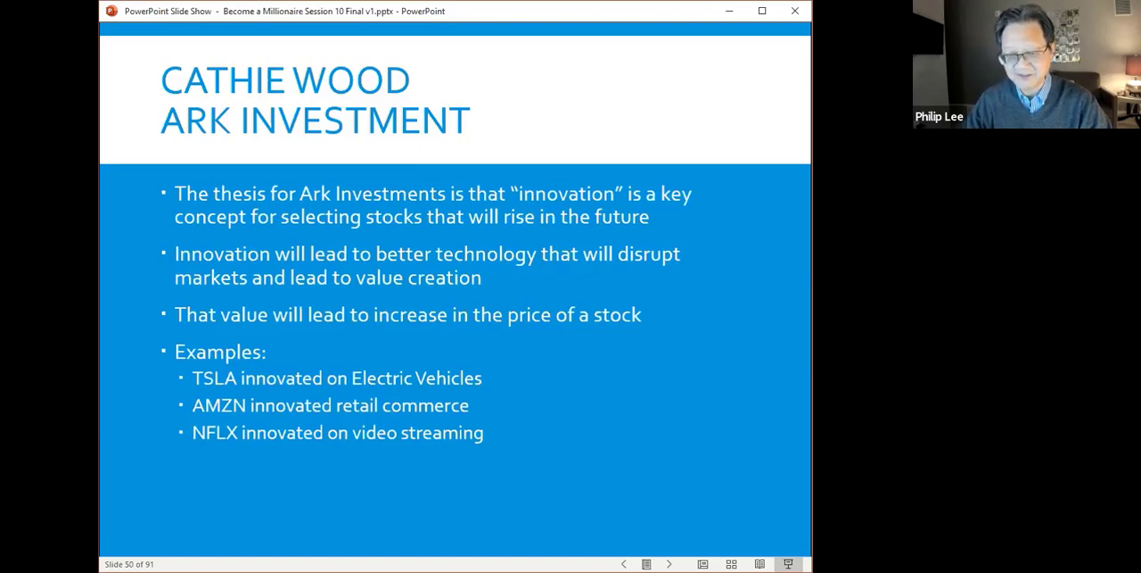
# - Advance to the James Wang growth trends slide and play its embedded video
pyautogui.click(670, 563)
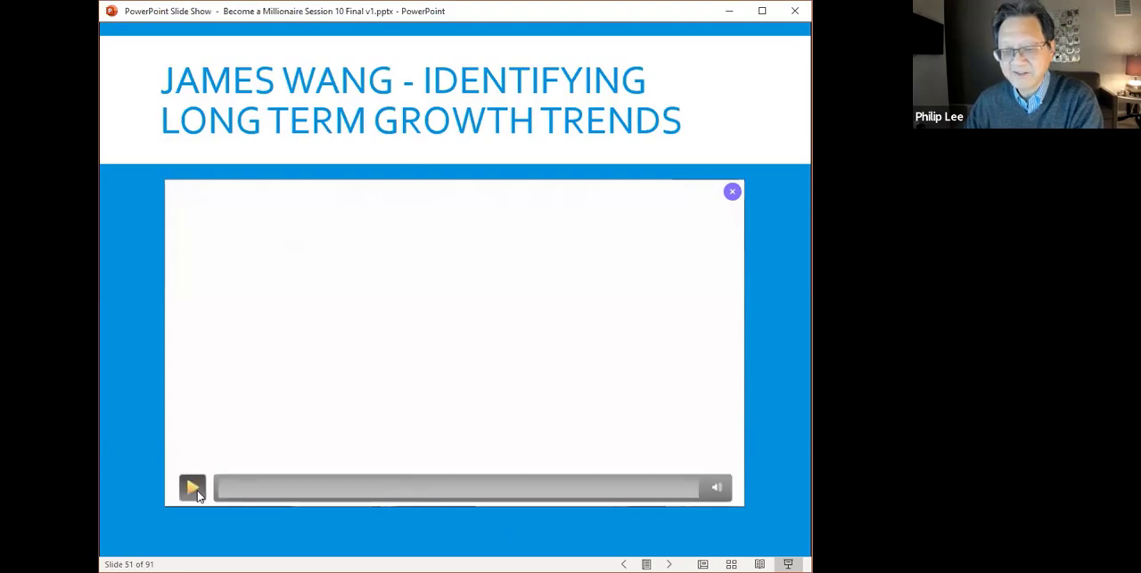
pyautogui.click(193, 486)
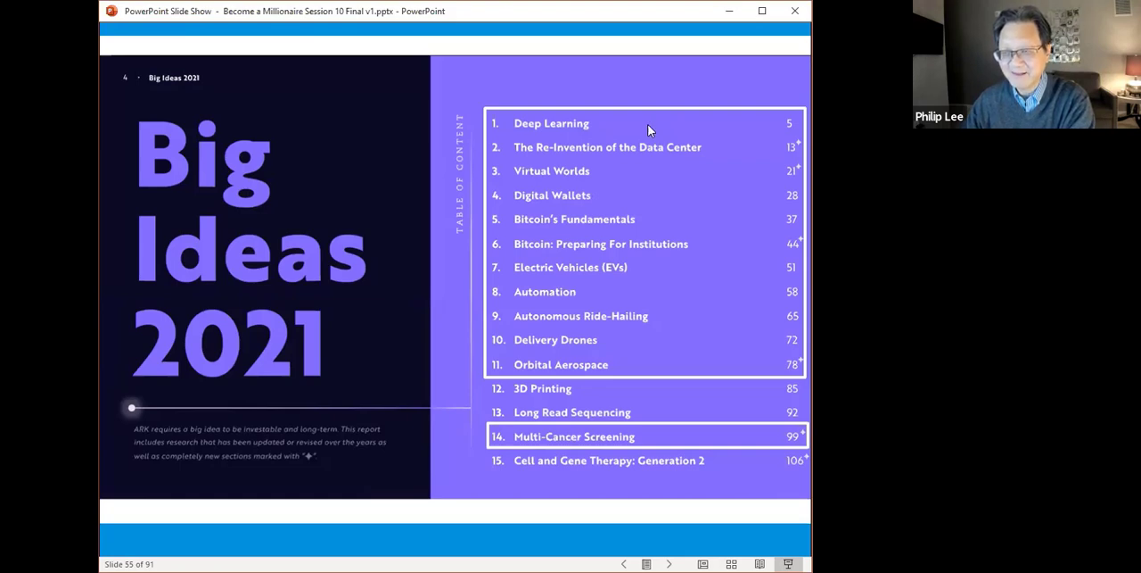
pyautogui.moveTo(617, 130)
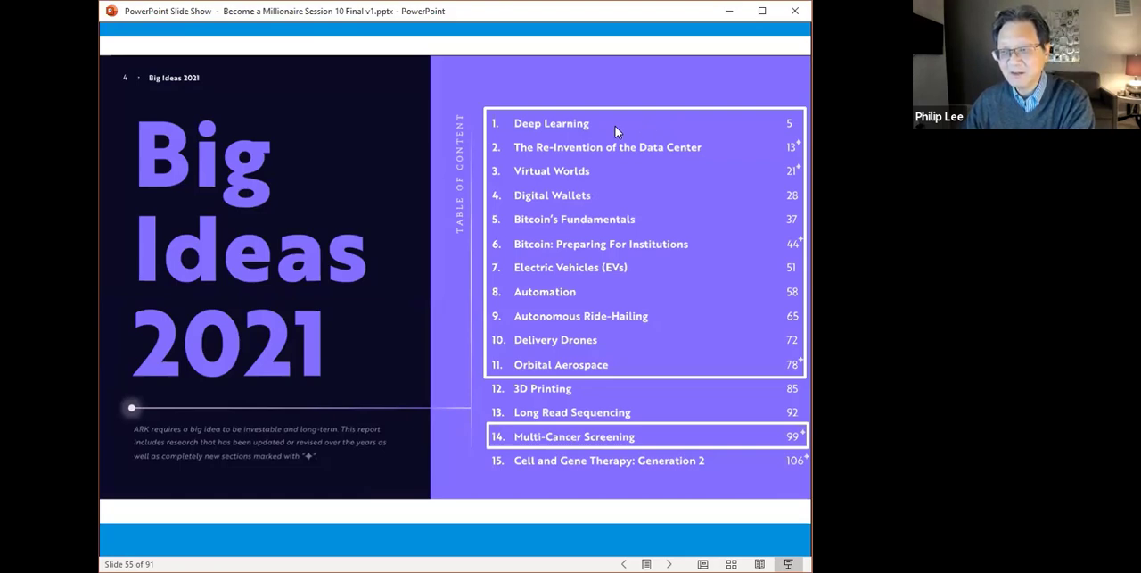
pyautogui.moveTo(630, 159)
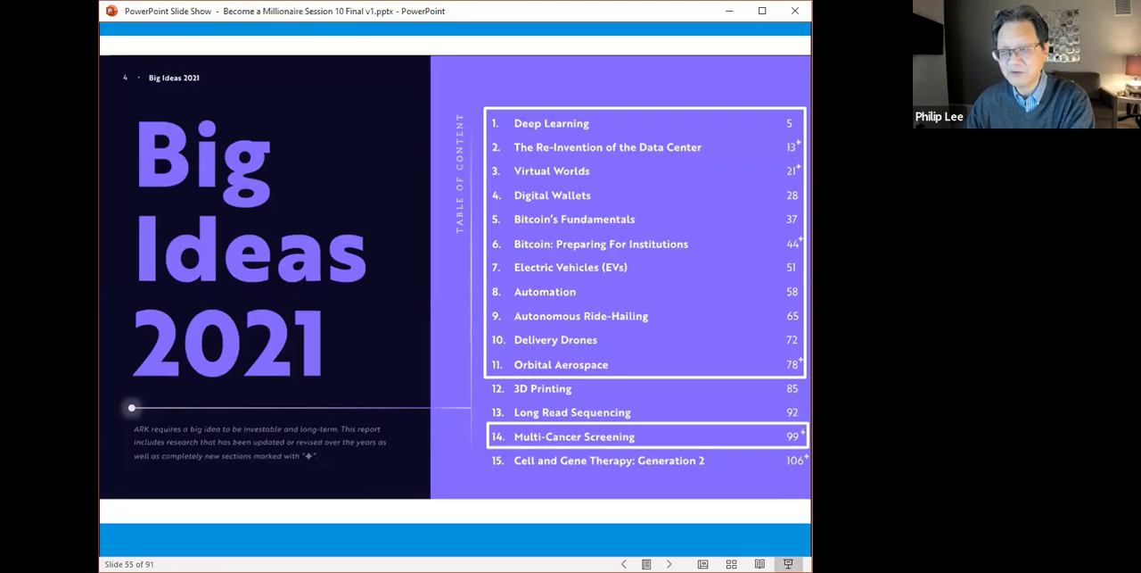
pyautogui.moveTo(611, 161)
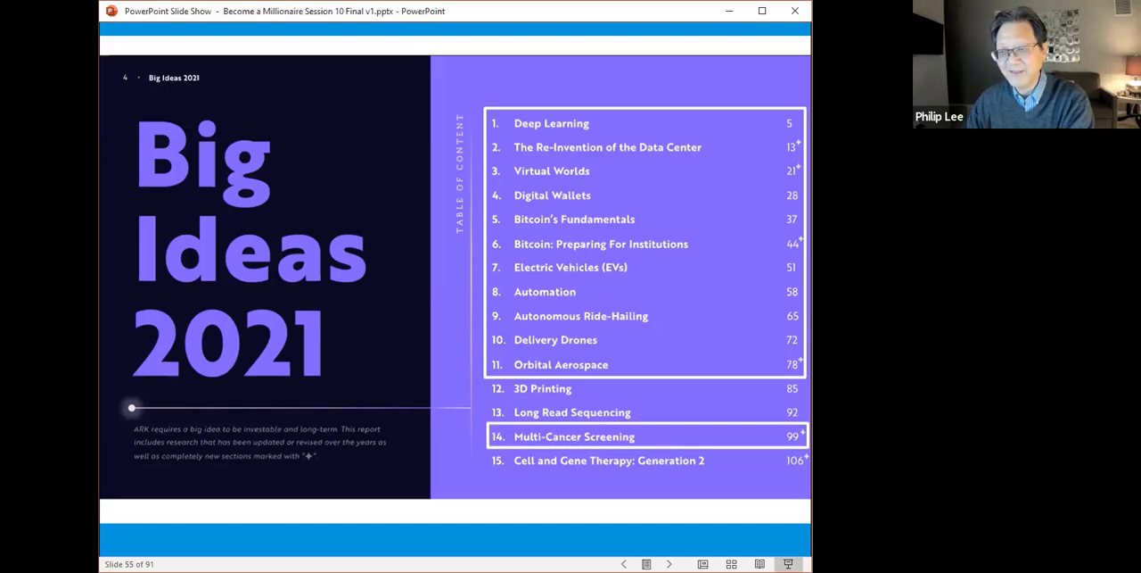
pyautogui.moveTo(597, 198)
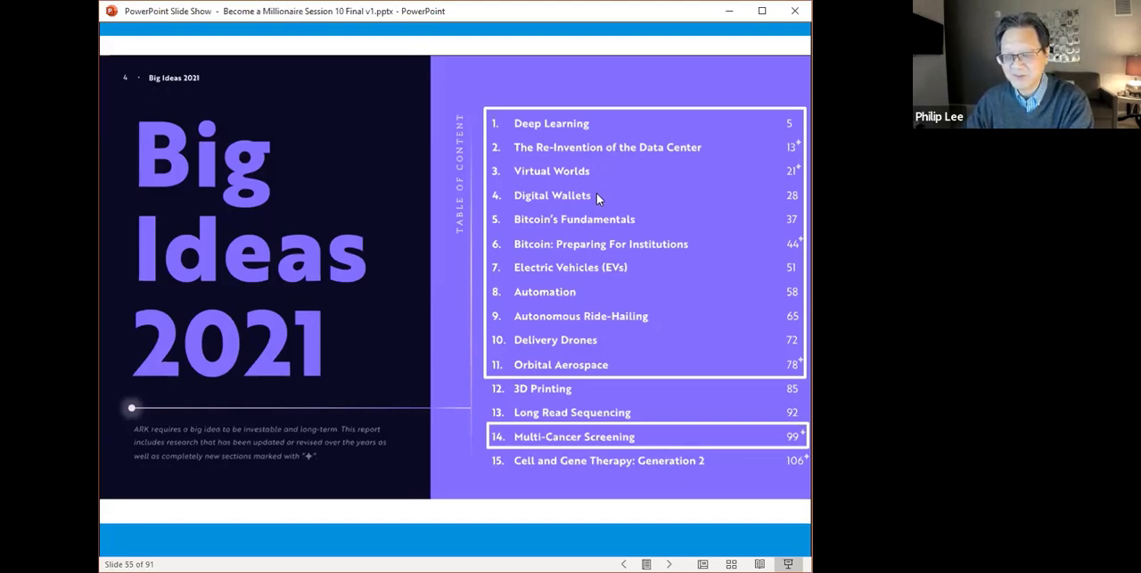
pyautogui.moveTo(597, 198)
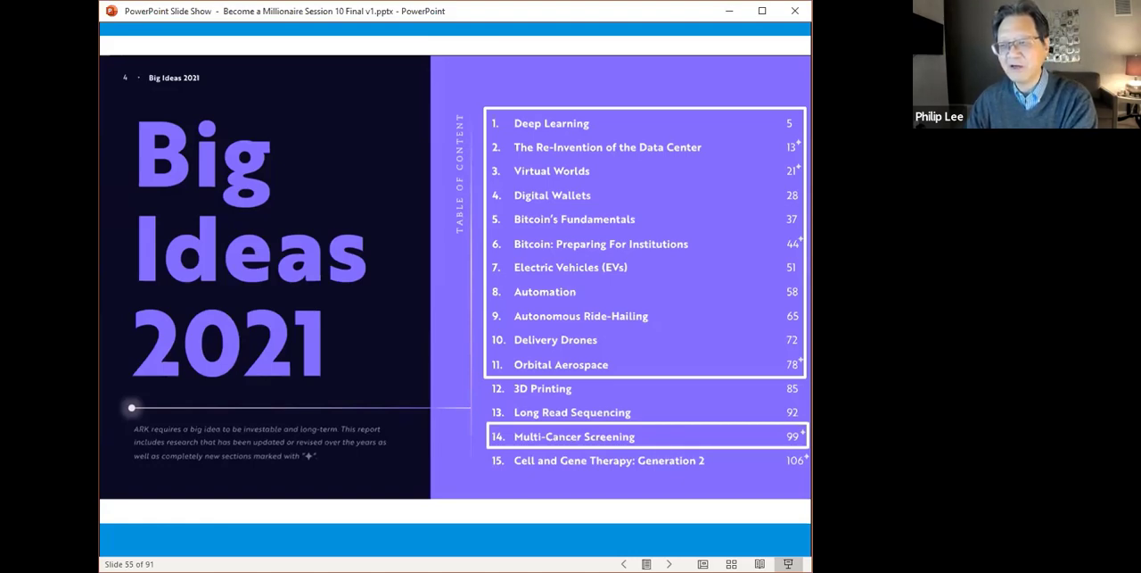
pyautogui.moveTo(552, 203)
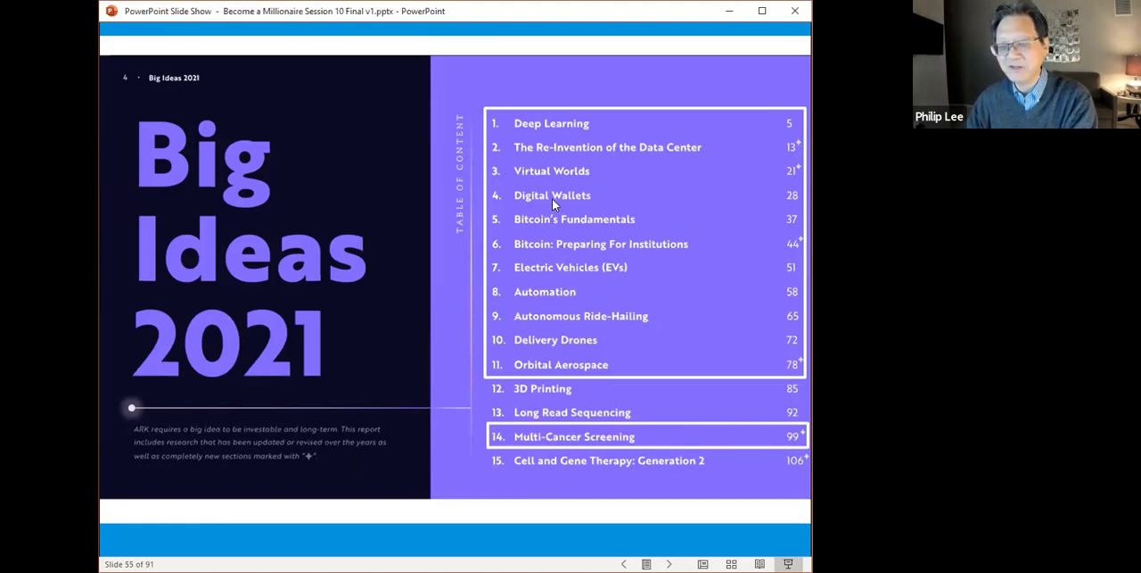
pyautogui.moveTo(569, 221)
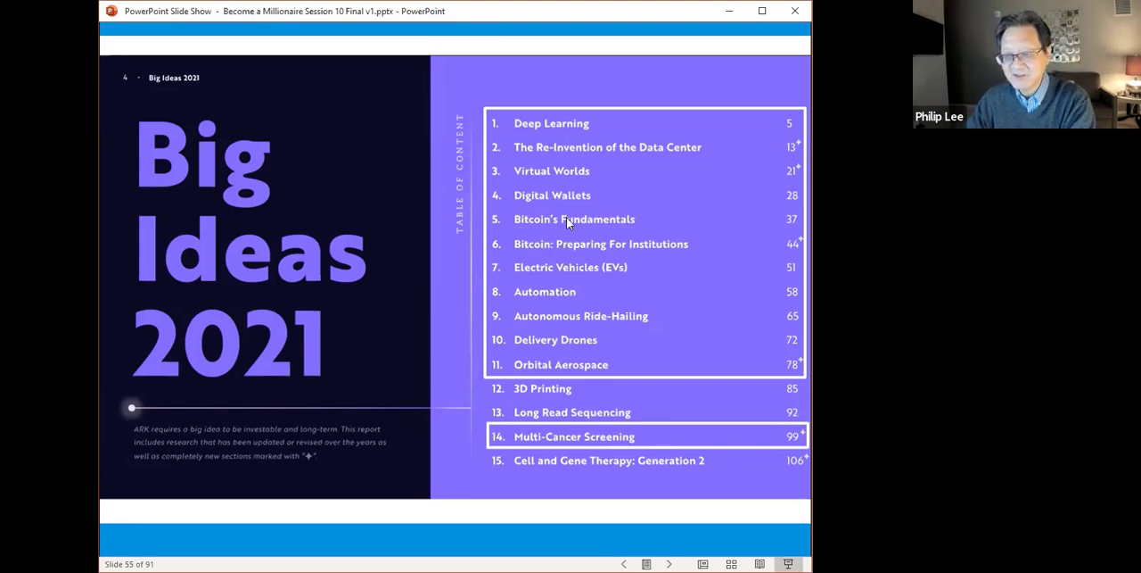
pyautogui.moveTo(625, 272)
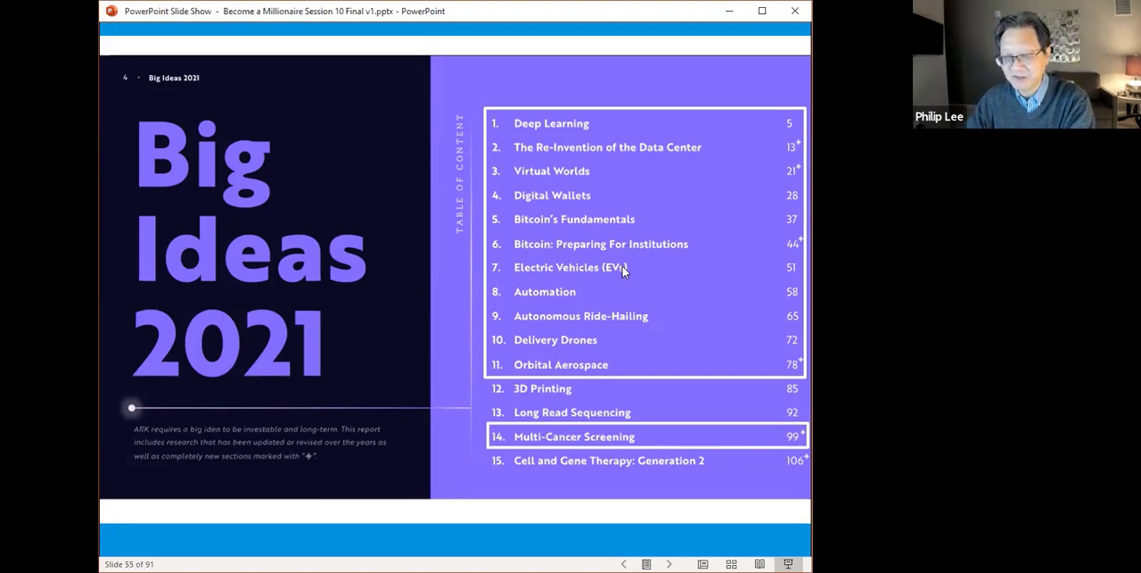
pyautogui.moveTo(635, 272)
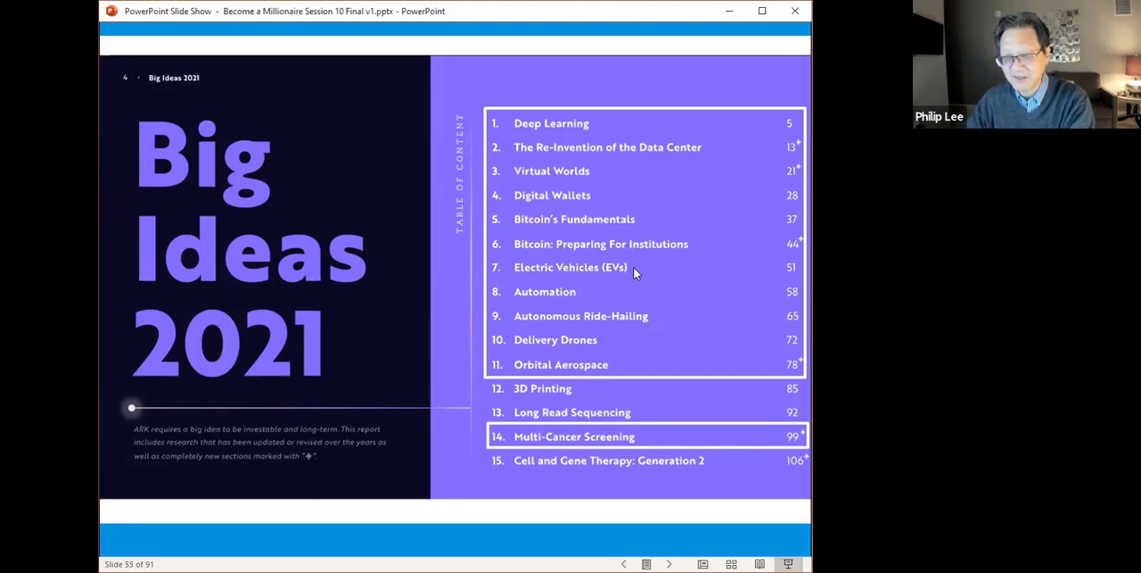
pyautogui.moveTo(606, 300)
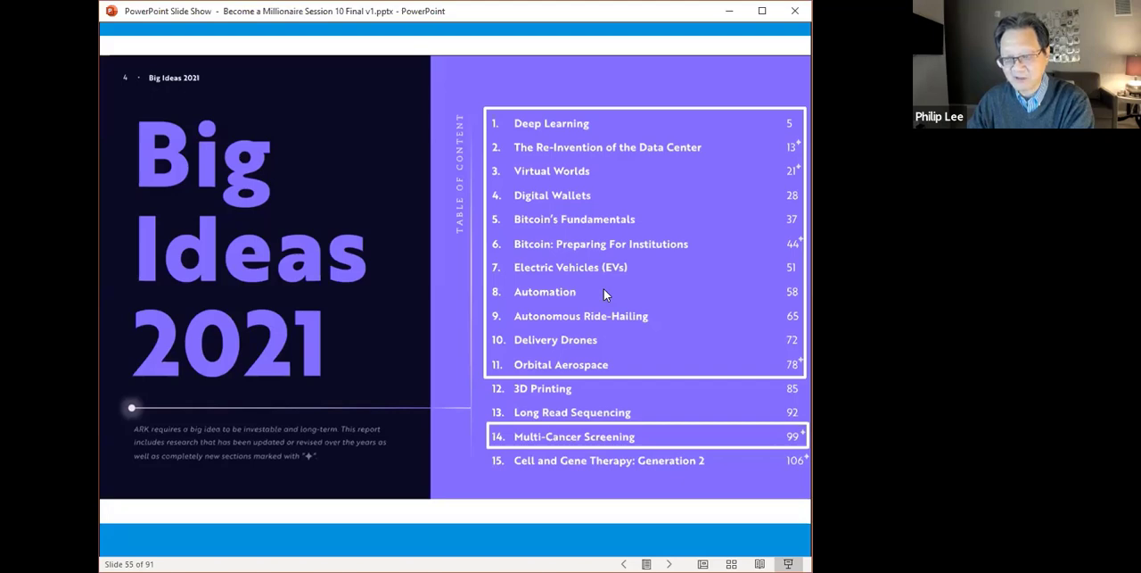
pyautogui.moveTo(614, 322)
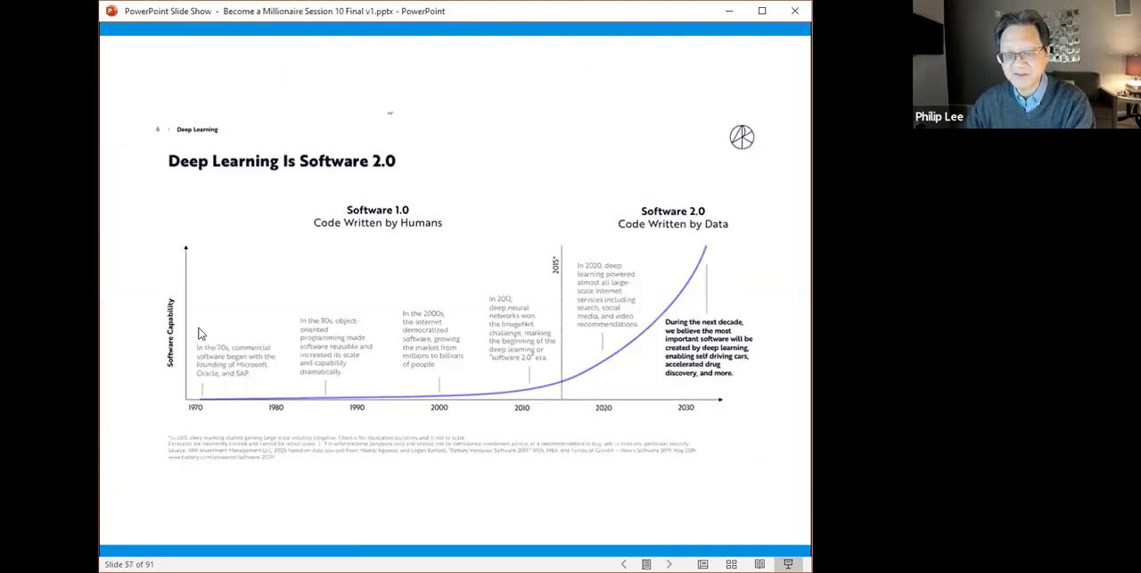
pyautogui.moveTo(314, 413)
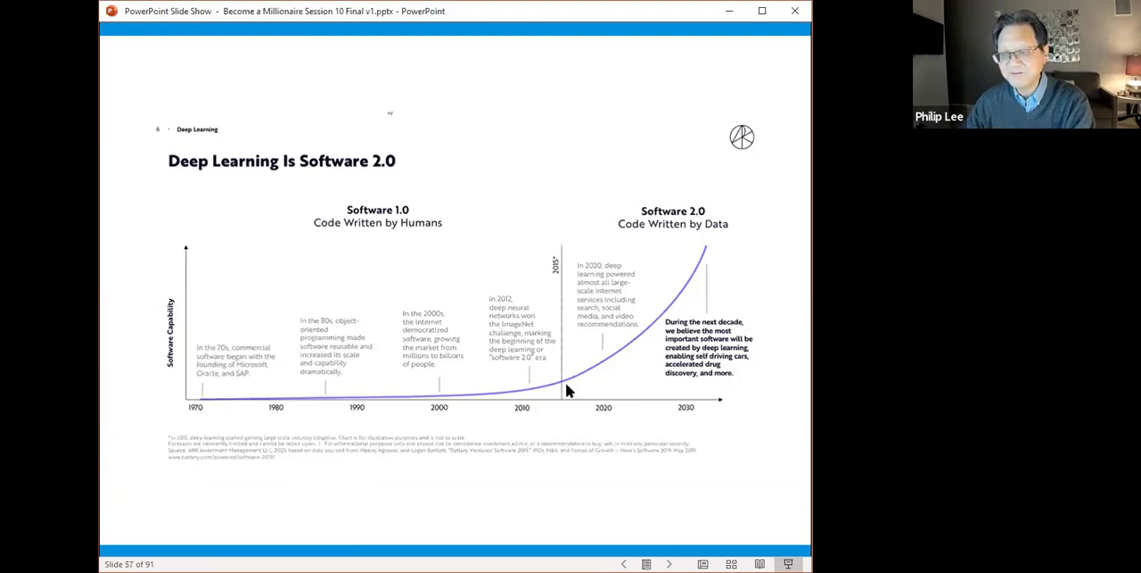
pyautogui.moveTo(604, 374)
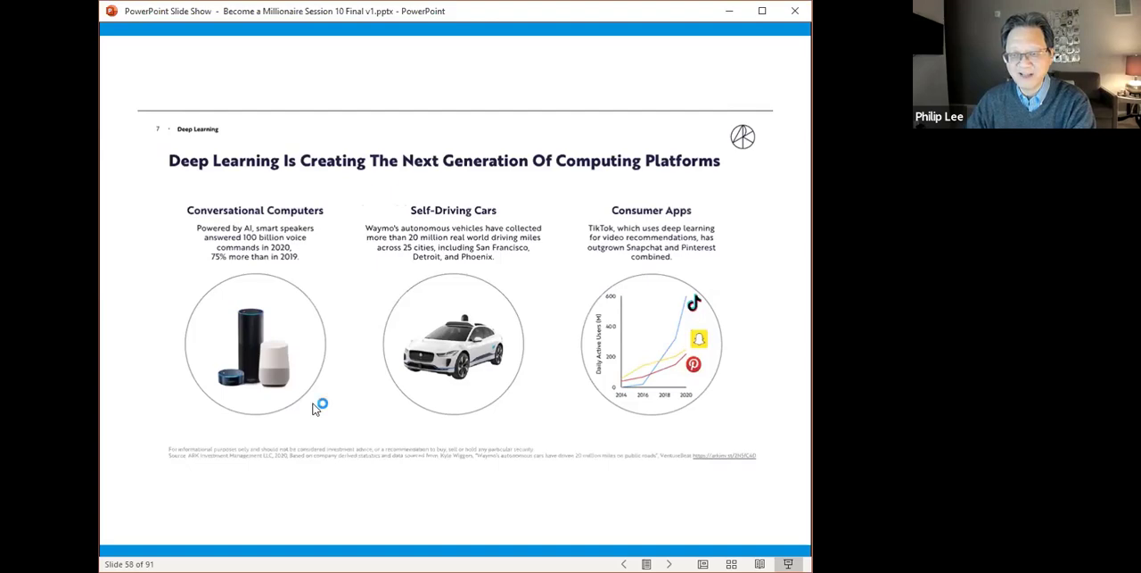
pyautogui.moveTo(303, 392)
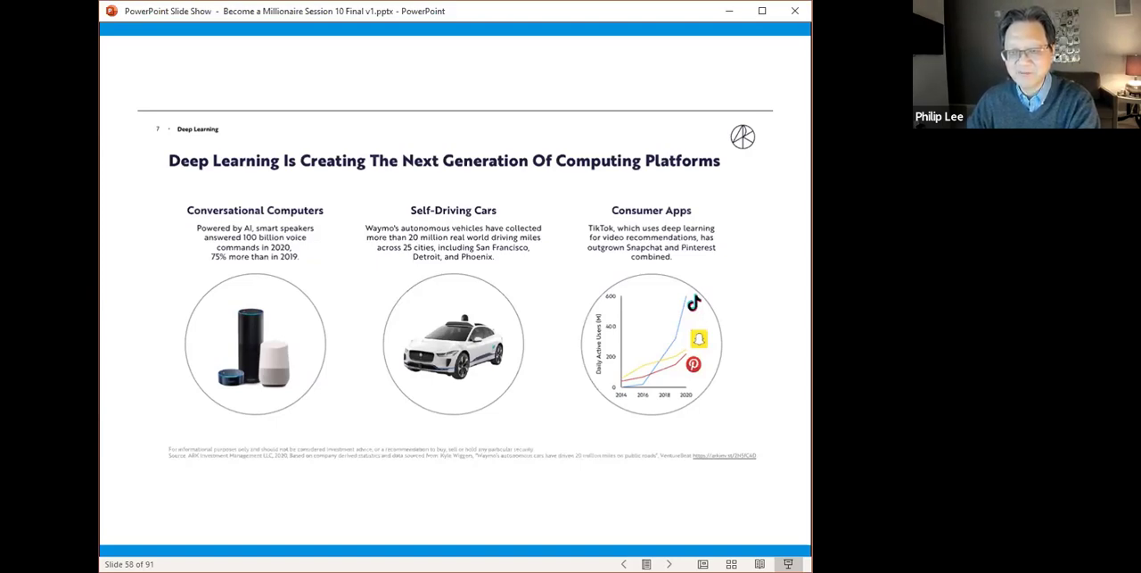
pyautogui.moveTo(508, 338)
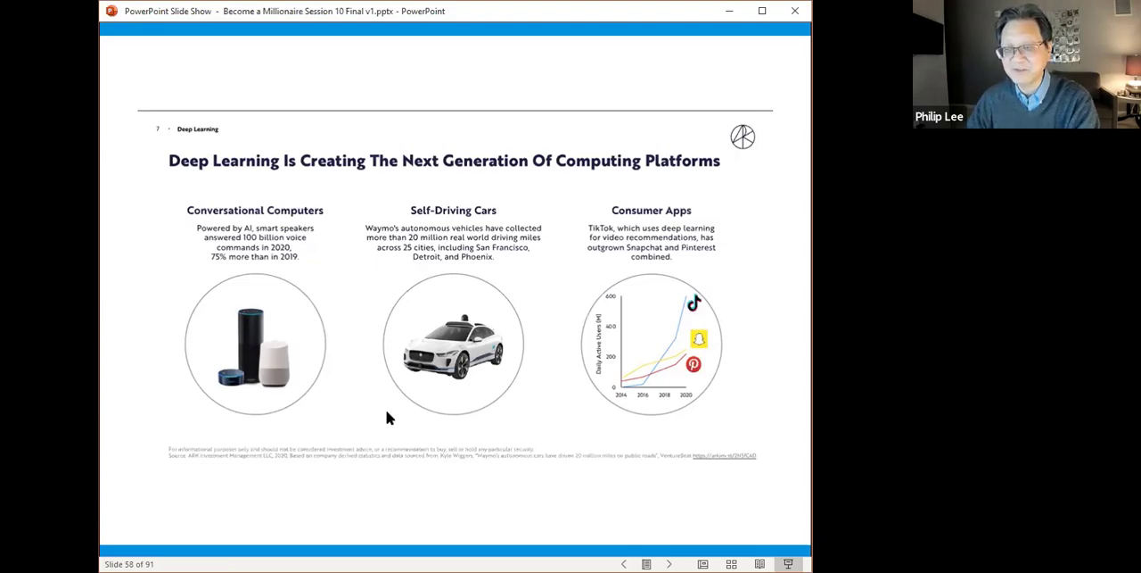
pyautogui.moveTo(450, 376)
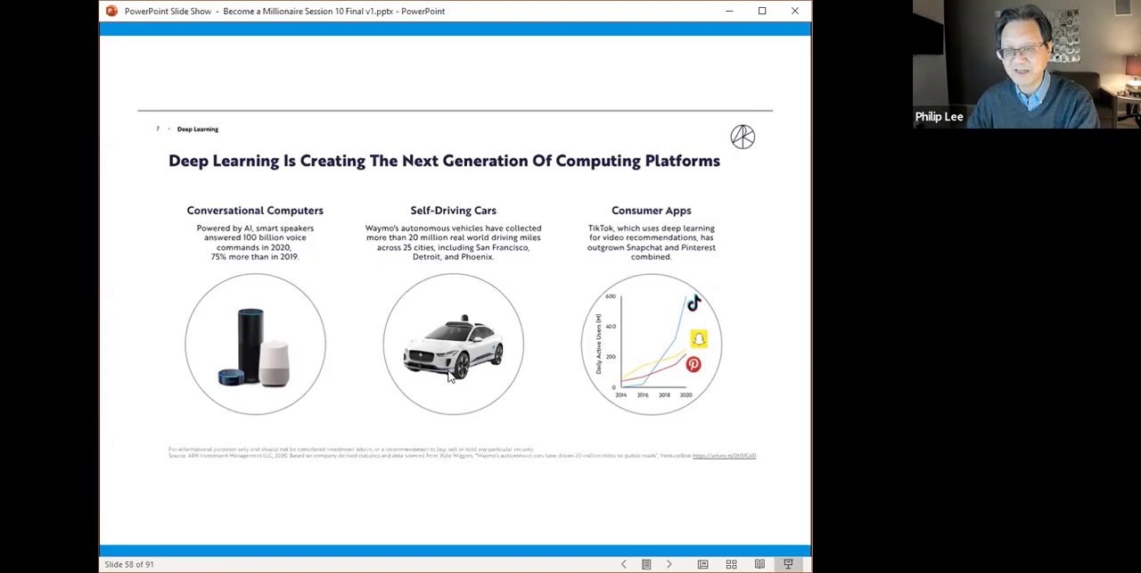
pyautogui.moveTo(486, 368)
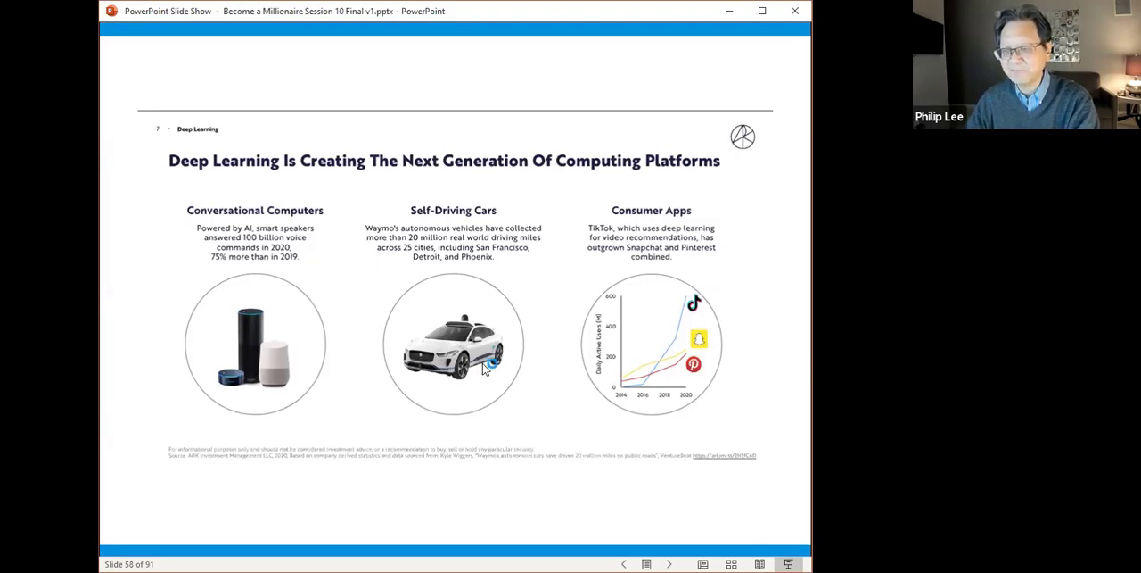
pyautogui.moveTo(640, 388)
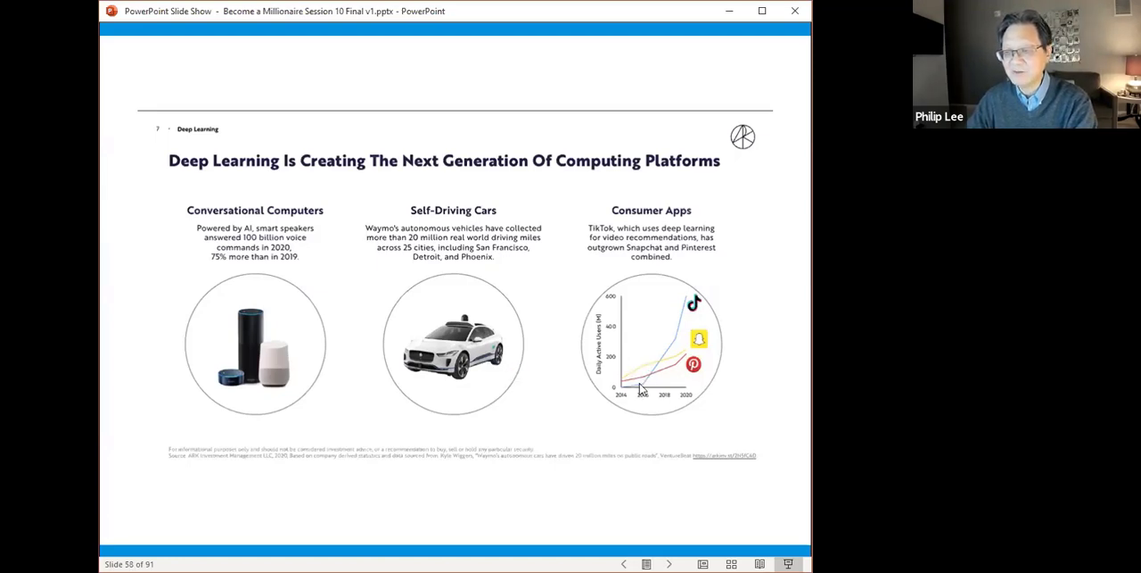
pyautogui.moveTo(655, 372)
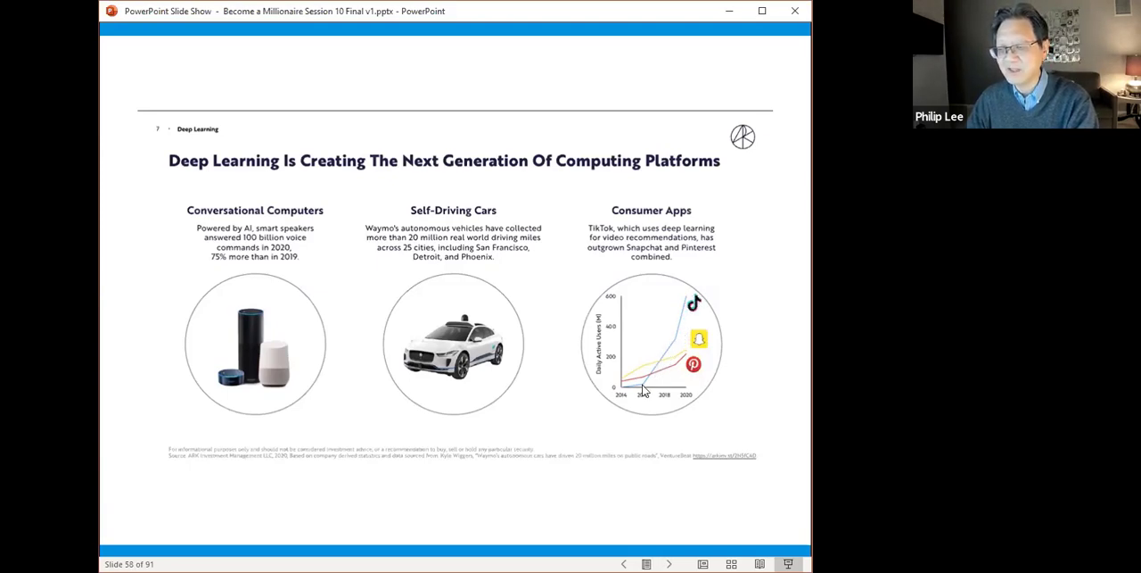
pyautogui.moveTo(675, 346)
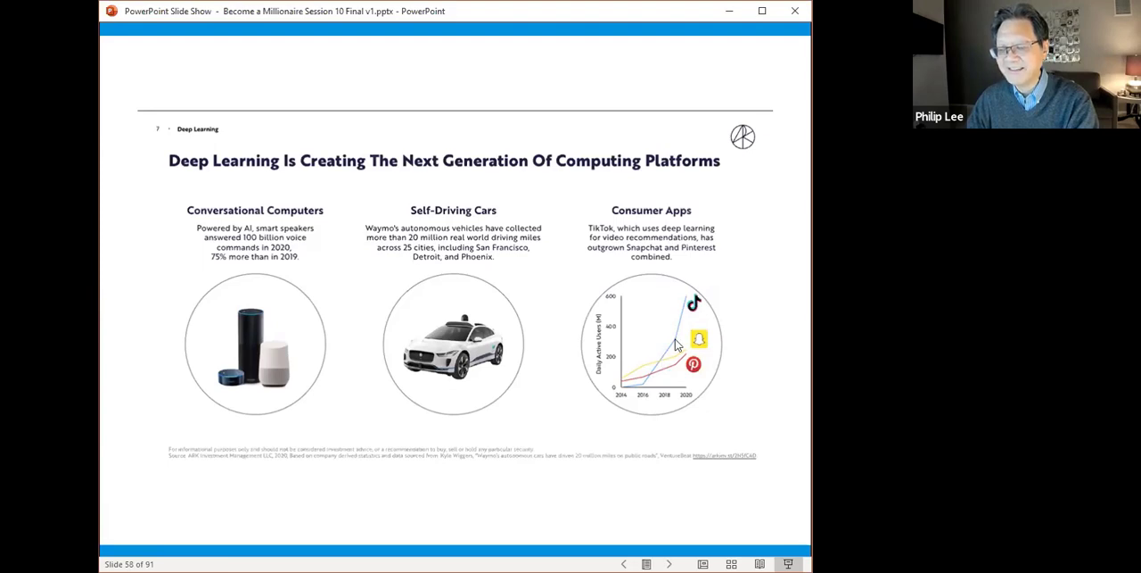
pyautogui.moveTo(687, 312)
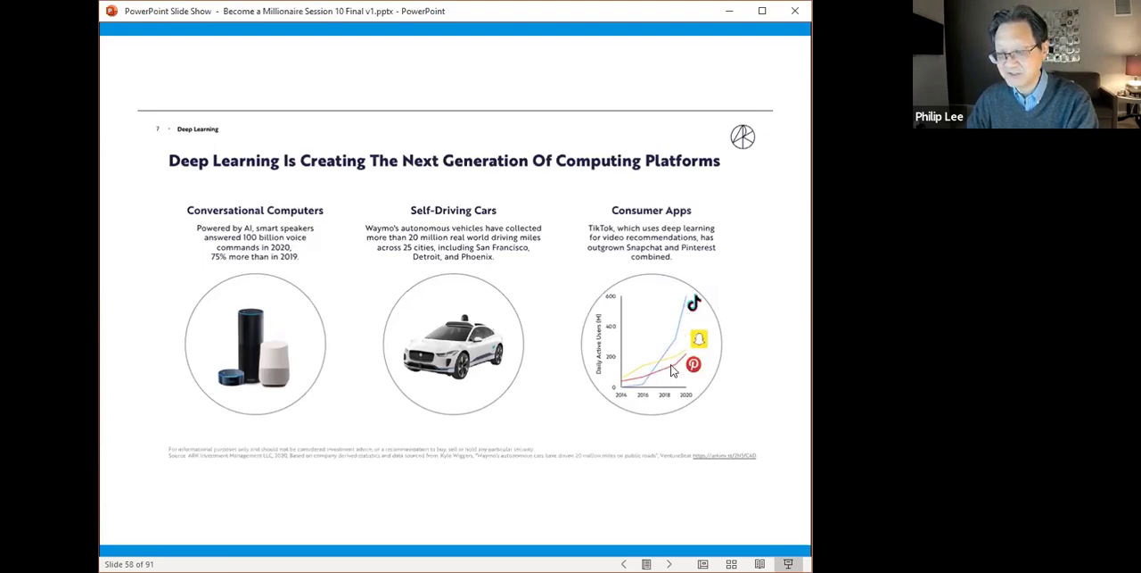
pyautogui.moveTo(682, 352)
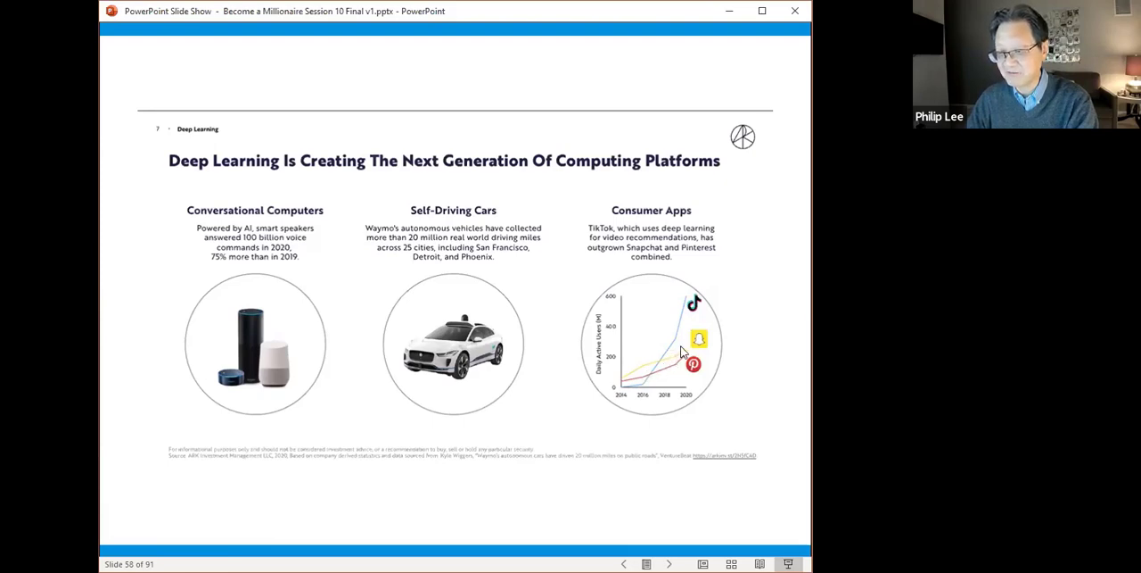
pyautogui.moveTo(678, 351)
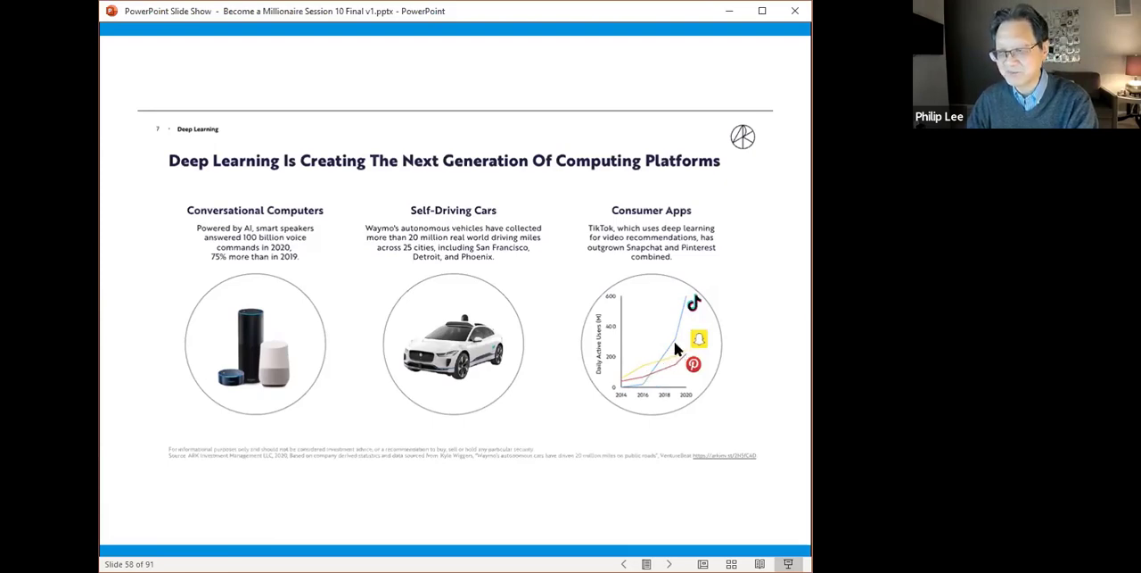
pyautogui.moveTo(751, 257)
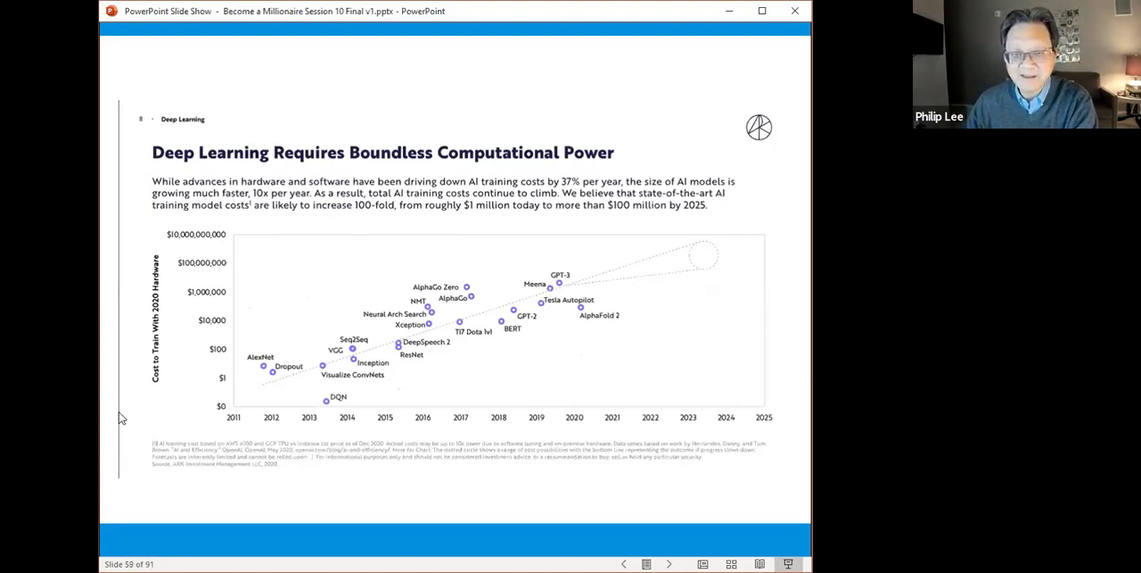
pyautogui.moveTo(214, 377)
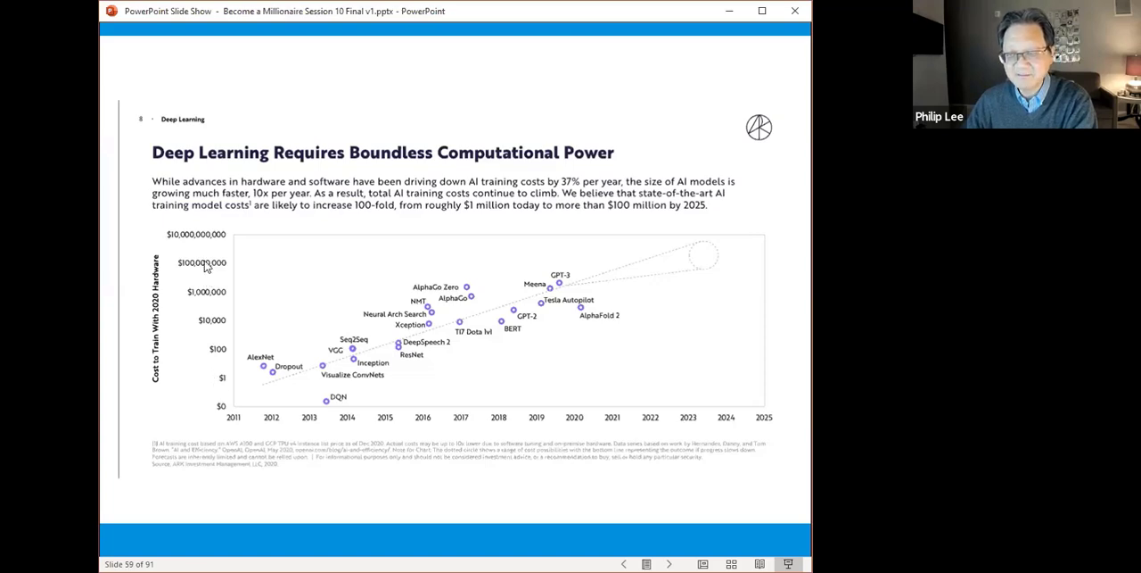
pyautogui.moveTo(205, 406)
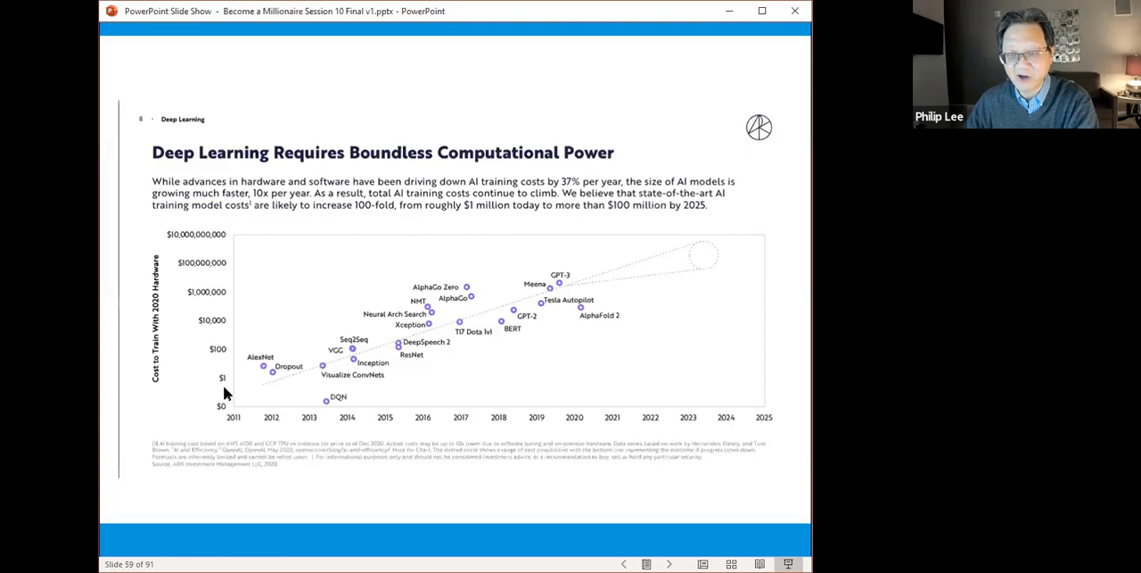
pyautogui.moveTo(230, 355)
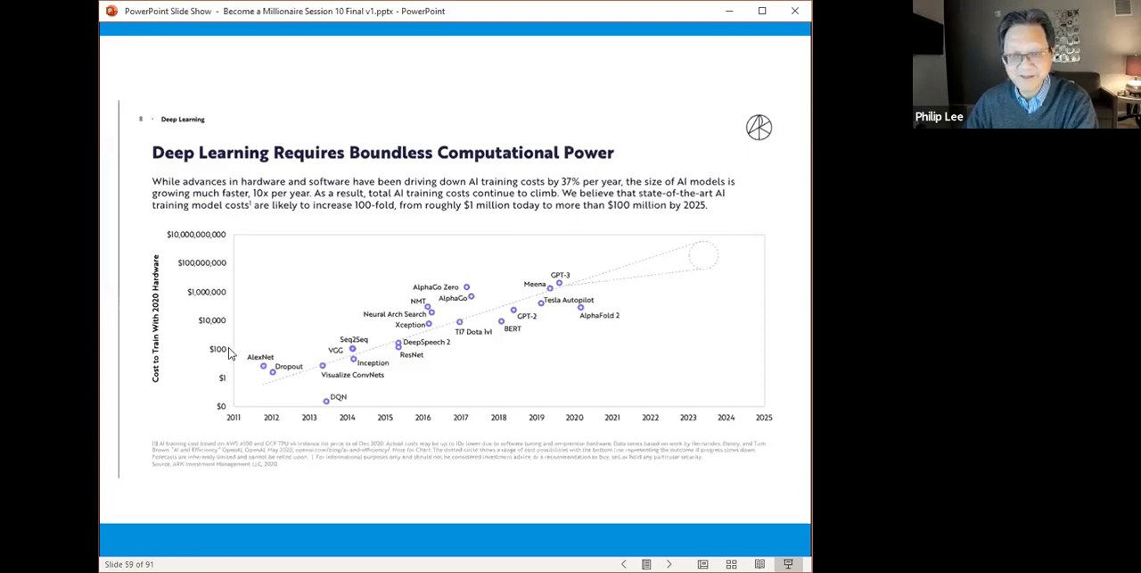
pyautogui.moveTo(230, 329)
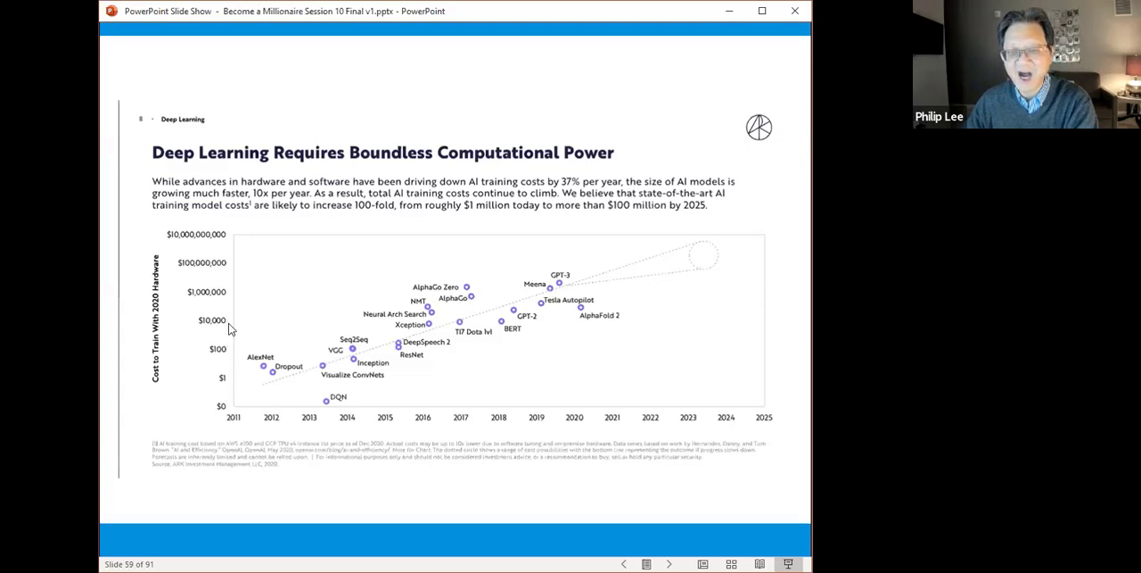
pyautogui.moveTo(229, 378)
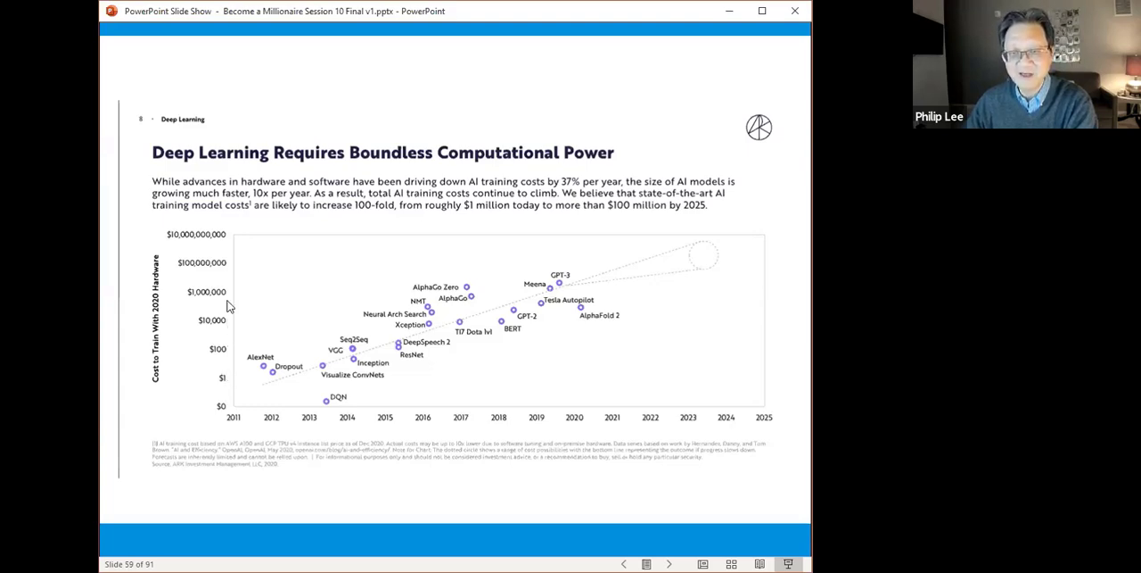
pyautogui.moveTo(223, 272)
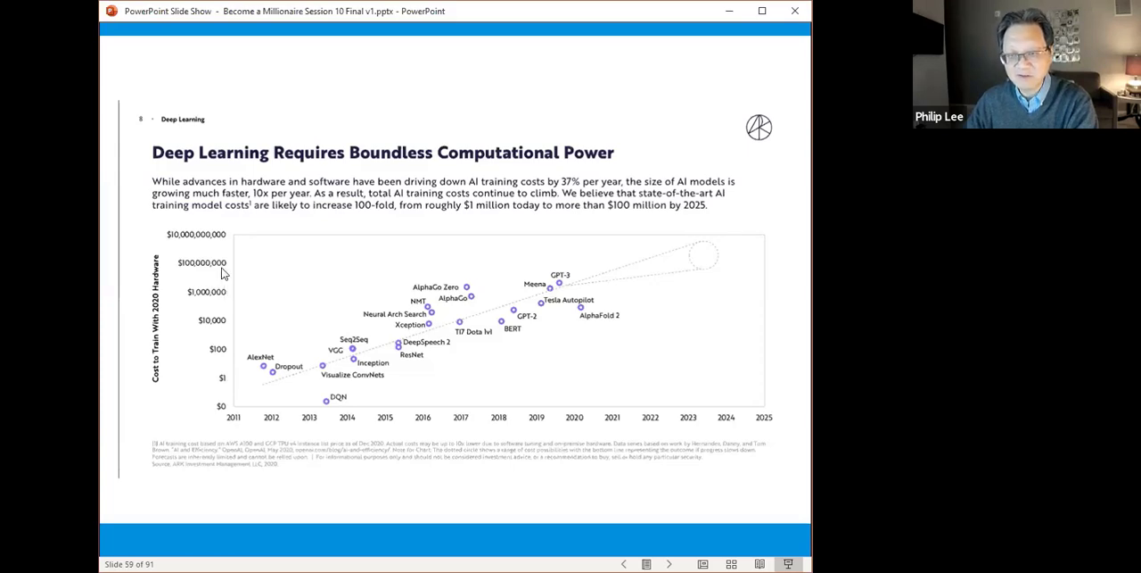
pyautogui.moveTo(269, 400)
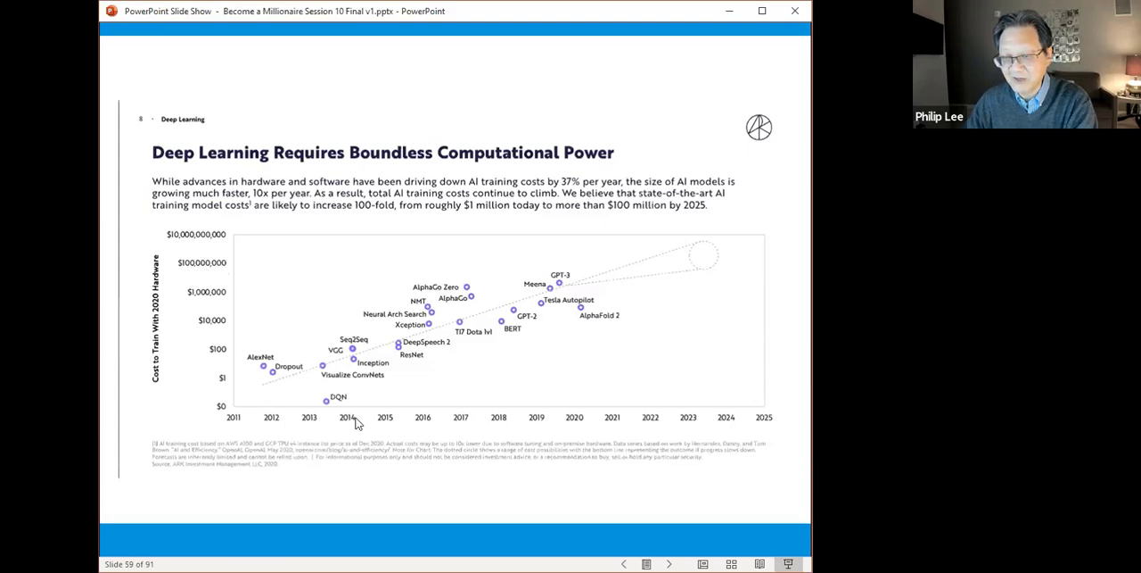
pyautogui.moveTo(295, 356)
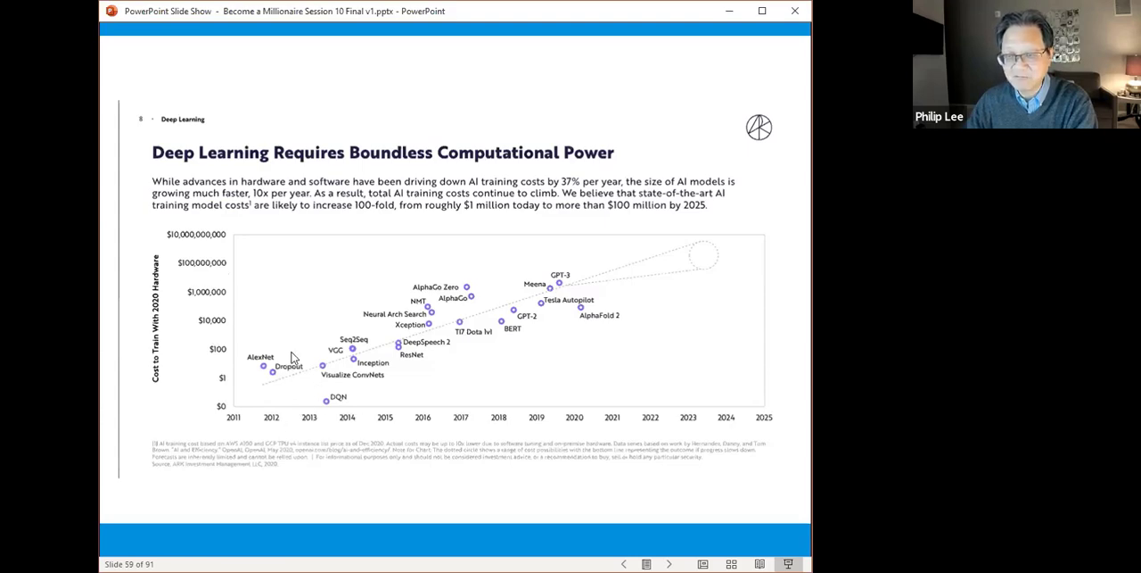
pyautogui.moveTo(248, 363)
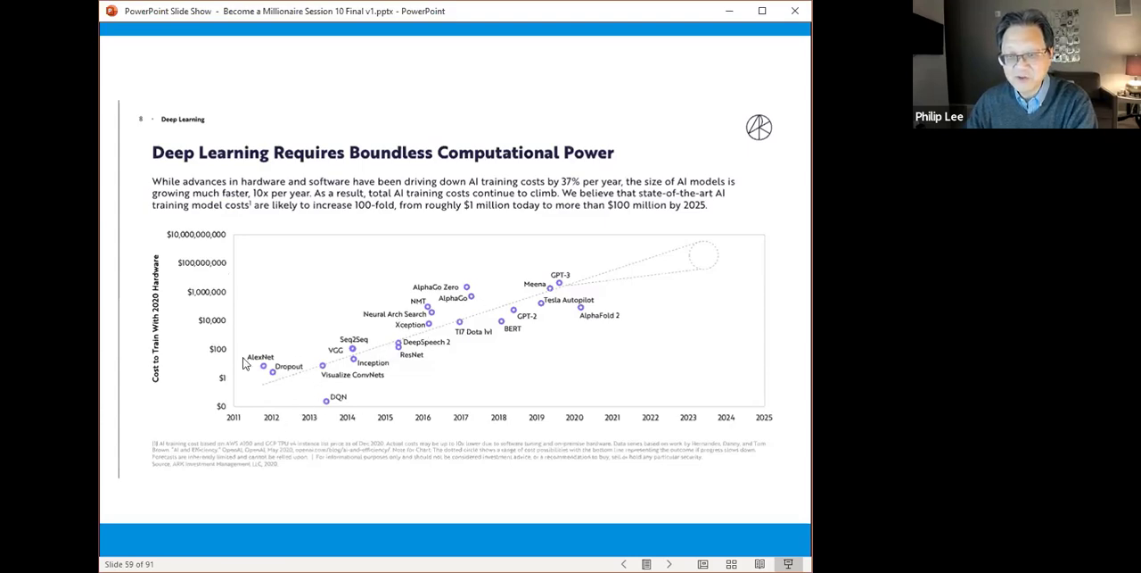
pyautogui.moveTo(259, 350)
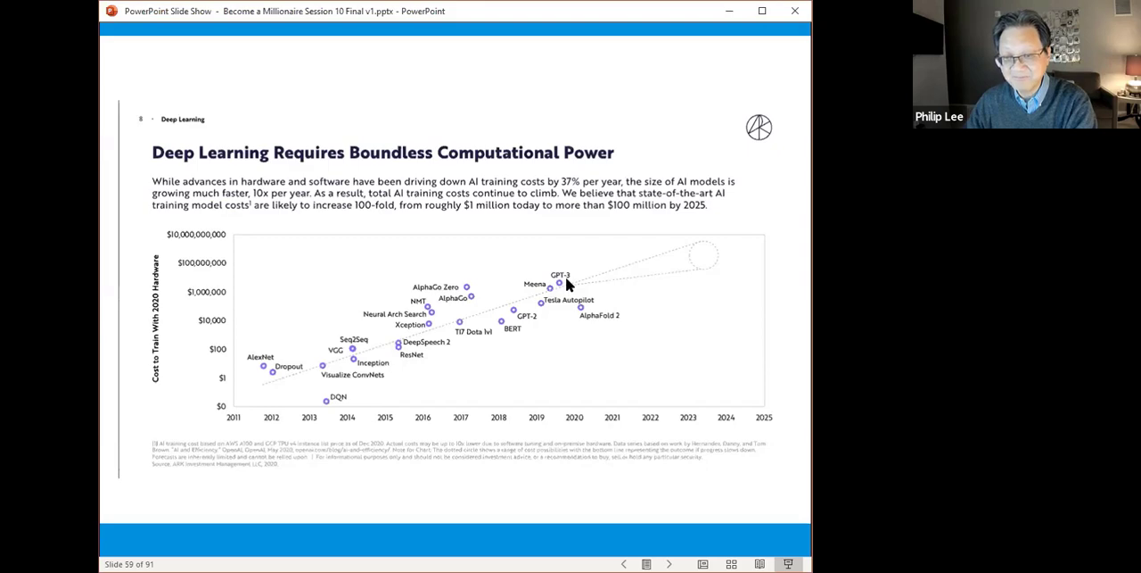
pyautogui.moveTo(228, 346)
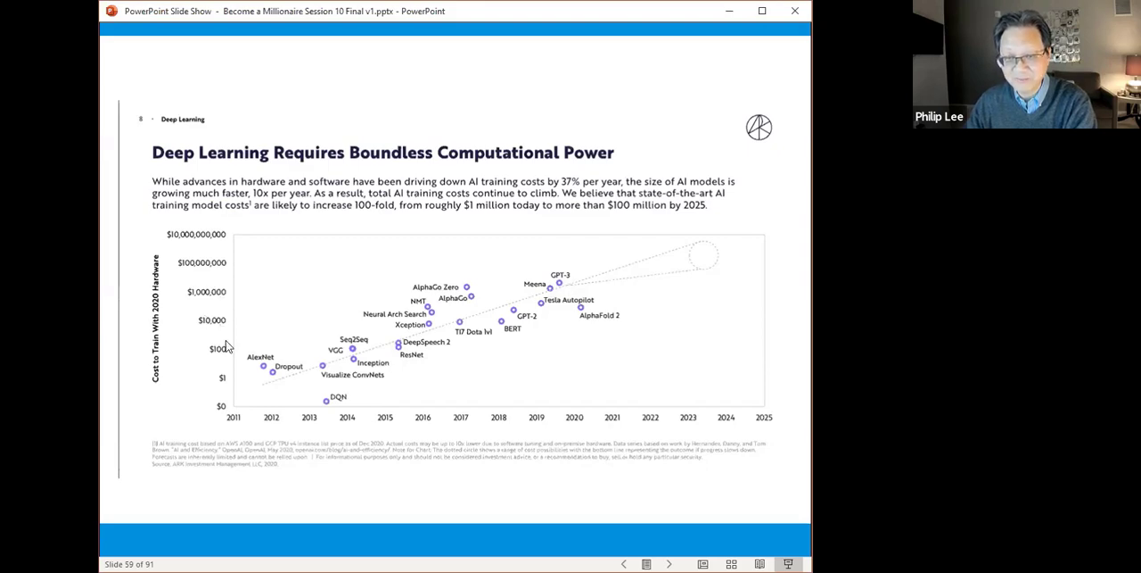
pyautogui.moveTo(241, 333)
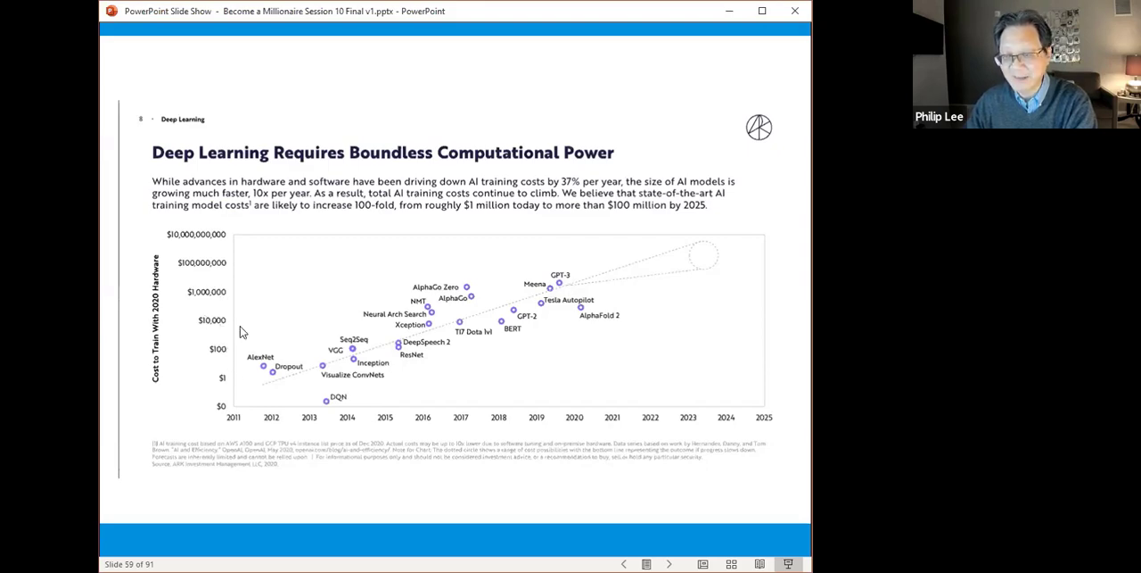
pyautogui.moveTo(501, 260)
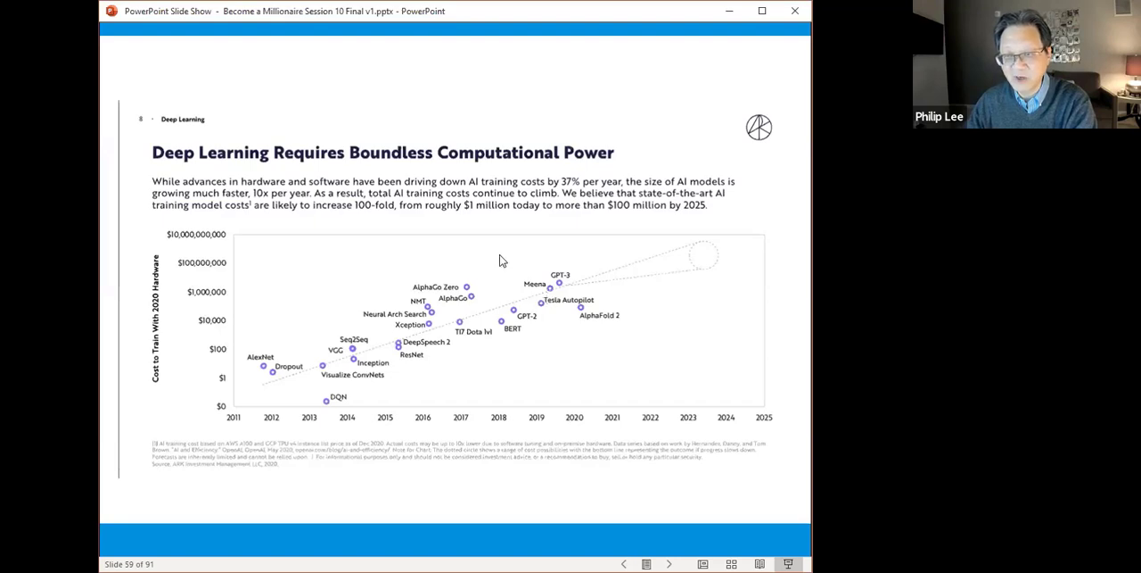
pyautogui.moveTo(251, 244)
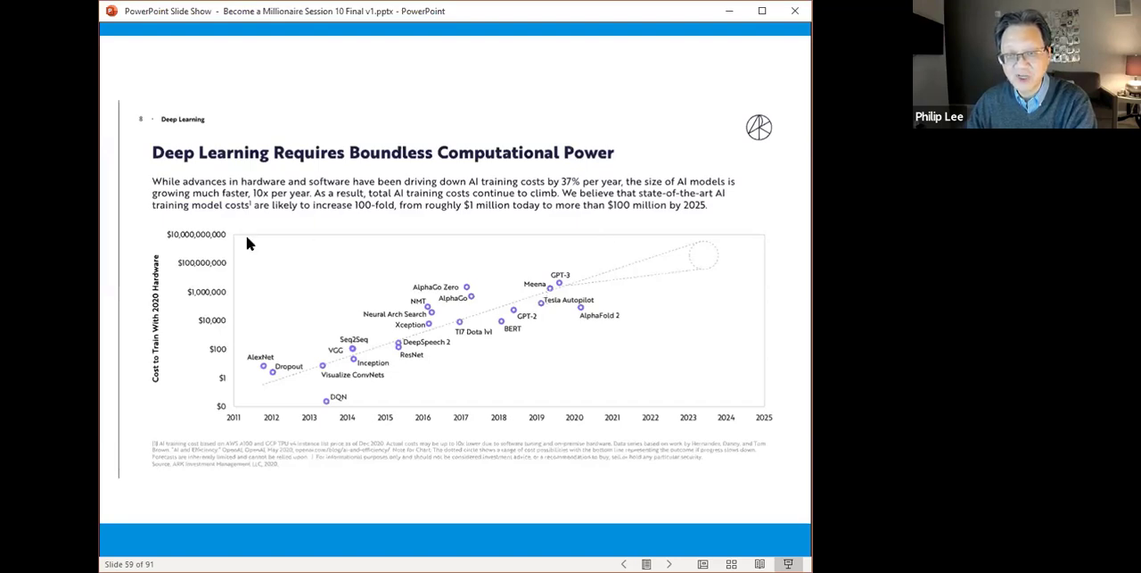
pyautogui.moveTo(242, 242)
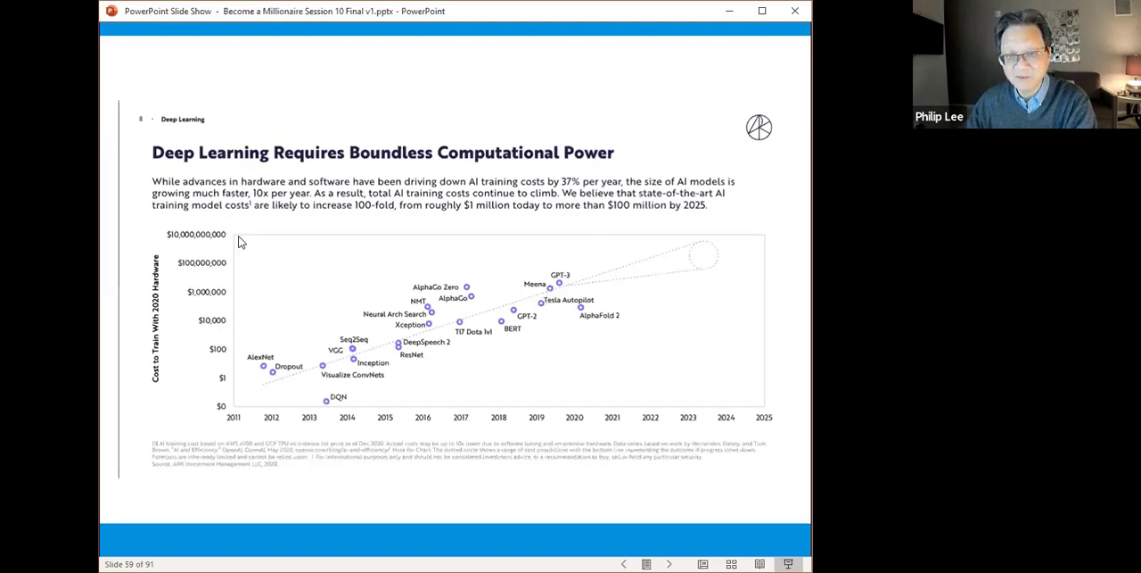
pyautogui.moveTo(623, 235)
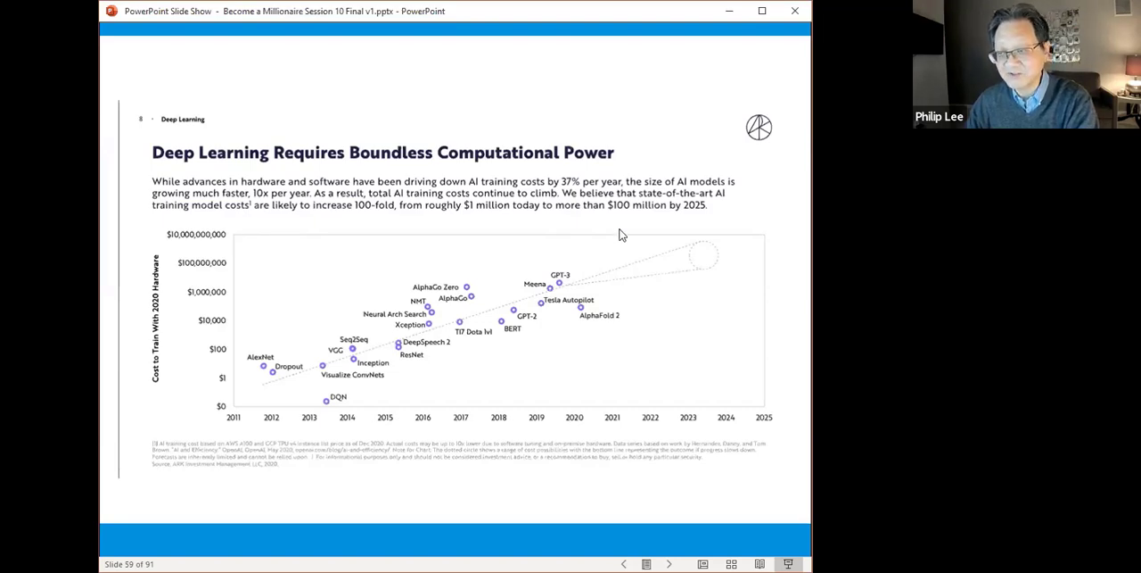
pyautogui.moveTo(696, 250)
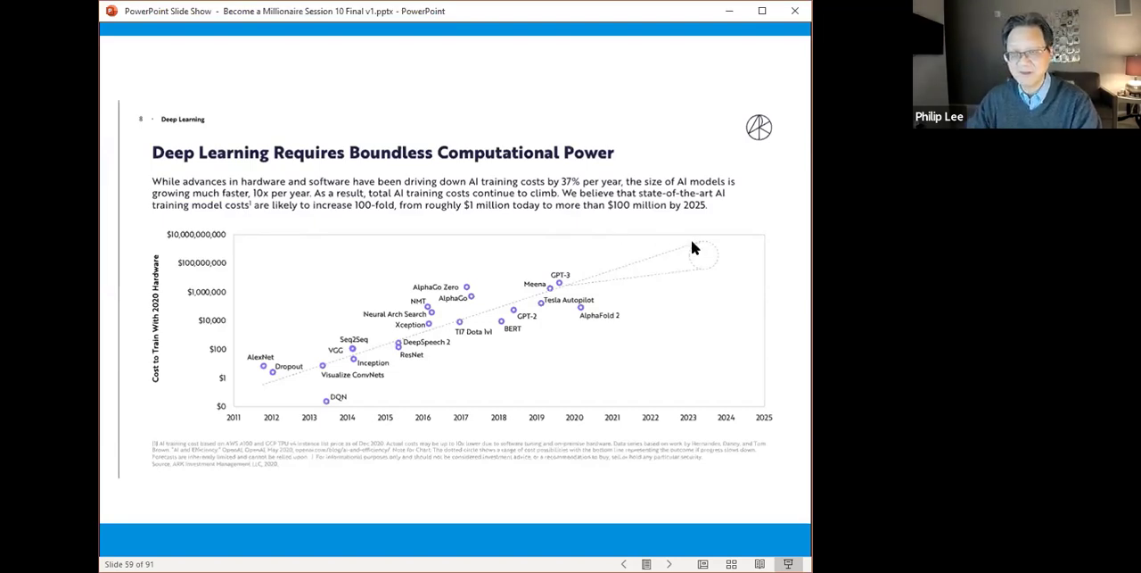
pyautogui.moveTo(301, 423)
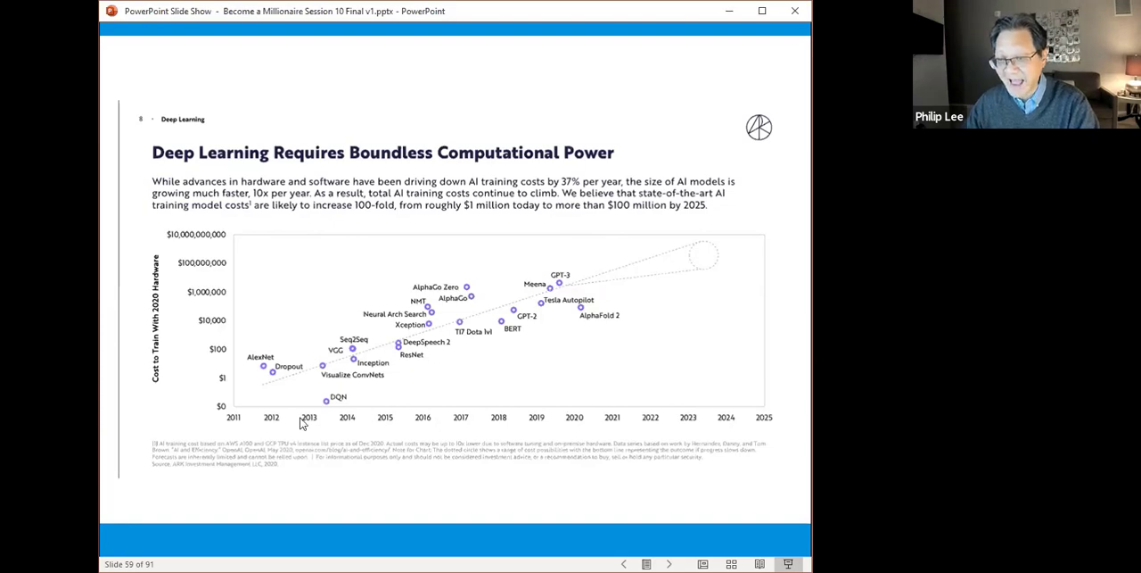
pyautogui.moveTo(500, 299)
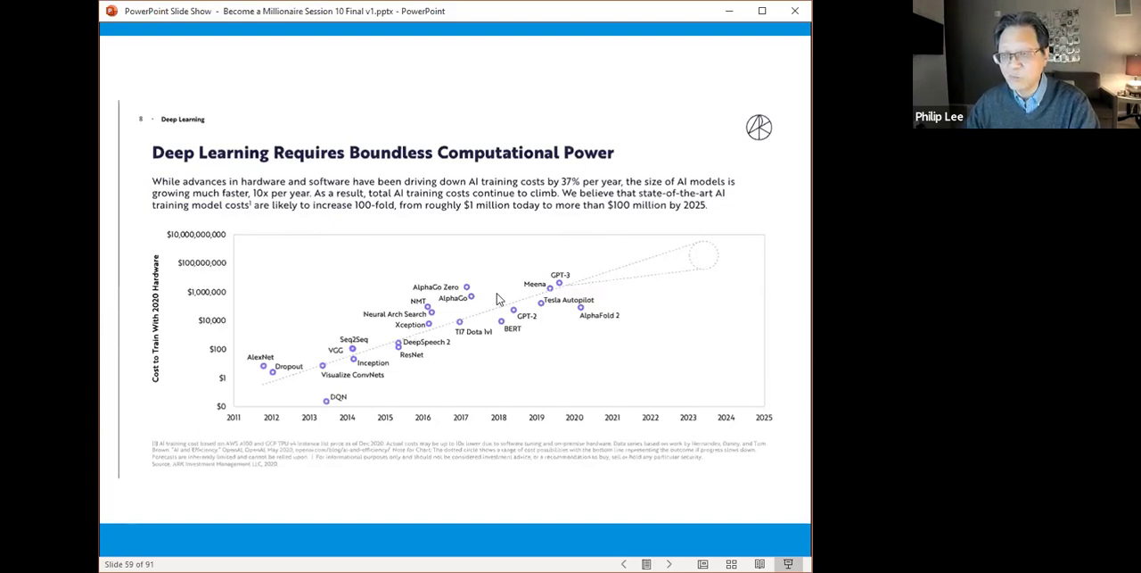
pyautogui.moveTo(554, 275)
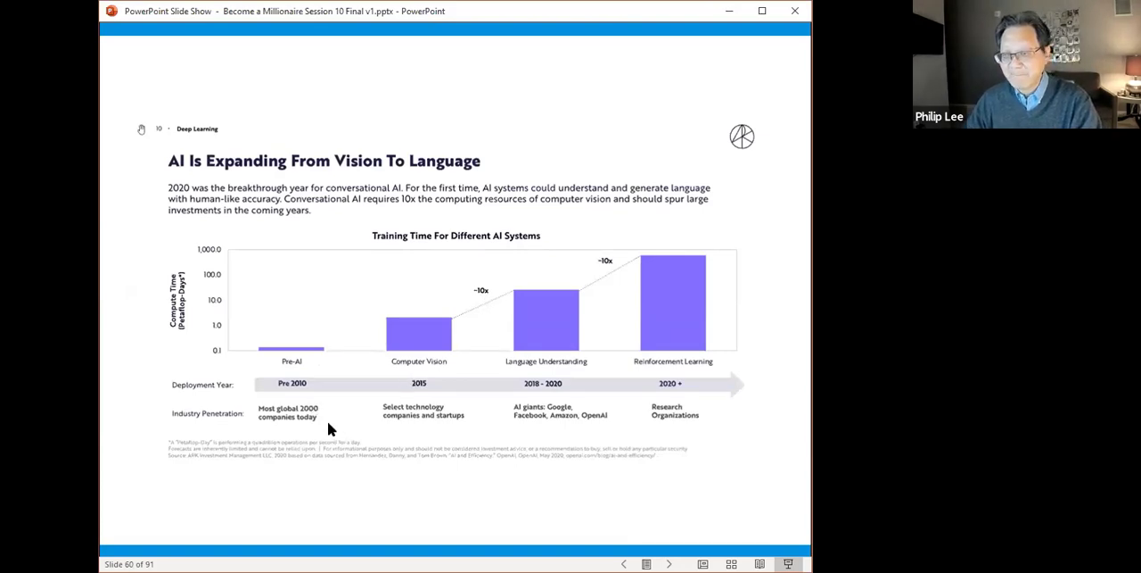
pyautogui.moveTo(328, 429)
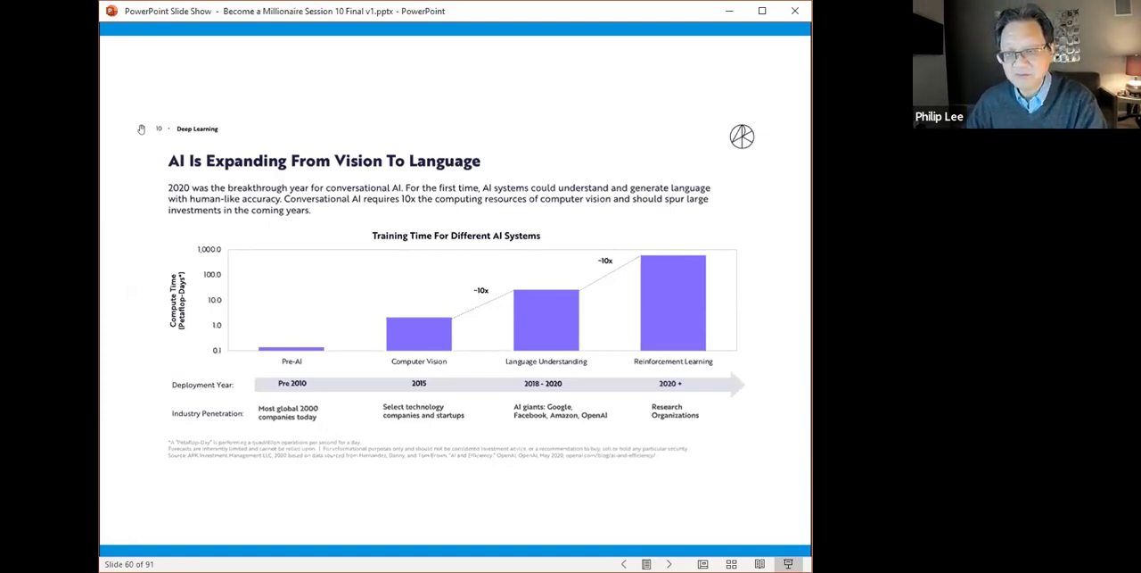
pyautogui.moveTo(337, 408)
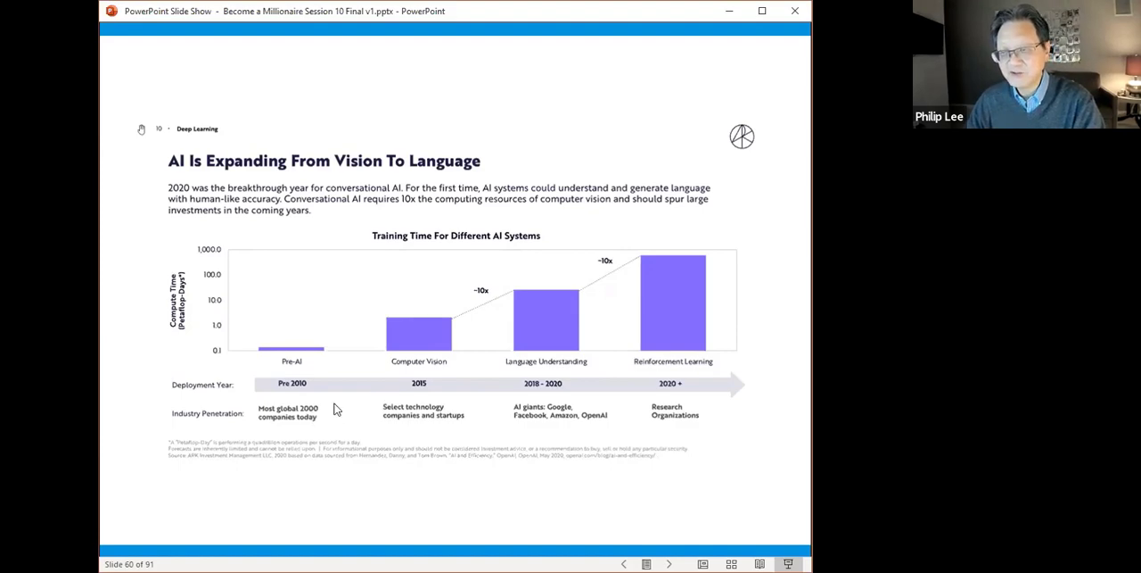
pyautogui.moveTo(671, 291)
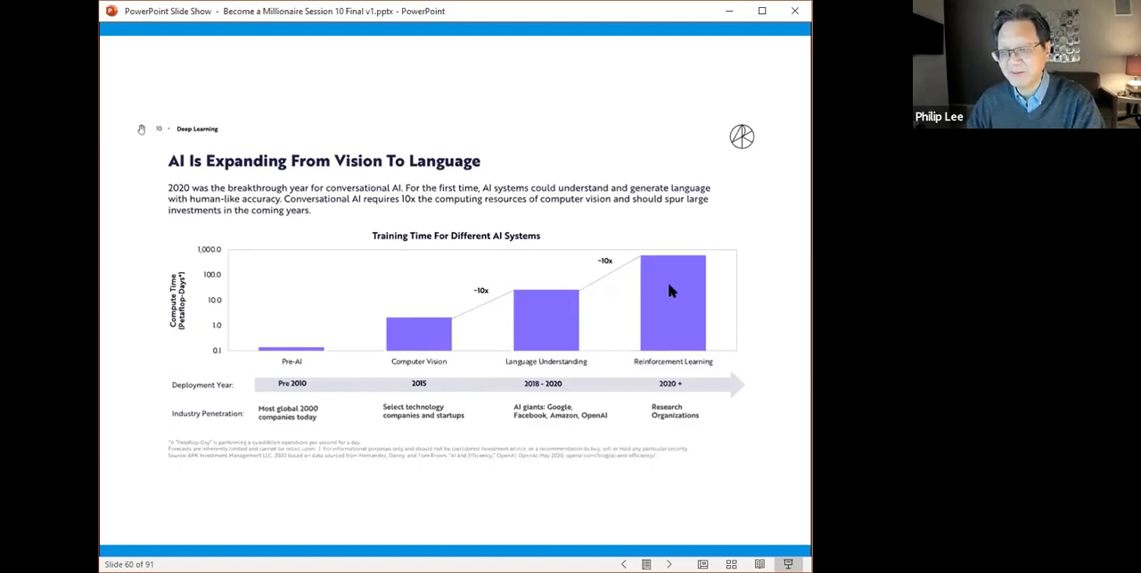
pyautogui.moveTo(568, 416)
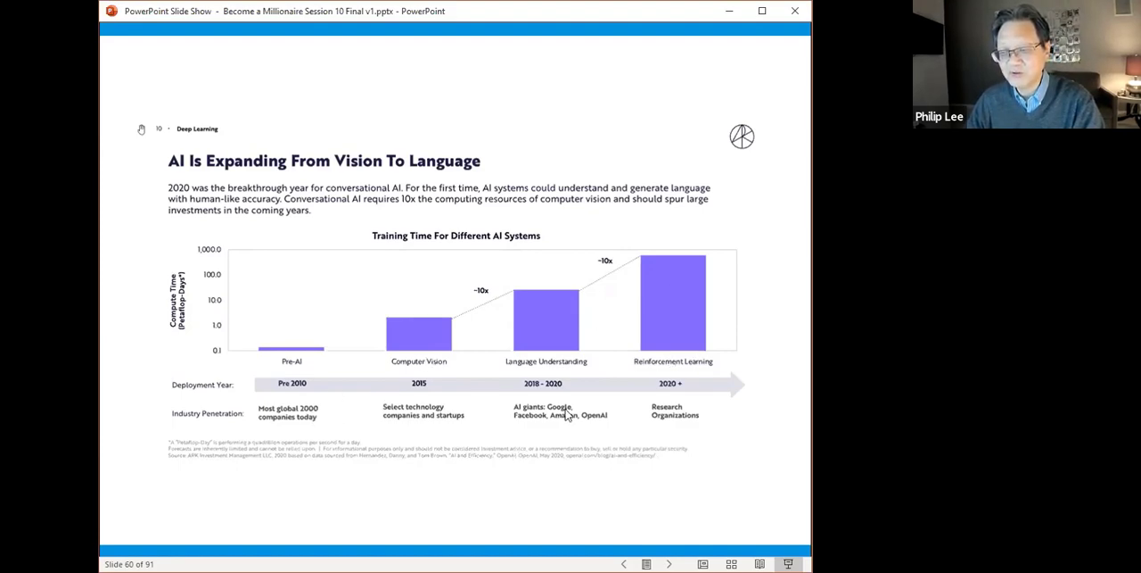
pyautogui.moveTo(580, 412)
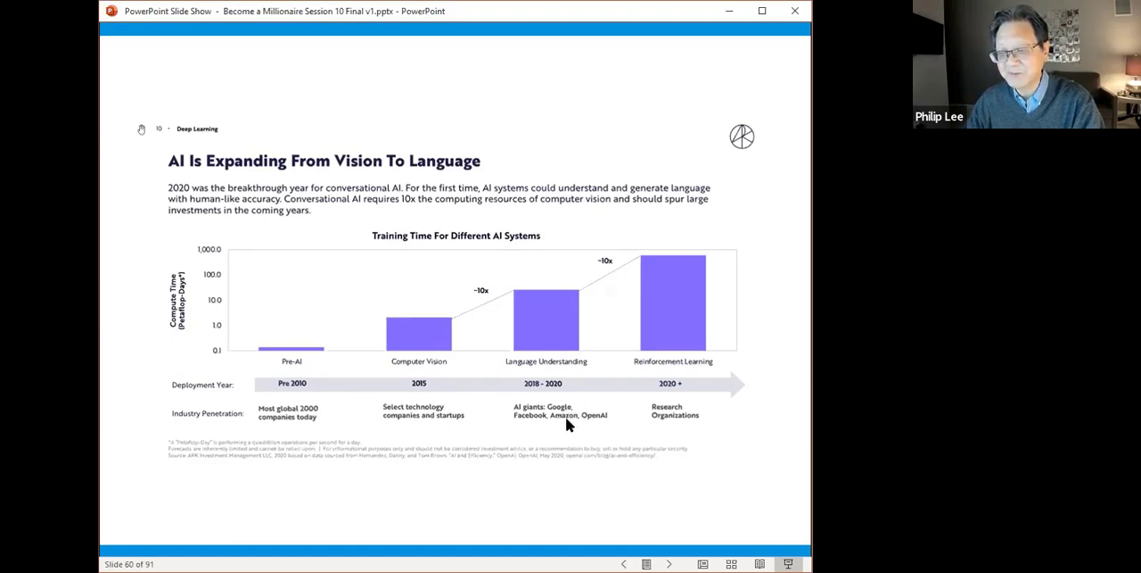
pyautogui.moveTo(588, 426)
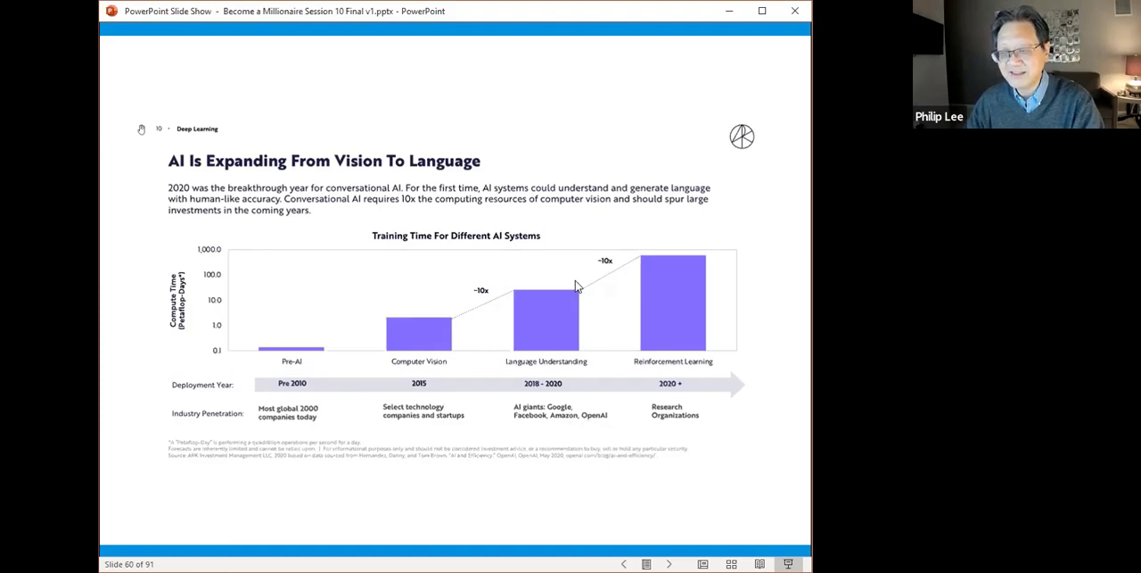
pyautogui.moveTo(722, 339)
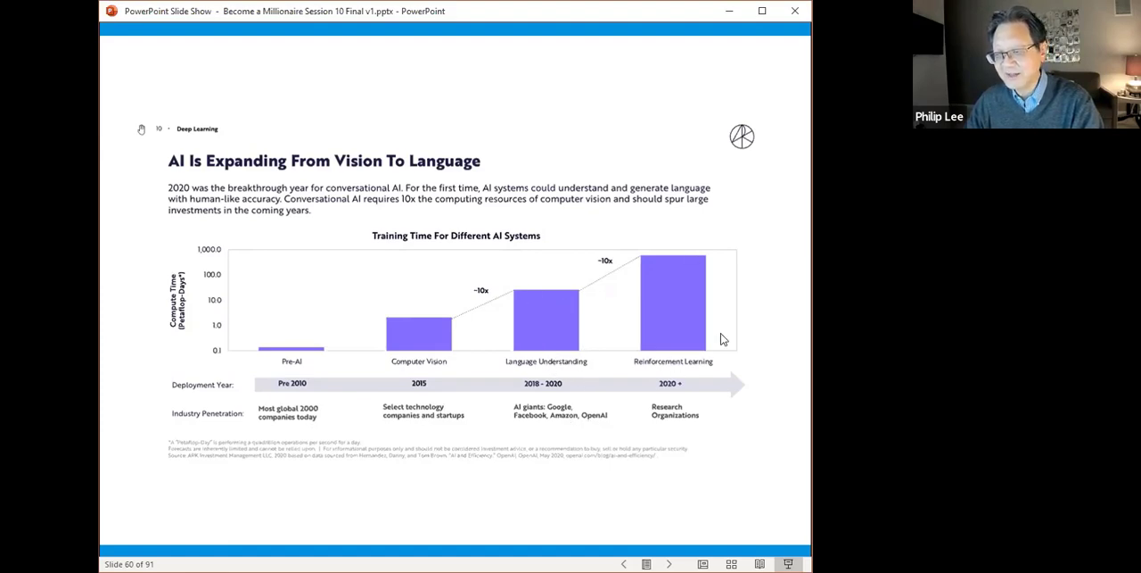
pyautogui.moveTo(722, 361)
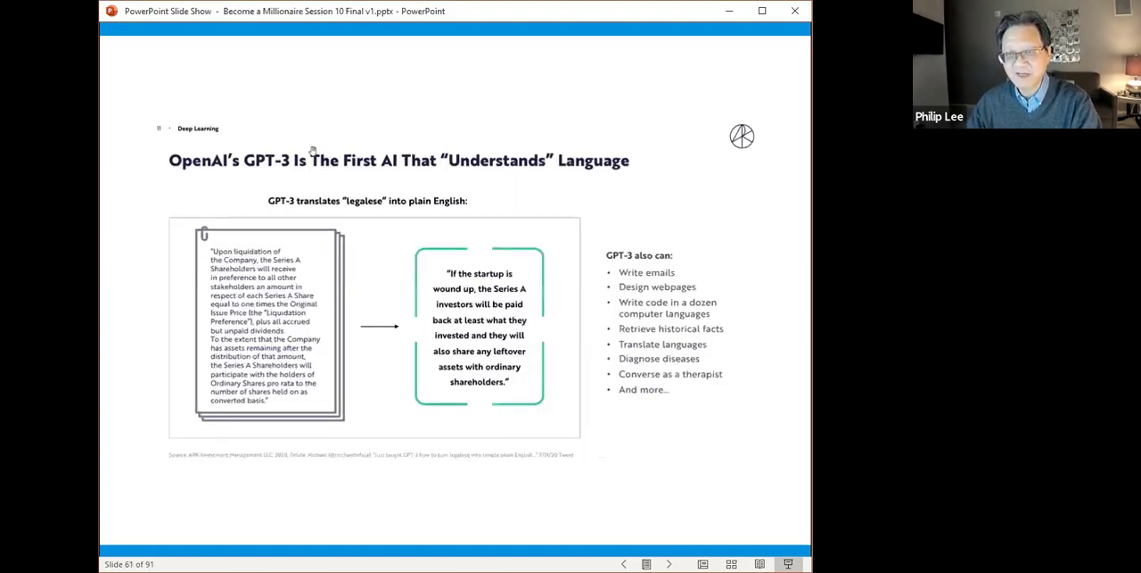
pyautogui.moveTo(388, 168)
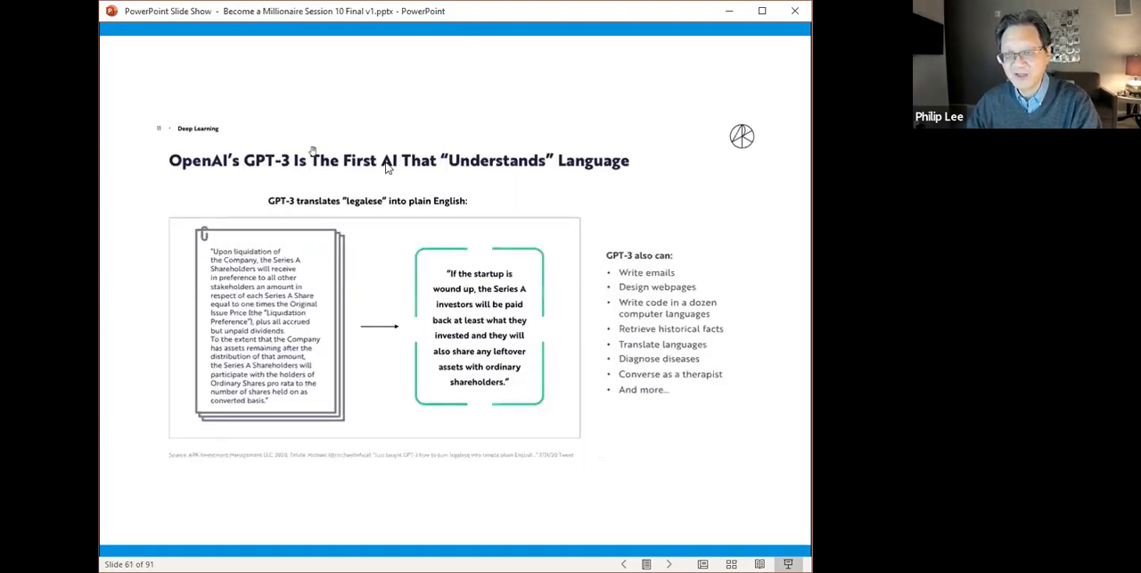
pyautogui.moveTo(513, 211)
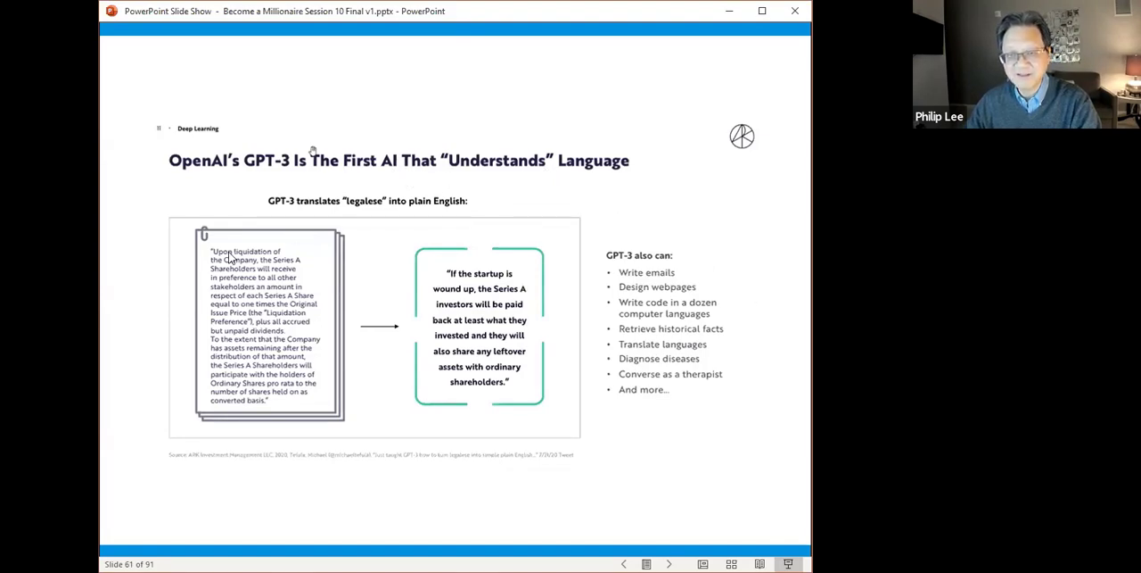
pyautogui.moveTo(192, 297)
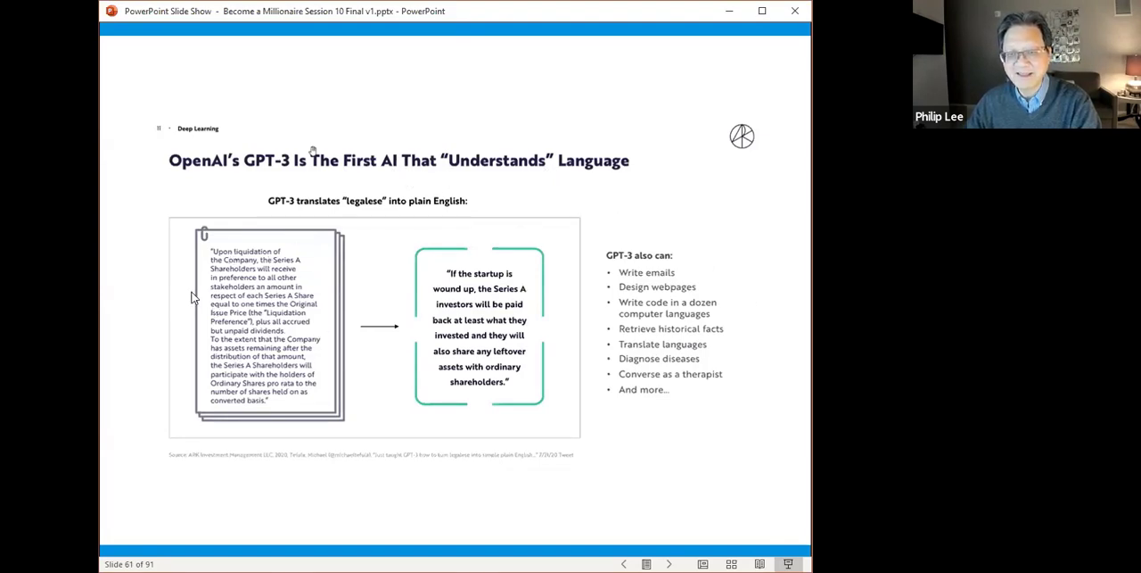
pyautogui.moveTo(296, 354)
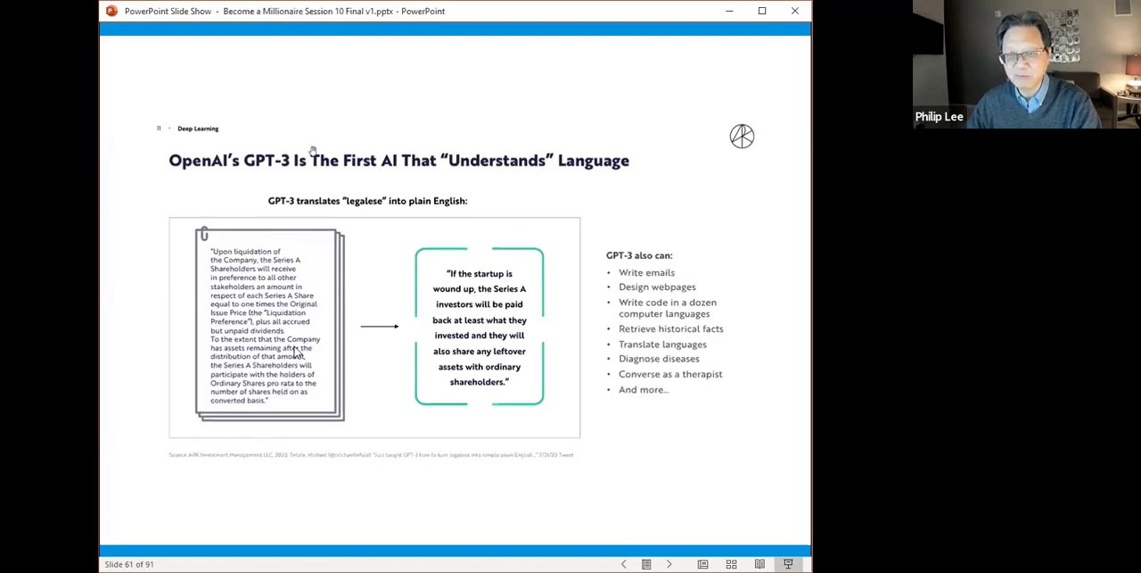
pyautogui.moveTo(374, 358)
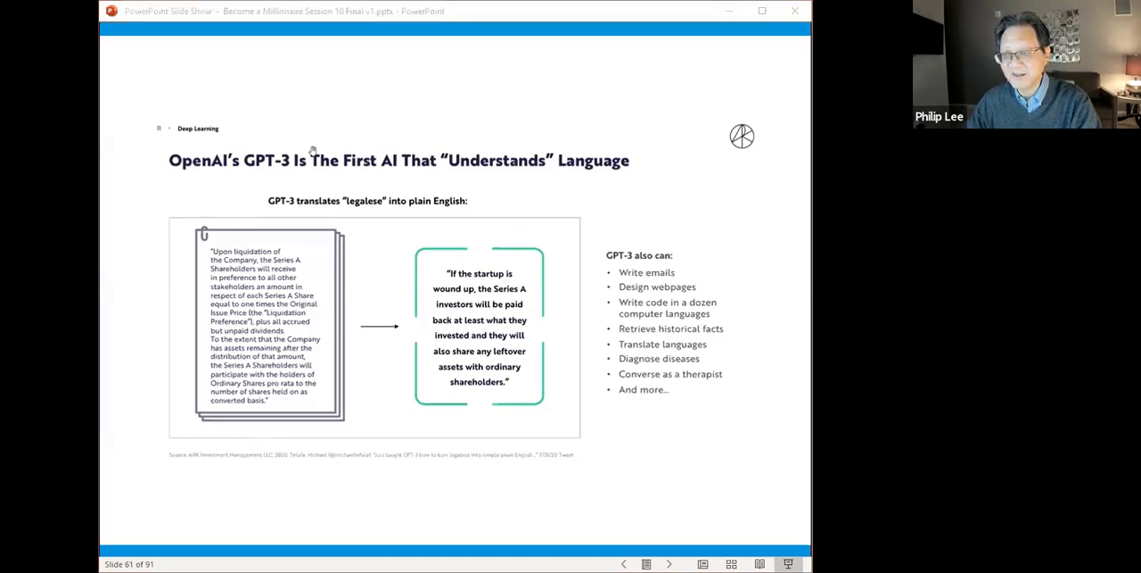
pyautogui.moveTo(425, 285)
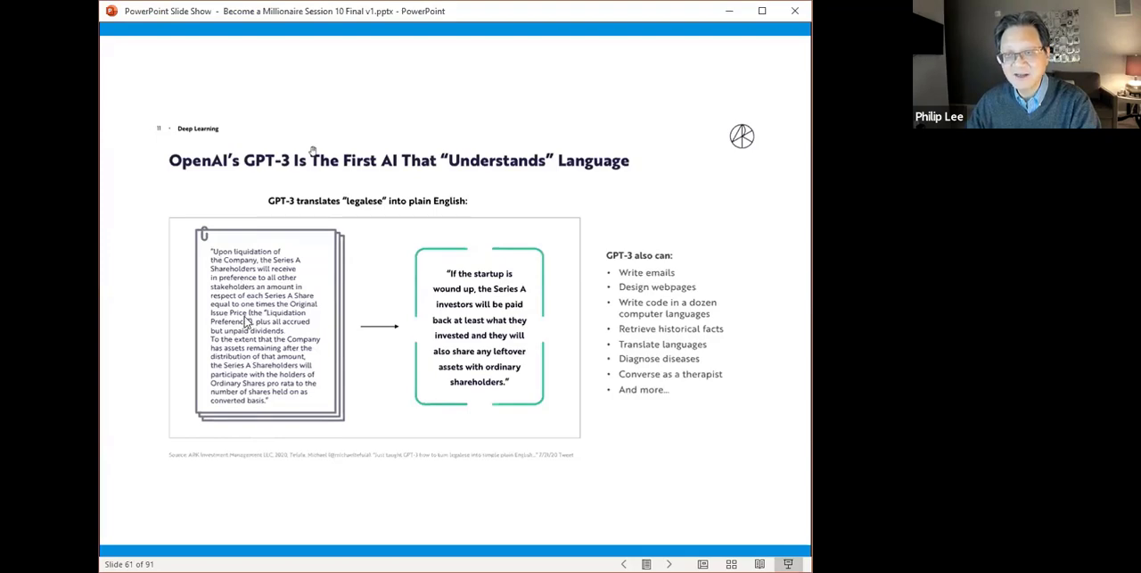
pyautogui.moveTo(437, 293)
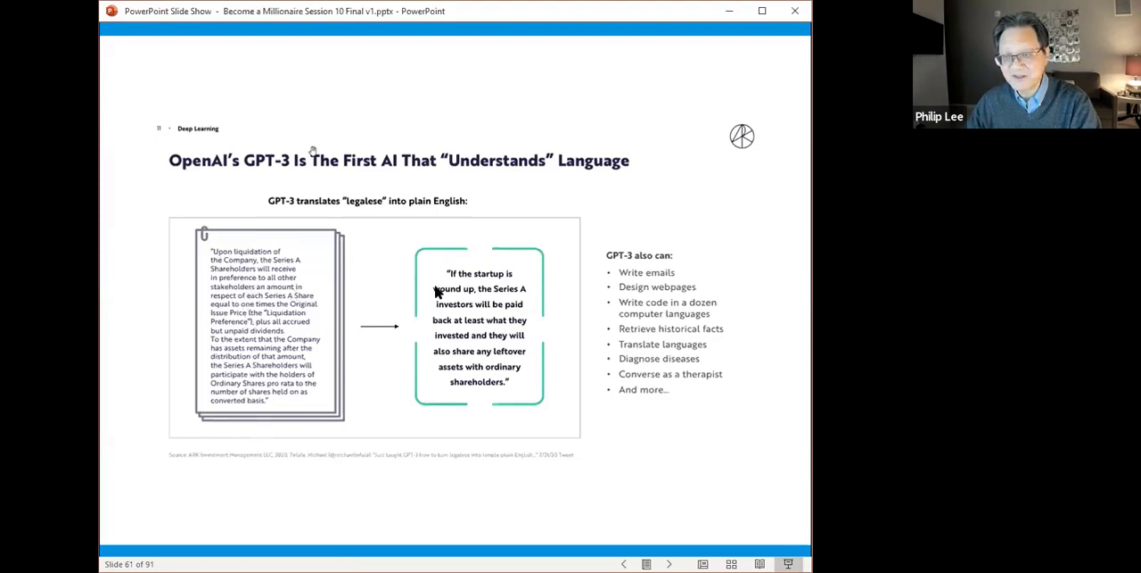
pyautogui.moveTo(507, 300)
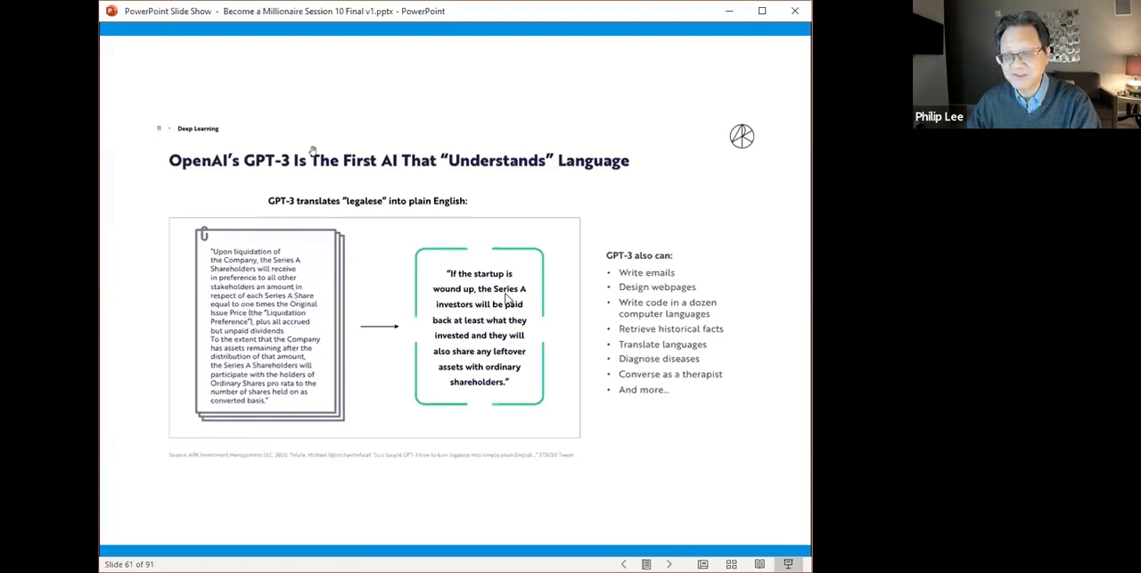
pyautogui.moveTo(501, 337)
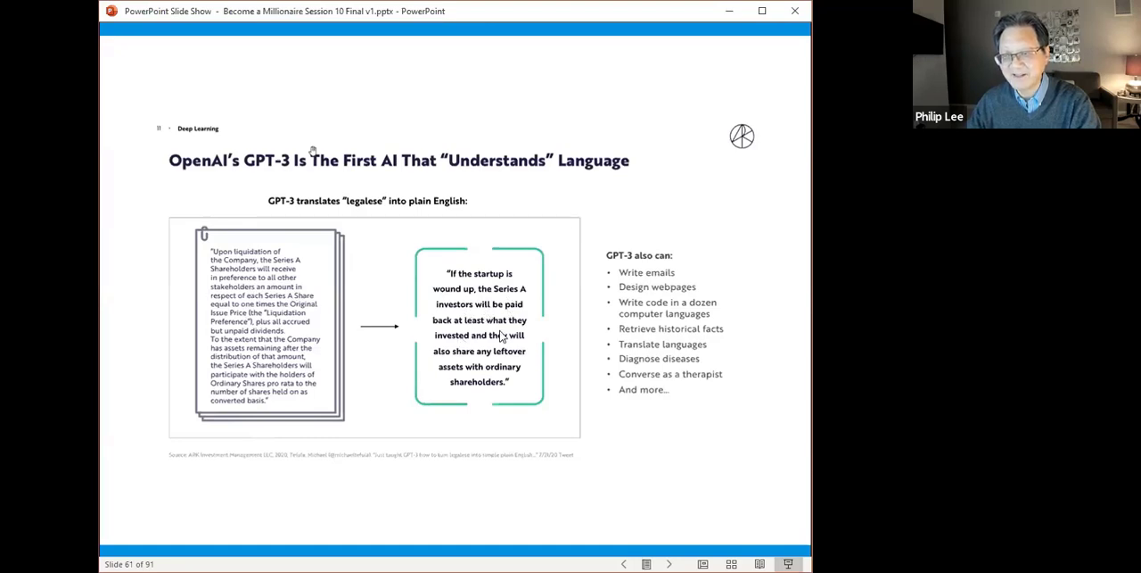
pyautogui.moveTo(459, 365)
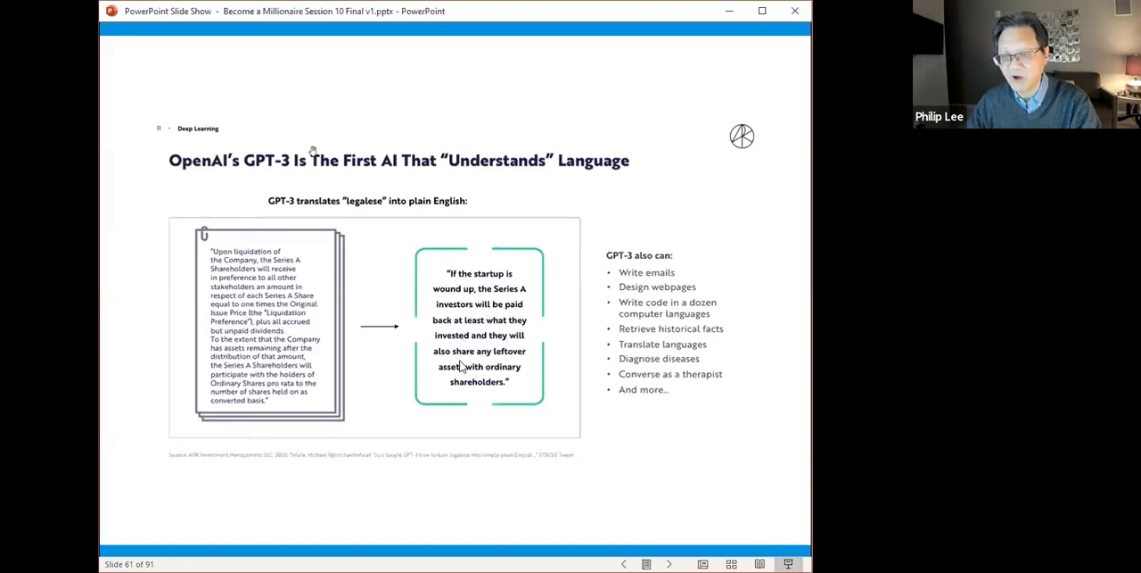
pyautogui.moveTo(489, 391)
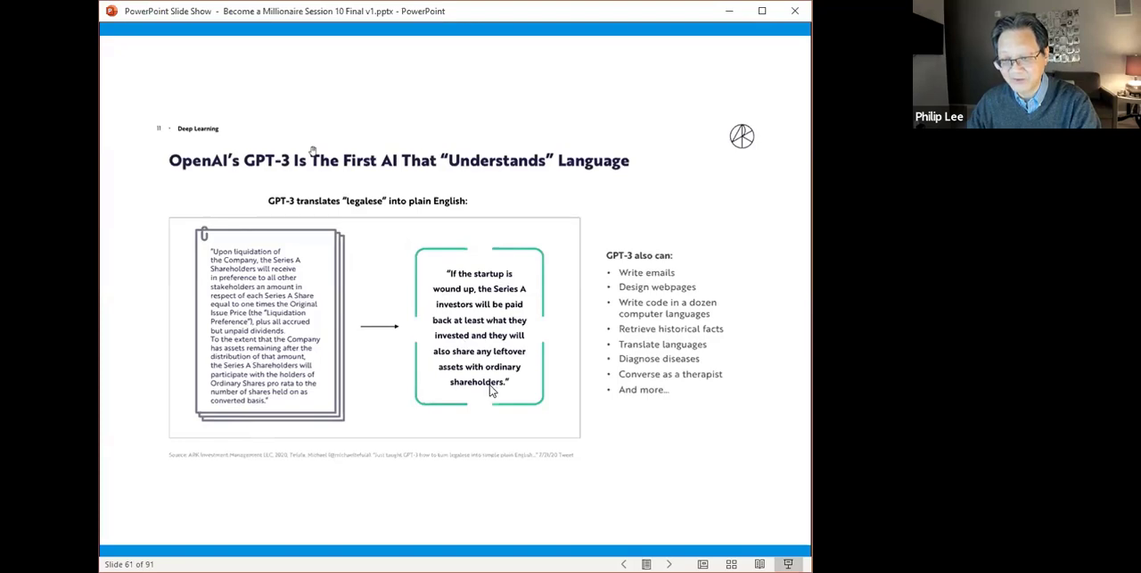
pyautogui.moveTo(288, 347)
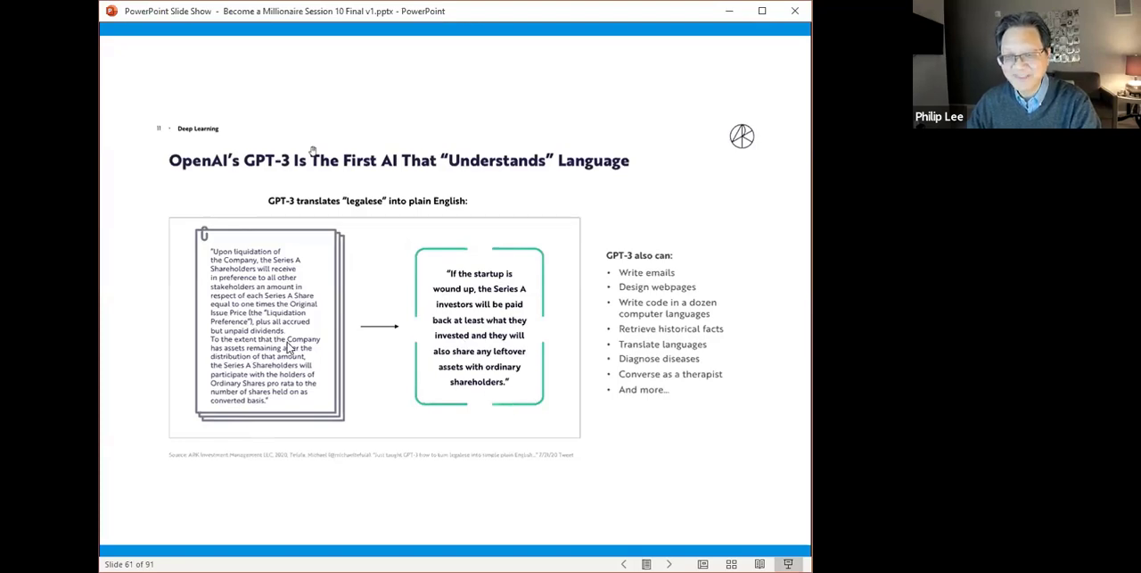
pyautogui.moveTo(293, 346)
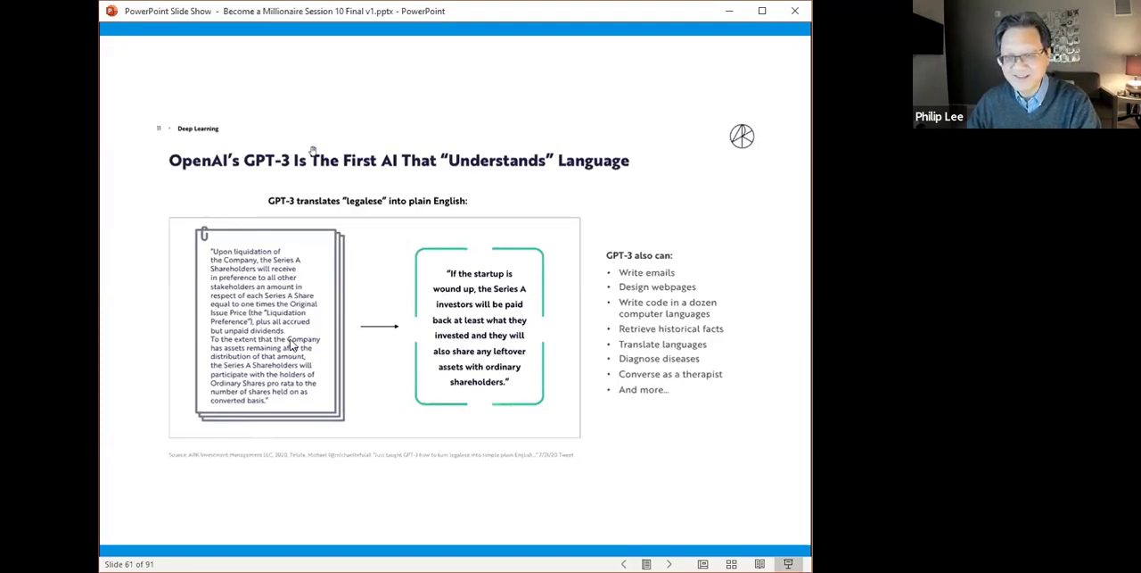
pyautogui.moveTo(321, 272)
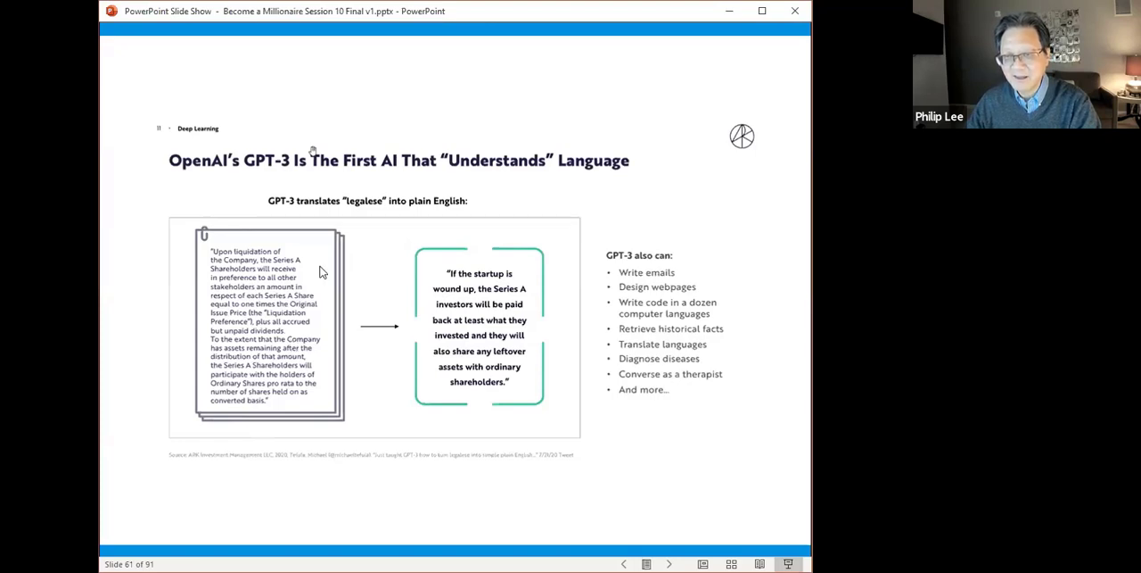
pyautogui.moveTo(279, 188)
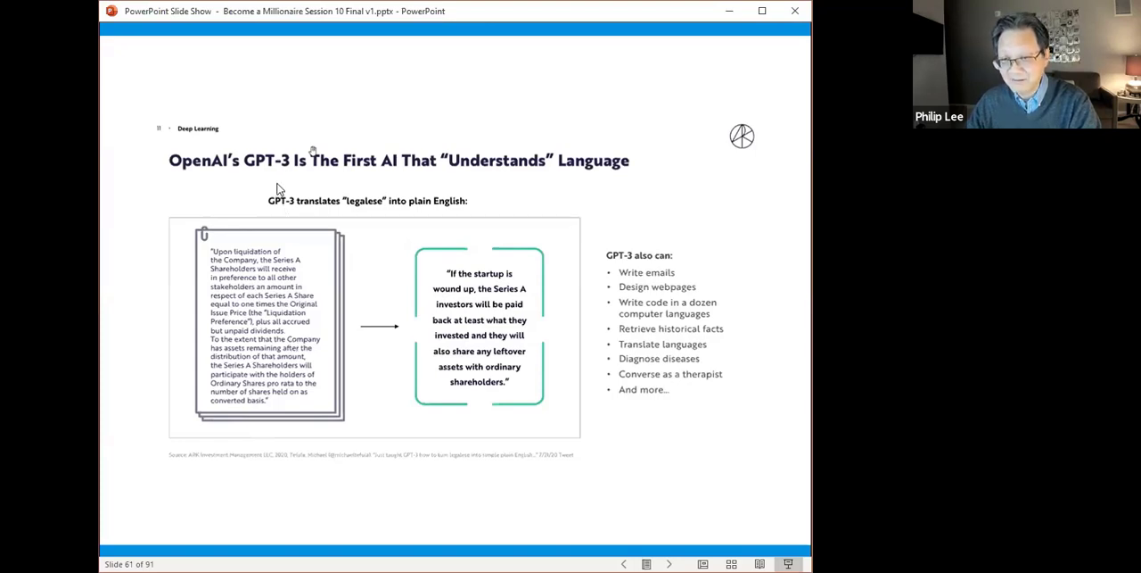
pyautogui.moveTo(196, 251)
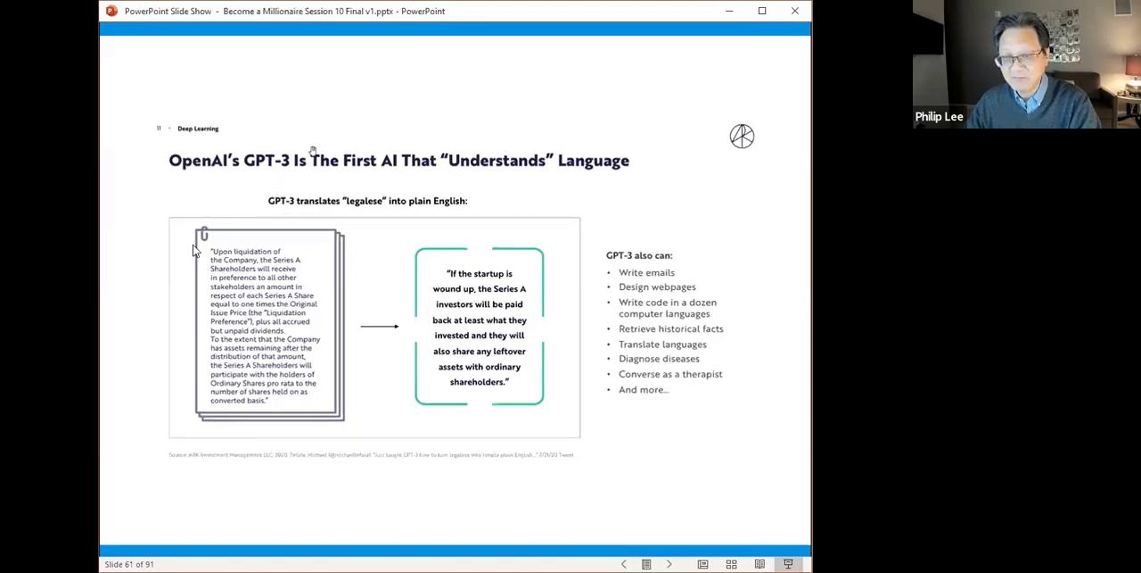
pyautogui.moveTo(546, 248)
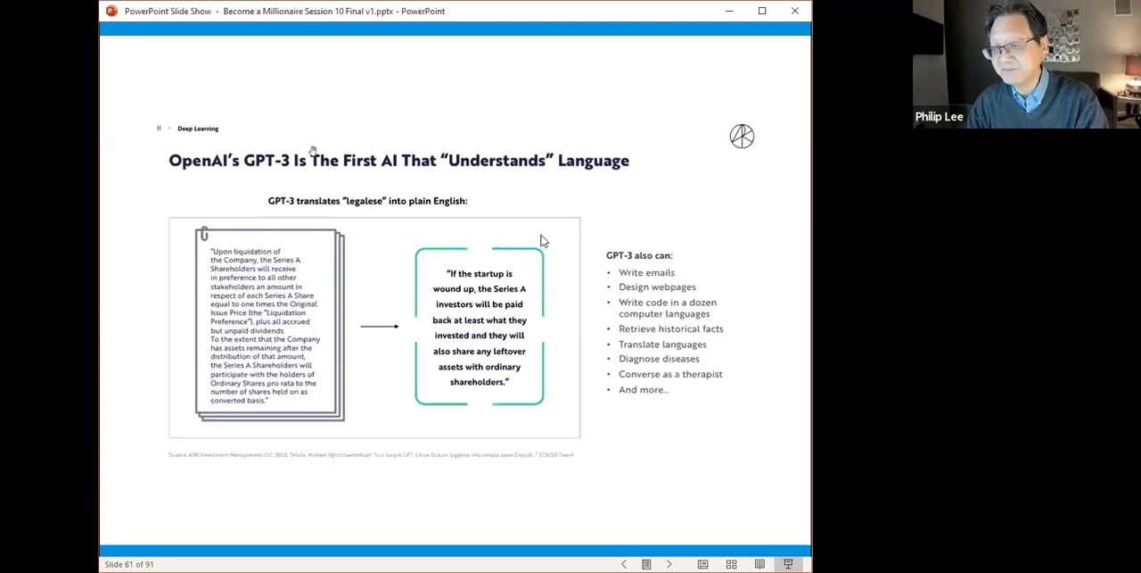
pyautogui.moveTo(745, 291)
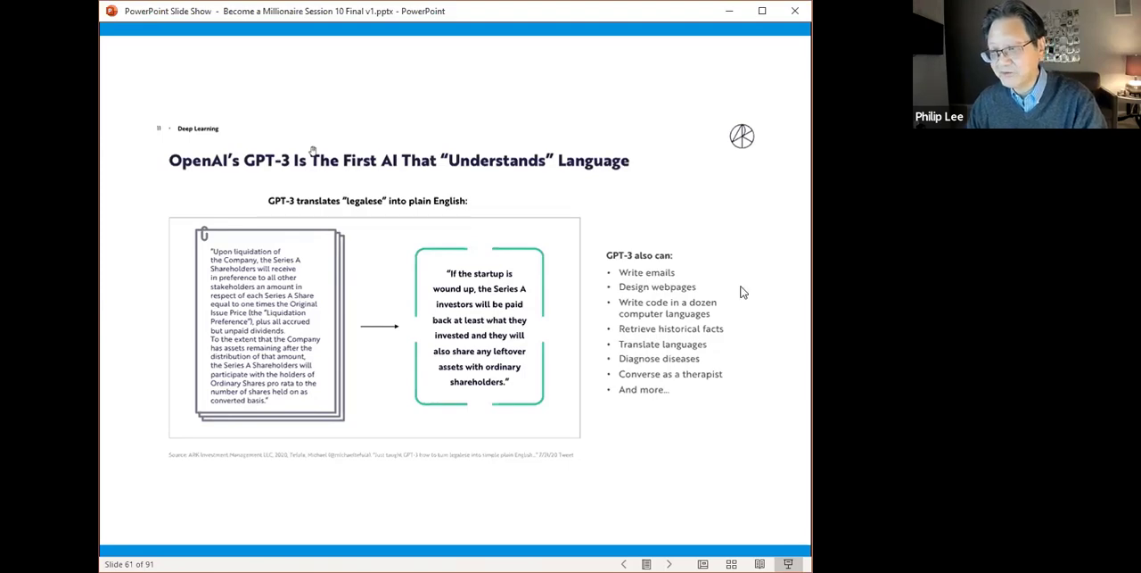
pyautogui.moveTo(714, 295)
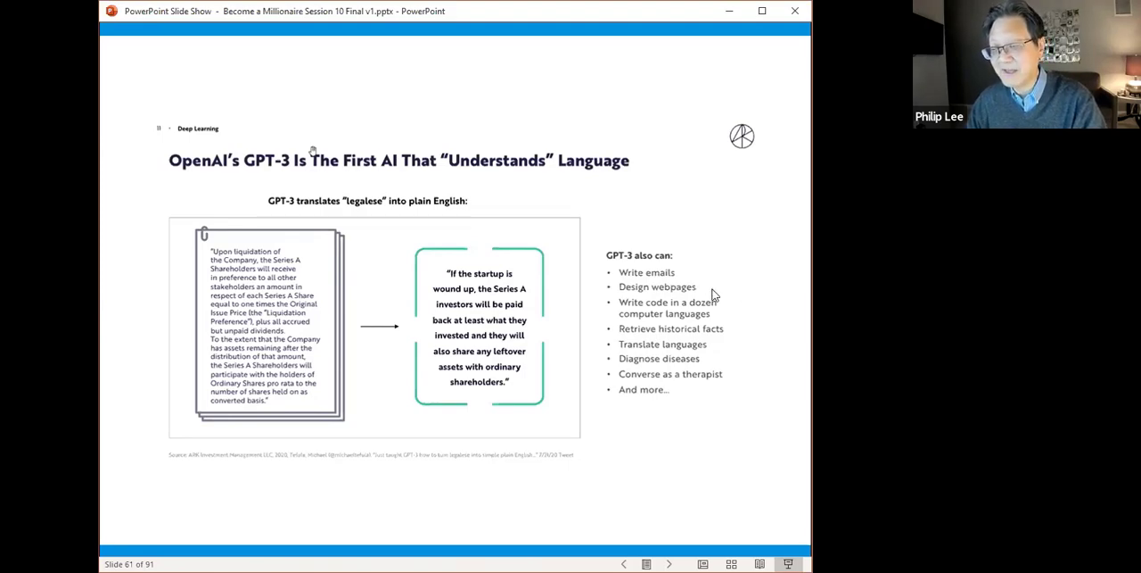
pyautogui.moveTo(728, 336)
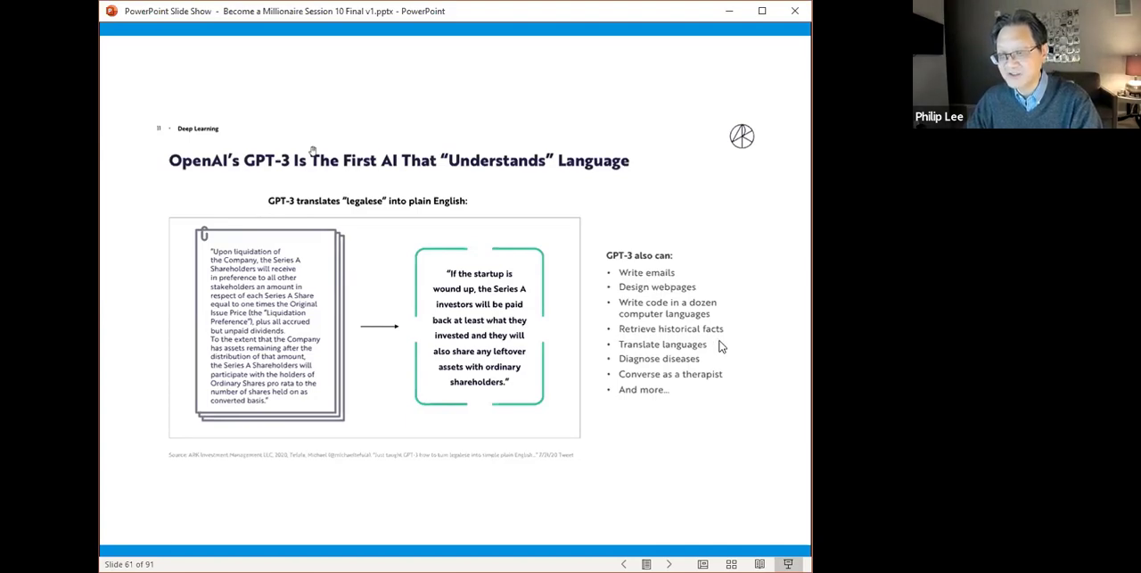
pyautogui.moveTo(724, 376)
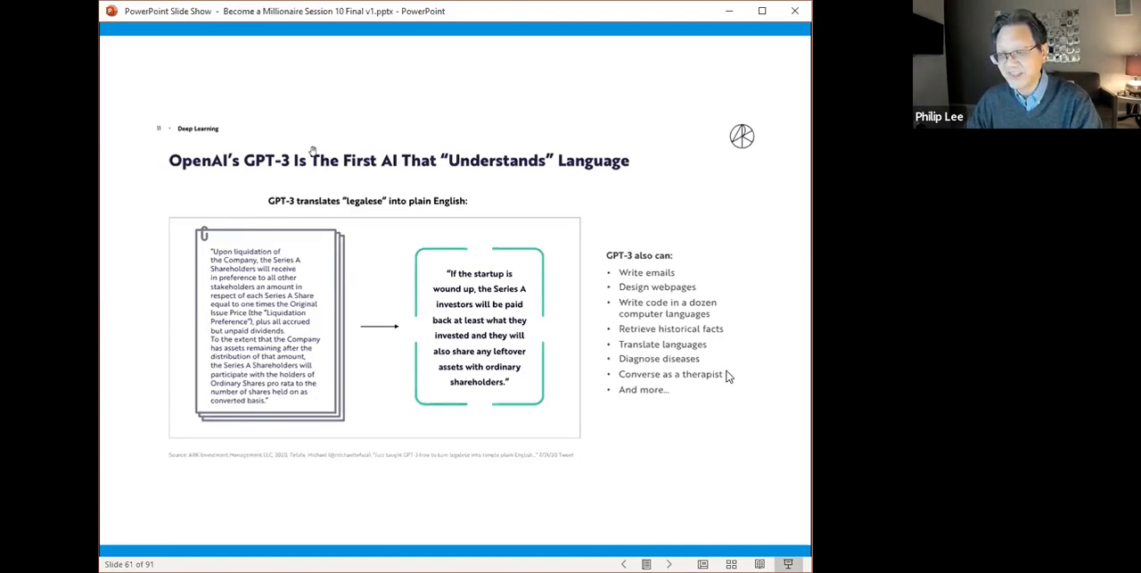
pyautogui.moveTo(363, 259)
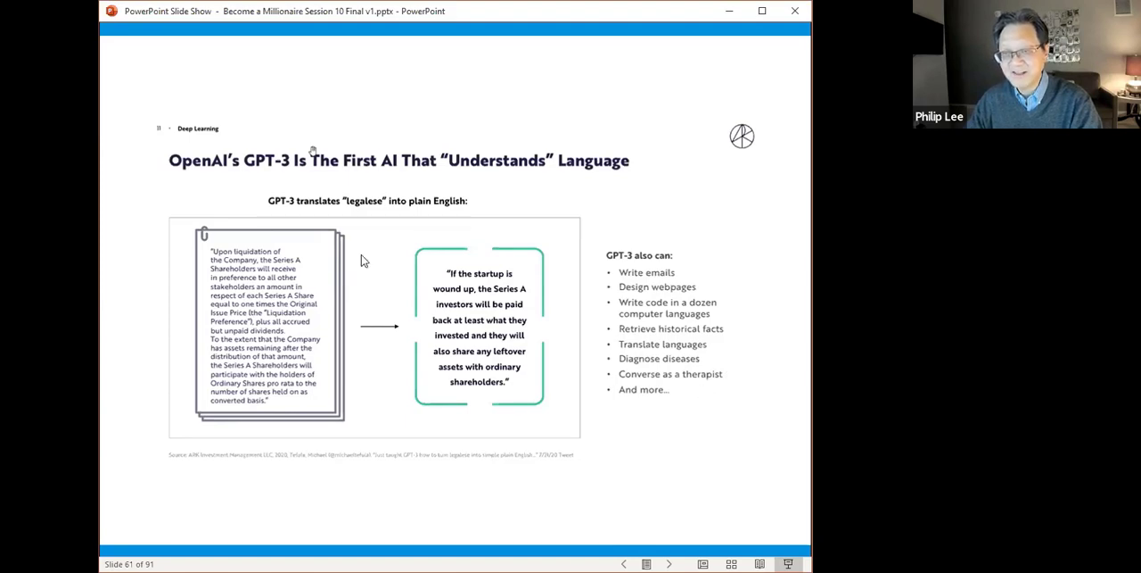
pyautogui.moveTo(256, 180)
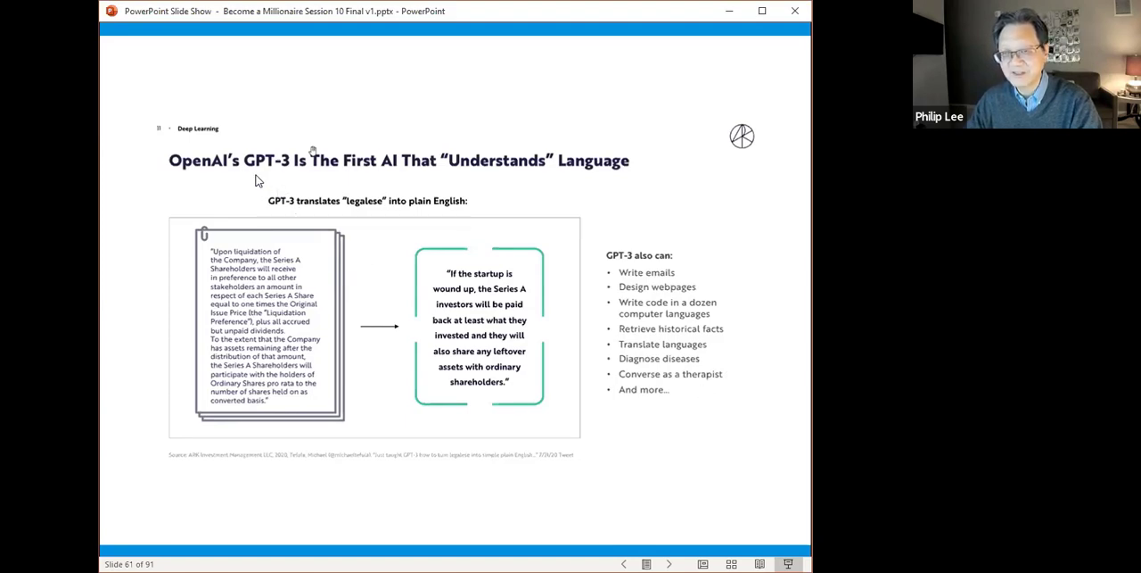
pyautogui.moveTo(284, 175)
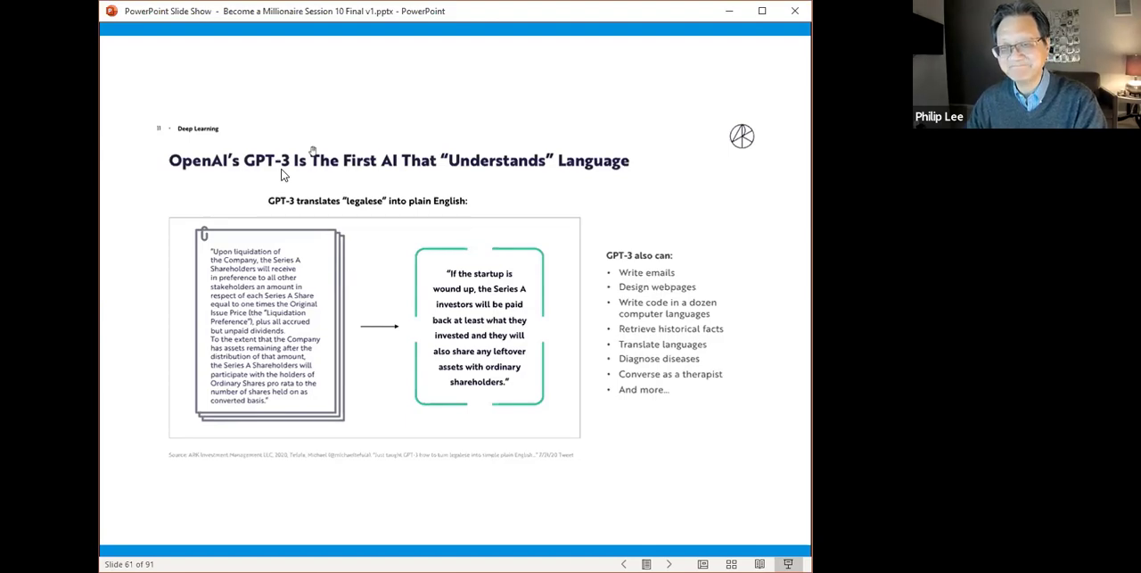
pyautogui.moveTo(488, 199)
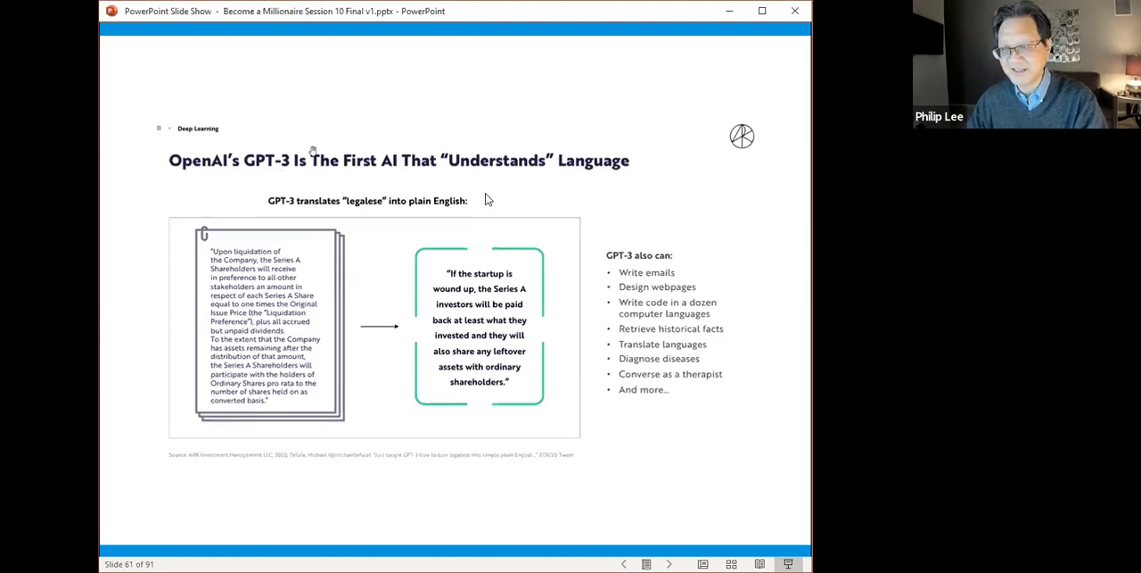
pyautogui.moveTo(752, 177)
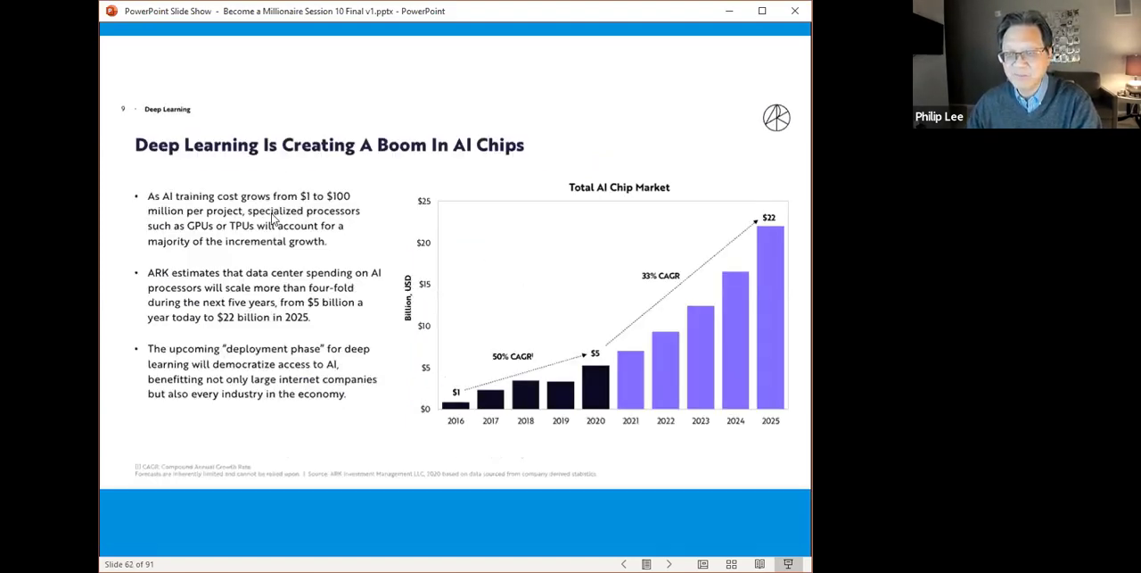
pyautogui.moveTo(471, 154)
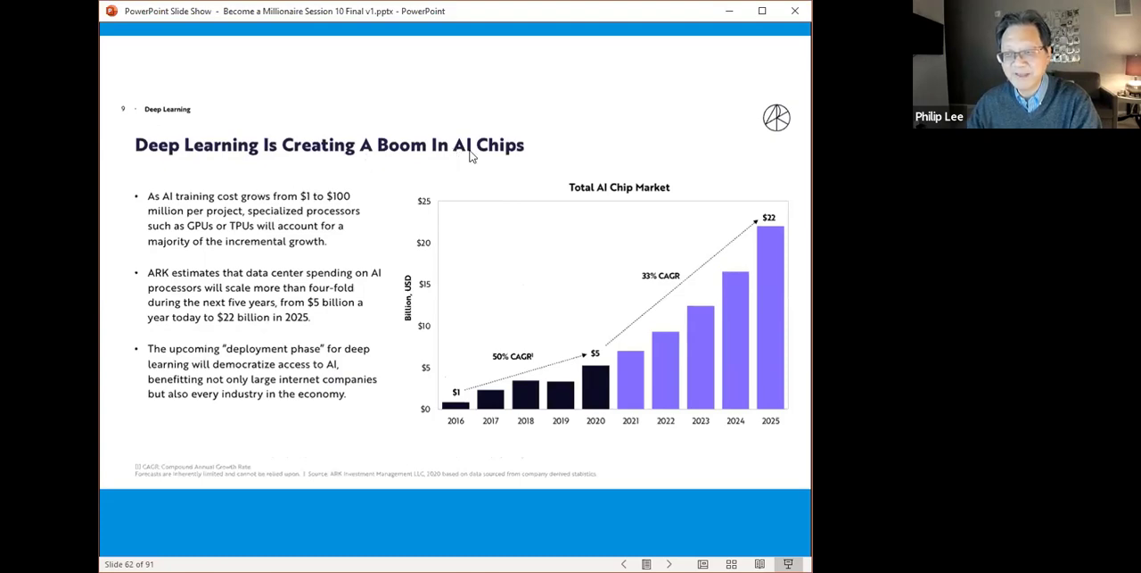
pyautogui.moveTo(494, 158)
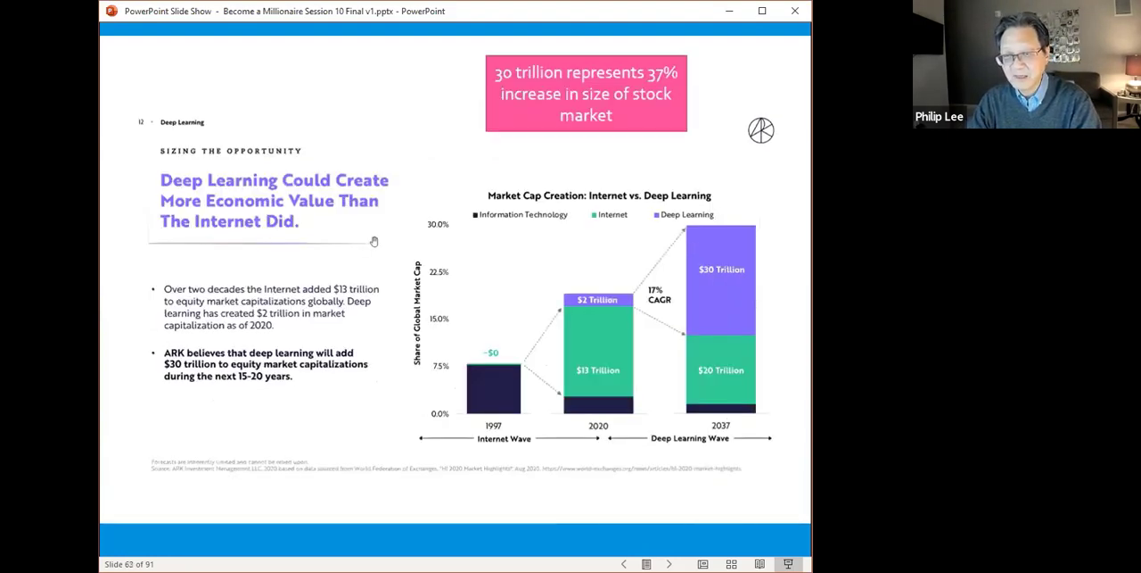
pyautogui.moveTo(557, 355)
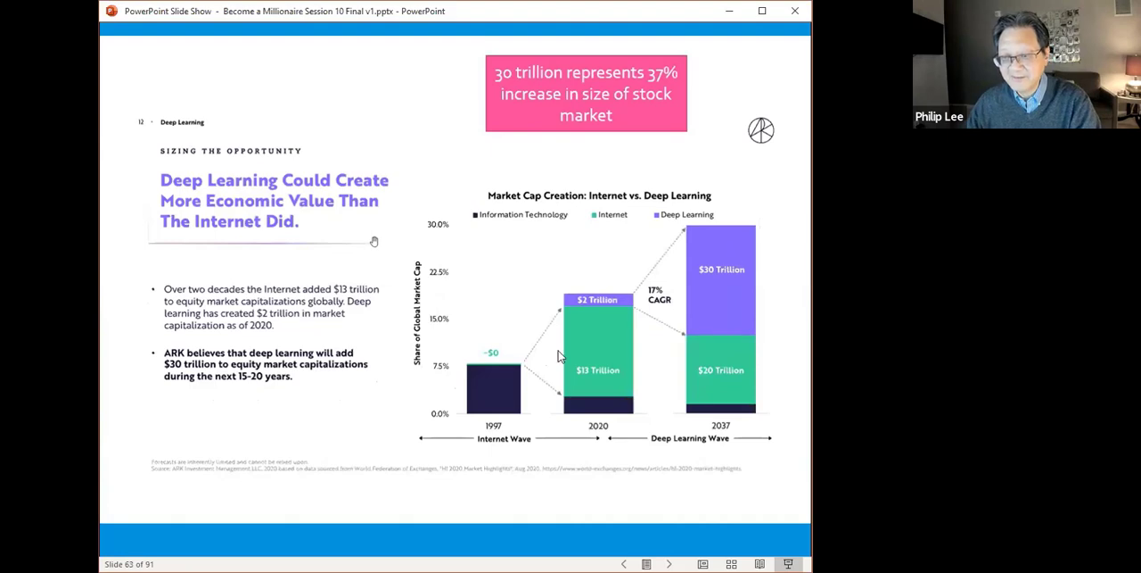
pyautogui.moveTo(527, 370)
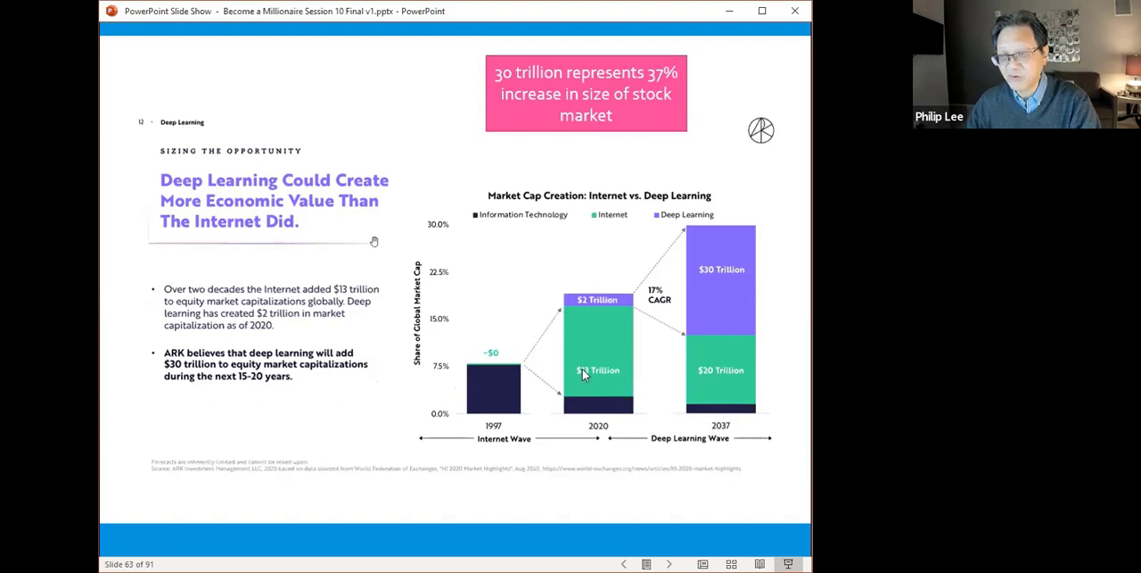
pyautogui.moveTo(654, 378)
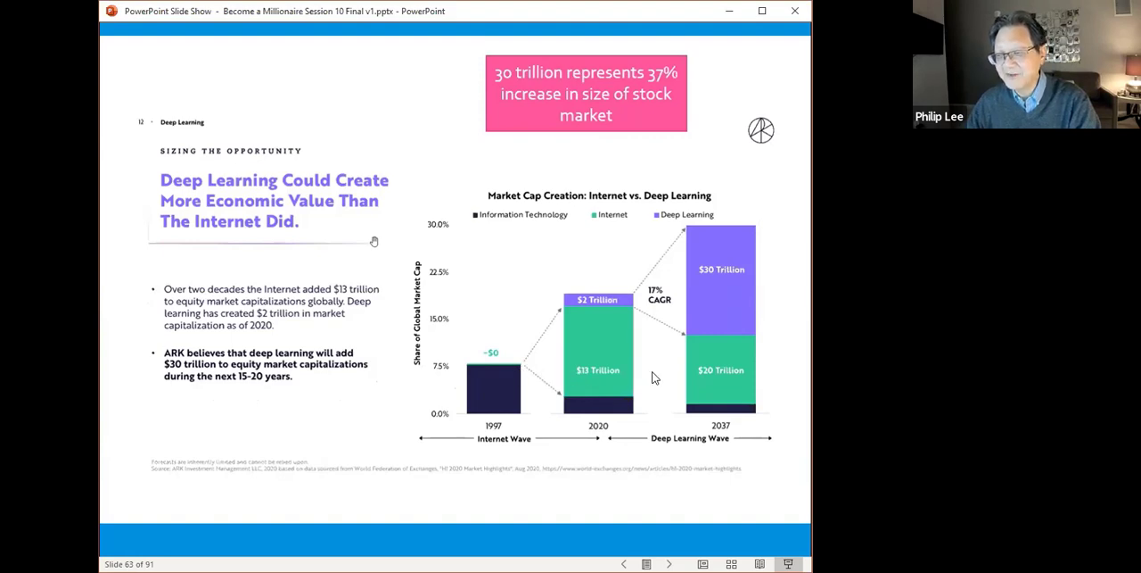
pyautogui.moveTo(673, 406)
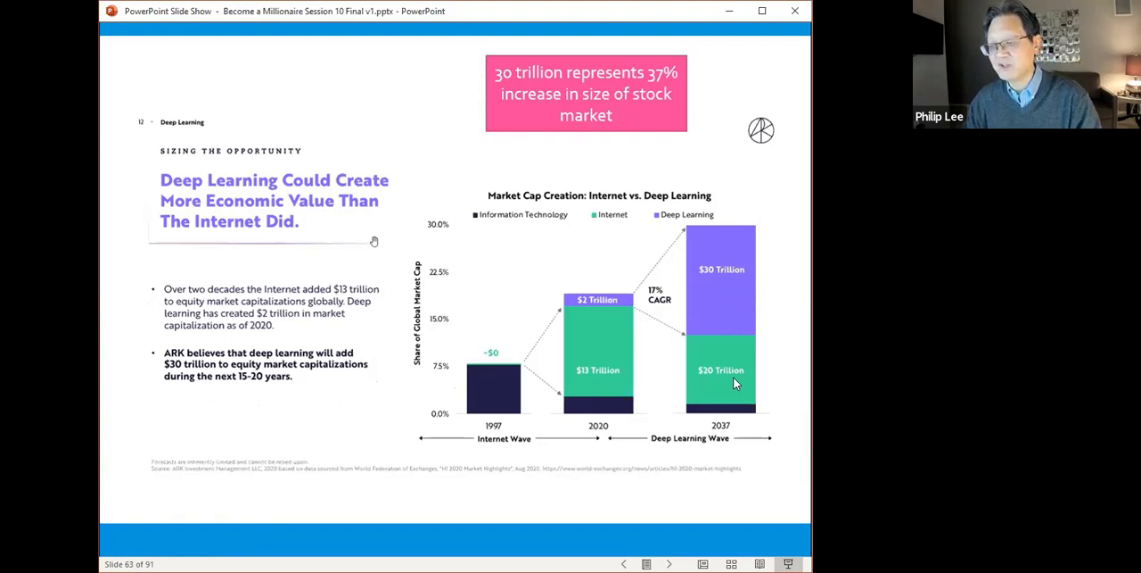
pyautogui.moveTo(725, 371)
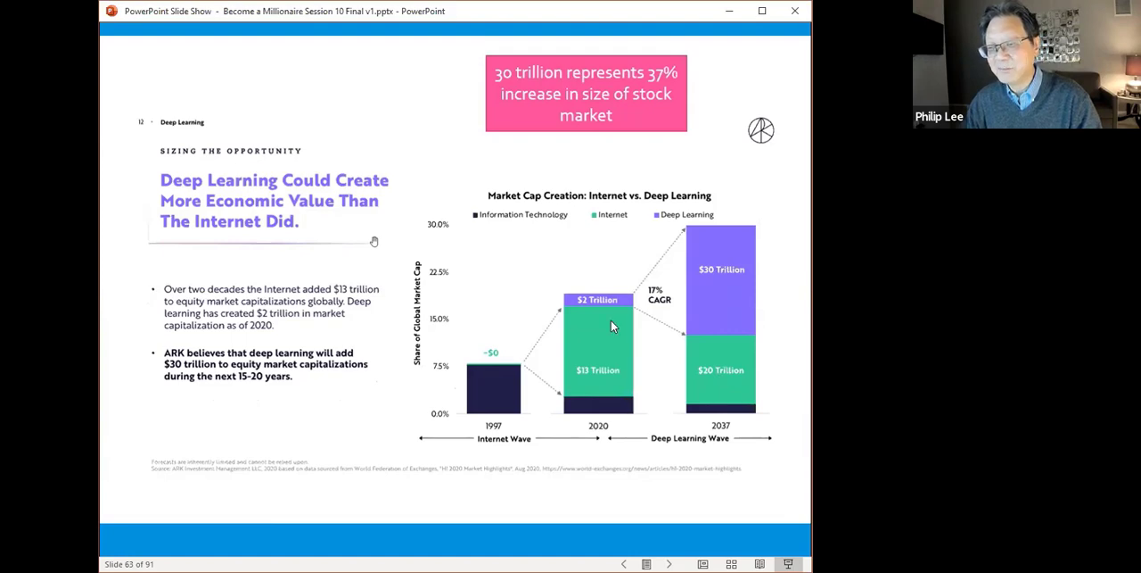
pyautogui.moveTo(625, 305)
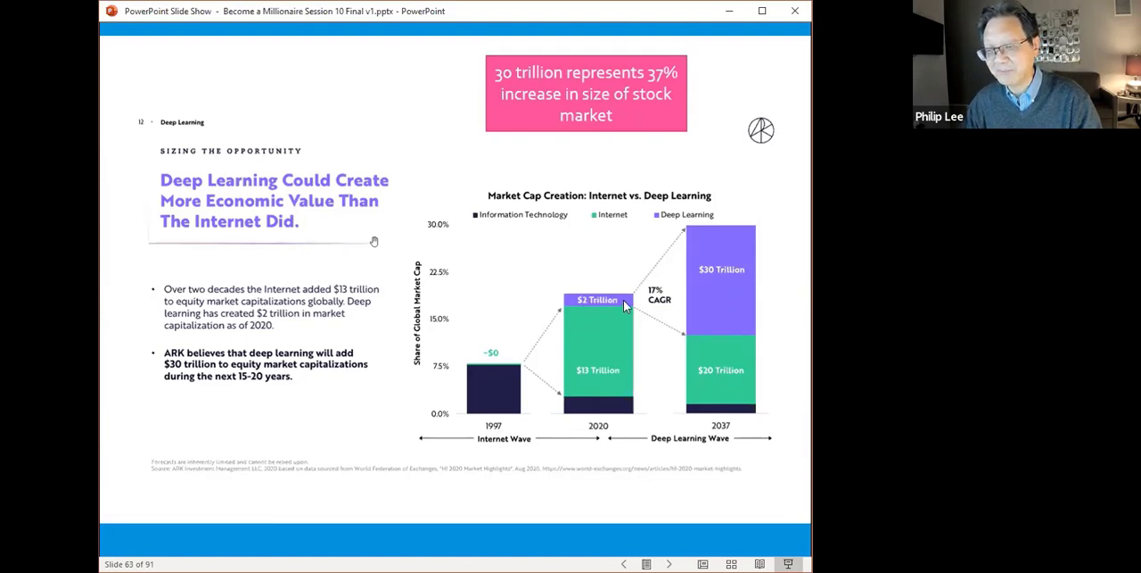
pyautogui.moveTo(730, 334)
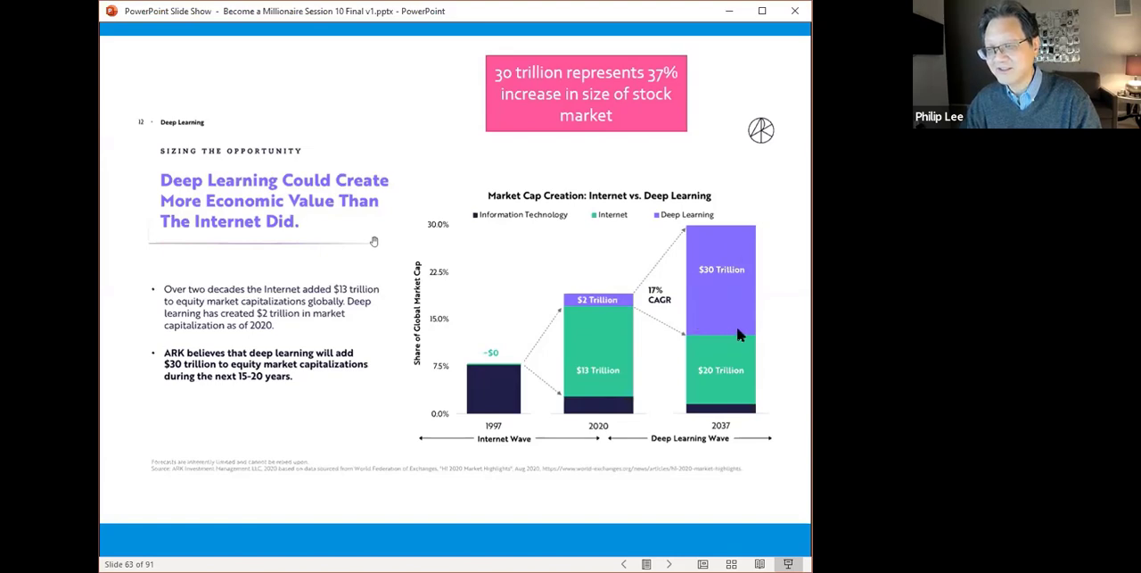
pyautogui.moveTo(740, 432)
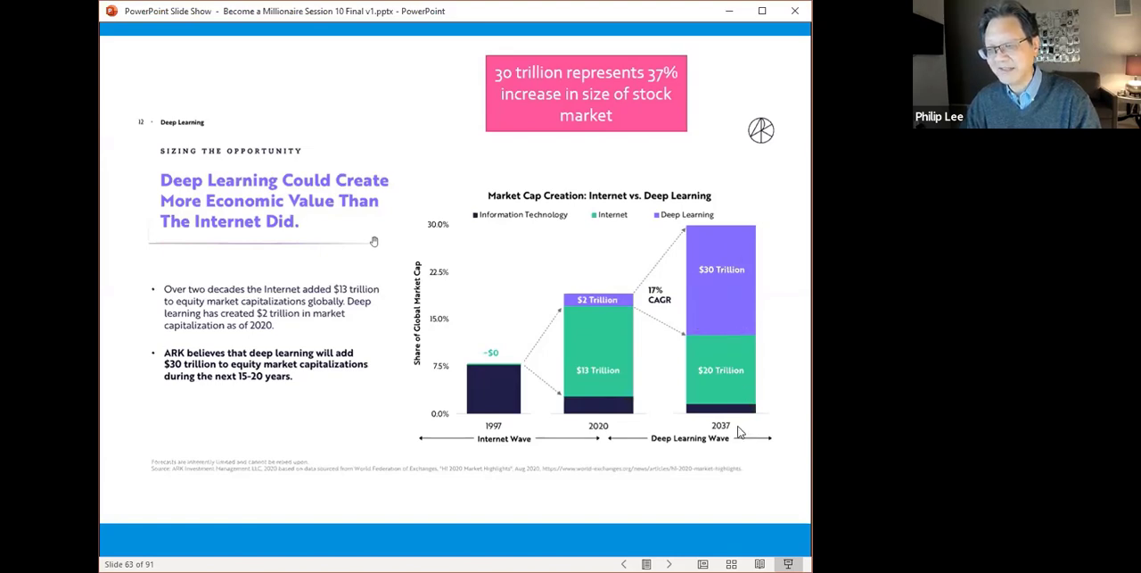
pyautogui.moveTo(504, 450)
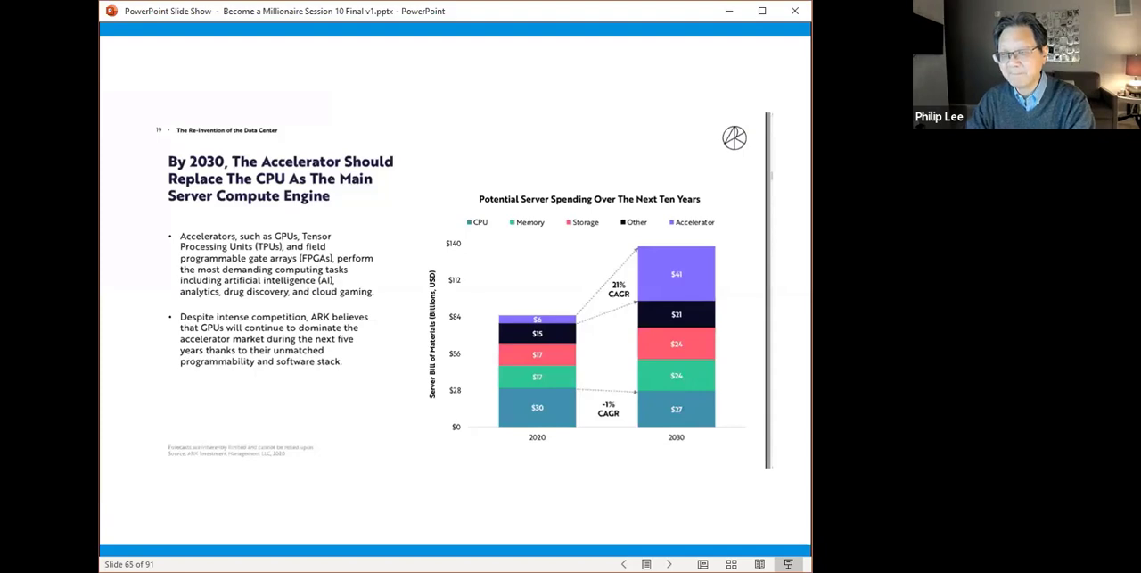
pyautogui.moveTo(566, 329)
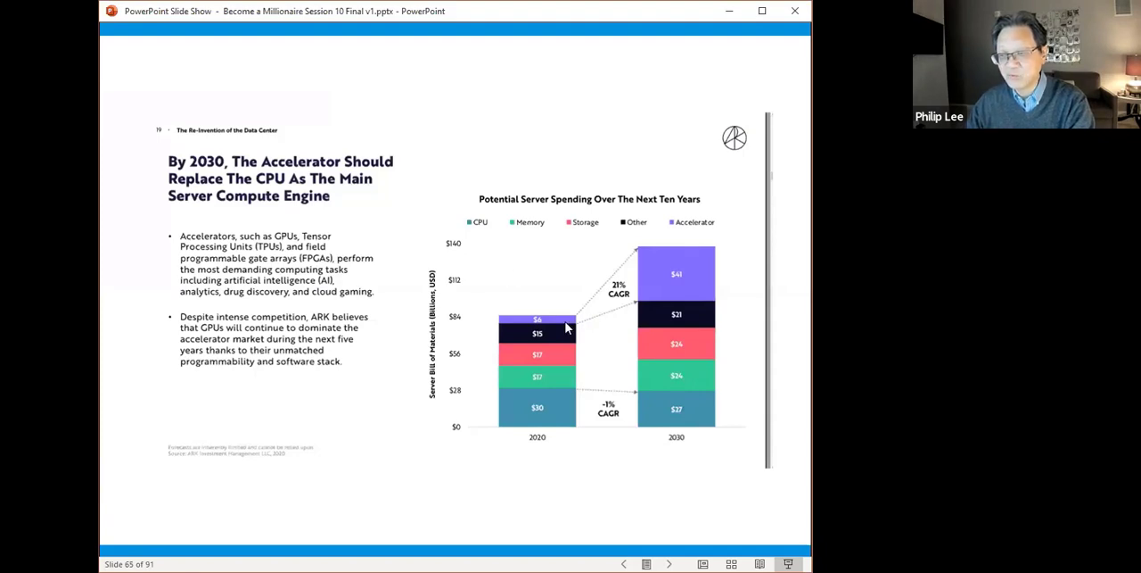
pyautogui.moveTo(570, 323)
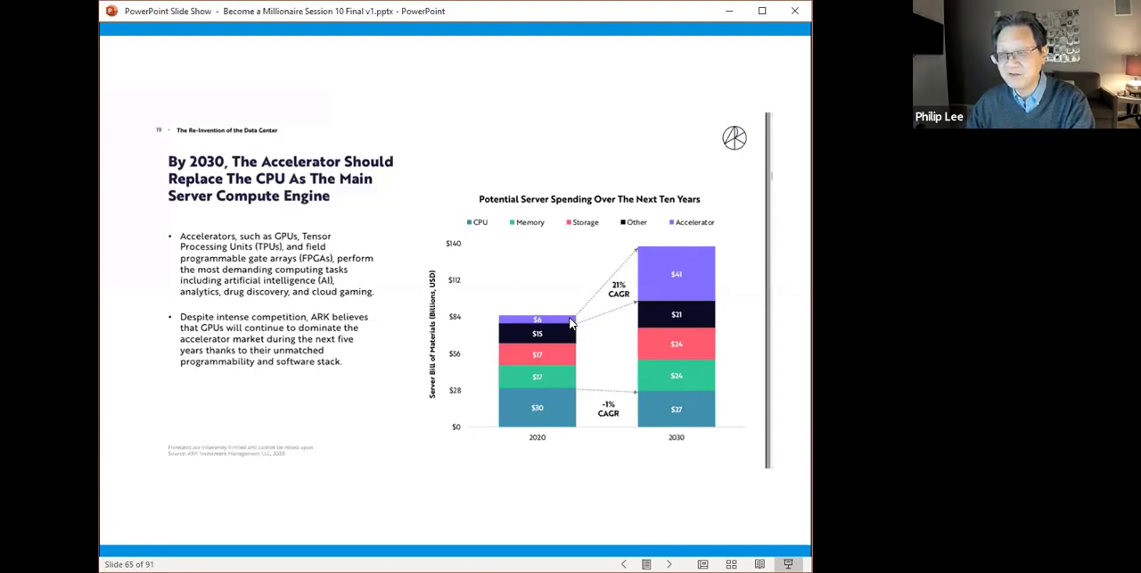
pyautogui.moveTo(662, 284)
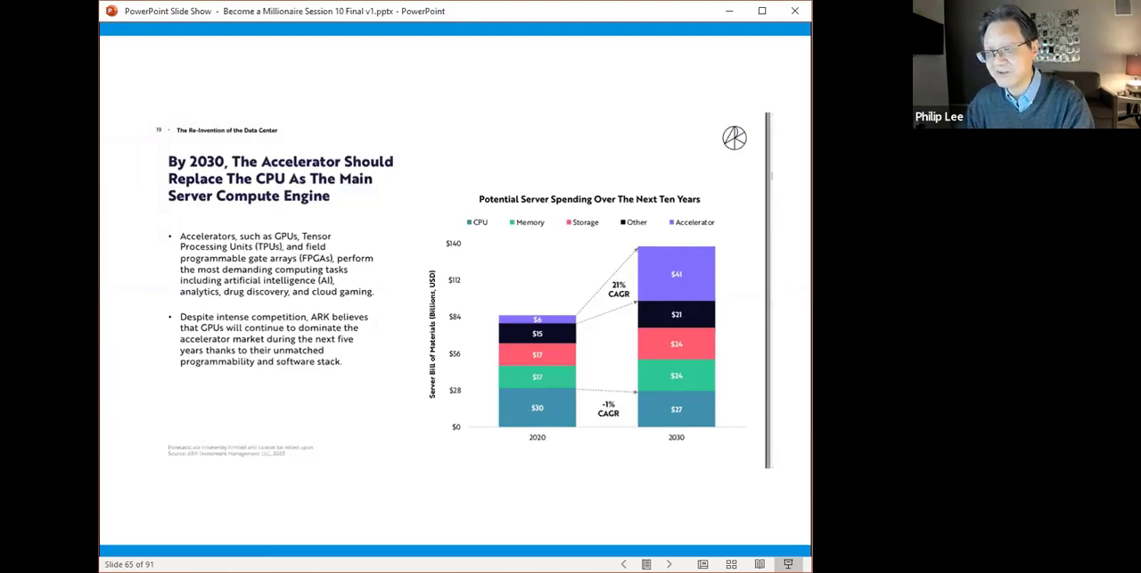
pyautogui.moveTo(711, 286)
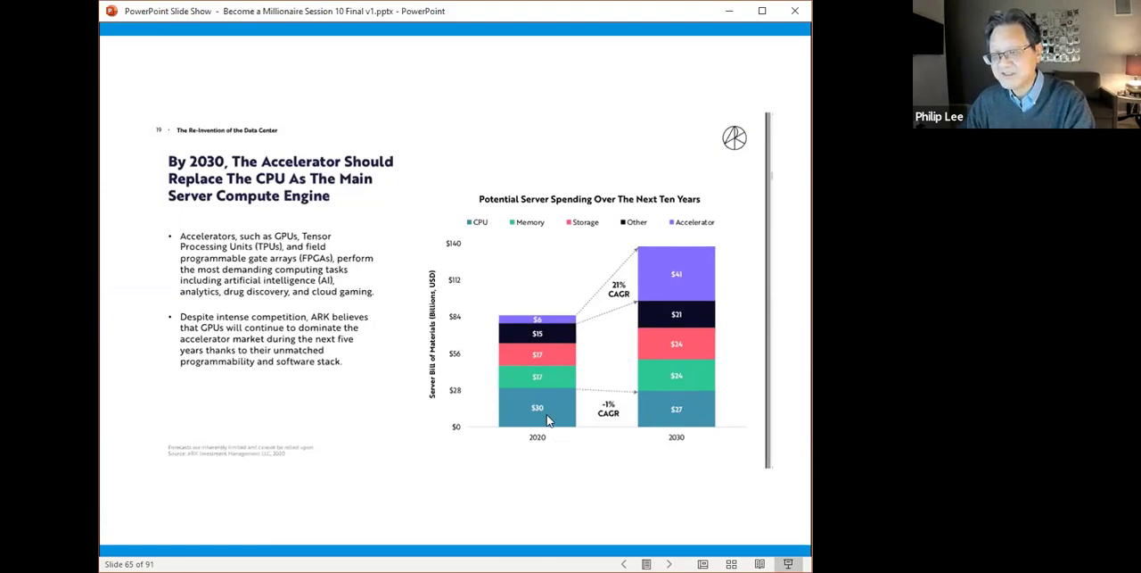
pyautogui.moveTo(560, 419)
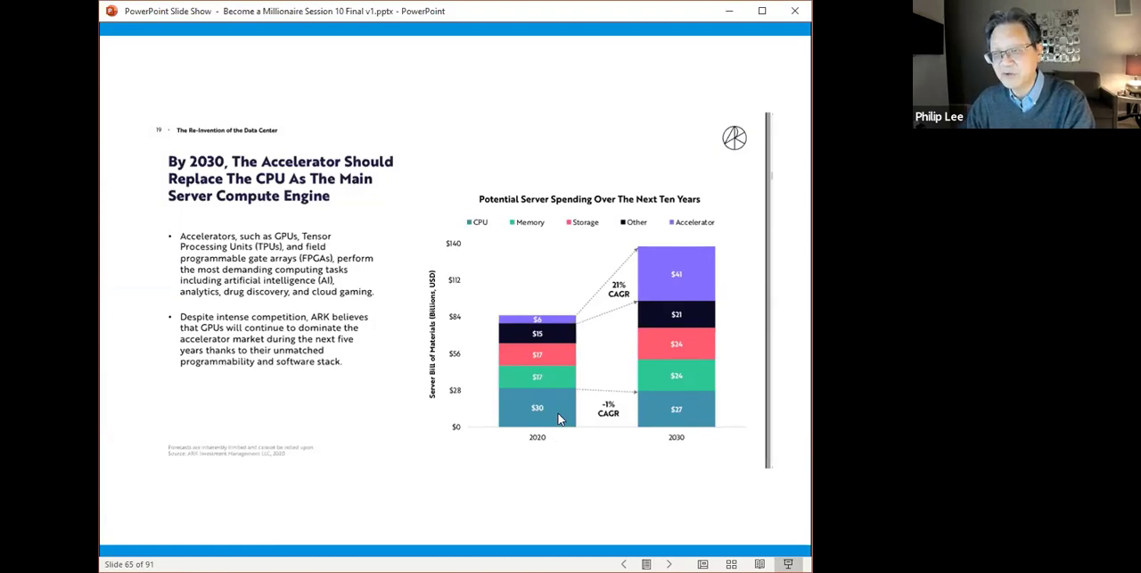
pyautogui.moveTo(595, 374)
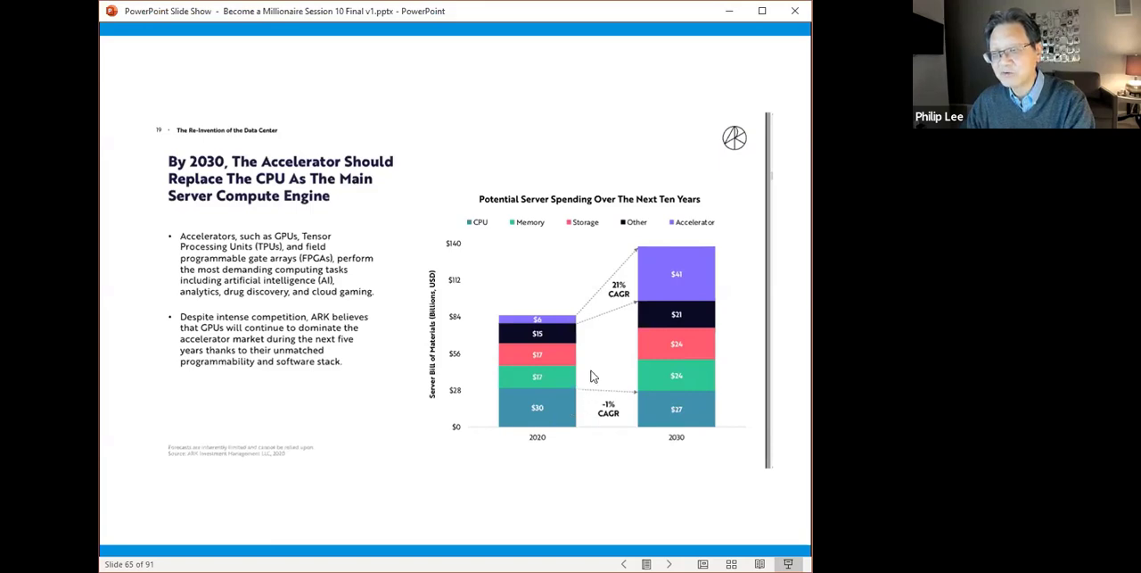
pyautogui.moveTo(555, 359)
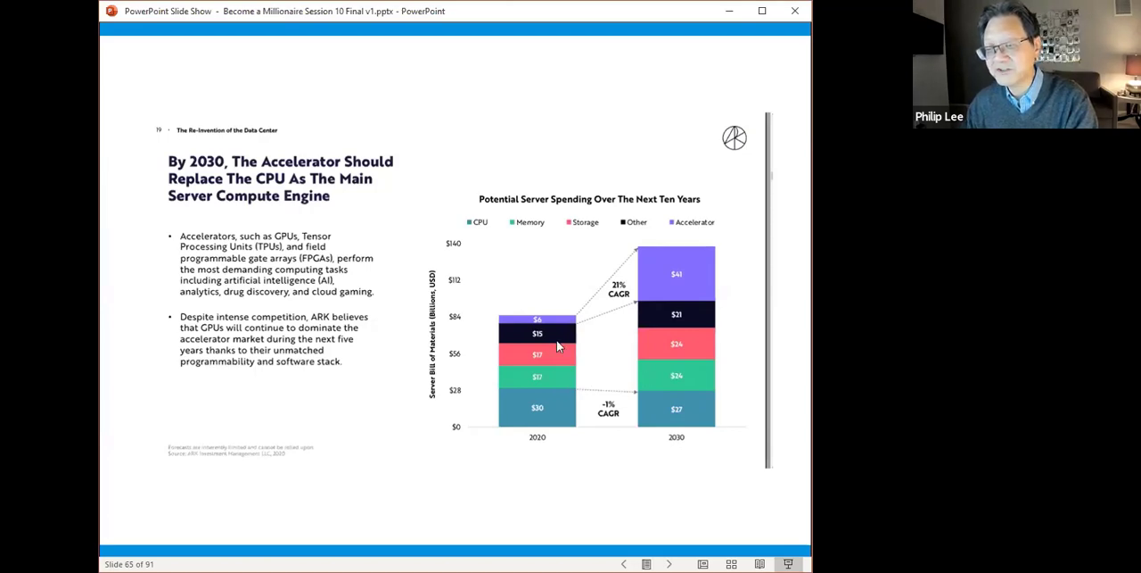
pyautogui.moveTo(561, 339)
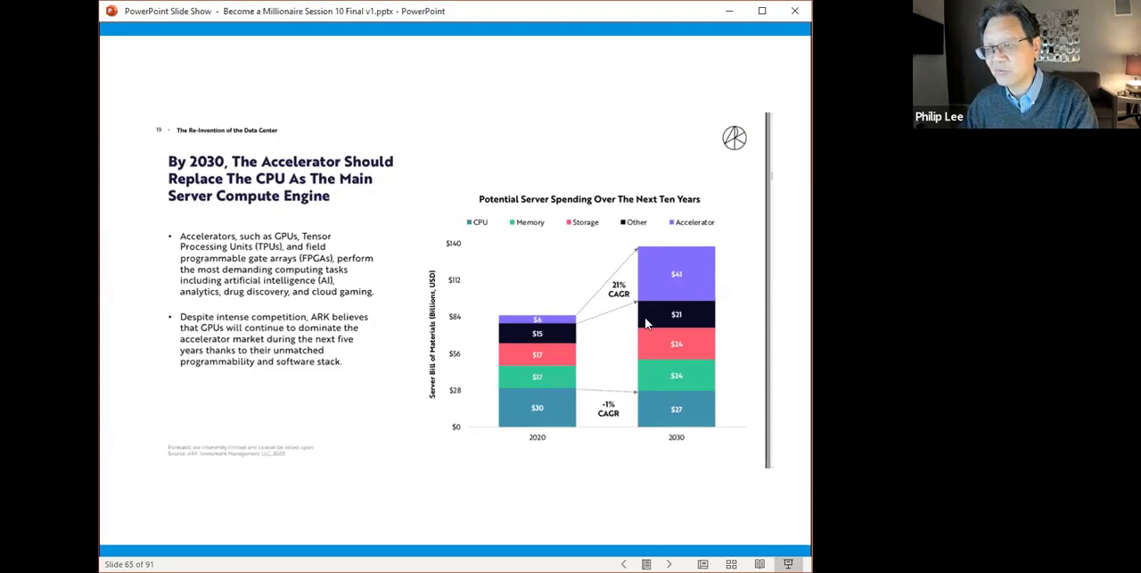
pyautogui.moveTo(568, 321)
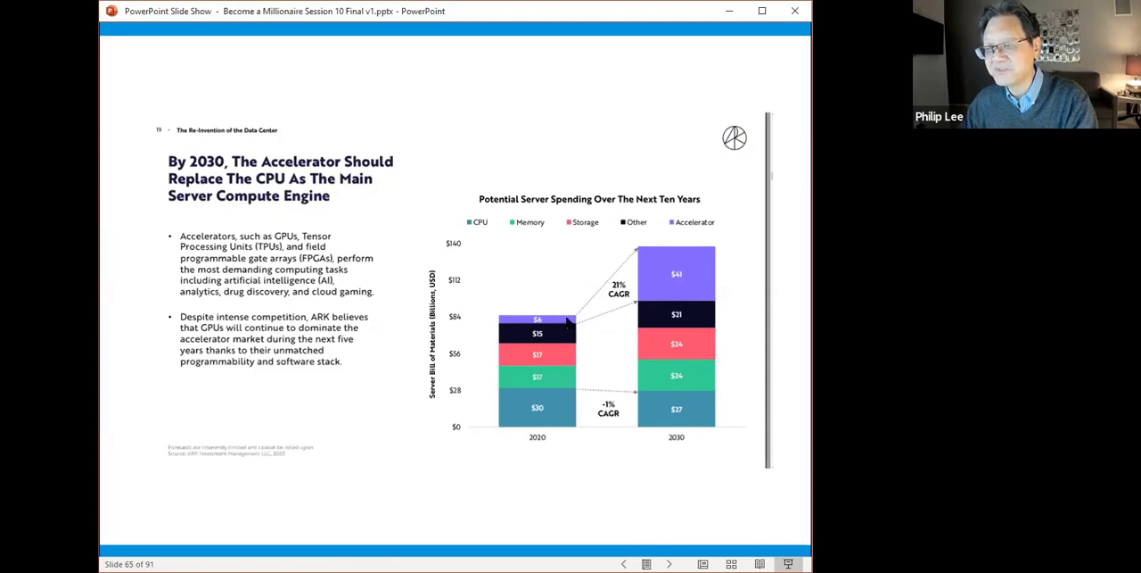
pyautogui.moveTo(791, 523)
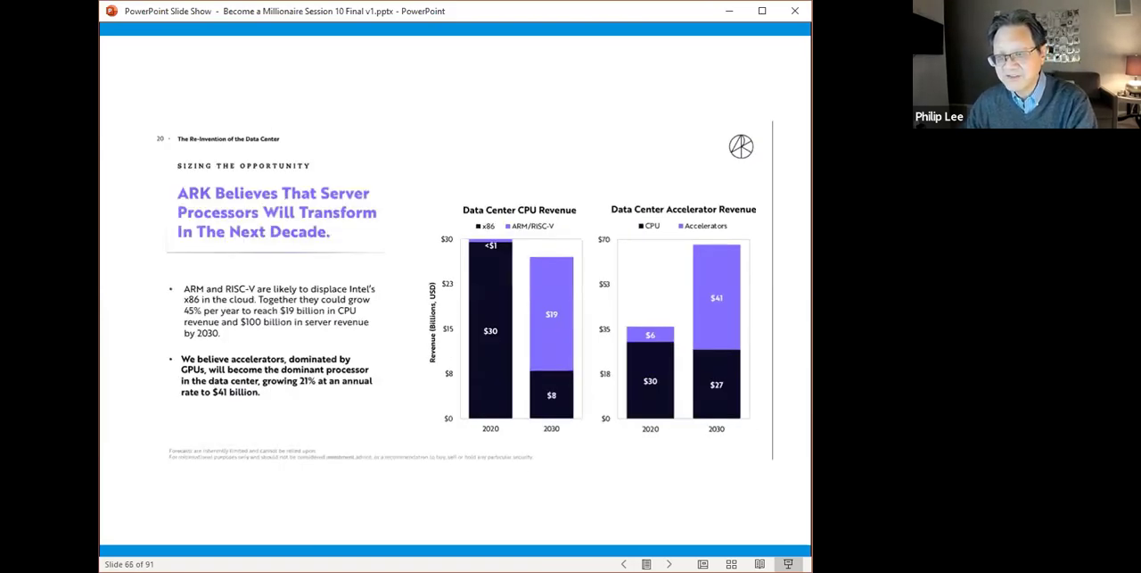
pyautogui.moveTo(491, 437)
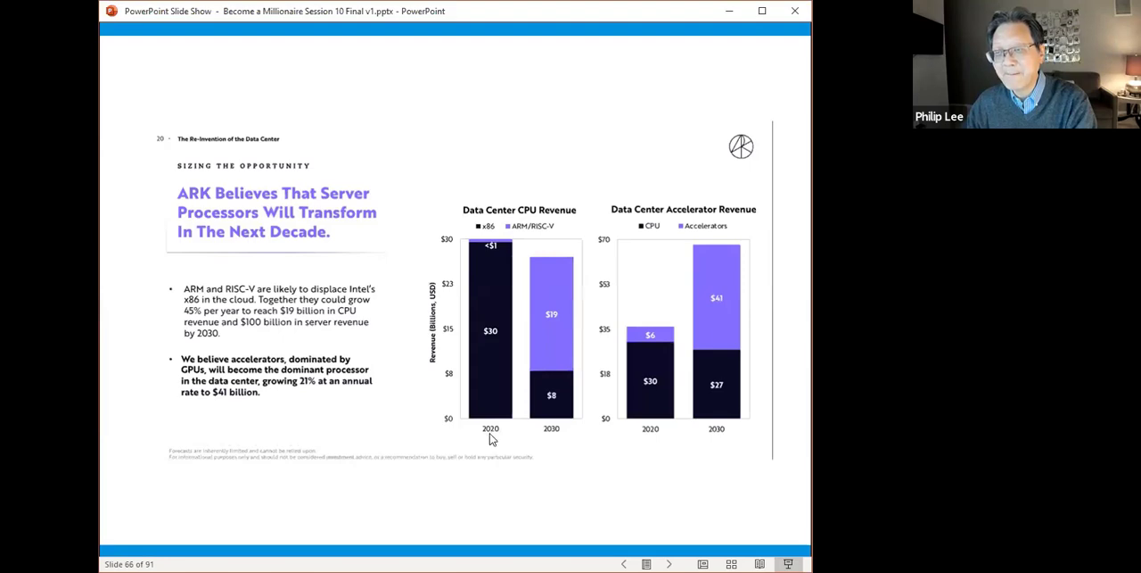
pyautogui.moveTo(505, 293)
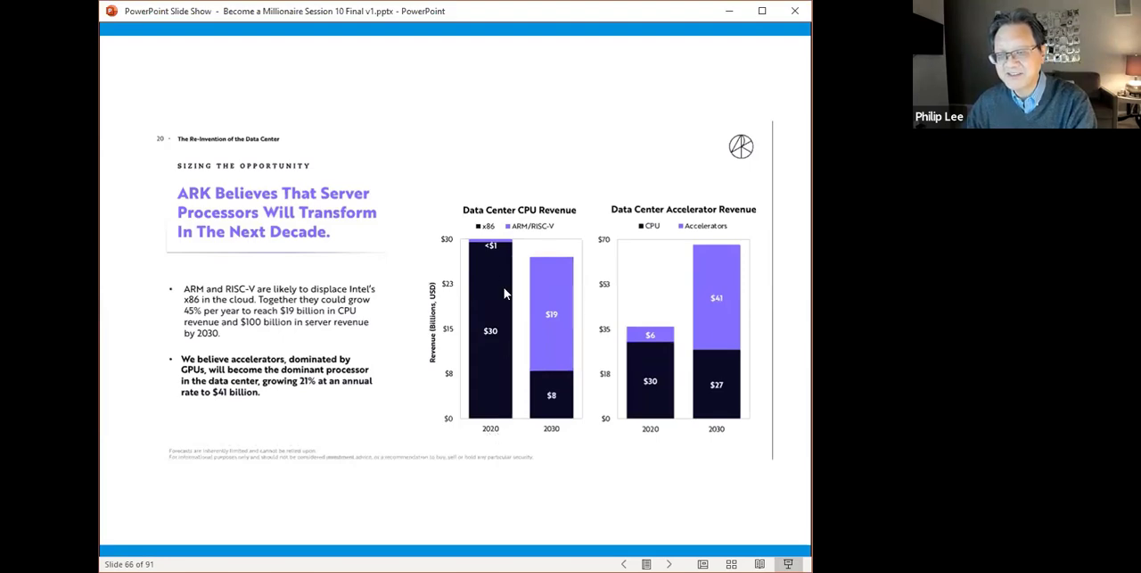
pyautogui.moveTo(501, 335)
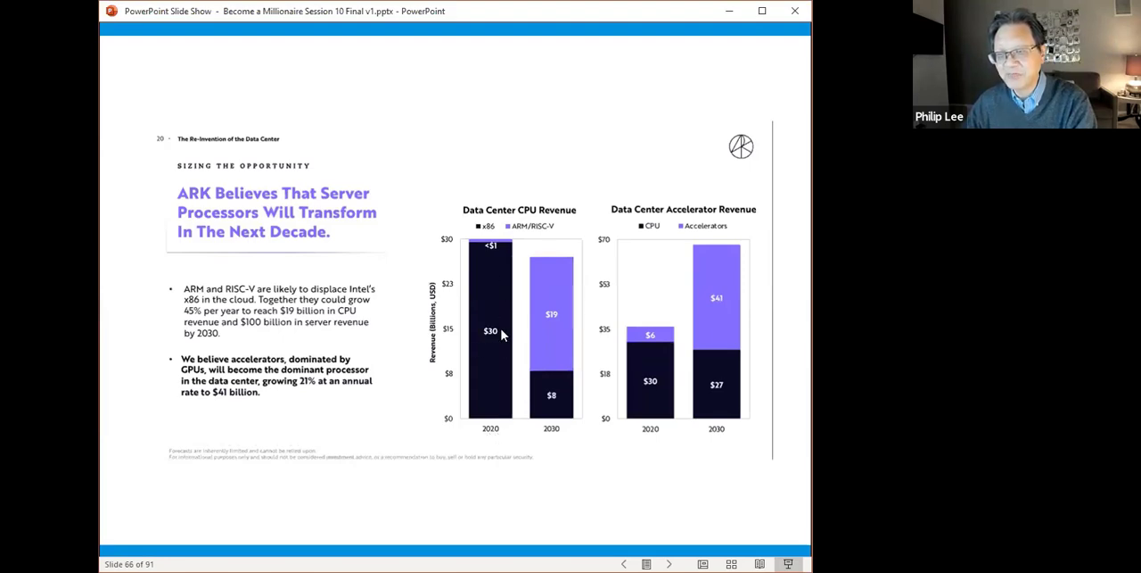
pyautogui.moveTo(491, 351)
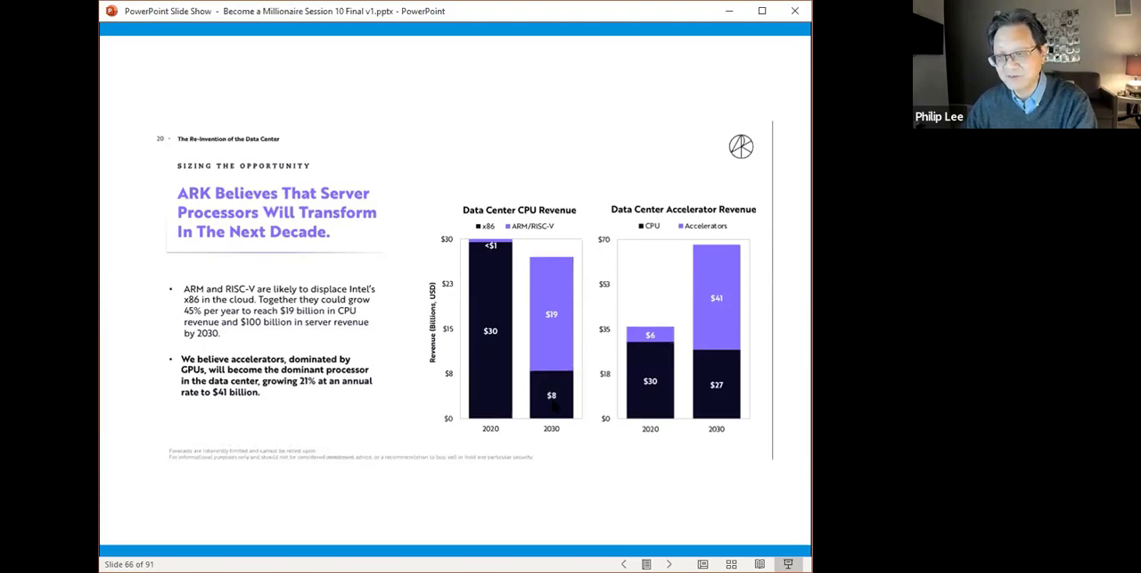
pyautogui.moveTo(561, 361)
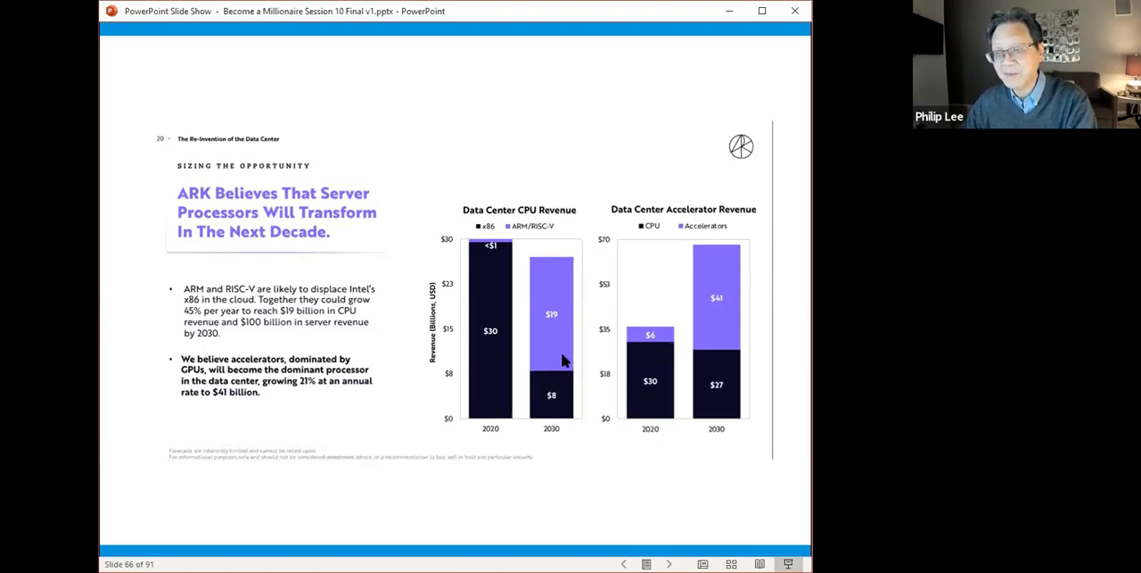
pyautogui.moveTo(538, 238)
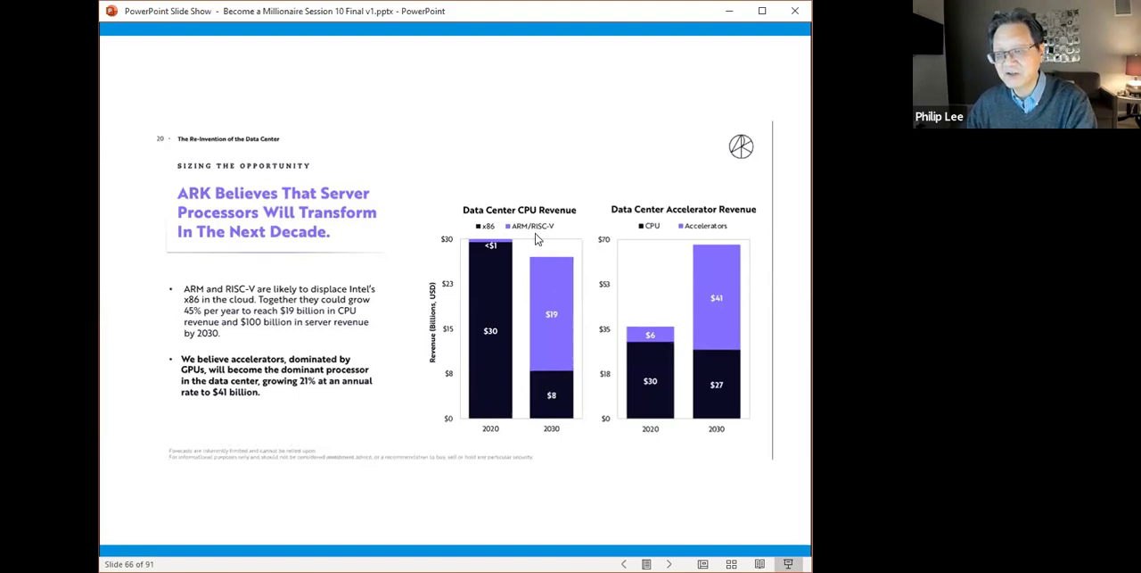
pyautogui.moveTo(547, 256)
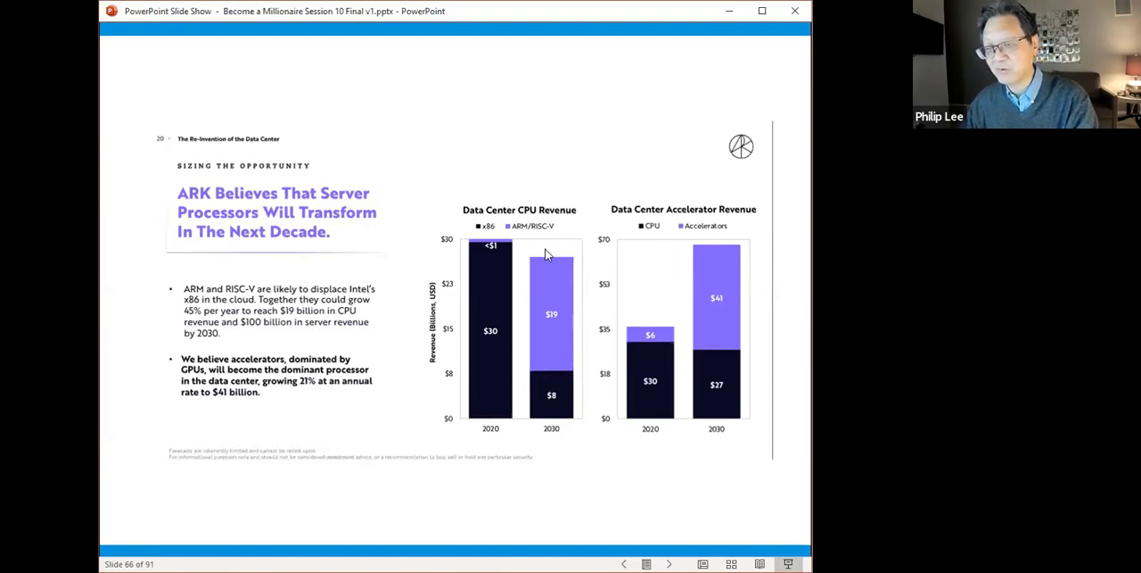
pyautogui.moveTo(578, 446)
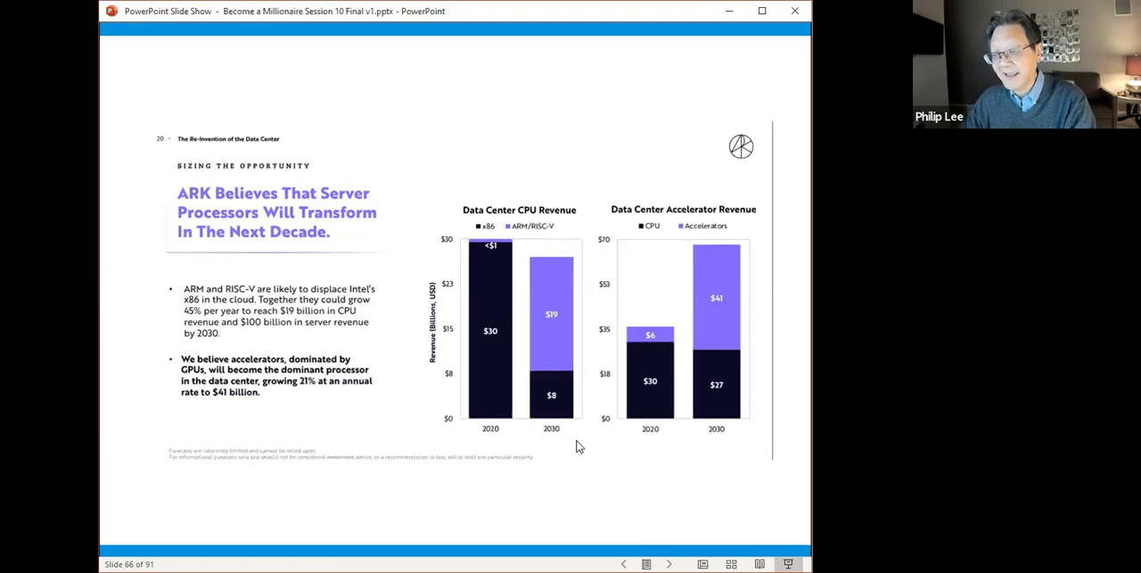
pyautogui.moveTo(657, 428)
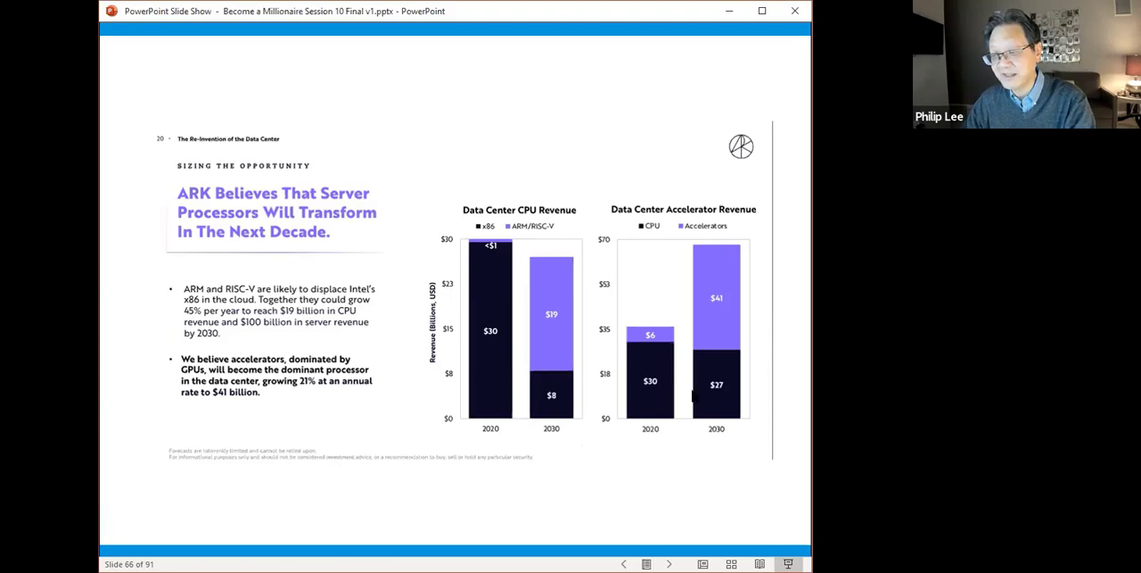
pyautogui.moveTo(725, 405)
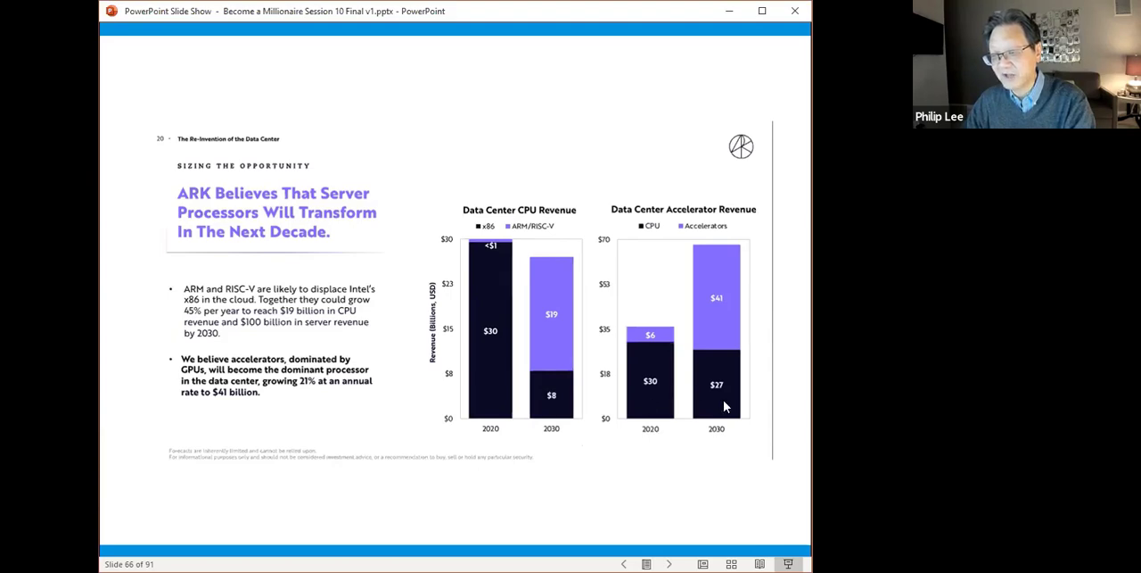
pyautogui.moveTo(713, 479)
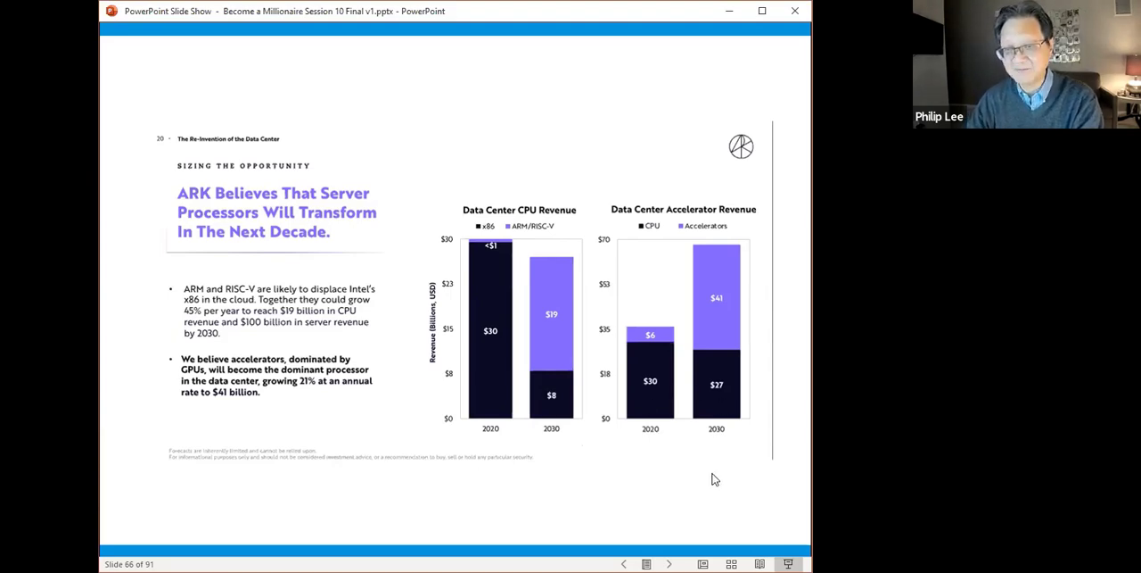
pyautogui.press('right')
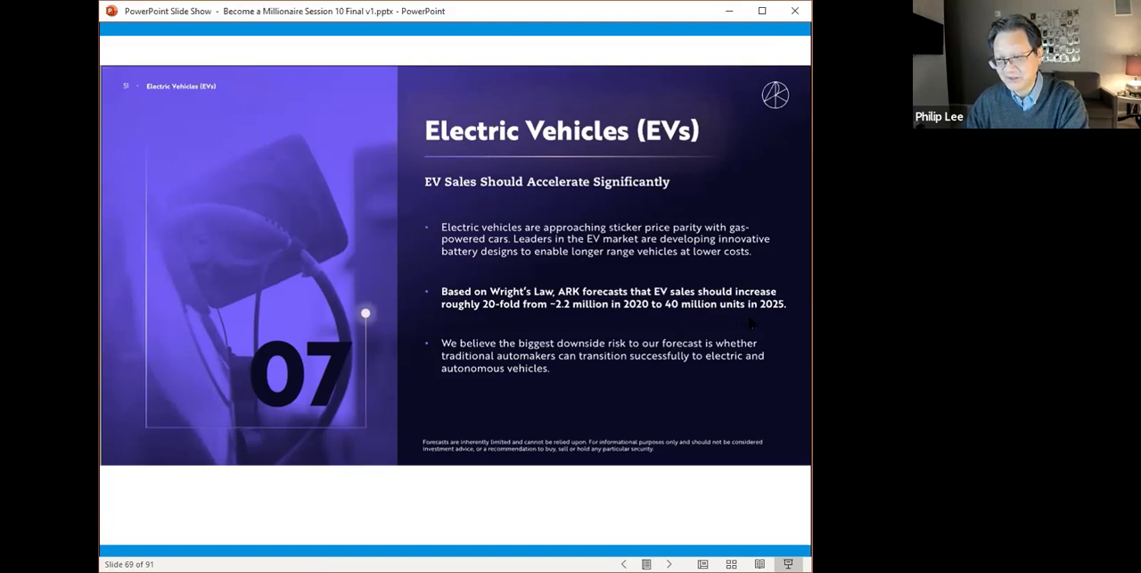
pyautogui.moveTo(749, 319)
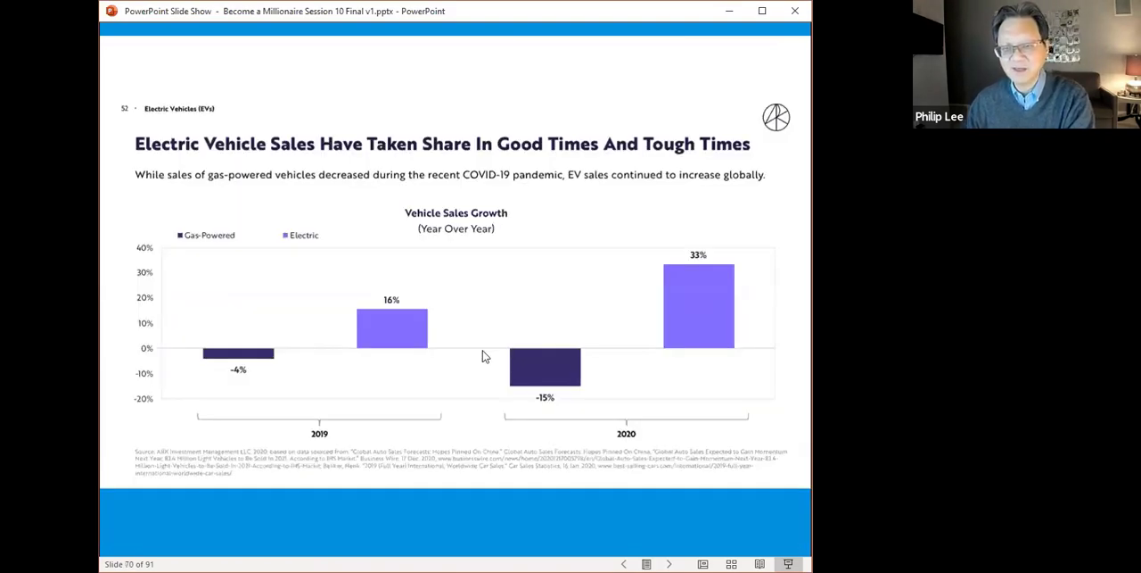
pyautogui.moveTo(270, 373)
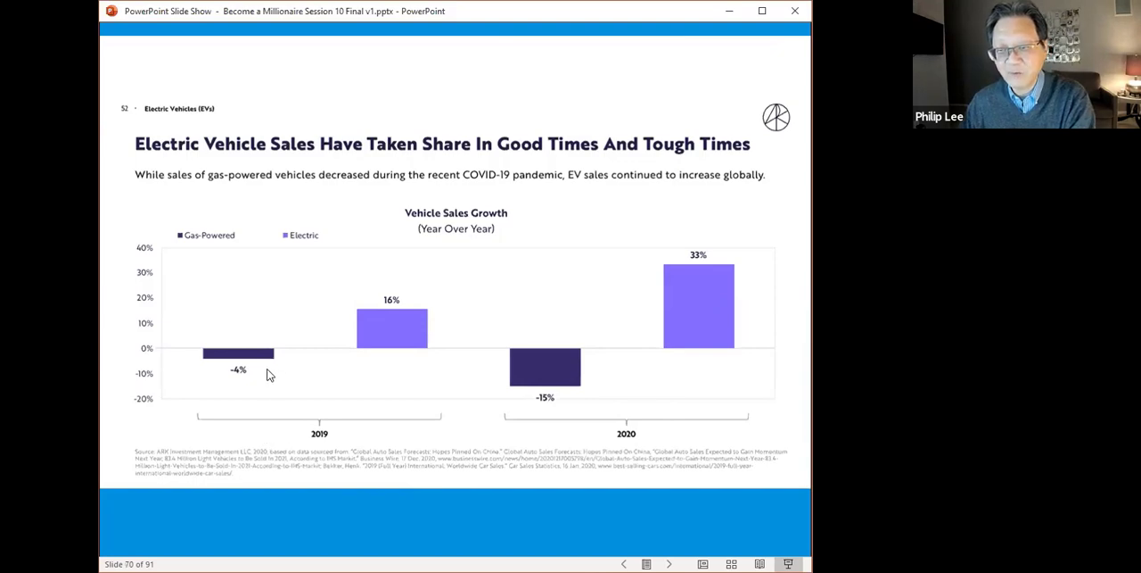
pyautogui.moveTo(270, 369)
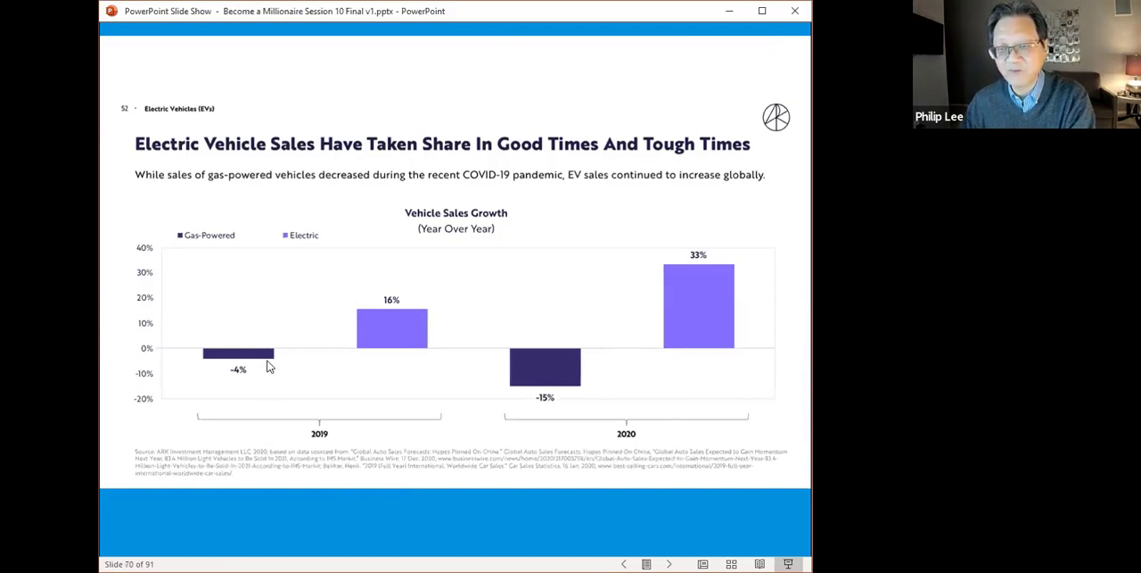
pyautogui.moveTo(385, 335)
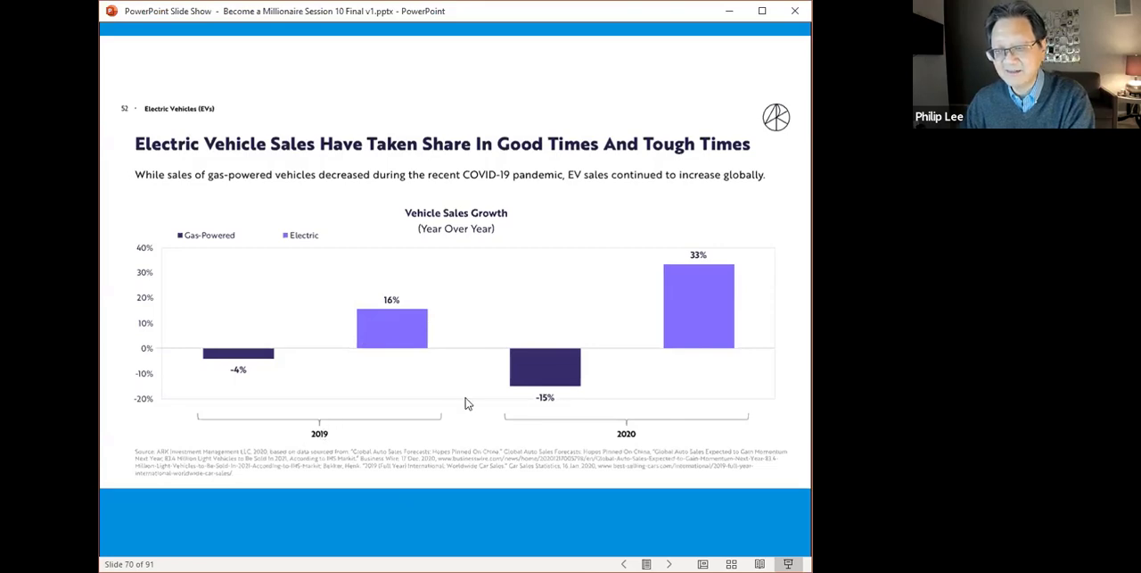
pyautogui.moveTo(554, 378)
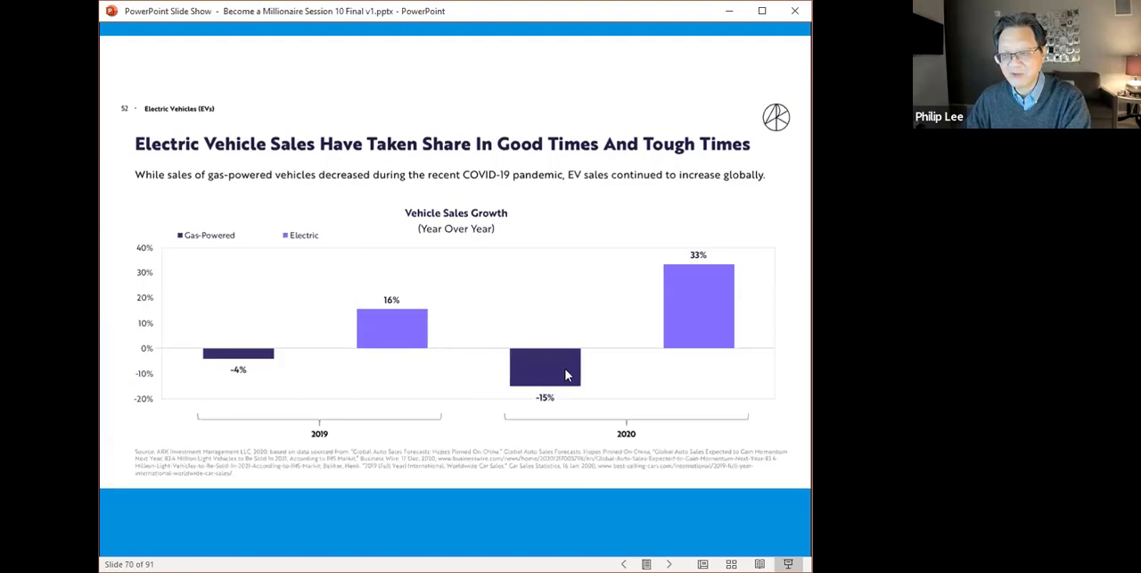
pyautogui.moveTo(683, 303)
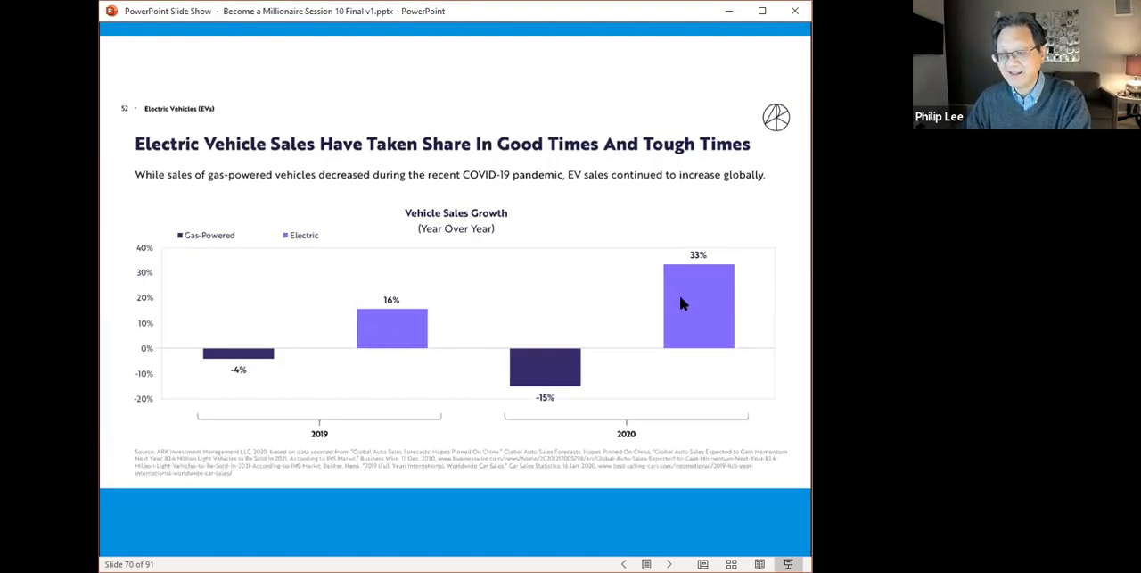
pyautogui.moveTo(685, 455)
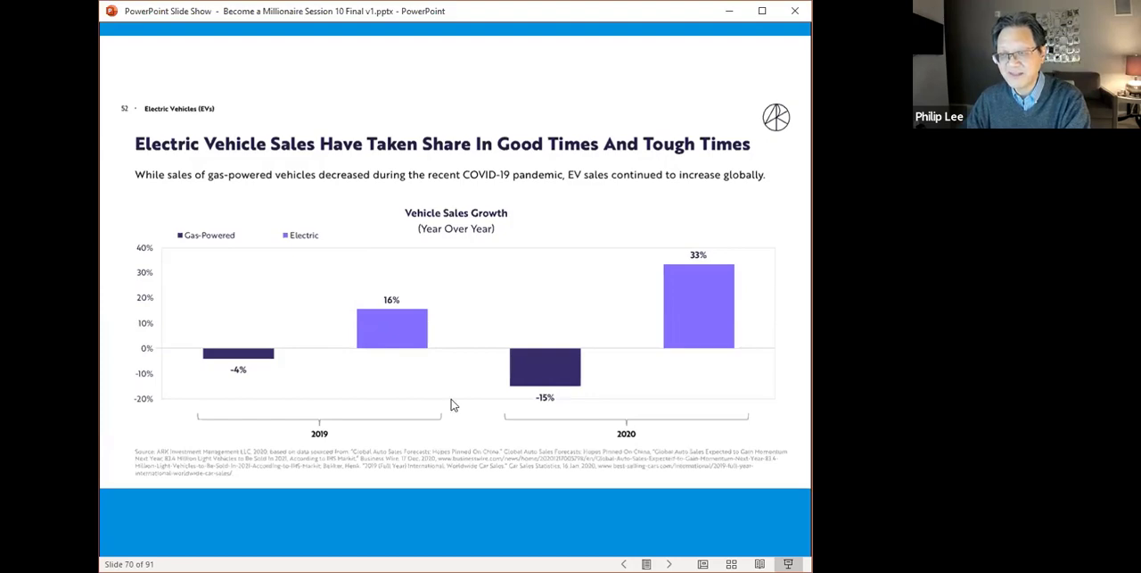
pyautogui.moveTo(436, 423)
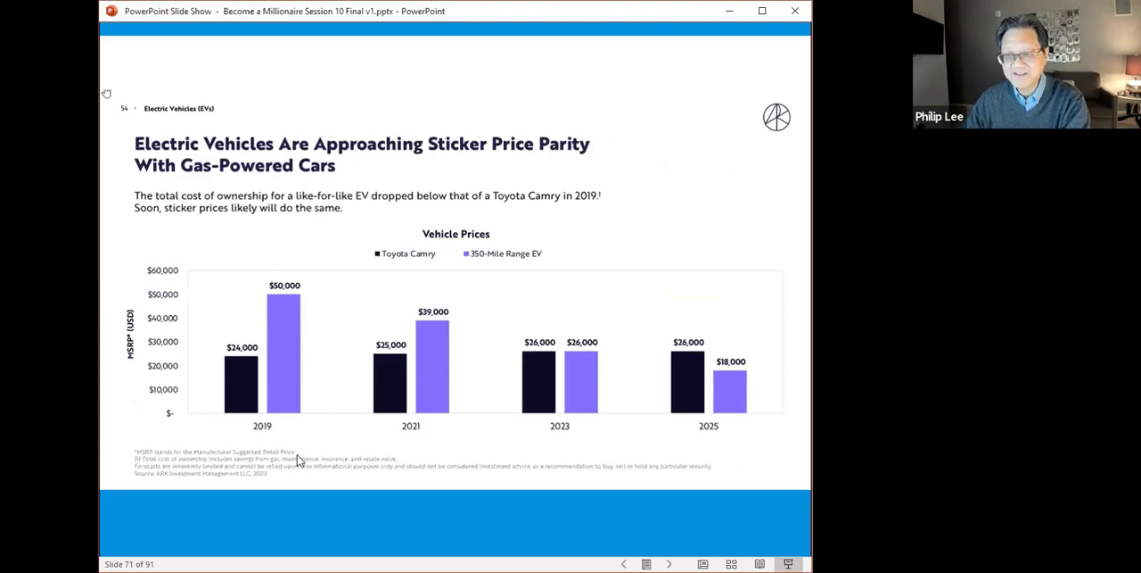
pyautogui.moveTo(279, 401)
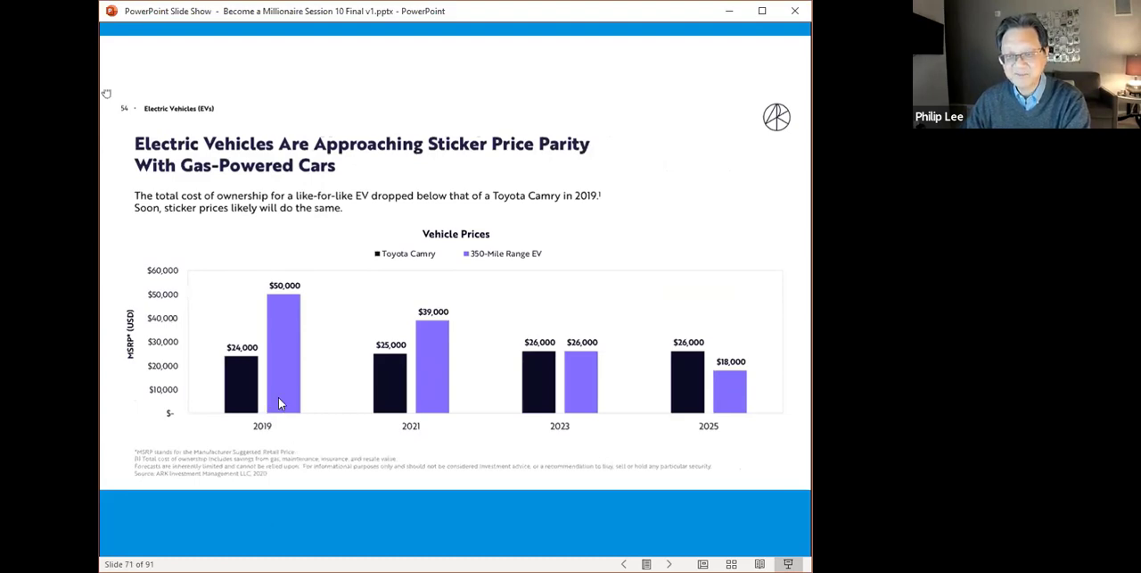
pyautogui.moveTo(250, 401)
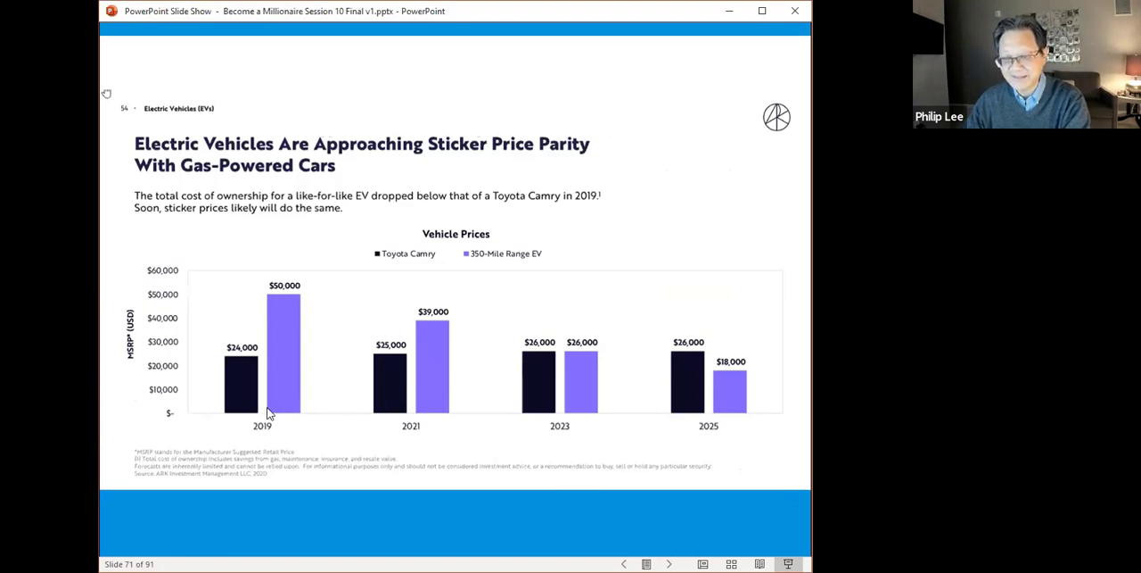
pyautogui.moveTo(578, 400)
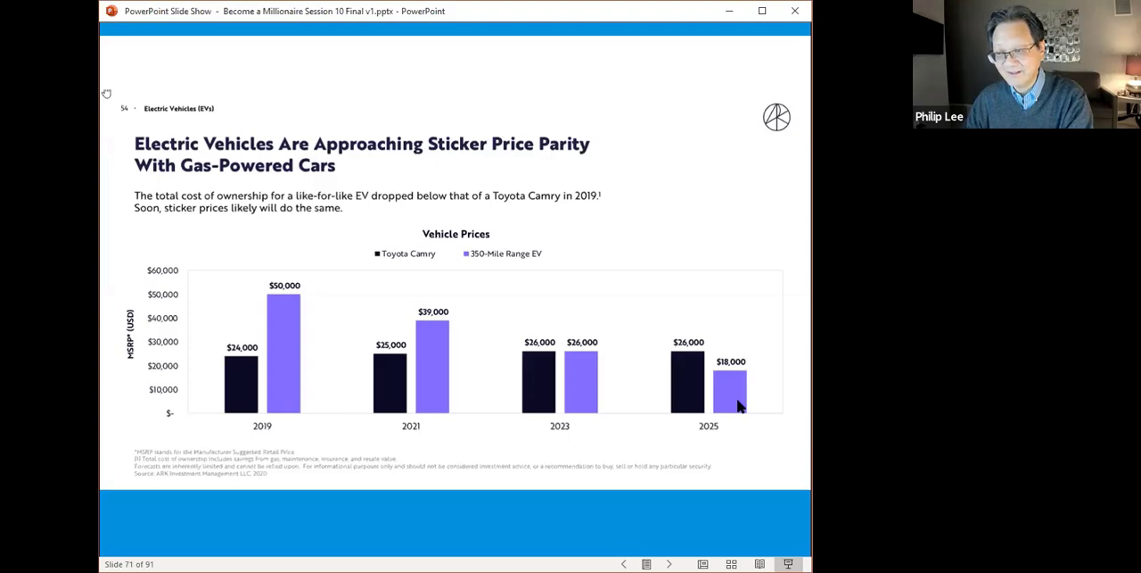
pyautogui.moveTo(702, 392)
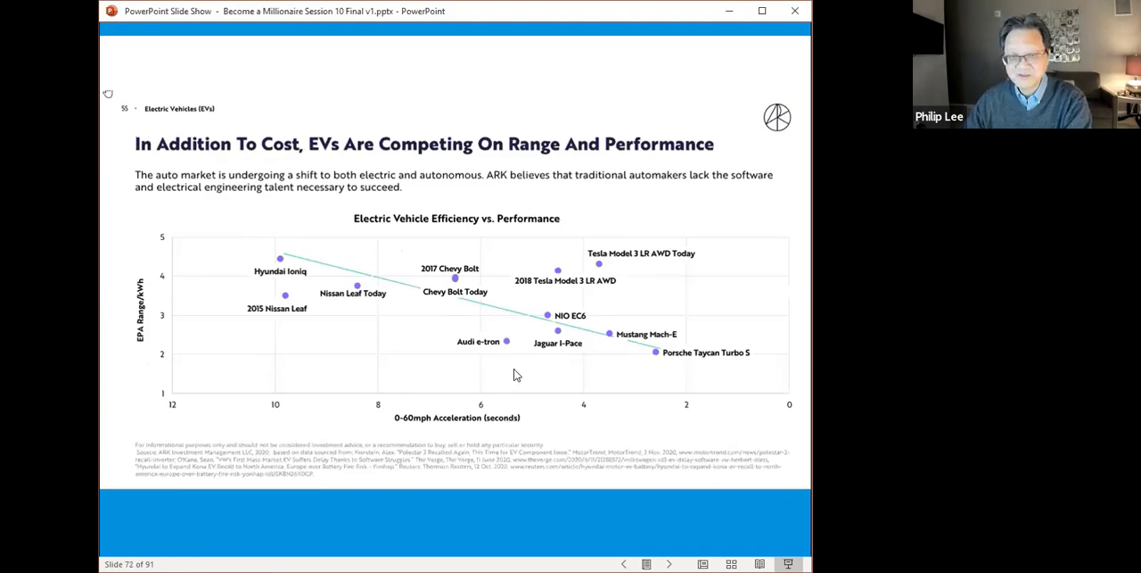
pyautogui.moveTo(175, 338)
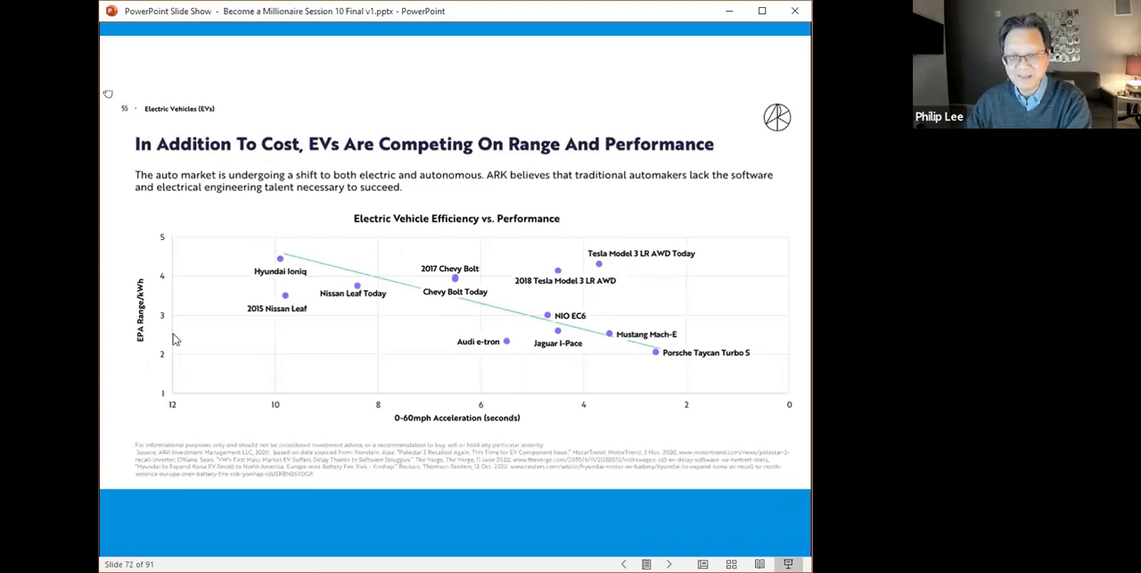
pyautogui.moveTo(185, 375)
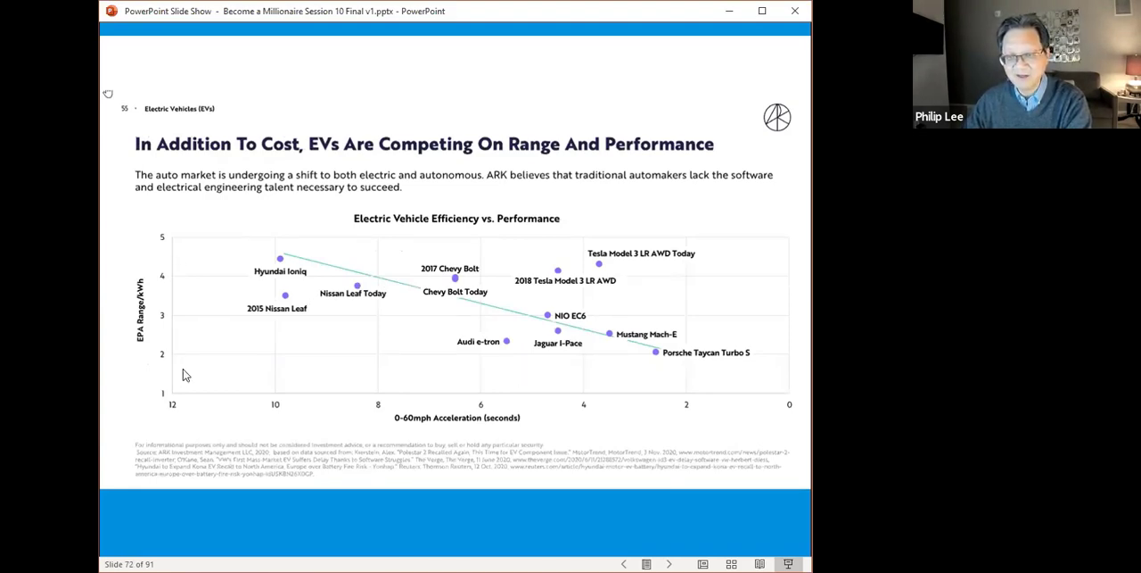
pyautogui.moveTo(337, 423)
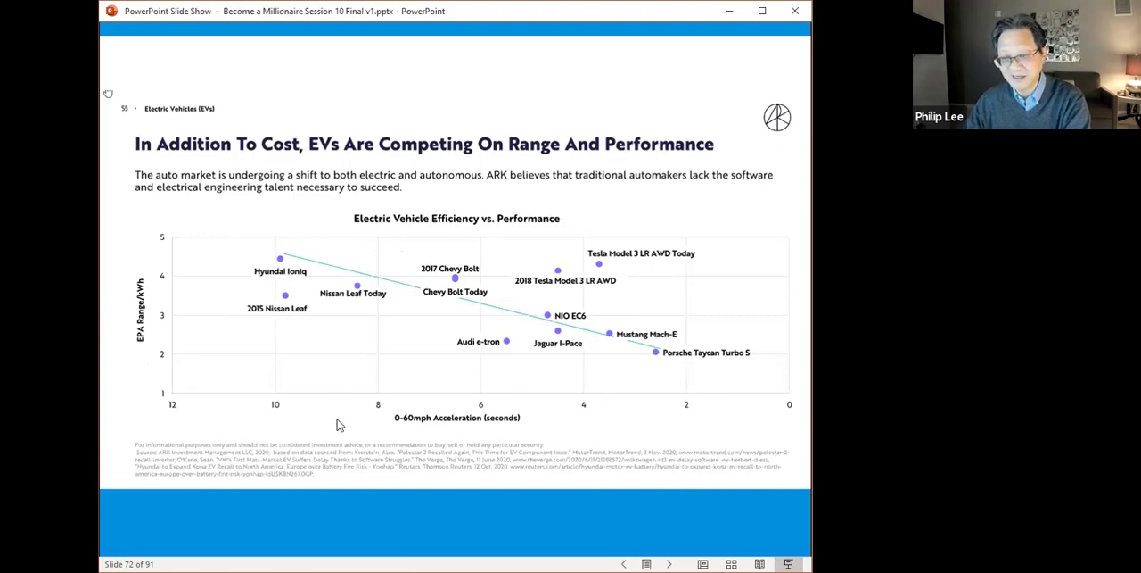
pyautogui.moveTo(276, 280)
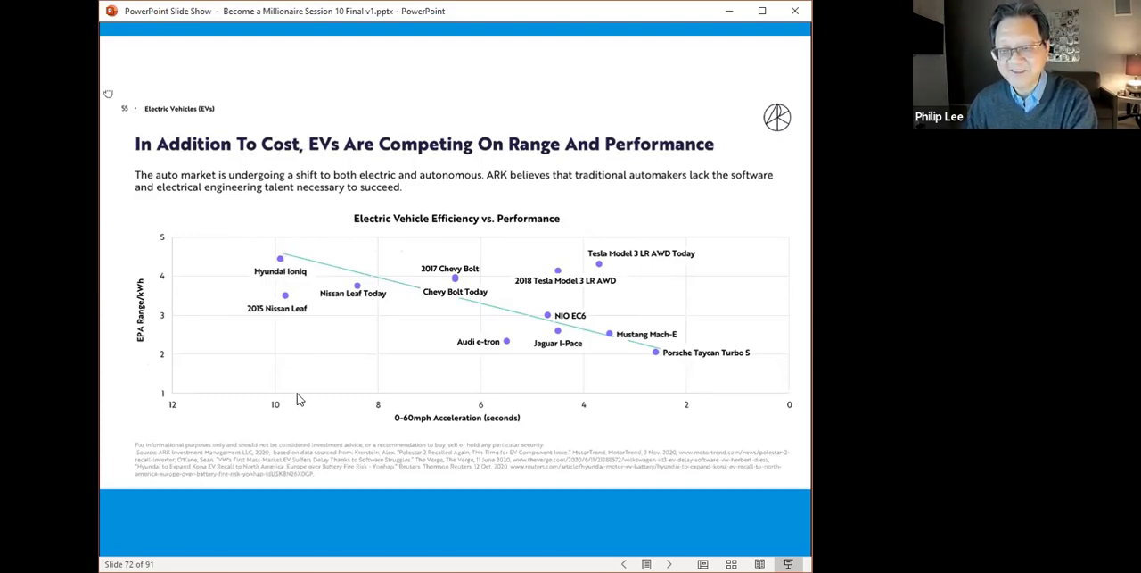
pyautogui.moveTo(678, 363)
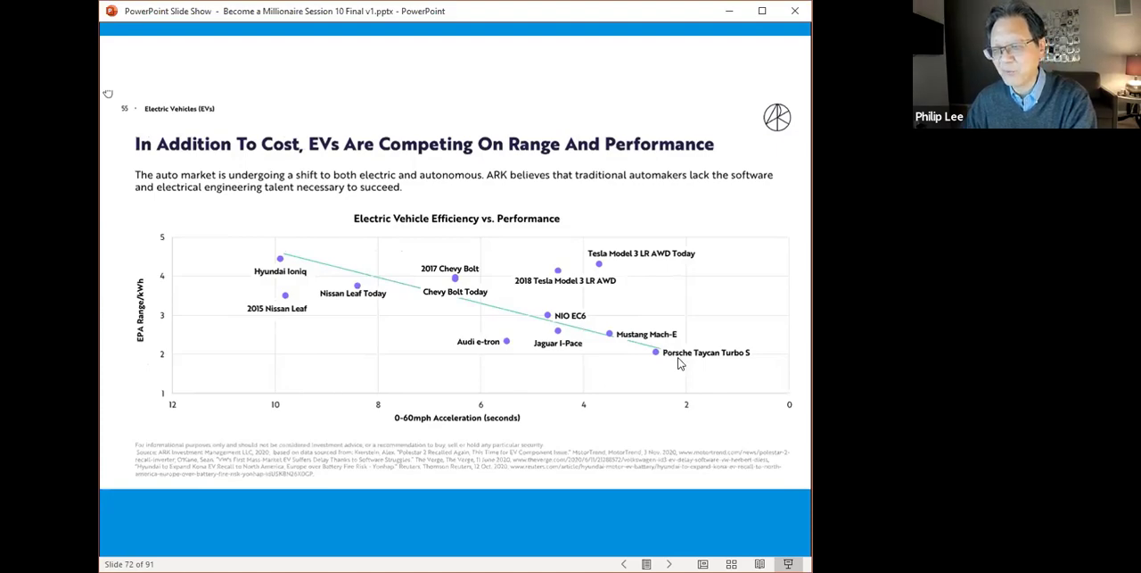
pyautogui.moveTo(670, 368)
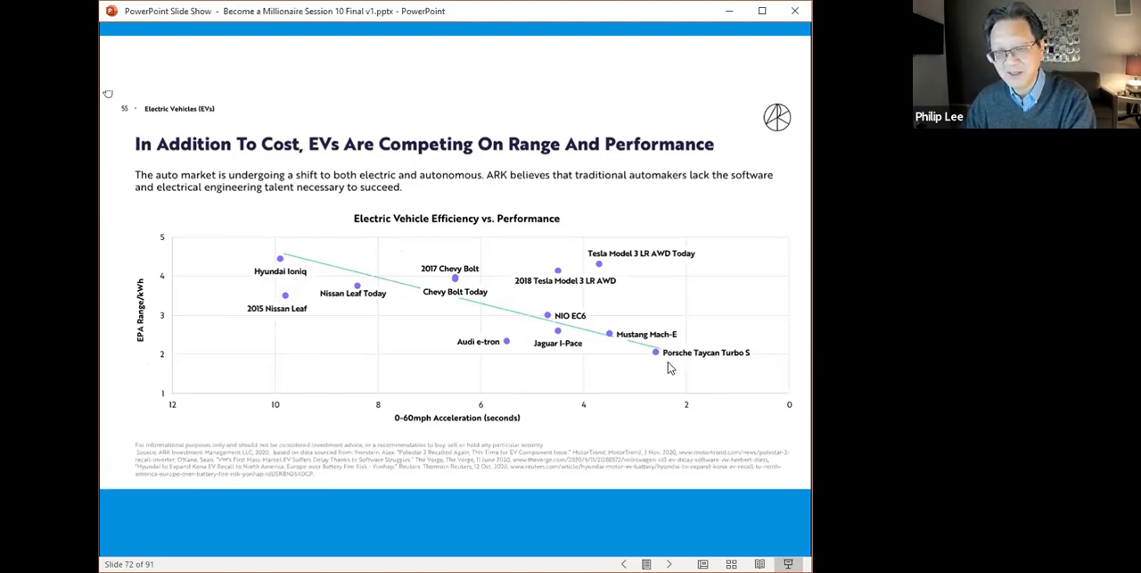
pyautogui.moveTo(670, 337)
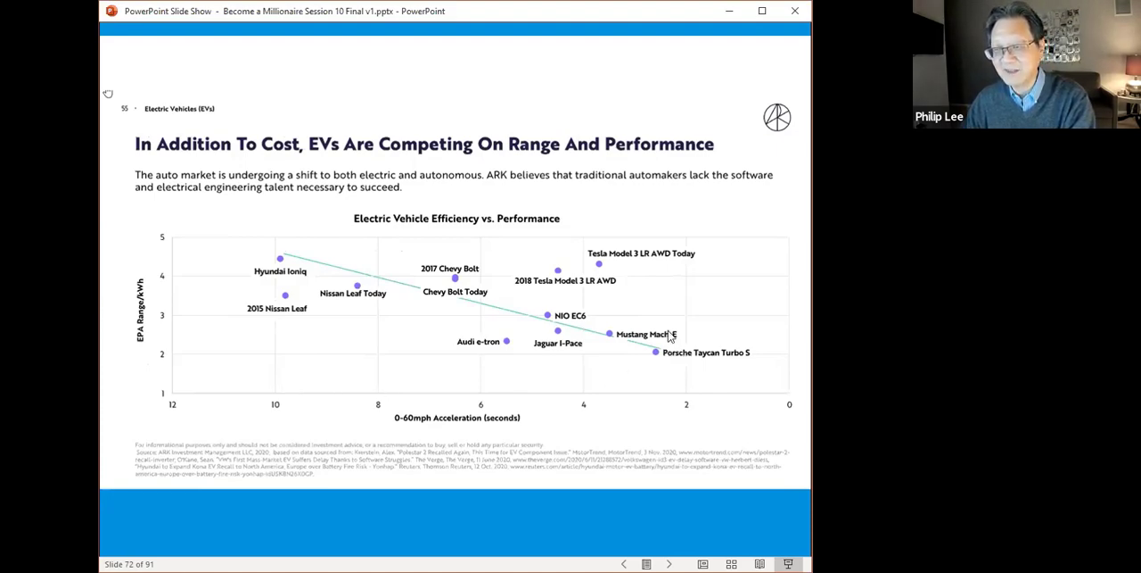
pyautogui.moveTo(564, 272)
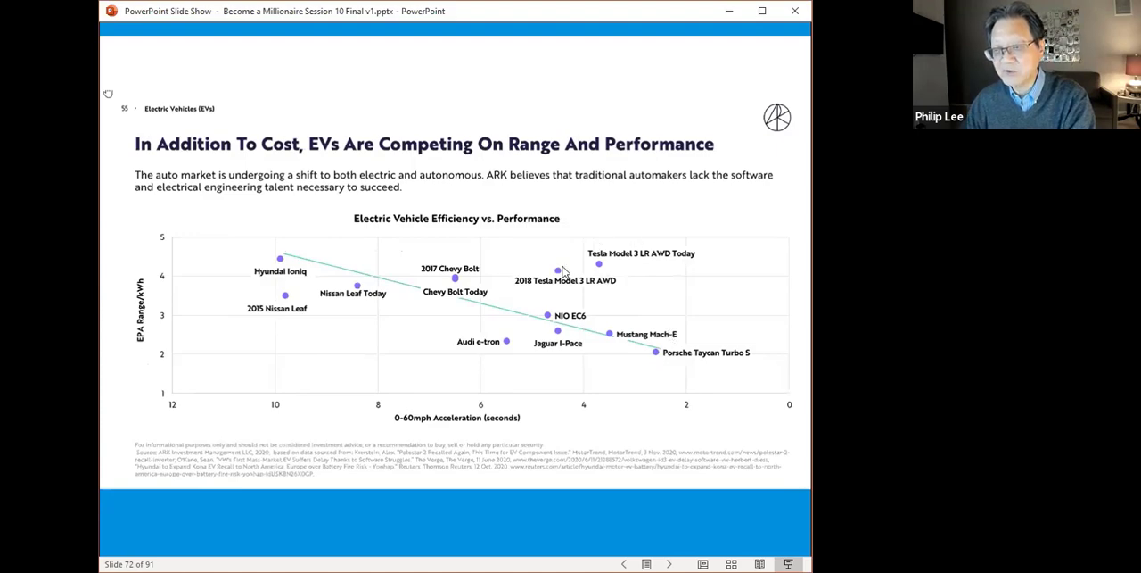
pyautogui.moveTo(602, 246)
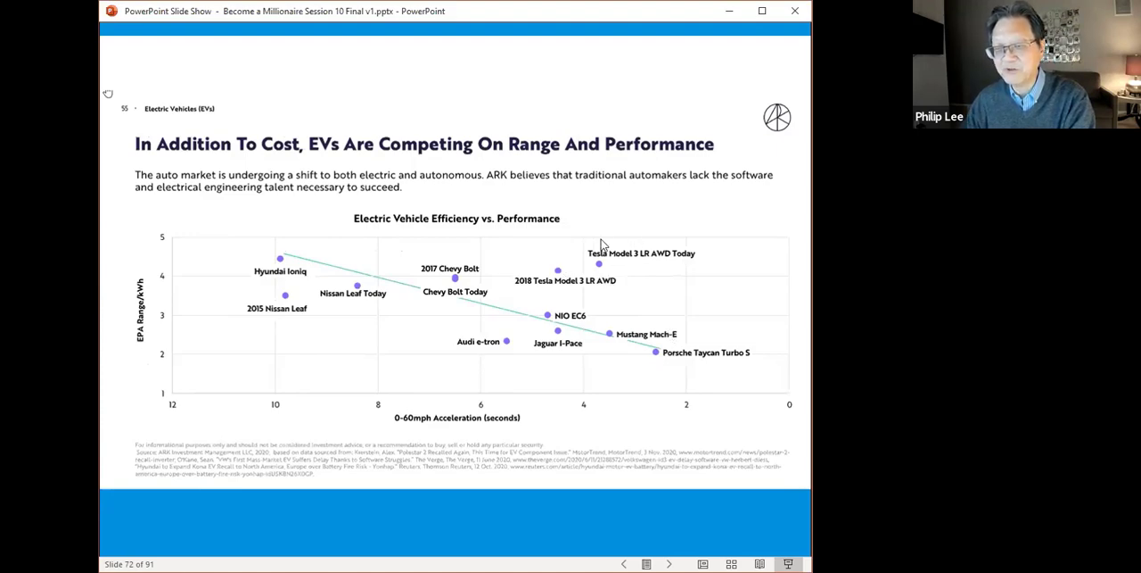
pyautogui.moveTo(571, 282)
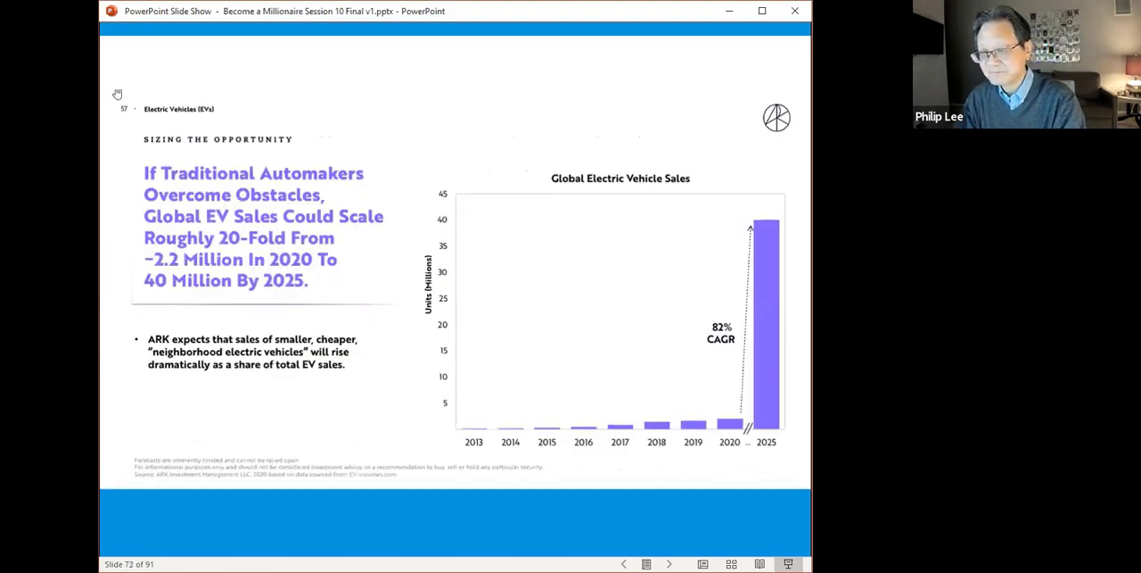
pyautogui.moveTo(700, 461)
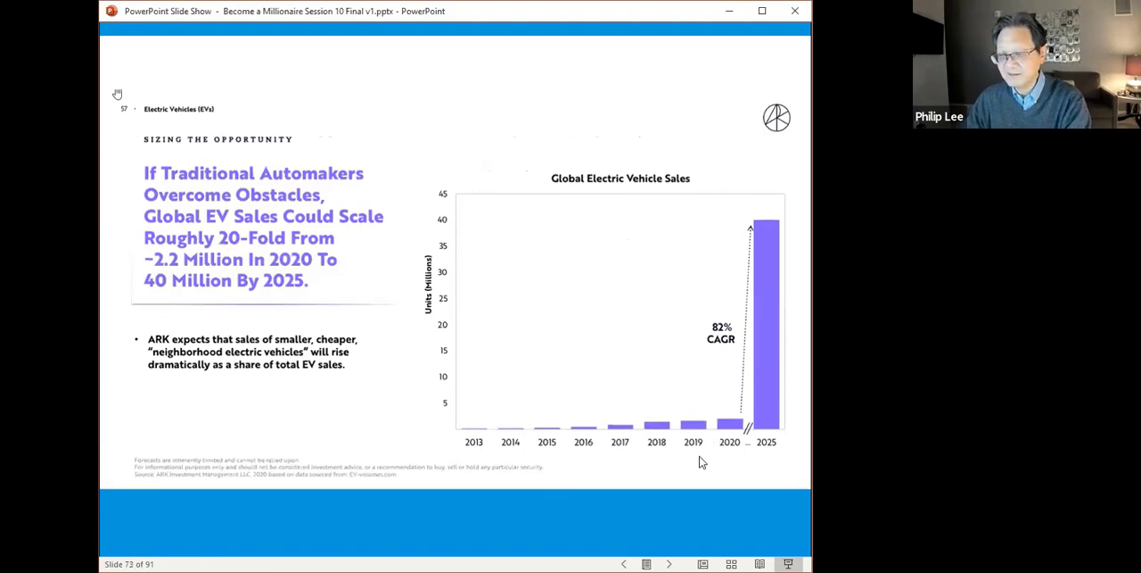
pyautogui.moveTo(746, 285)
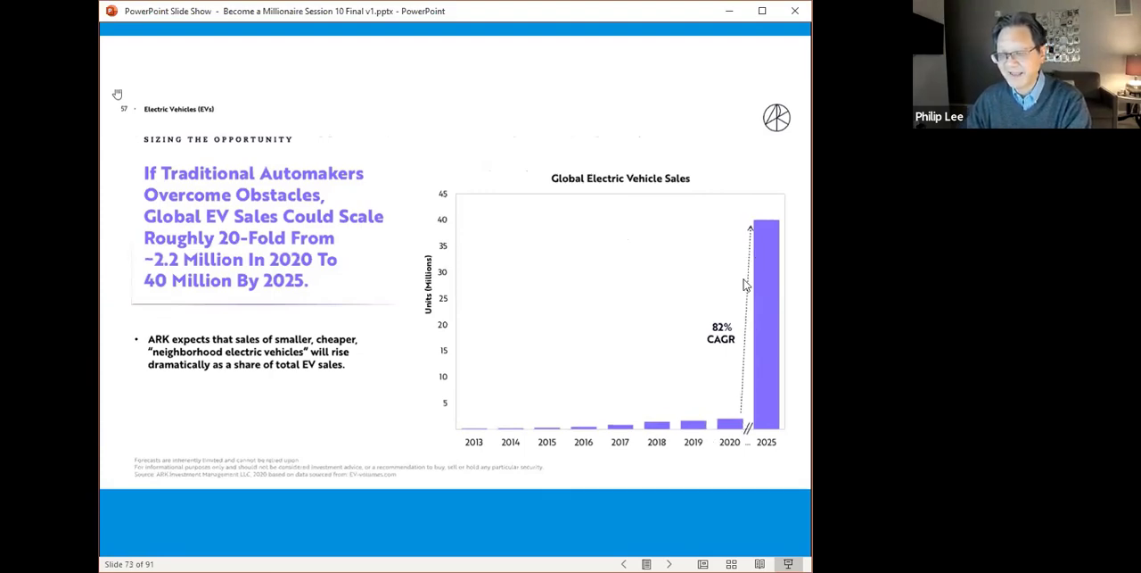
pyautogui.moveTo(758, 449)
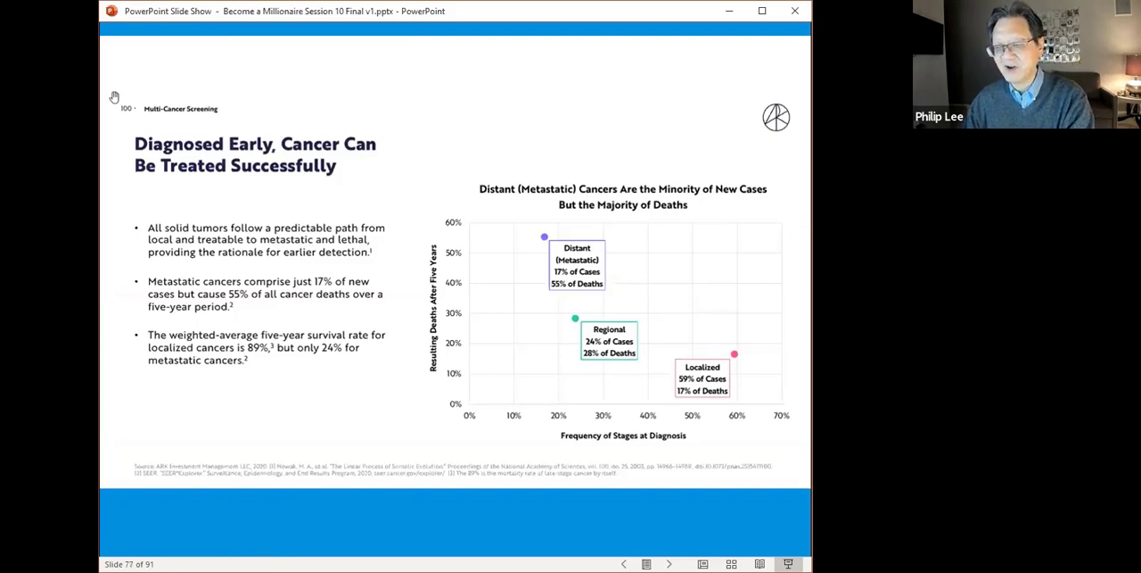
pyautogui.moveTo(544, 360)
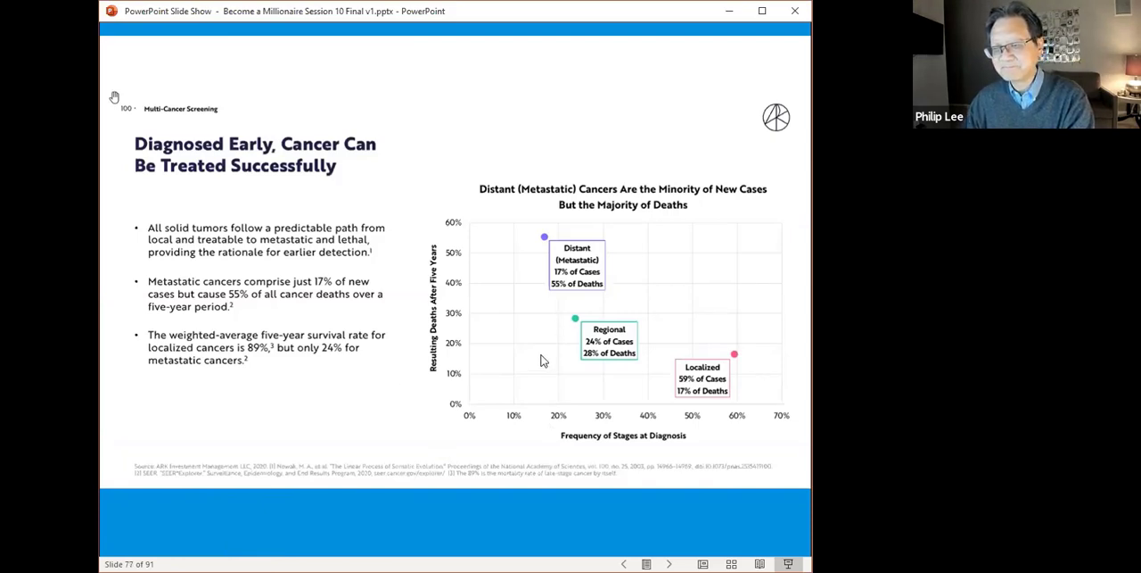
pyautogui.moveTo(541, 356)
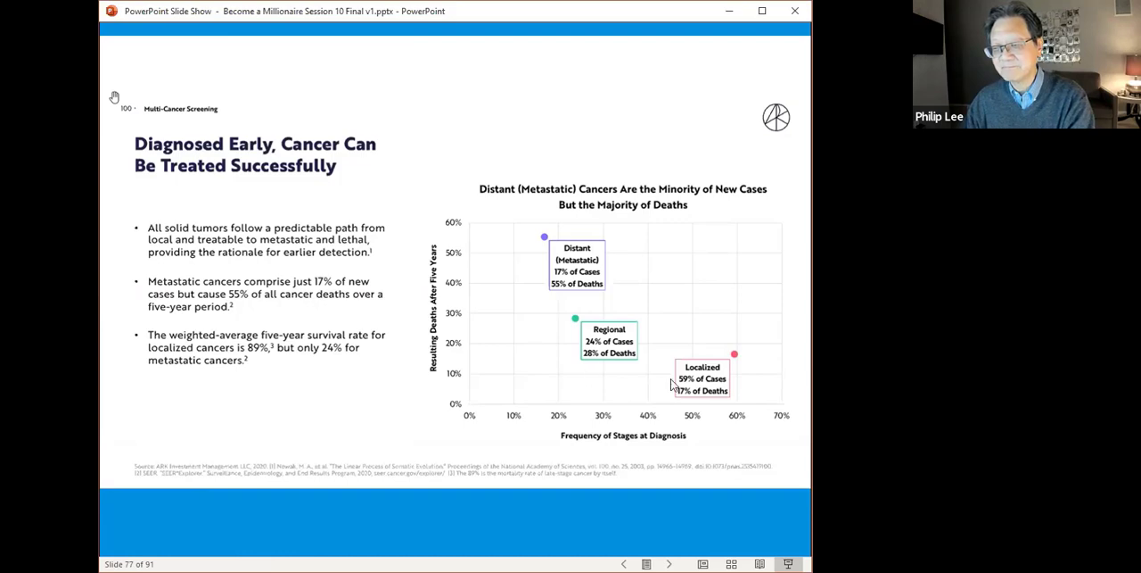
pyautogui.moveTo(676, 385)
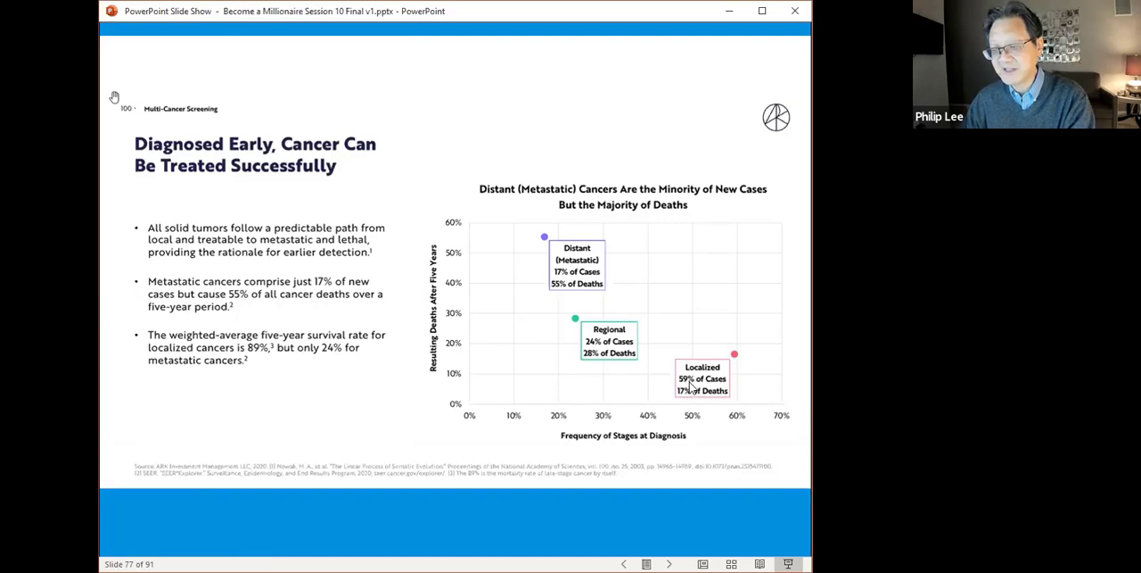
pyautogui.moveTo(685, 403)
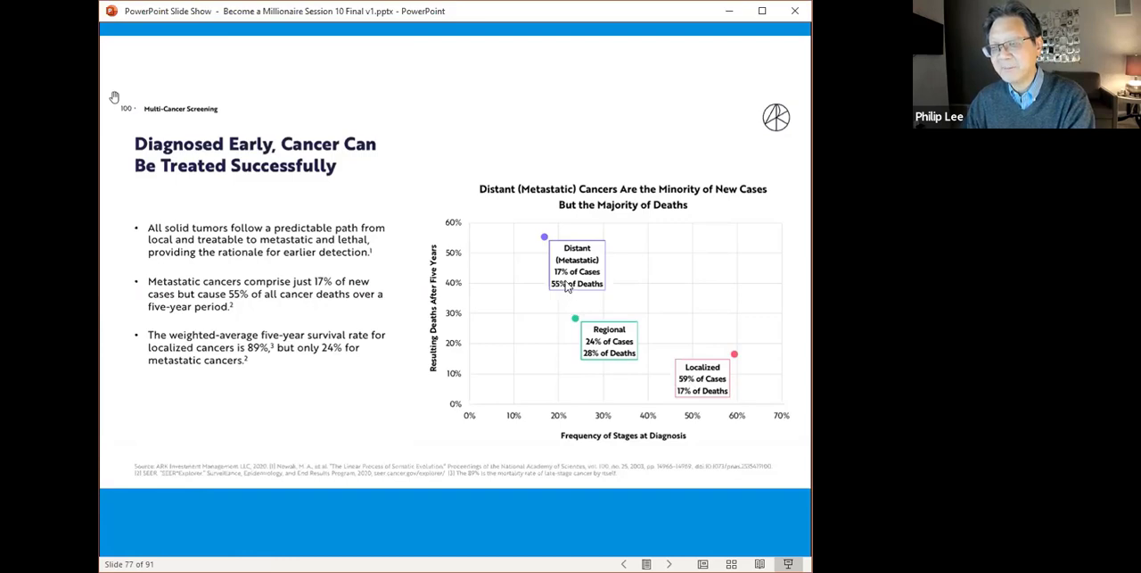
pyautogui.moveTo(568, 284)
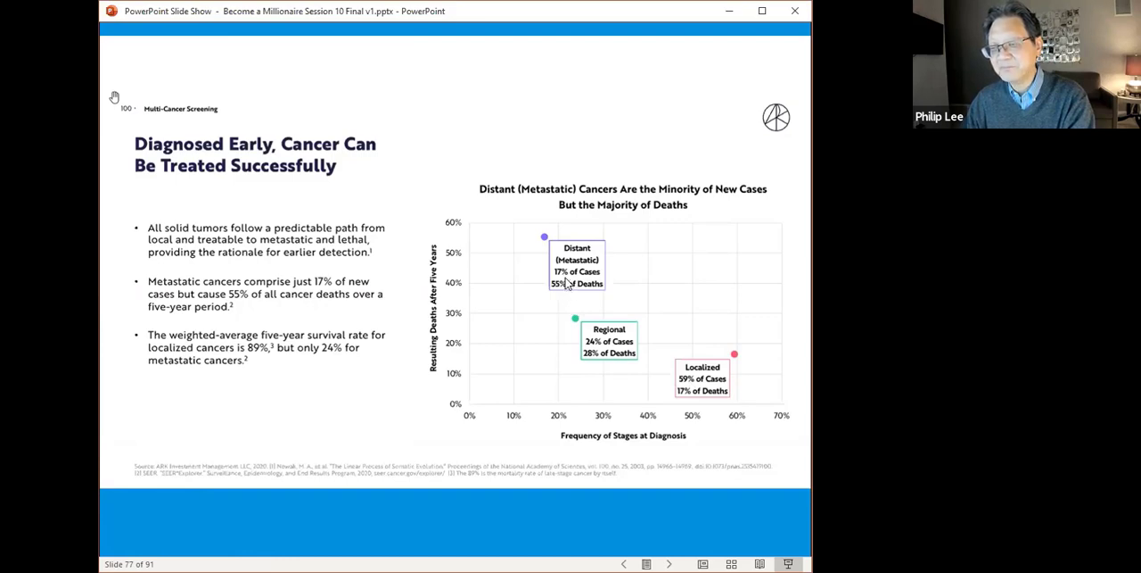
pyautogui.moveTo(564, 288)
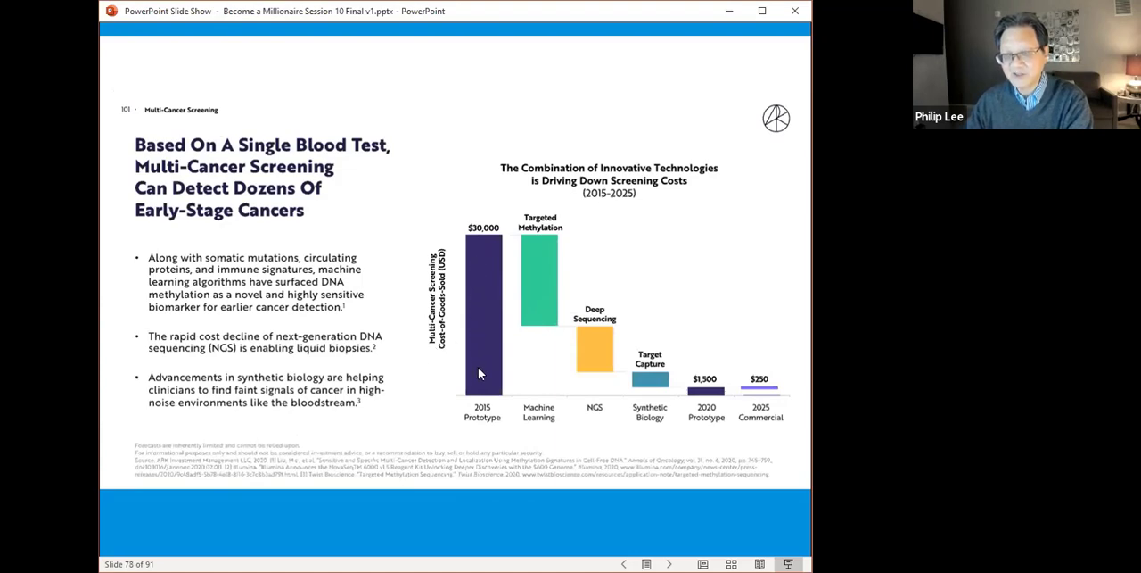
pyautogui.moveTo(487, 268)
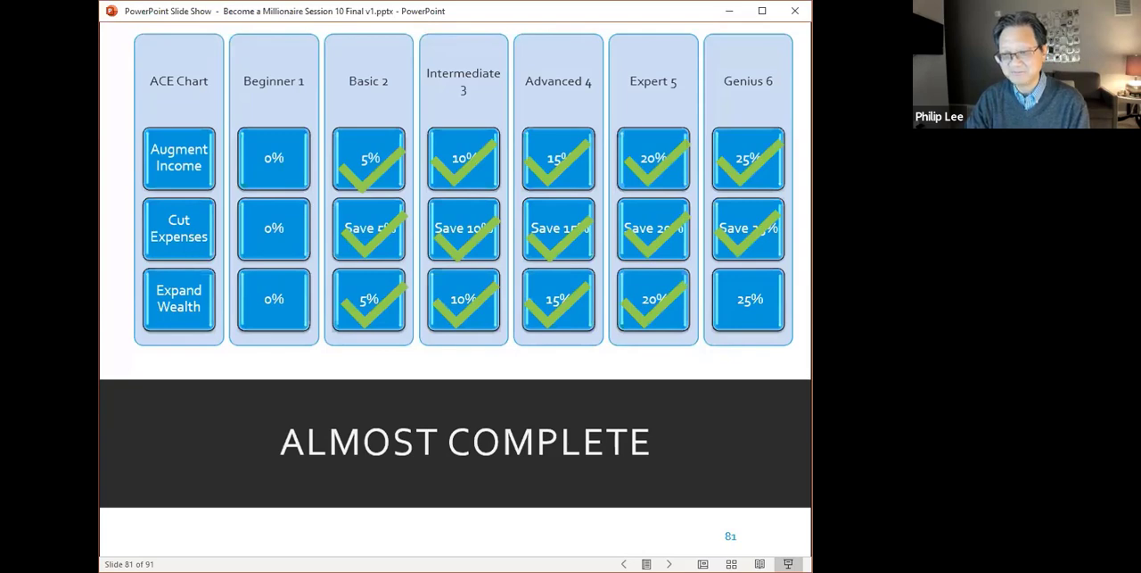
# - Advance past the agenda slide to slide 84, BAM Account Update 09/30/2021
pyautogui.press('right')
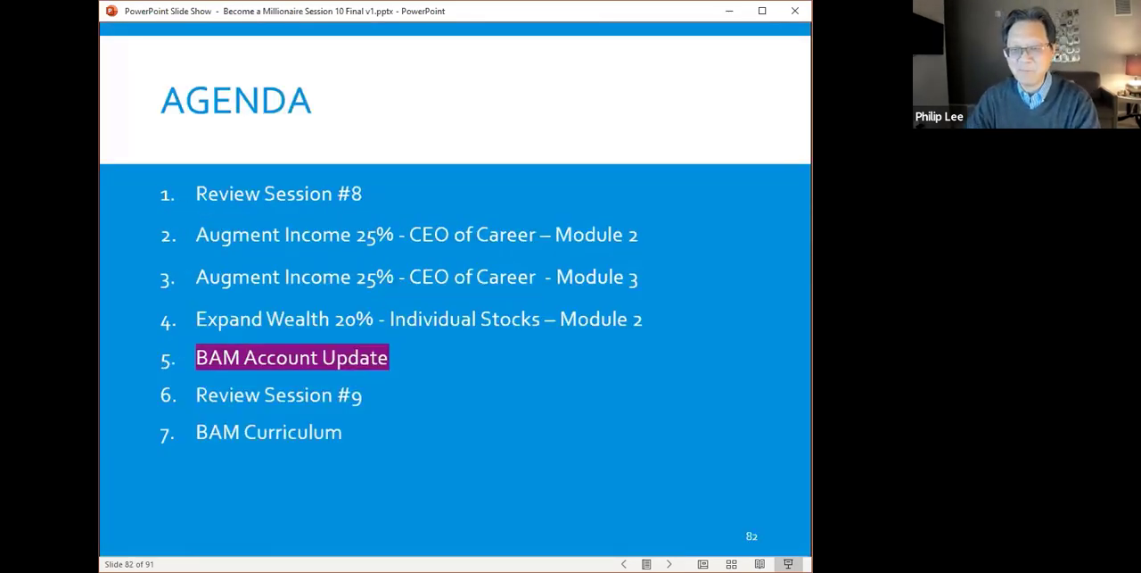
pyautogui.press('right')
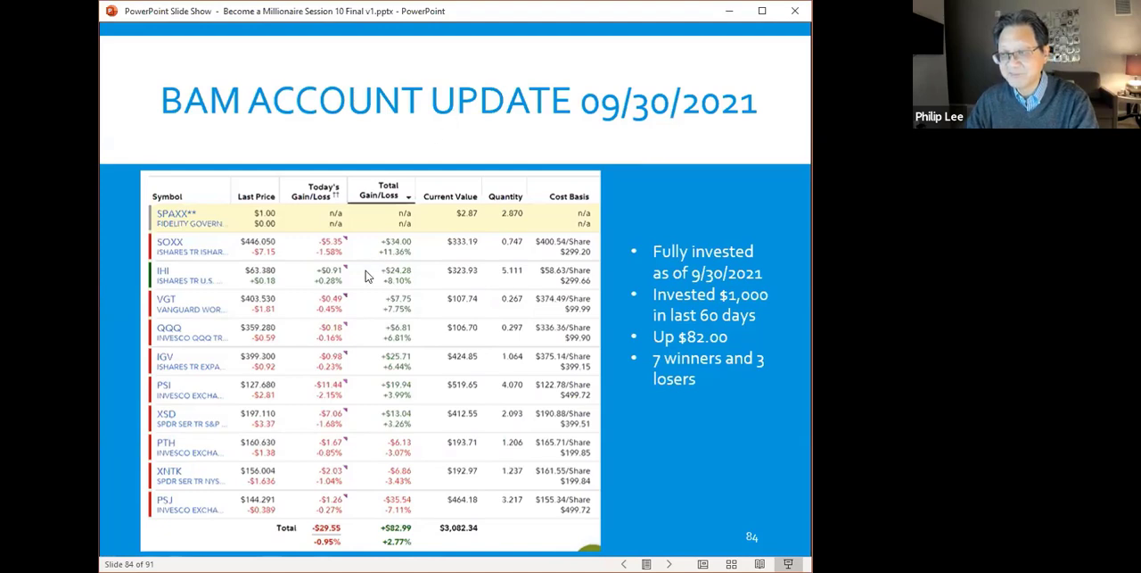
pyautogui.moveTo(475, 258)
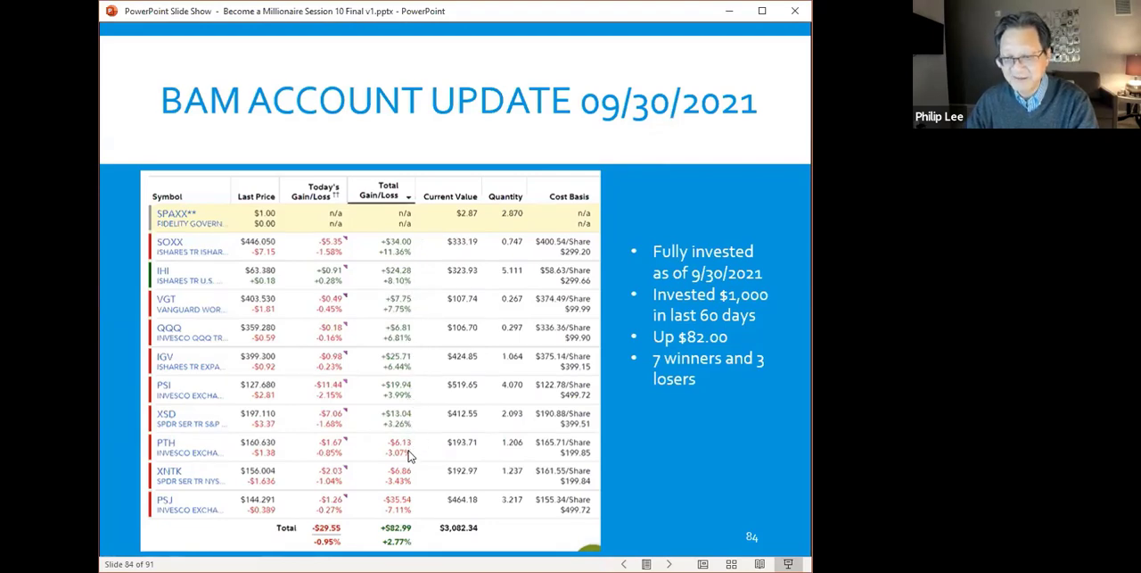
pyautogui.moveTo(713, 290)
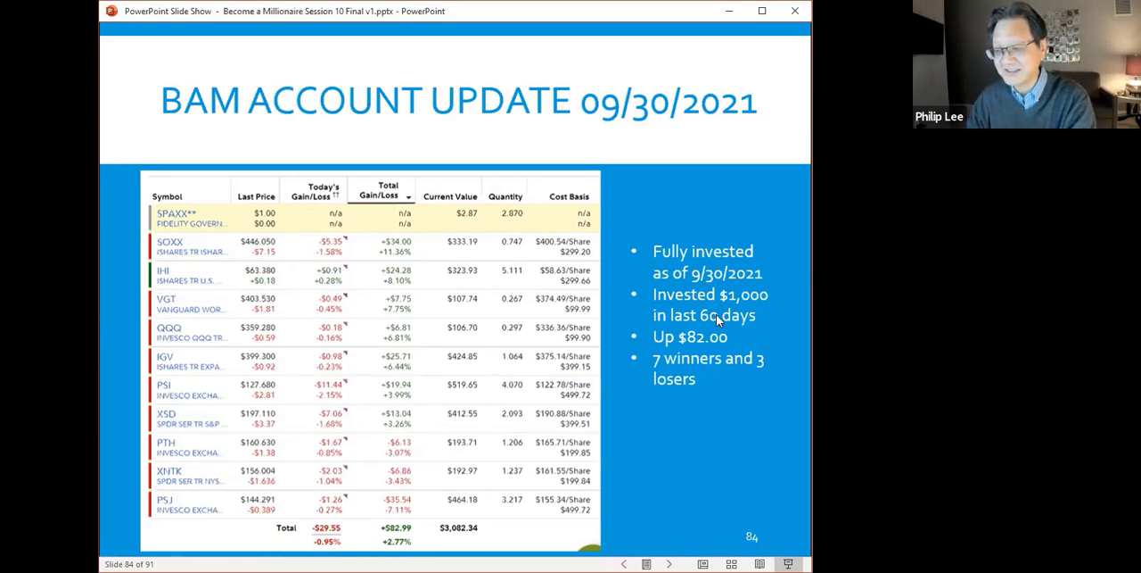
pyautogui.moveTo(487, 532)
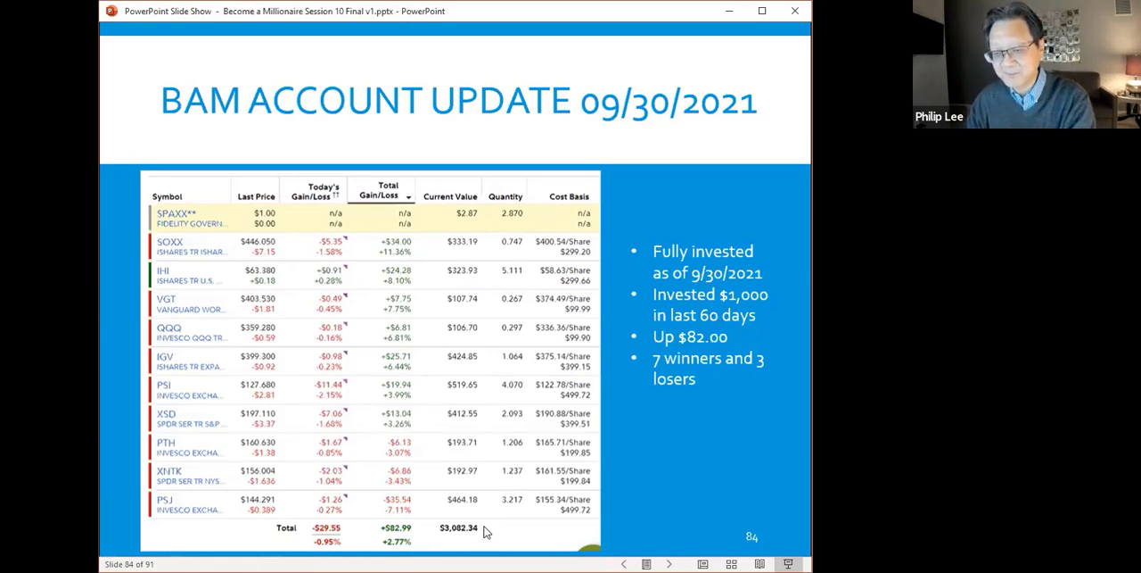
pyautogui.moveTo(704, 378)
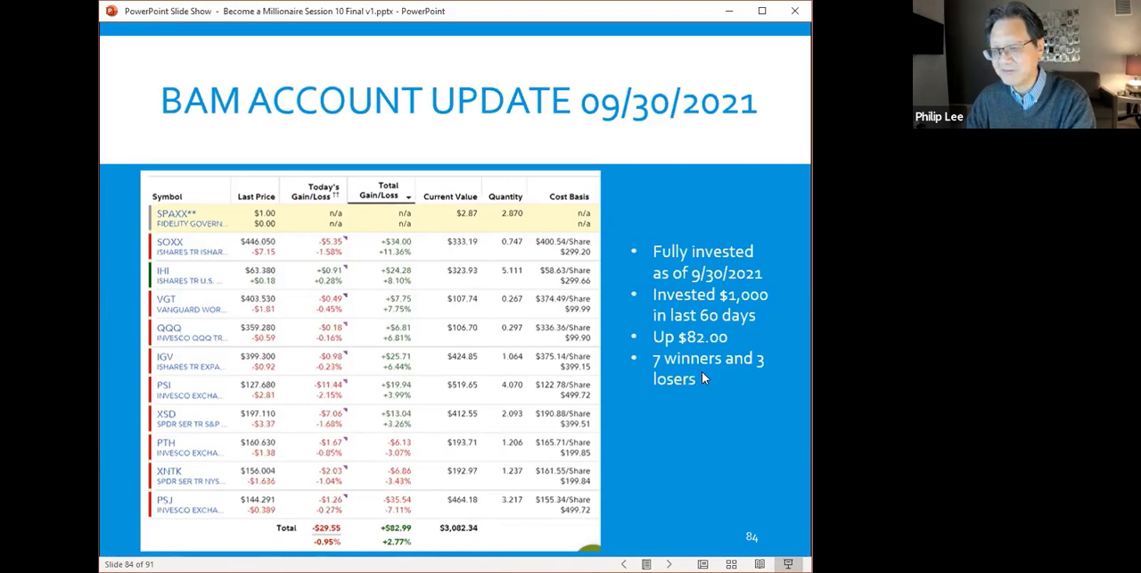
pyautogui.moveTo(698, 402)
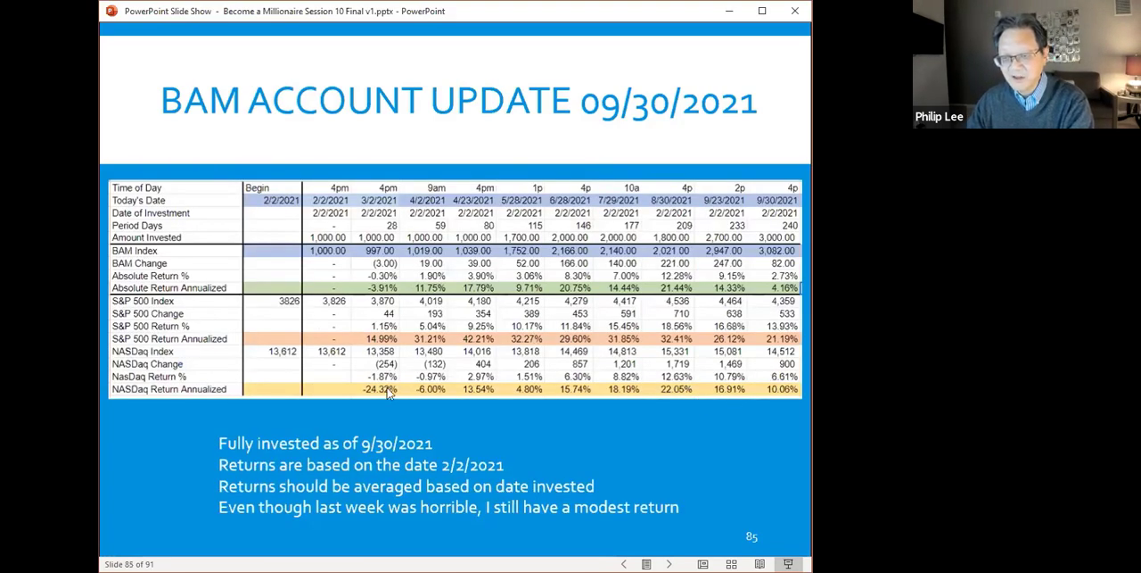
pyautogui.moveTo(379, 292)
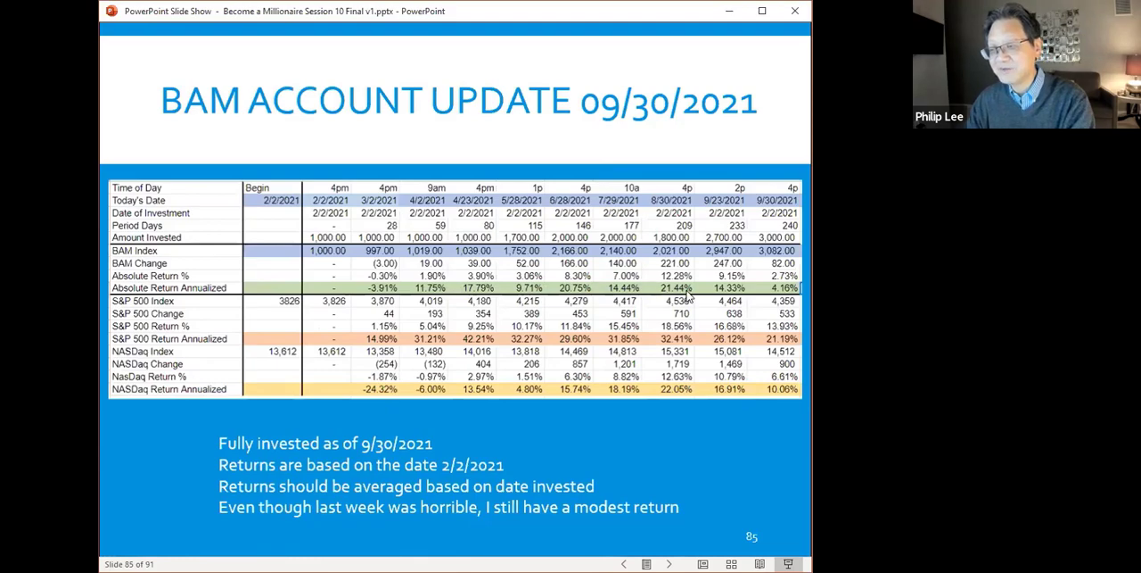
pyautogui.moveTo(720, 296)
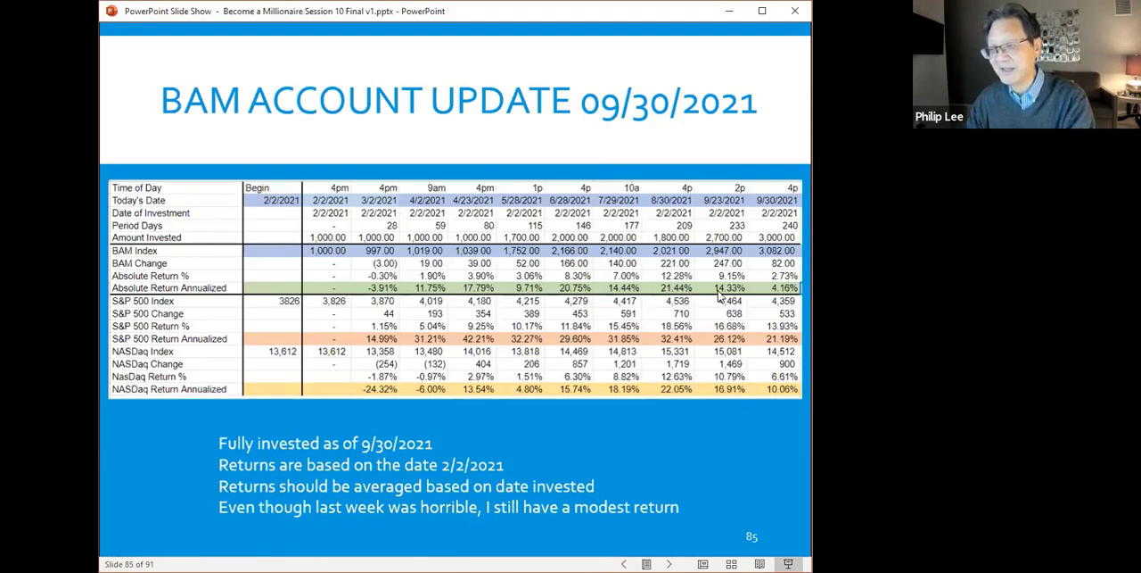
pyautogui.moveTo(765, 293)
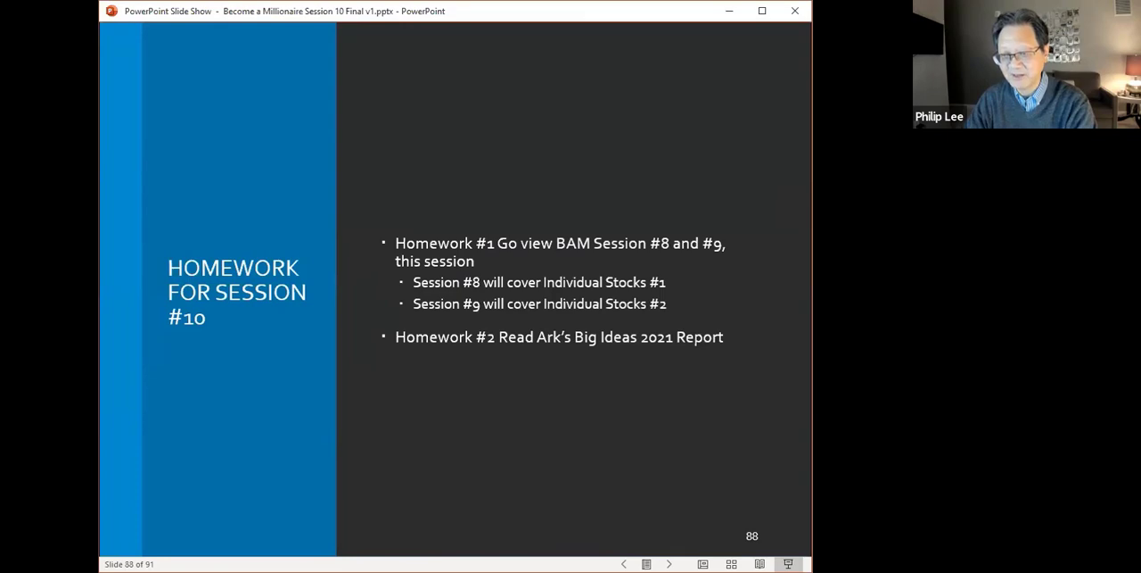
# - Advance through slide 90's BAM curriculum to slide 91, Questions and Comments
pyautogui.click(670, 563)
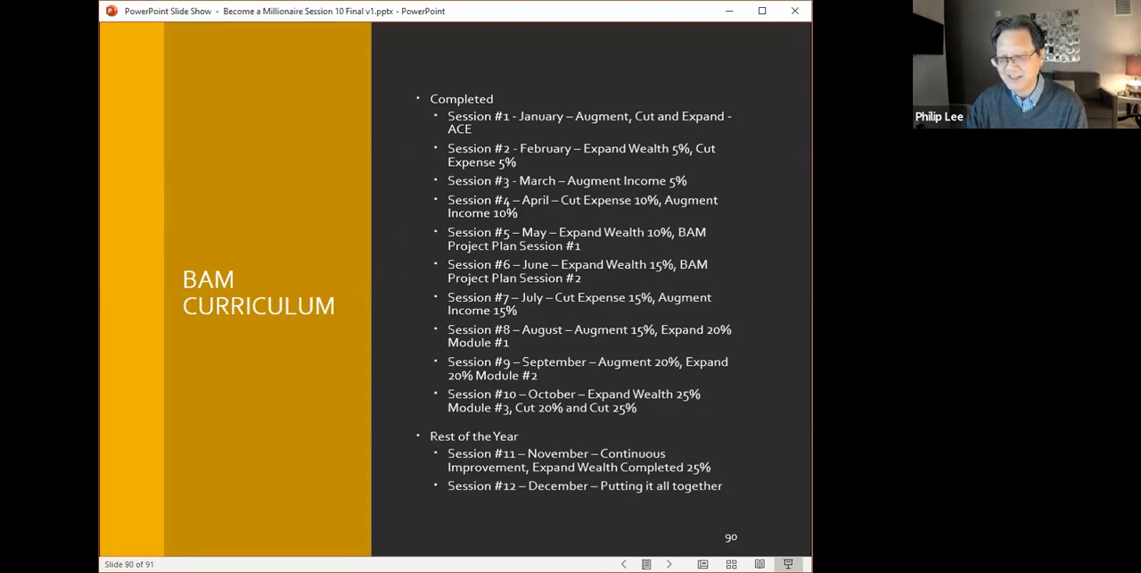
pyautogui.moveTo(497, 474)
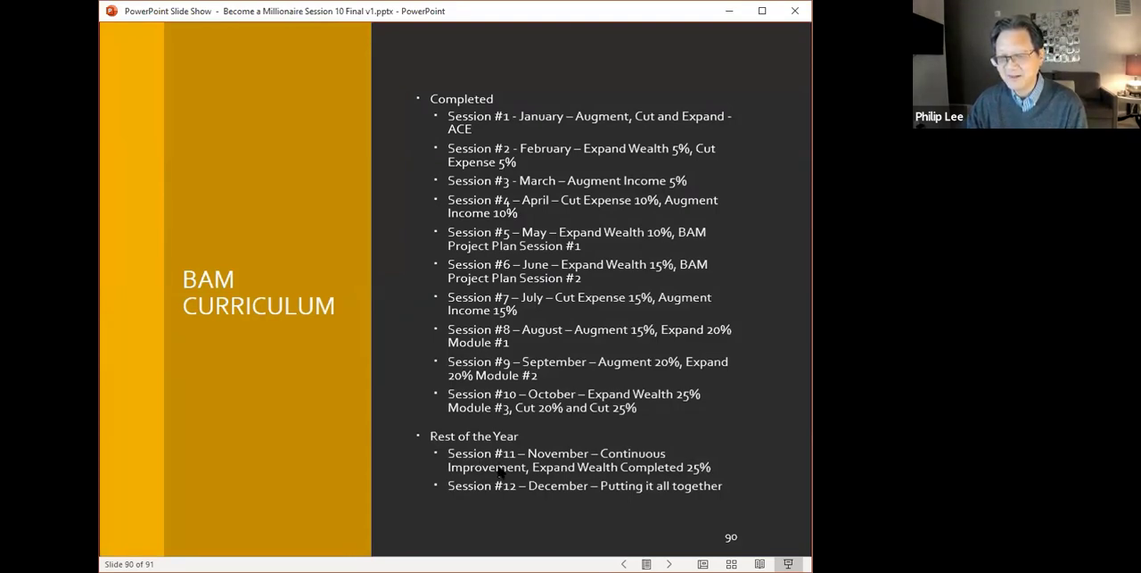
pyautogui.moveTo(609, 482)
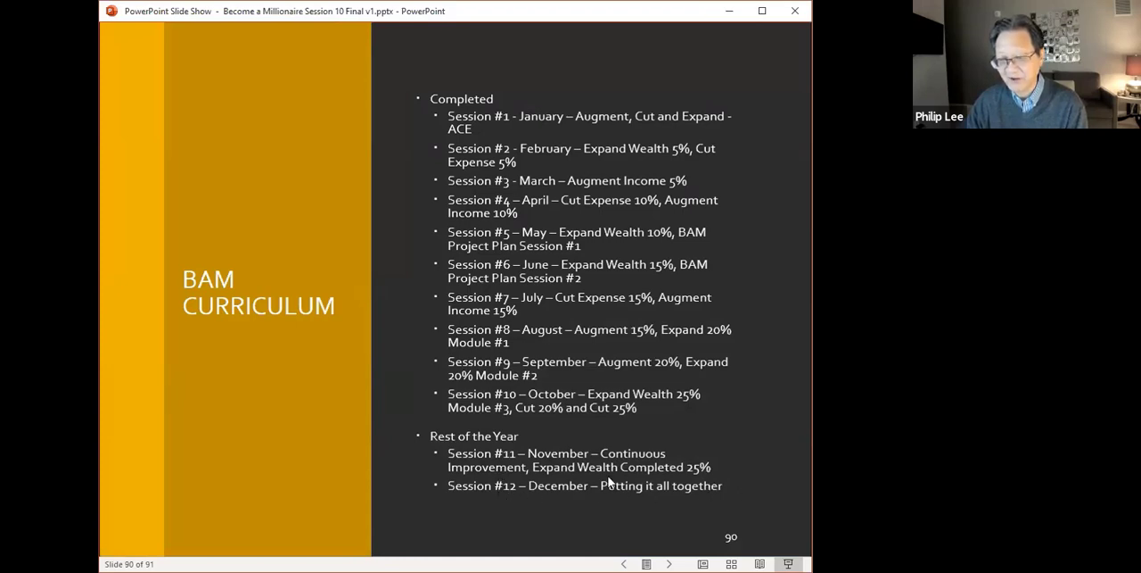
pyautogui.moveTo(531, 508)
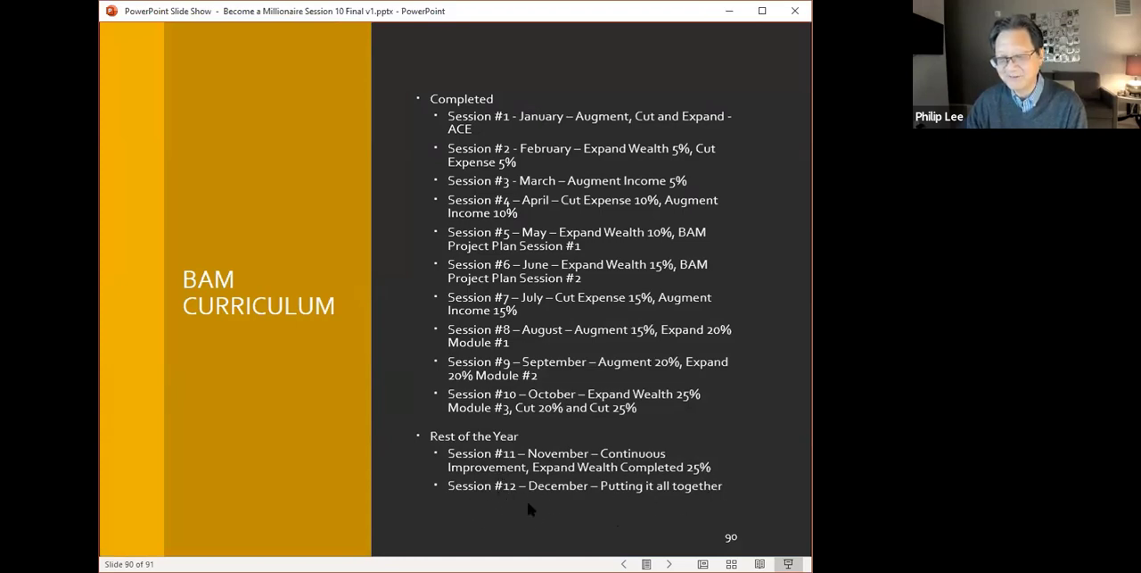
pyautogui.press('right')
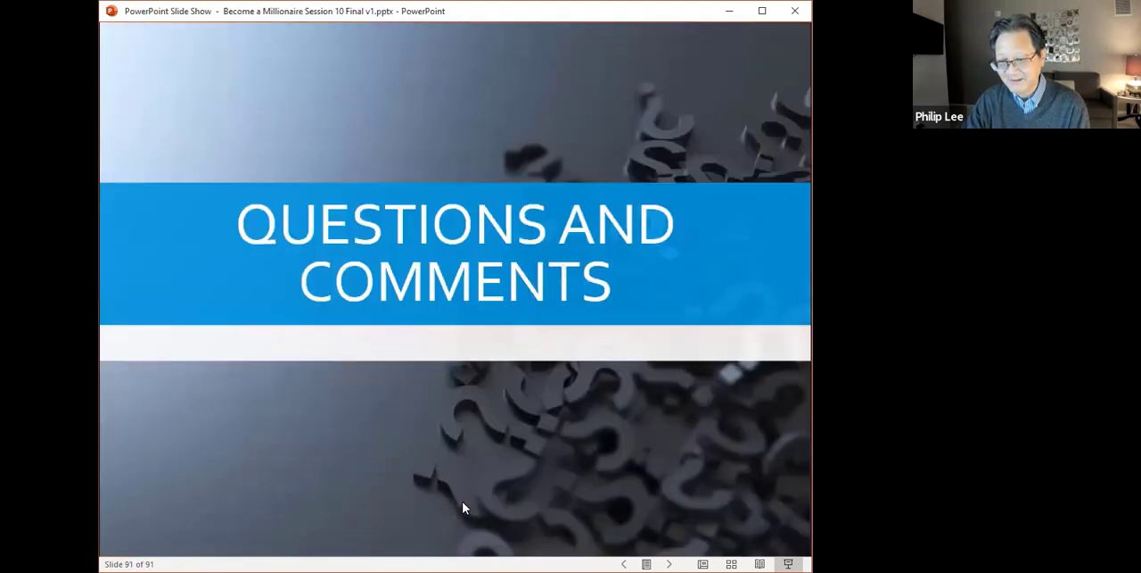